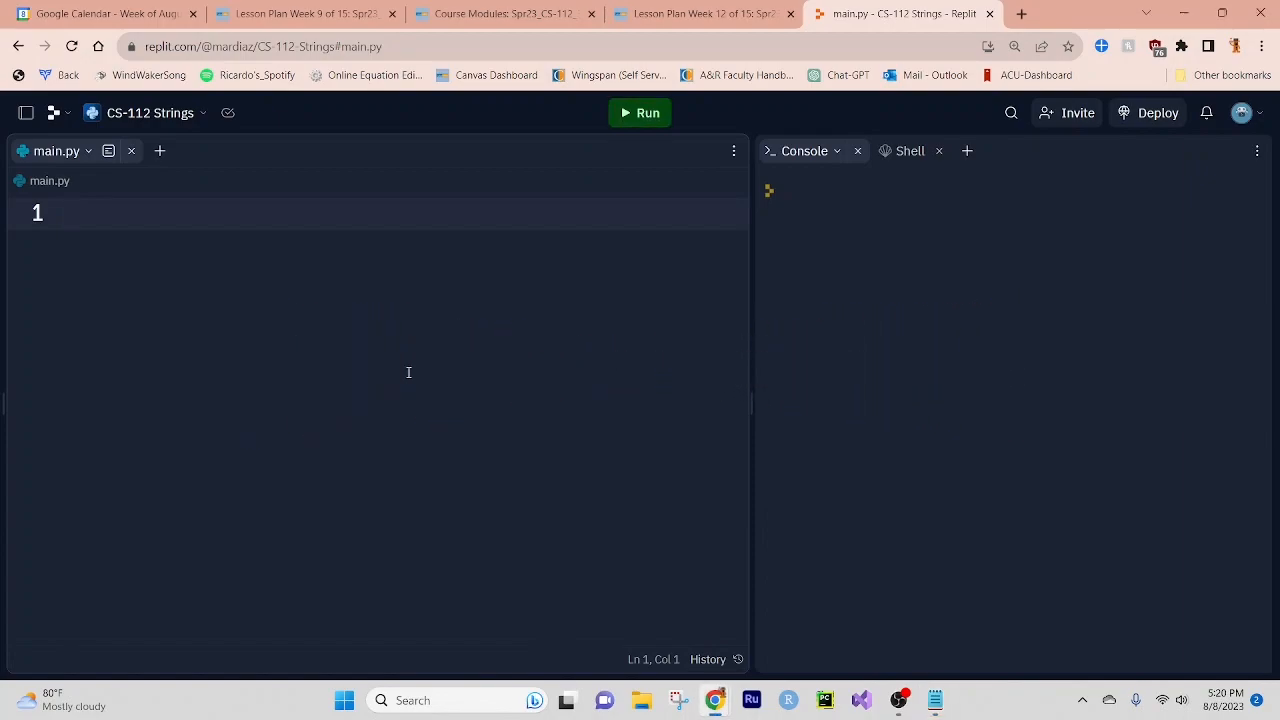
Type statement = "Professor Diaz" on the first line of main.py.
{"action": "left_click", "coordinate": [68, 212]}
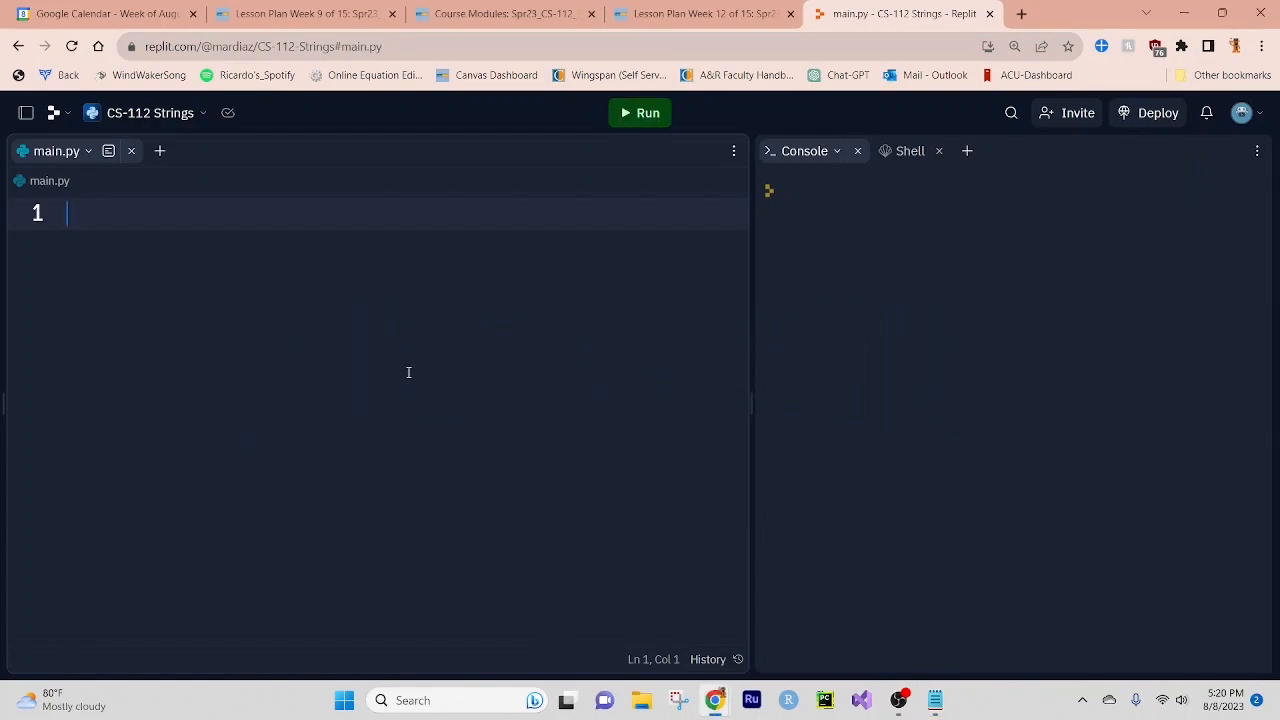
{"action": "type", "text": "statm"}
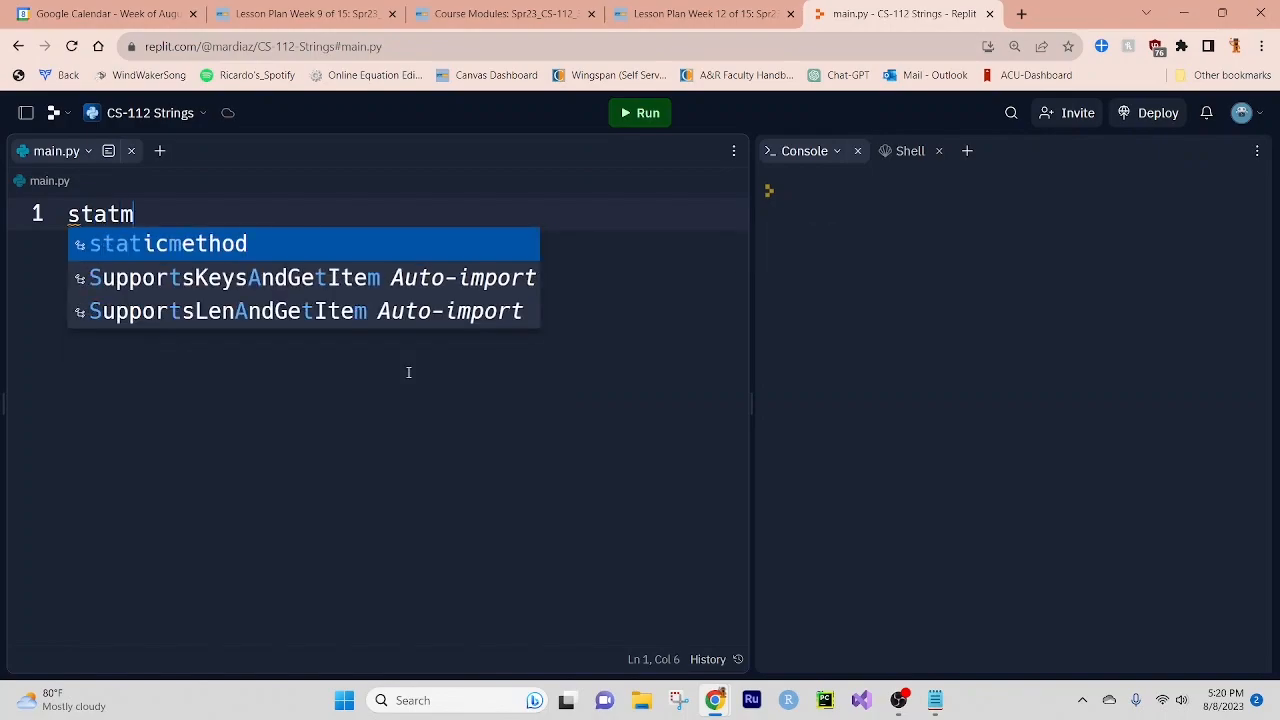
{"action": "type", "text": "e"}
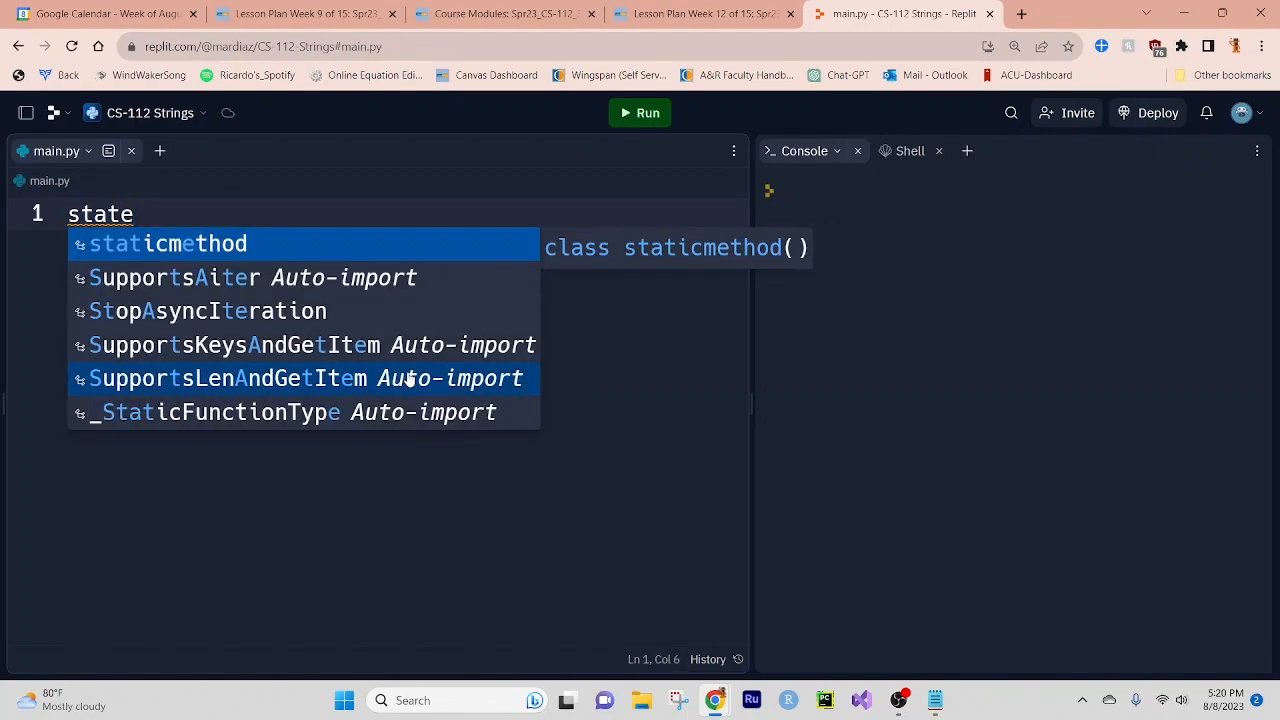
{"action": "type", "text": "ment ="}
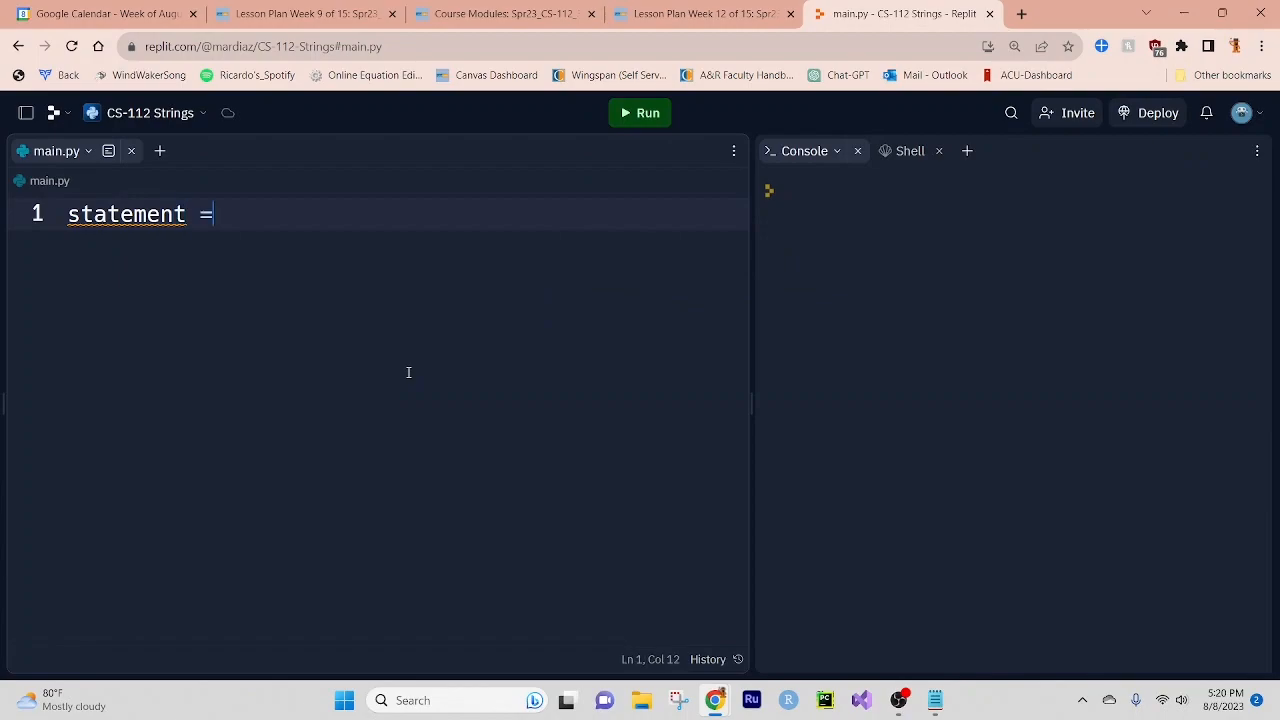
{"action": "type", "text": "\"P\""}
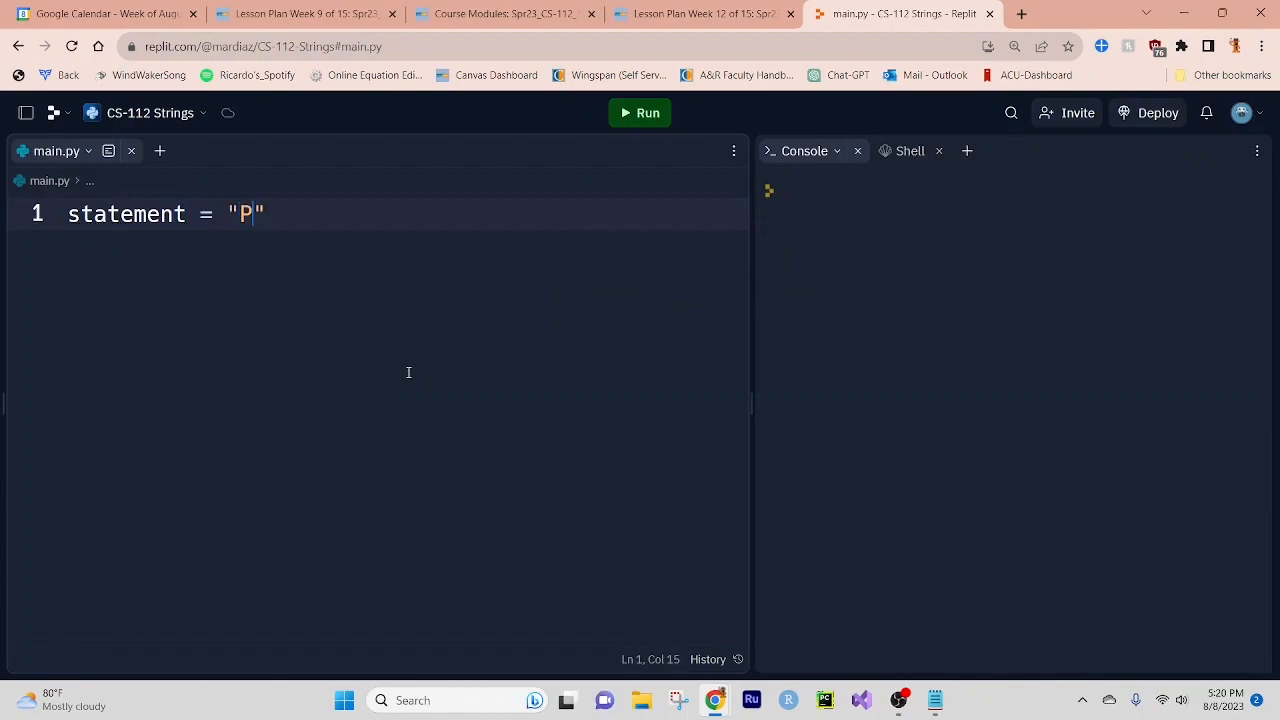
{"action": "type", "text": "rofessor"}
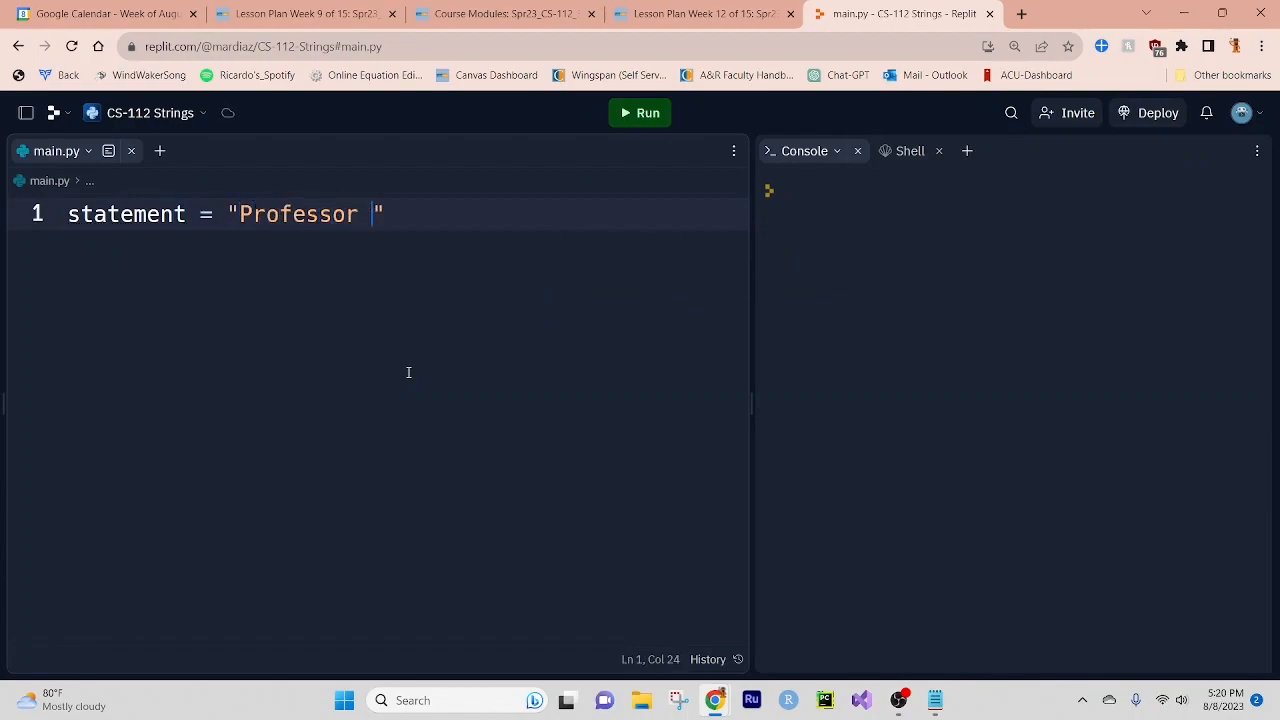
{"action": "type", "text": "Diaz"}
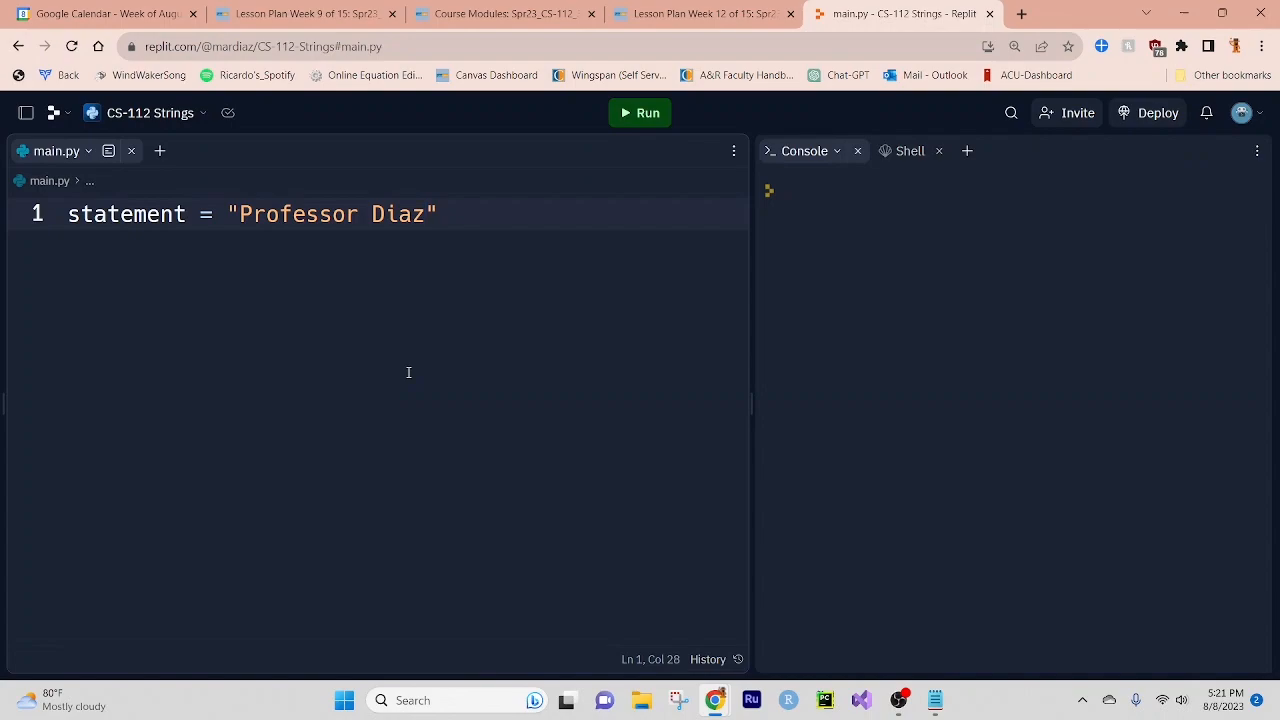
{"action": "left_click", "coordinate": [428, 213]}
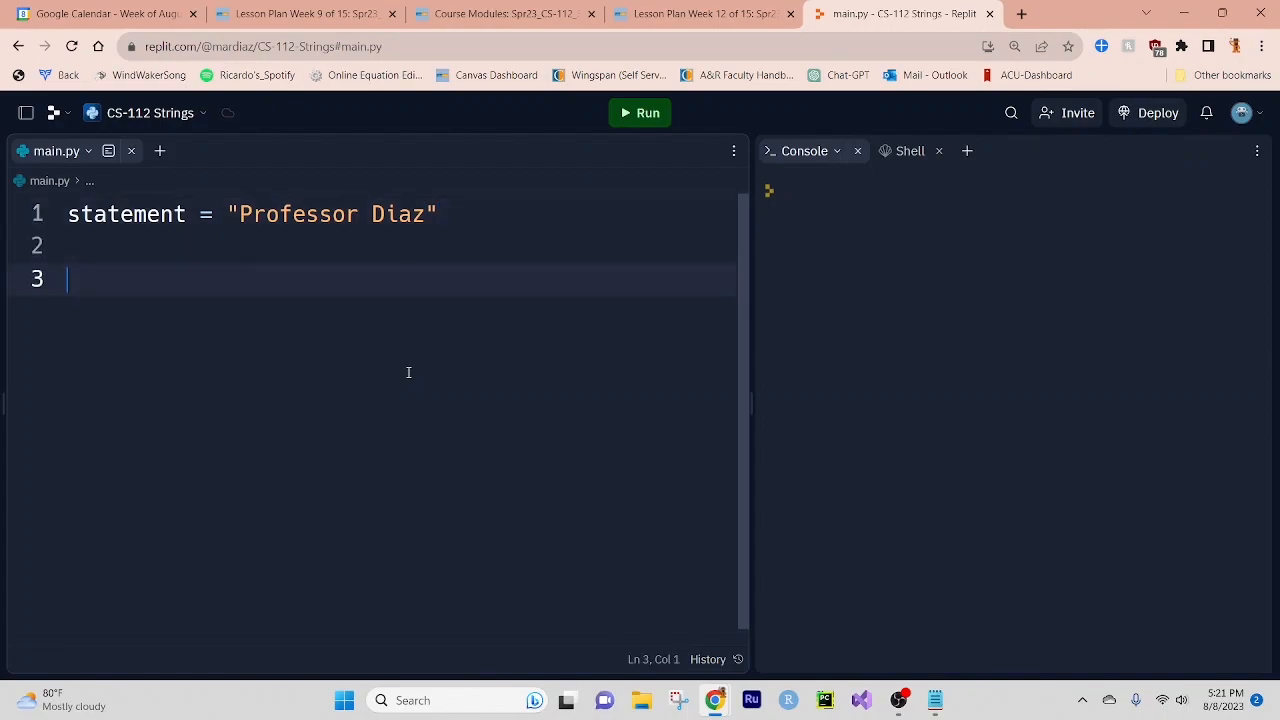
Write statement = "CS" * 3 with print(statement) and run it to show CSCSCS.
{"action": "type", "text": "st"}
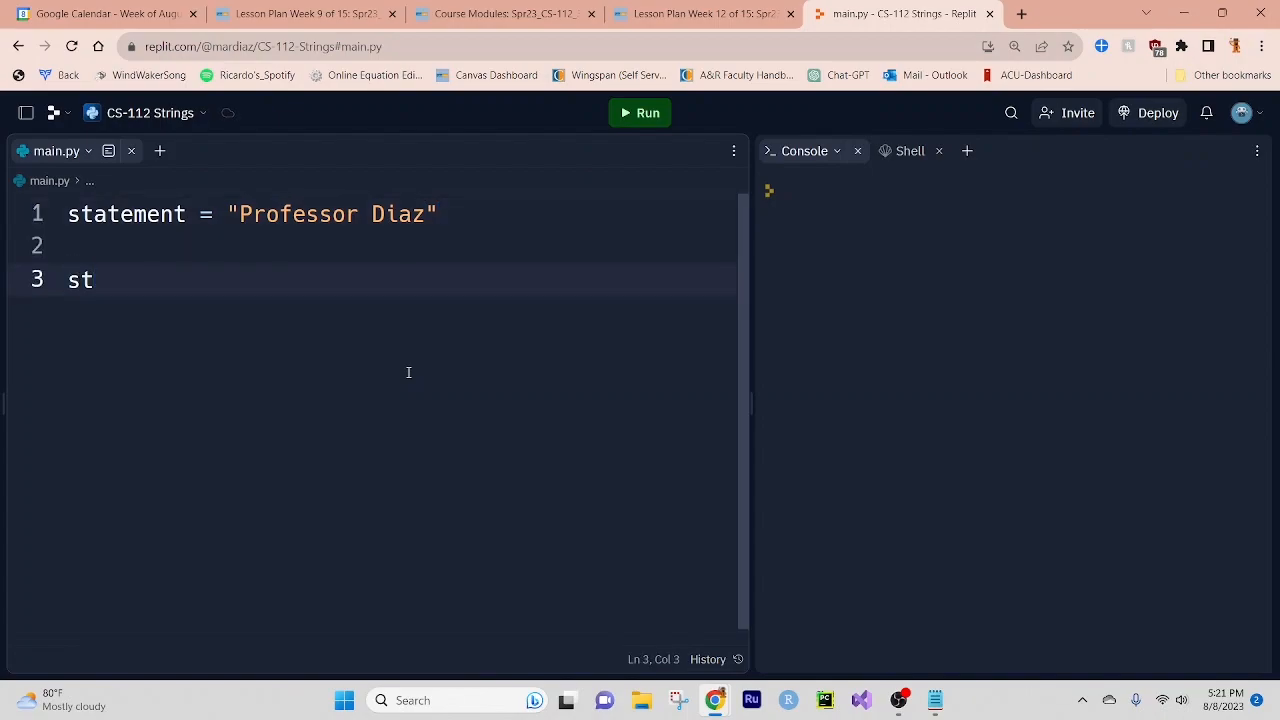
{"action": "type", "text": "atement"}
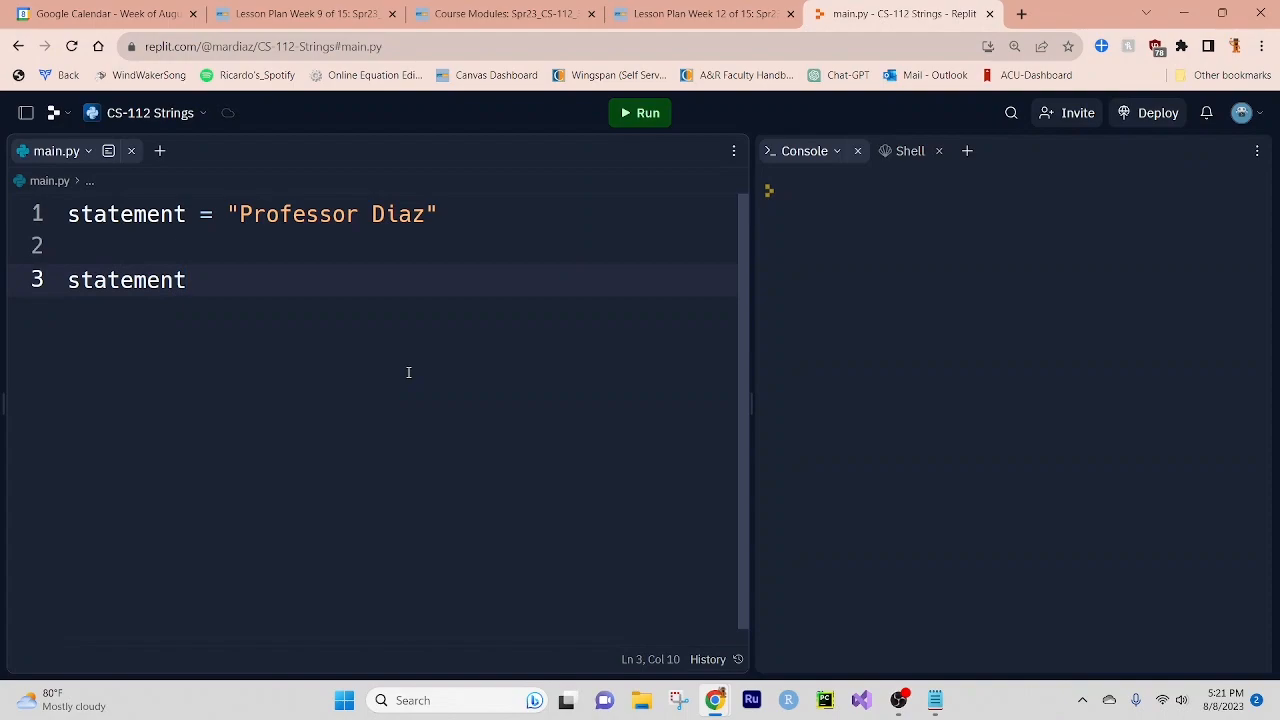
{"action": "type", "text": "= \"\""}
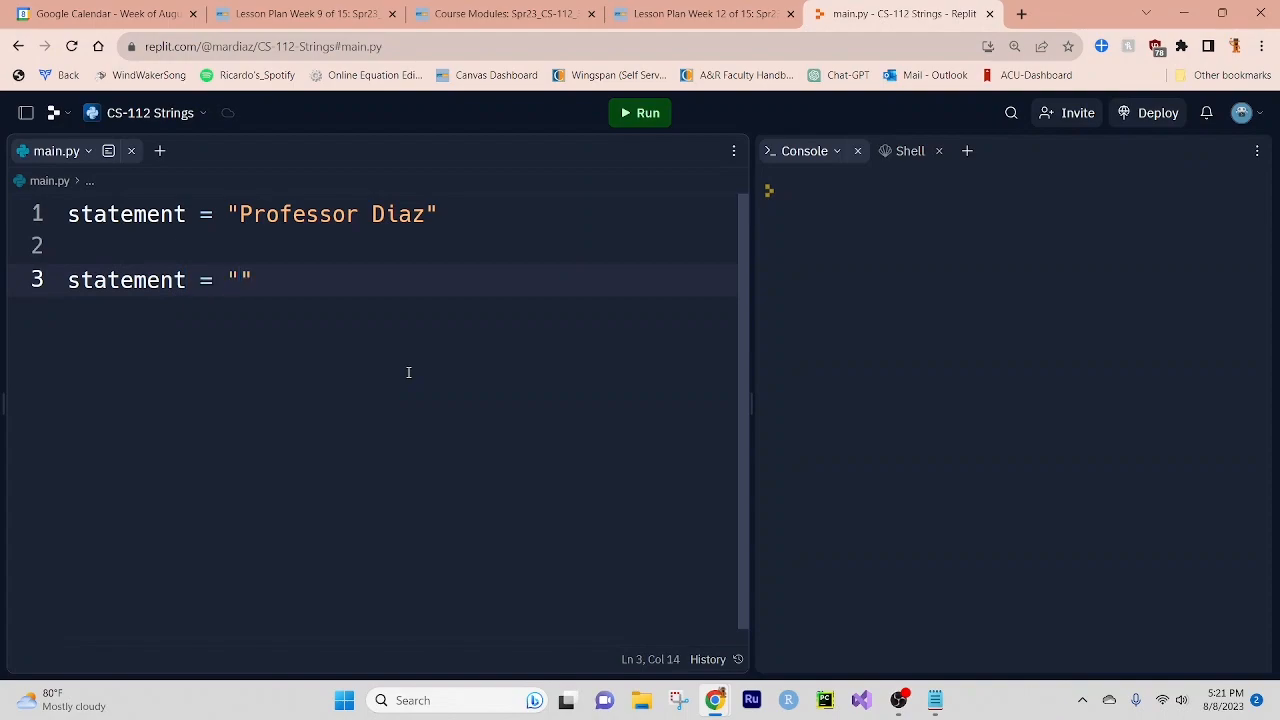
{"action": "type", "text": "CS"}
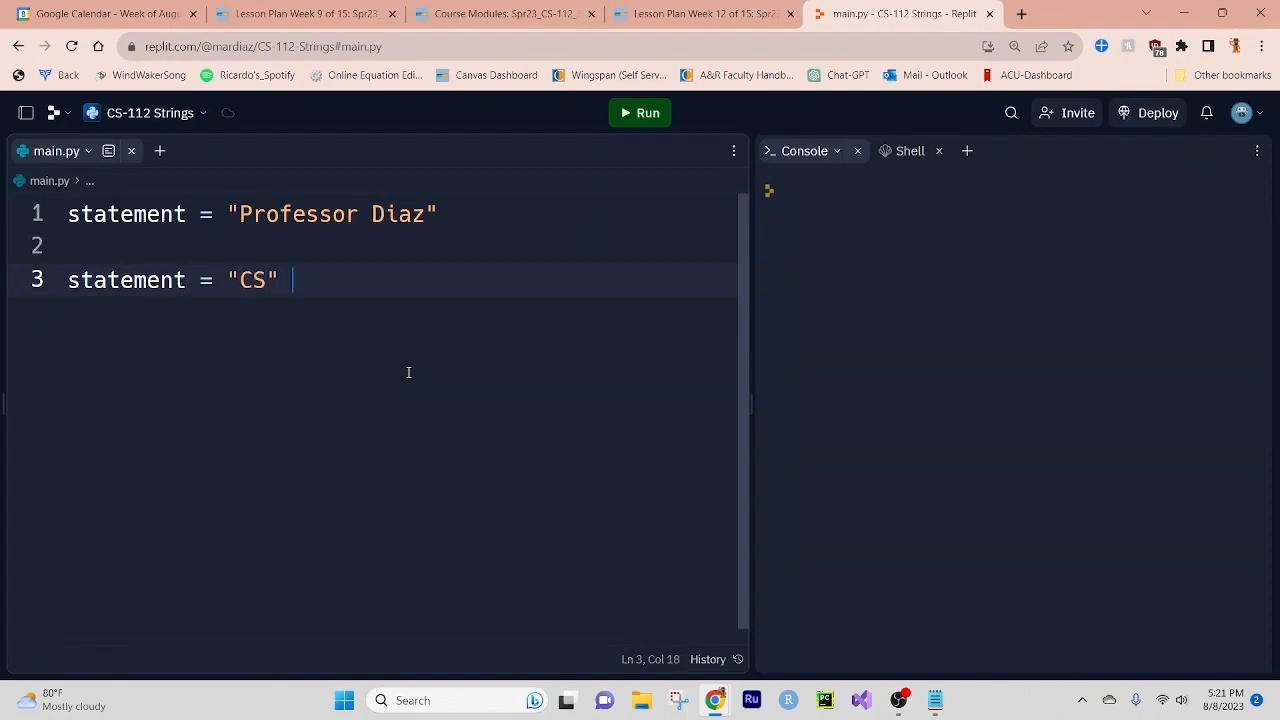
{"action": "type", "text": "* 3"}
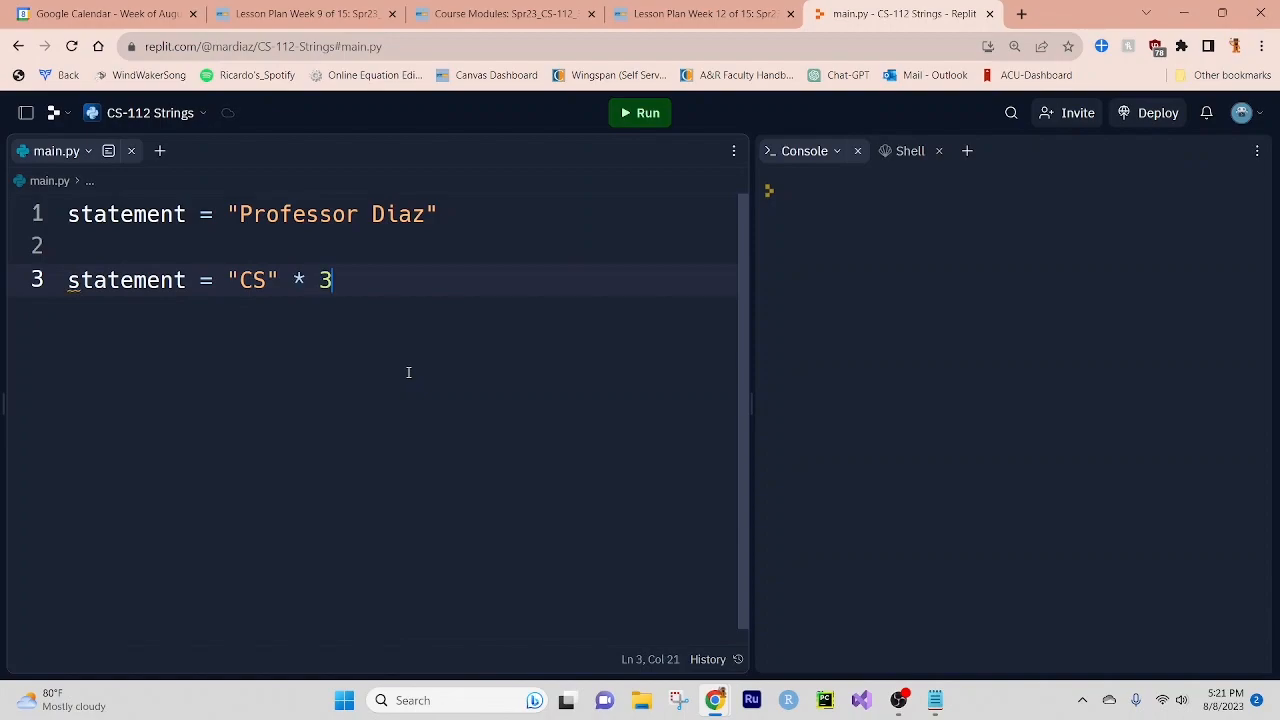
{"action": "type", "text": "prin"}
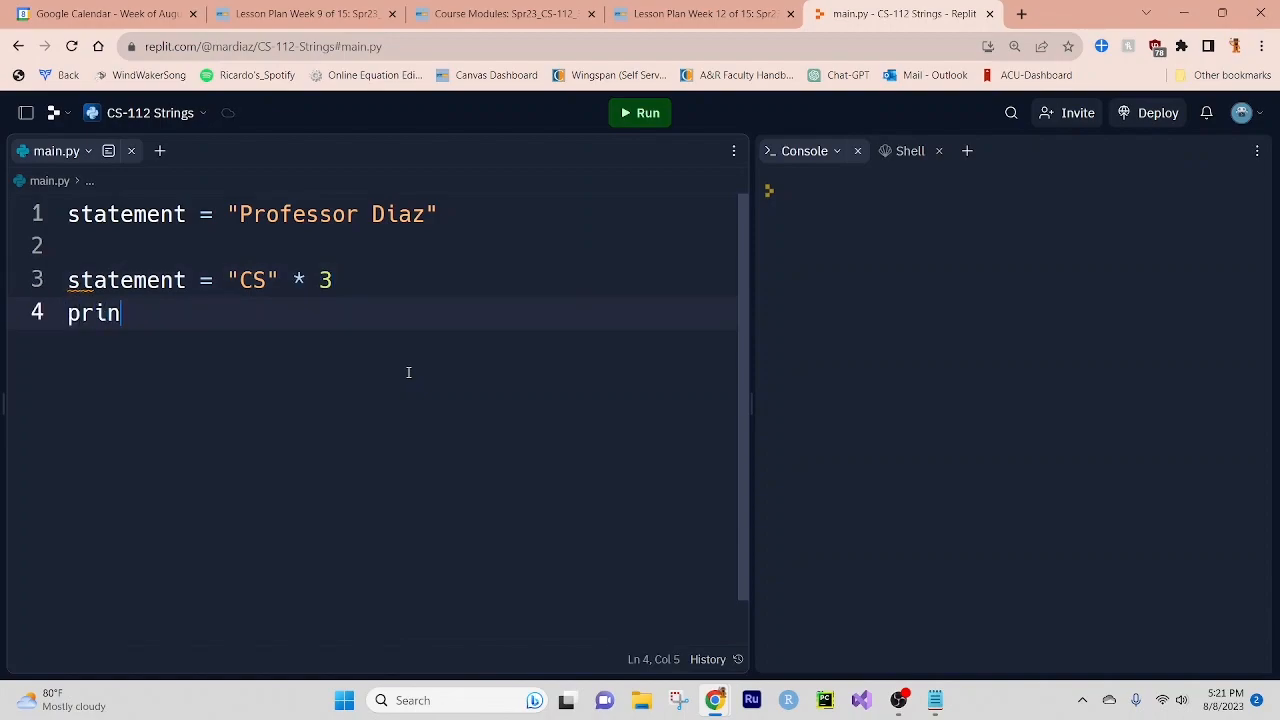
{"action": "type", "text": "t(statement)"}
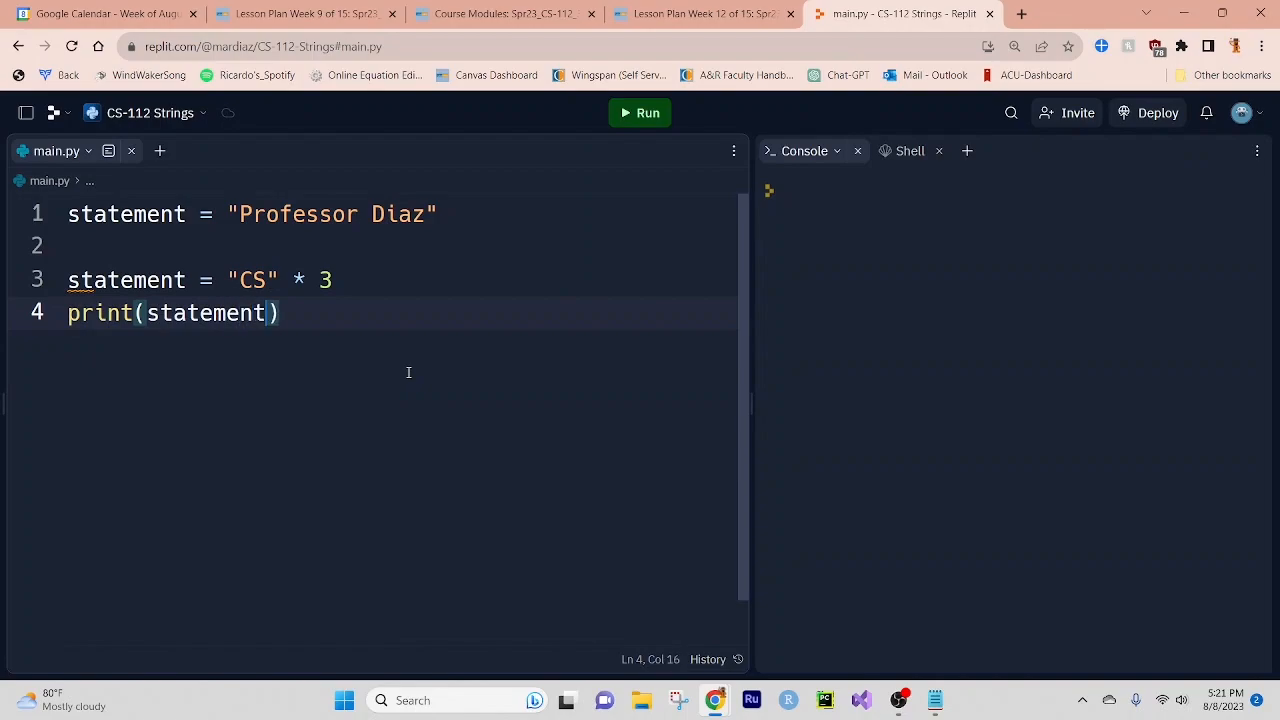
{"action": "left_click", "coordinate": [640, 112]}
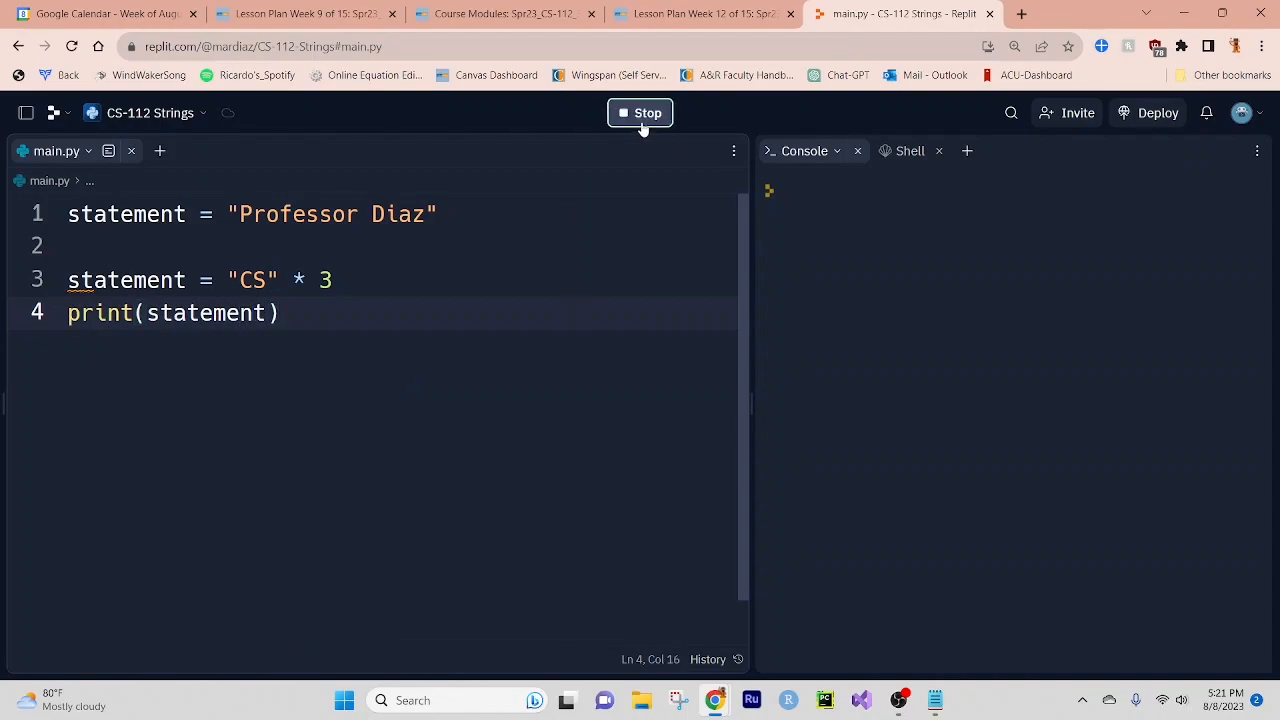
{"action": "left_click", "coordinate": [640, 112]}
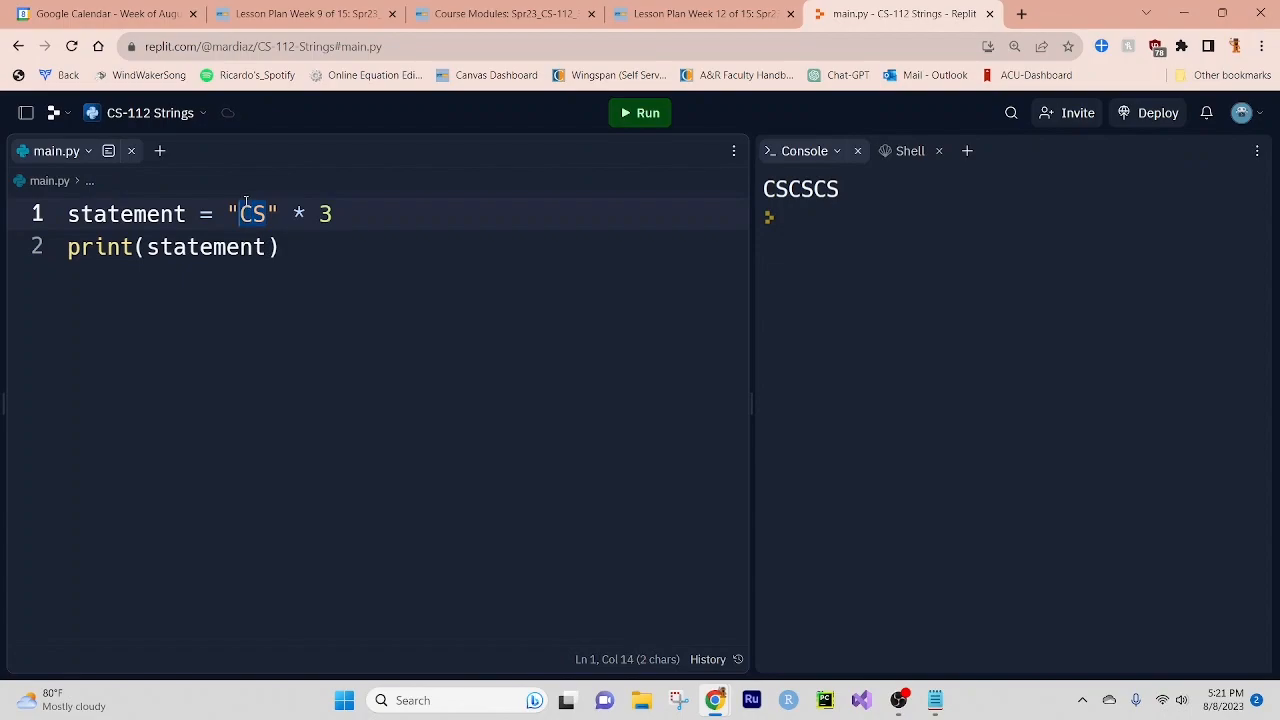
Change the string to "repeat" and the multiplier to 5, then run the script.
{"action": "type", "text": "repedat"}
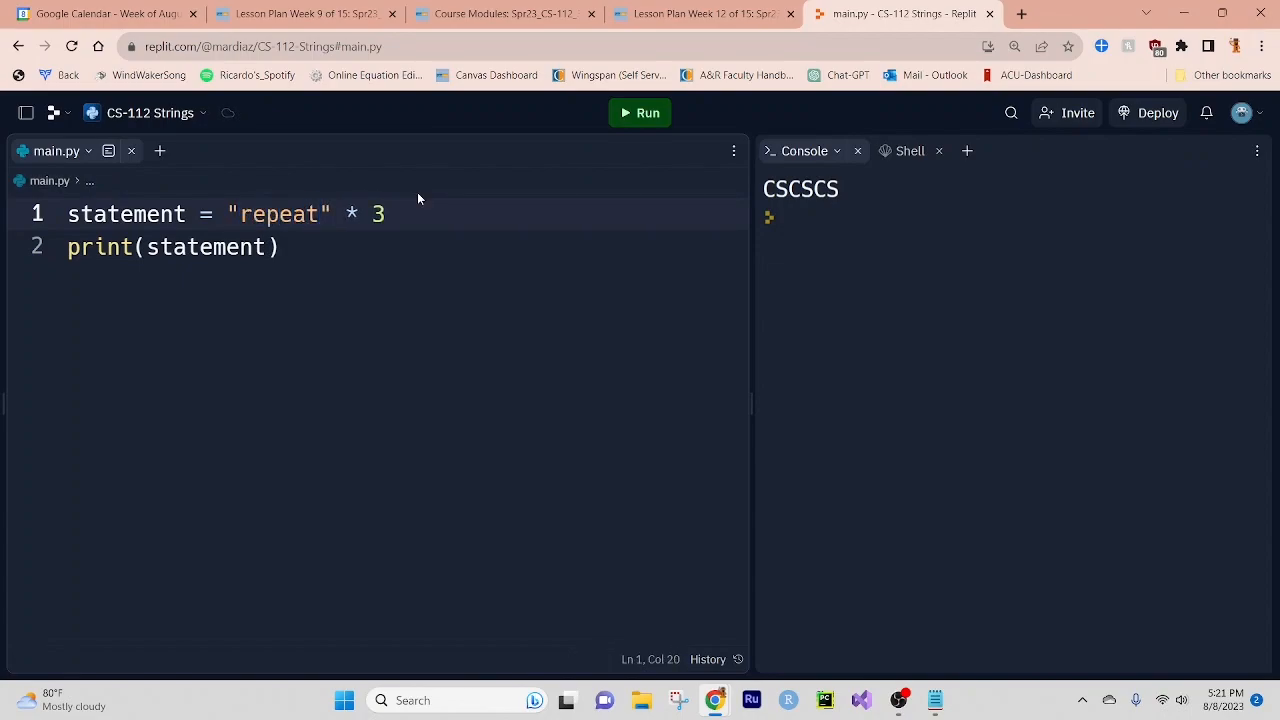
{"action": "type", "text": "5"}
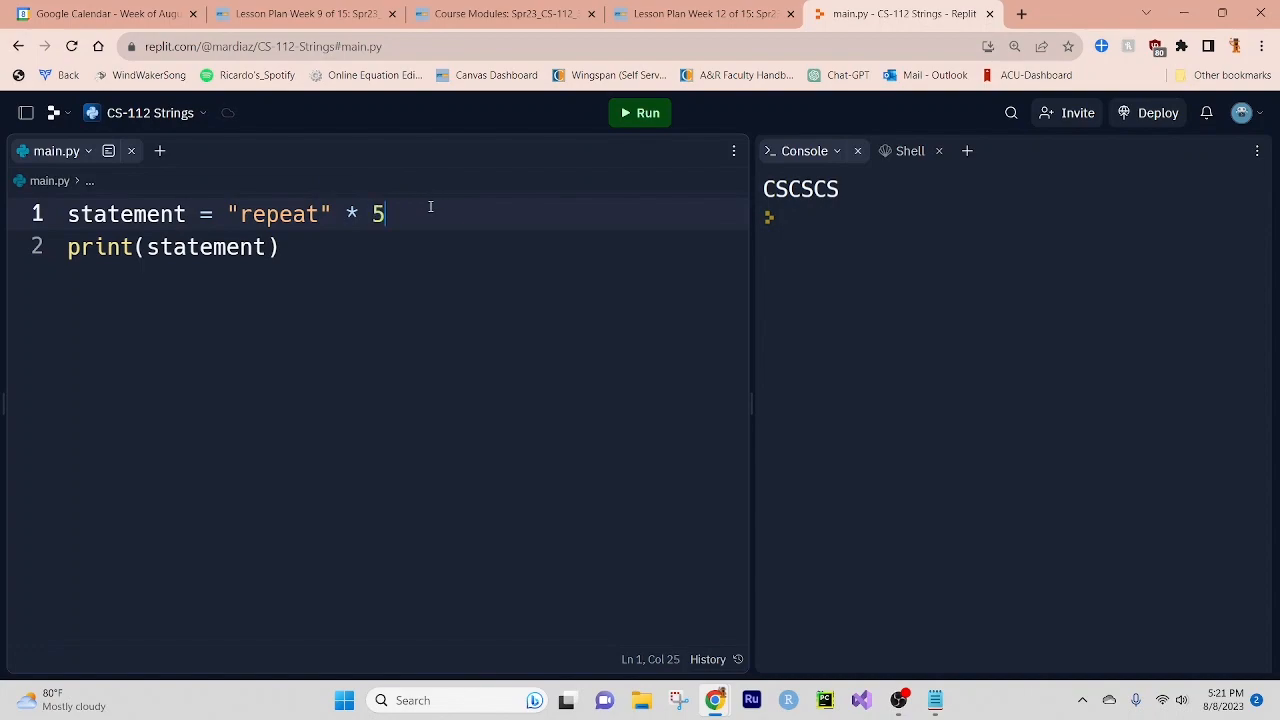
{"action": "left_click", "coordinate": [640, 112]}
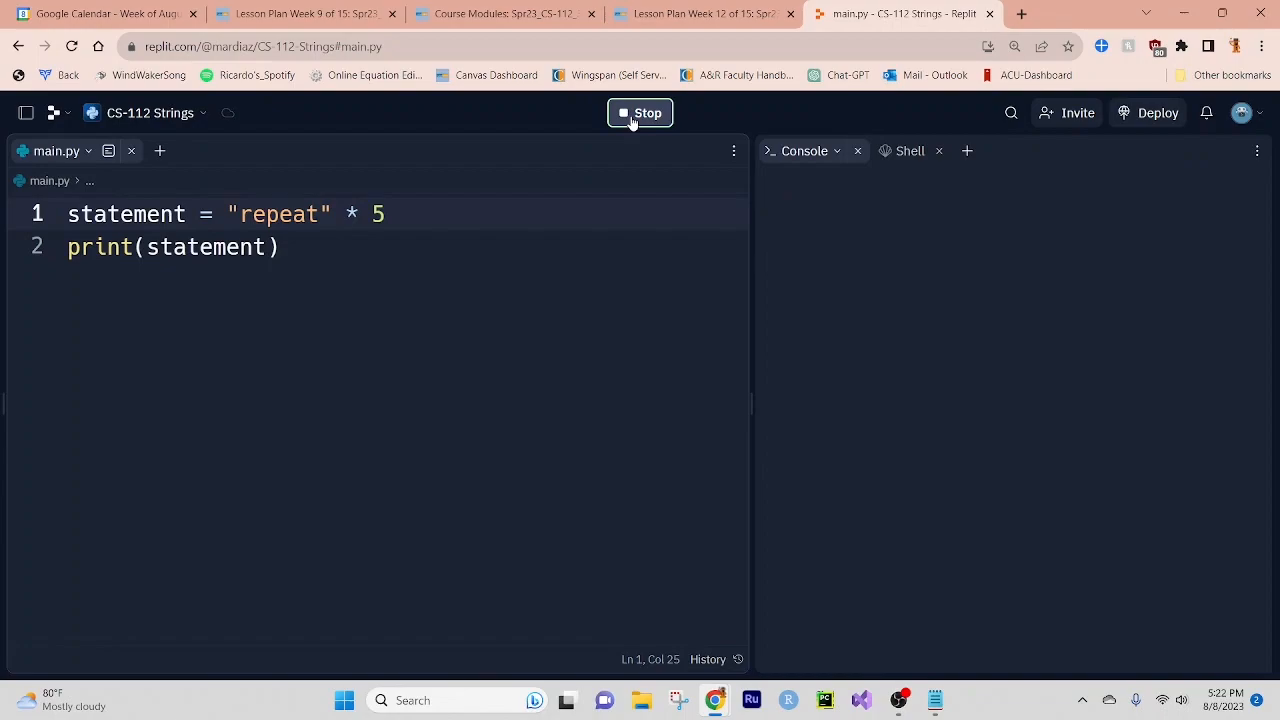
{"action": "left_click", "coordinate": [640, 112]}
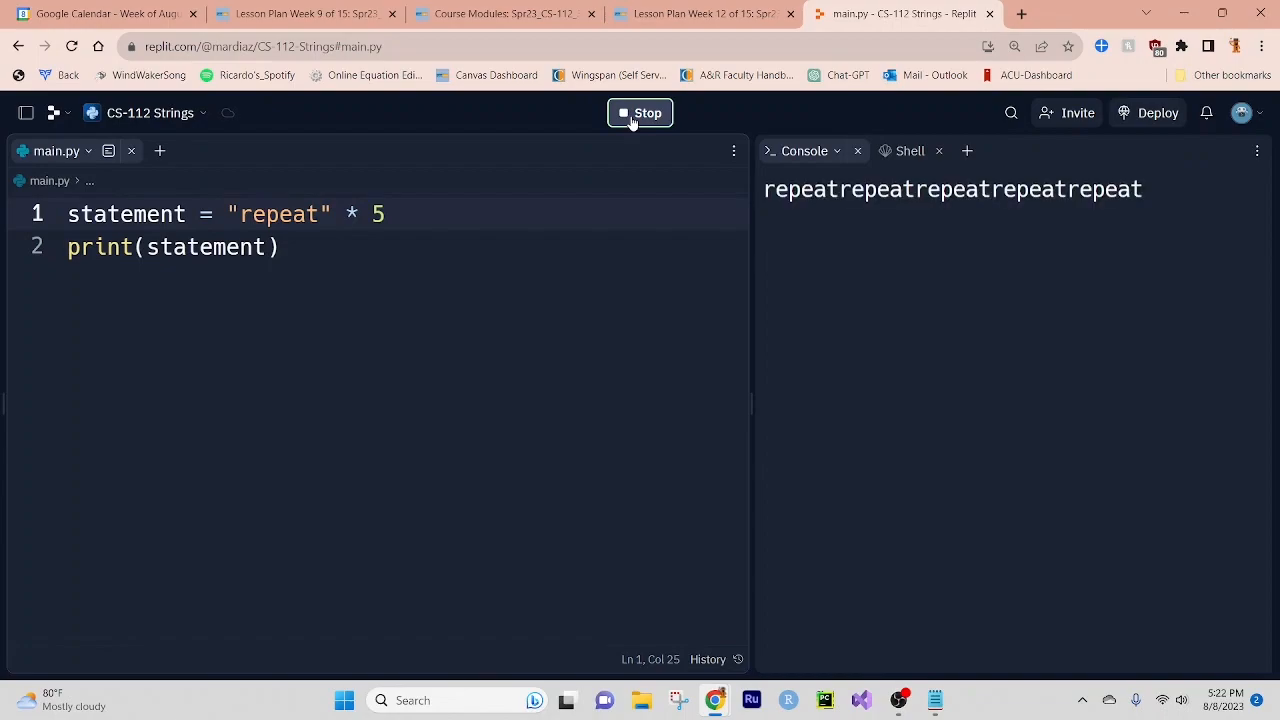
{"action": "left_click", "coordinate": [640, 112]}
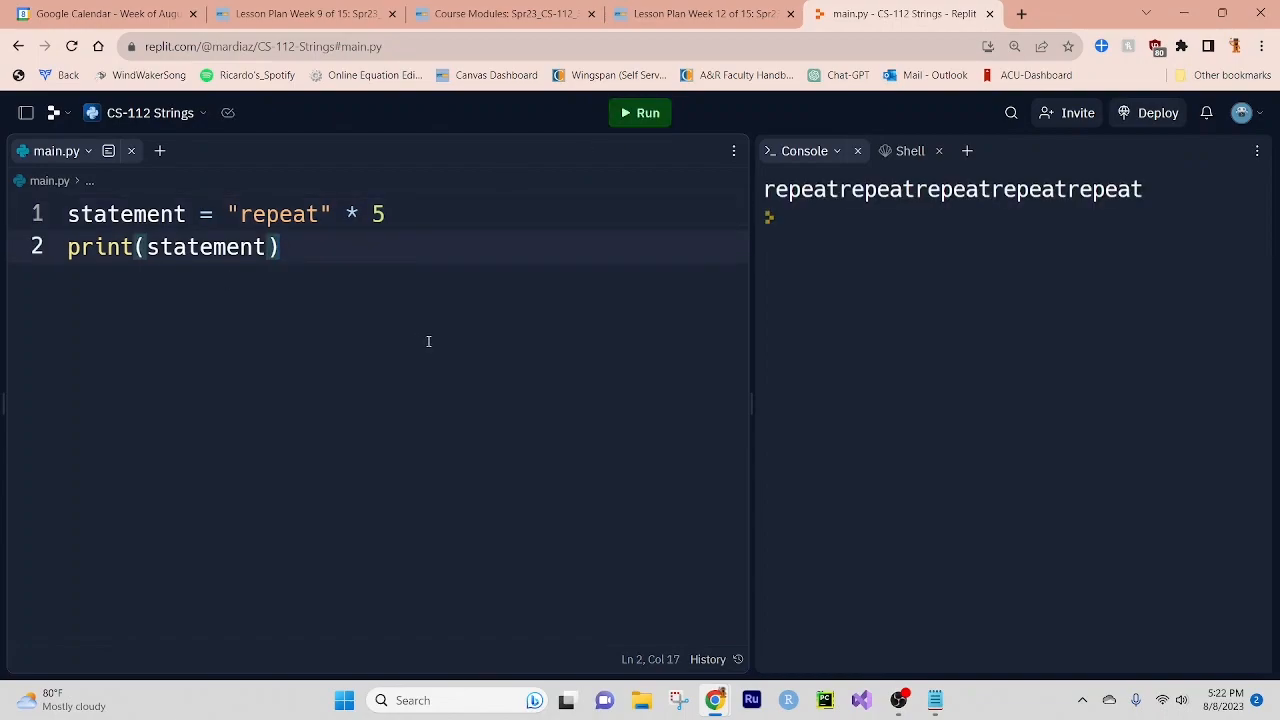
Add a '# String Search Functions' heading comment below the existing code.
{"action": "key", "text": "Enter"}
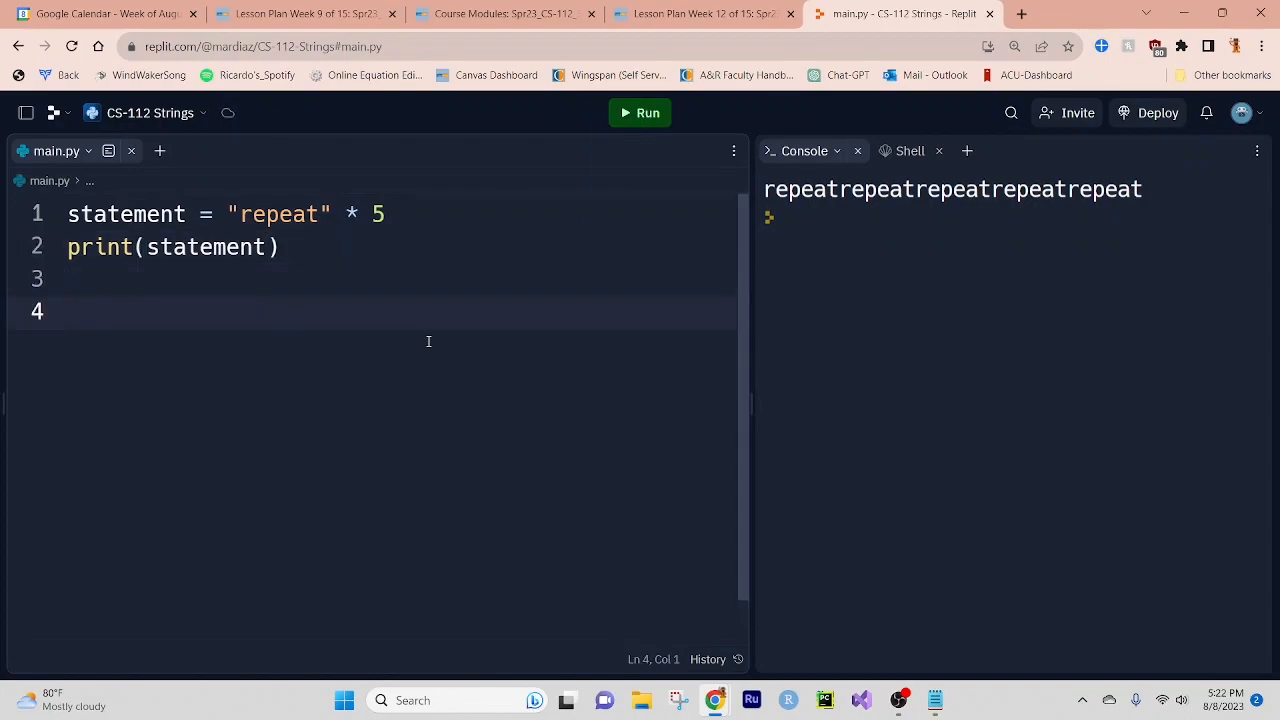
{"action": "type", "text": "# String"}
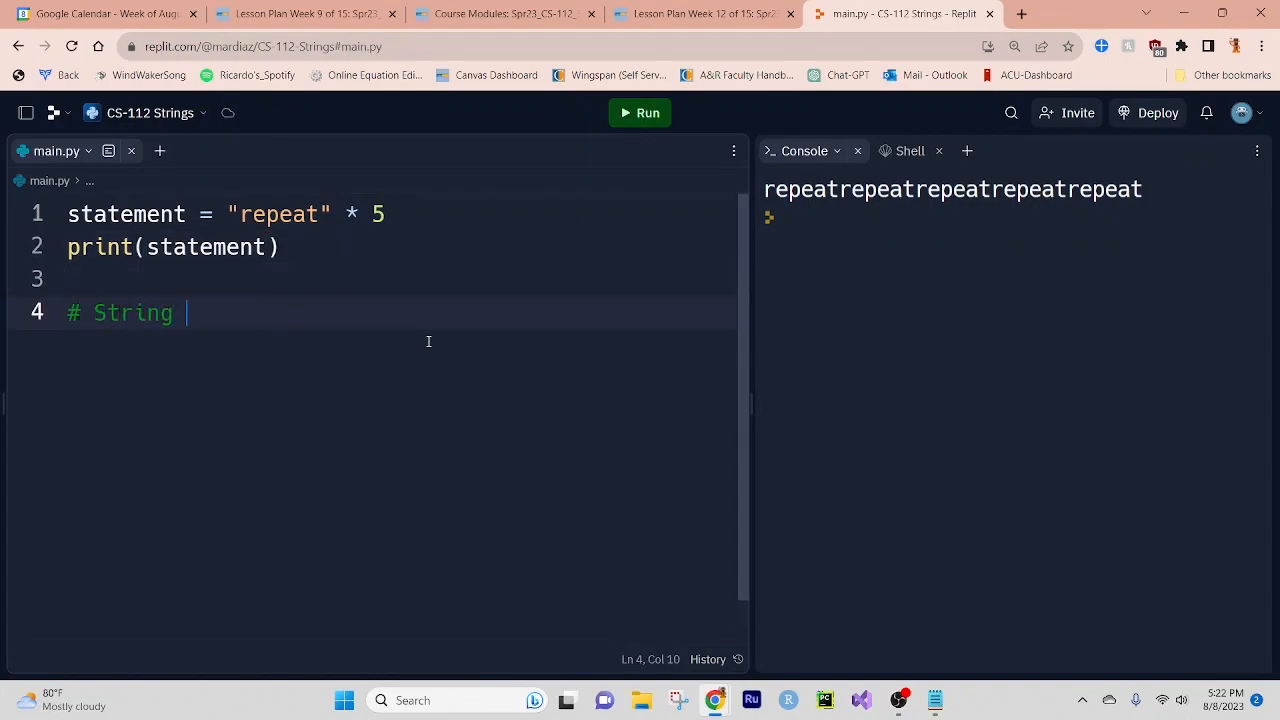
{"action": "type", "text": "Search Fu"}
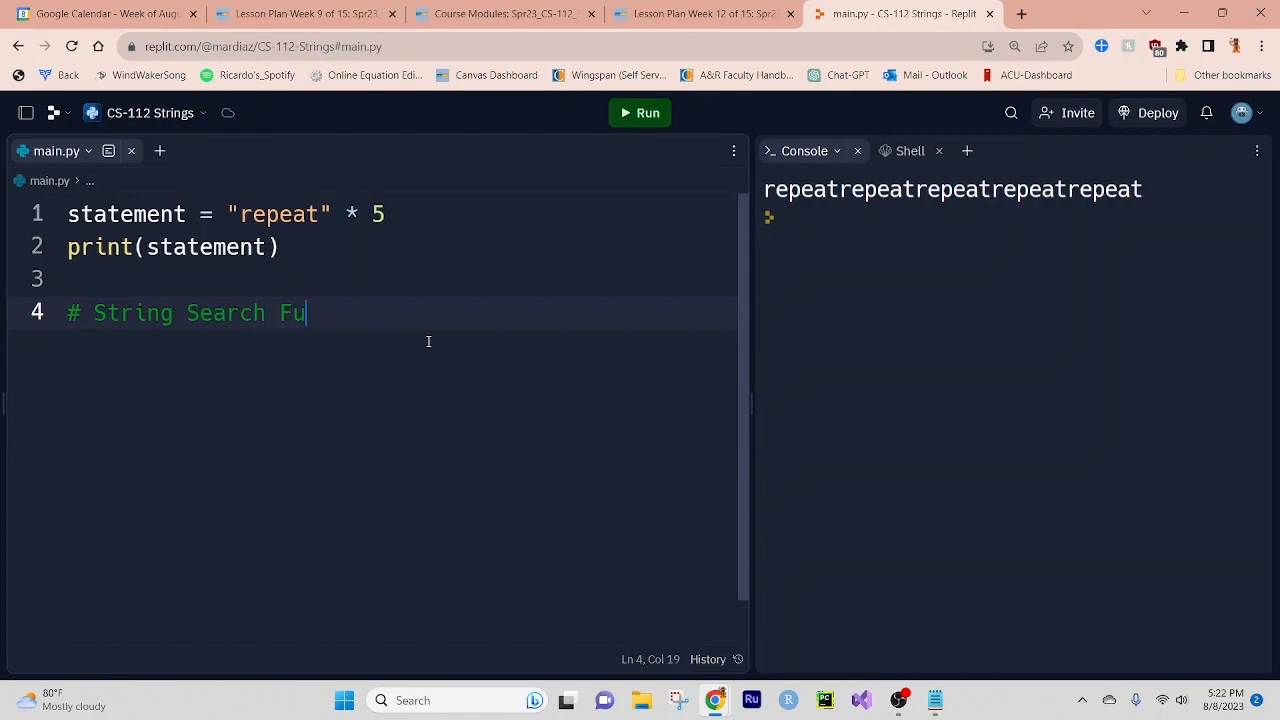
{"action": "type", "text": "nctions"}
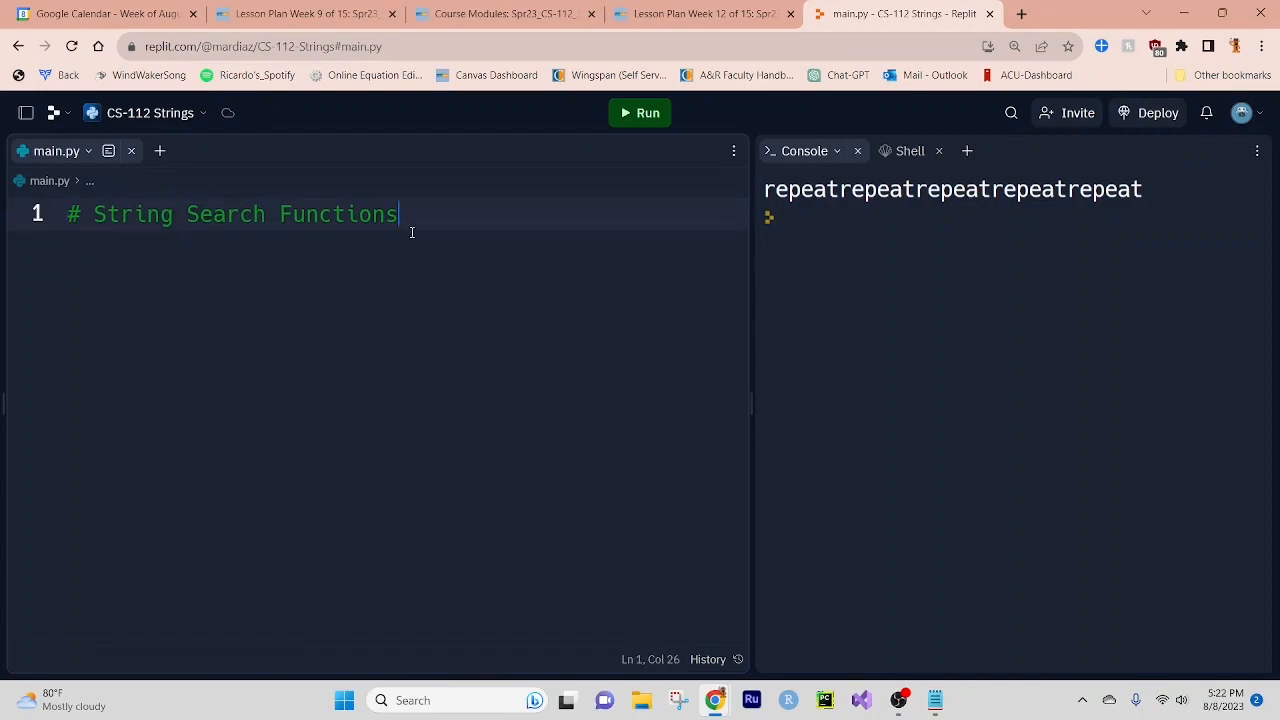
{"action": "key", "text": "enter"}
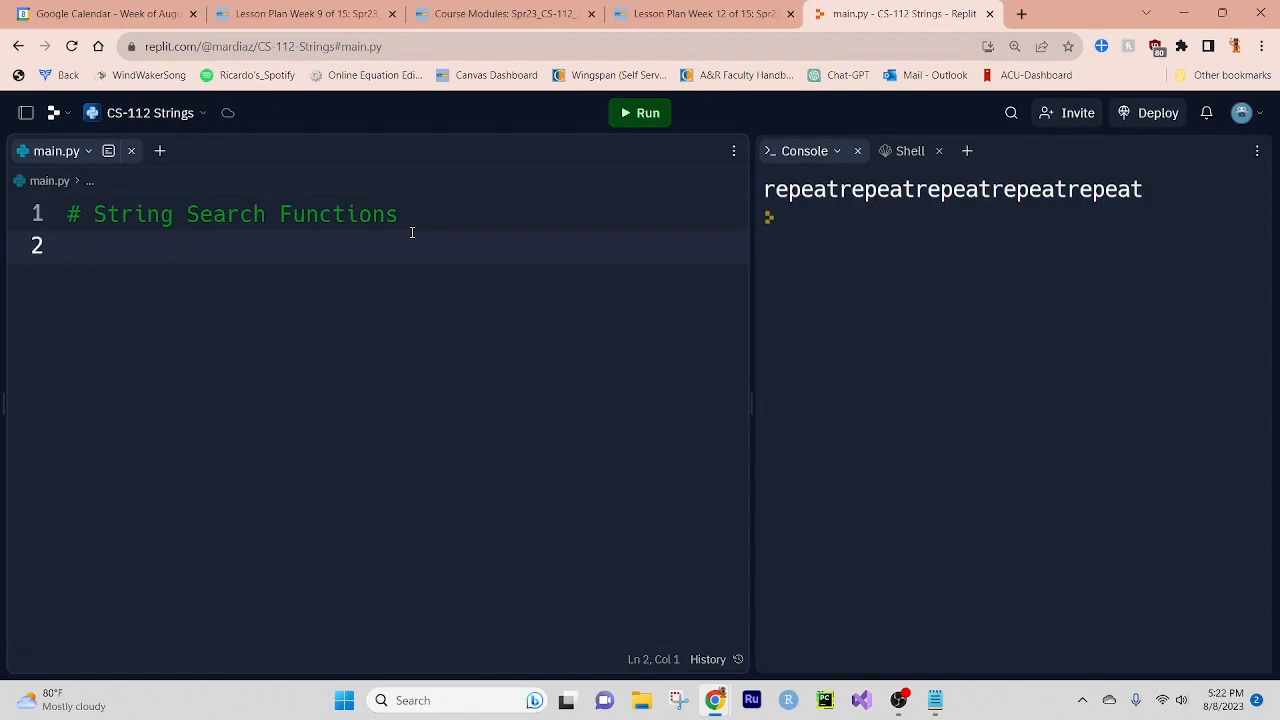
Add a '# End' comment and begin a newString assignment on the next line.
{"action": "left_click", "coordinate": [67, 246]}
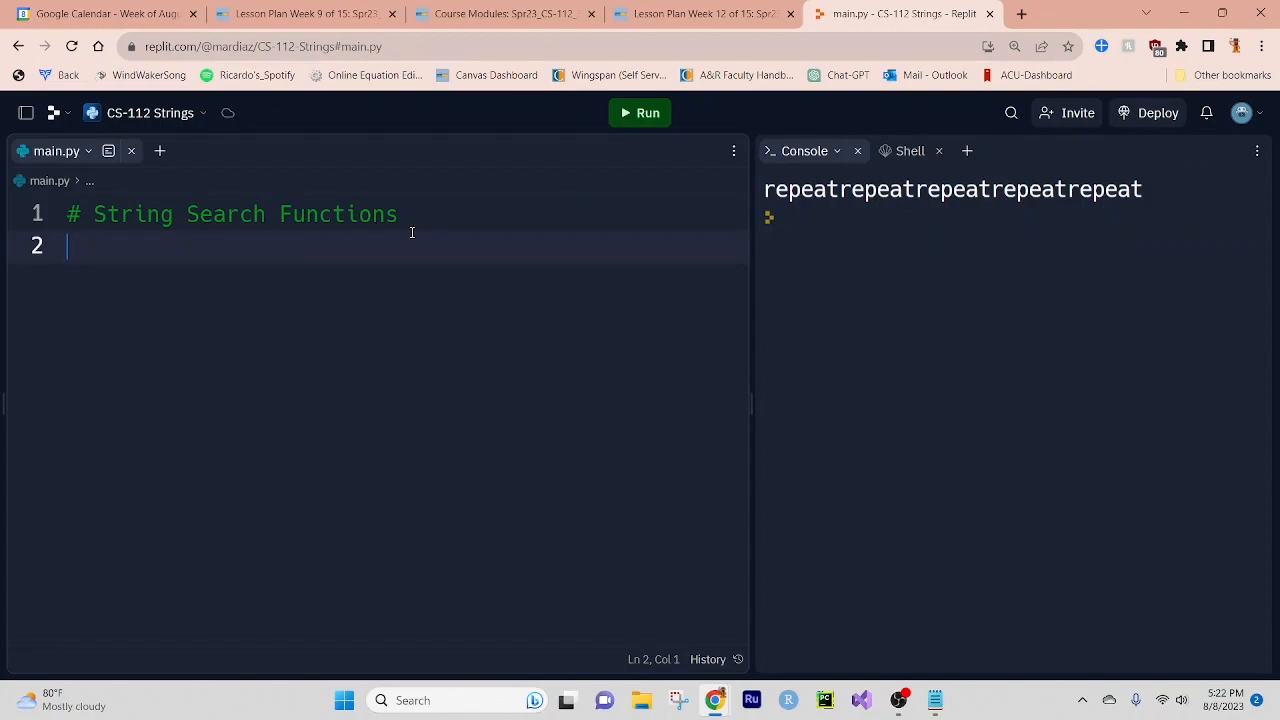
{"action": "type", "text": "#"}
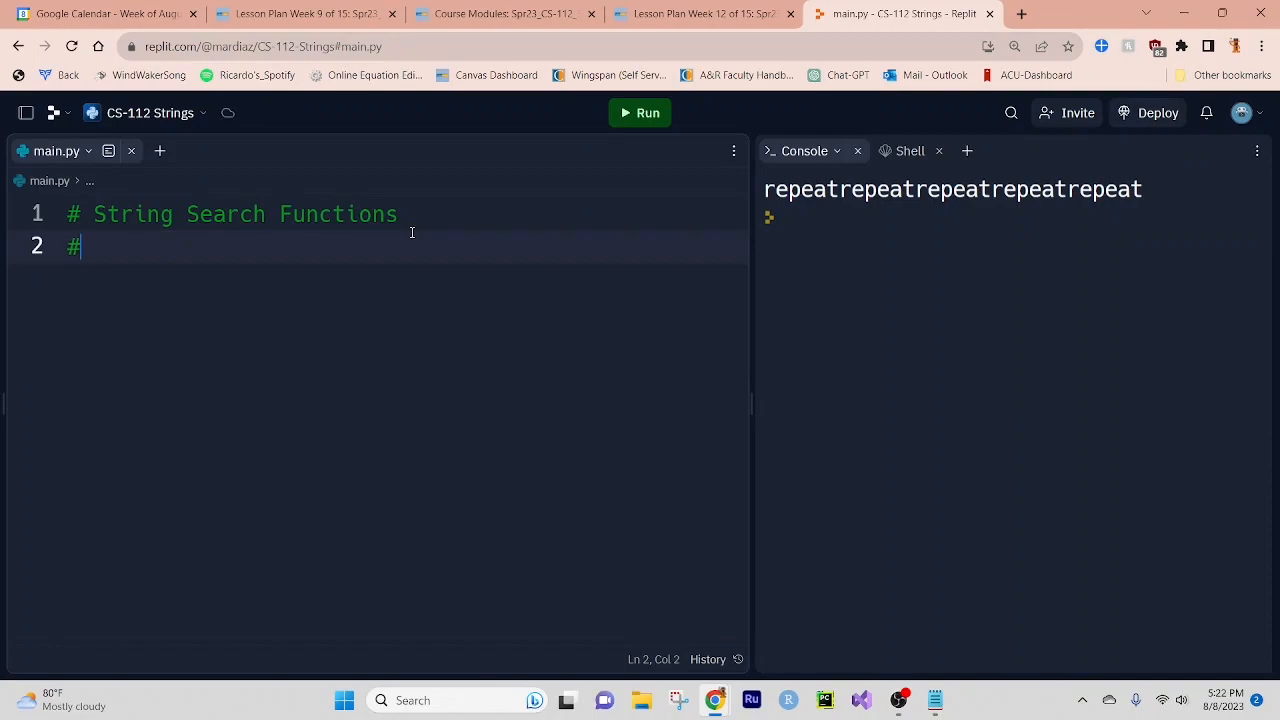
{"action": "type", "text": "Ends with"}
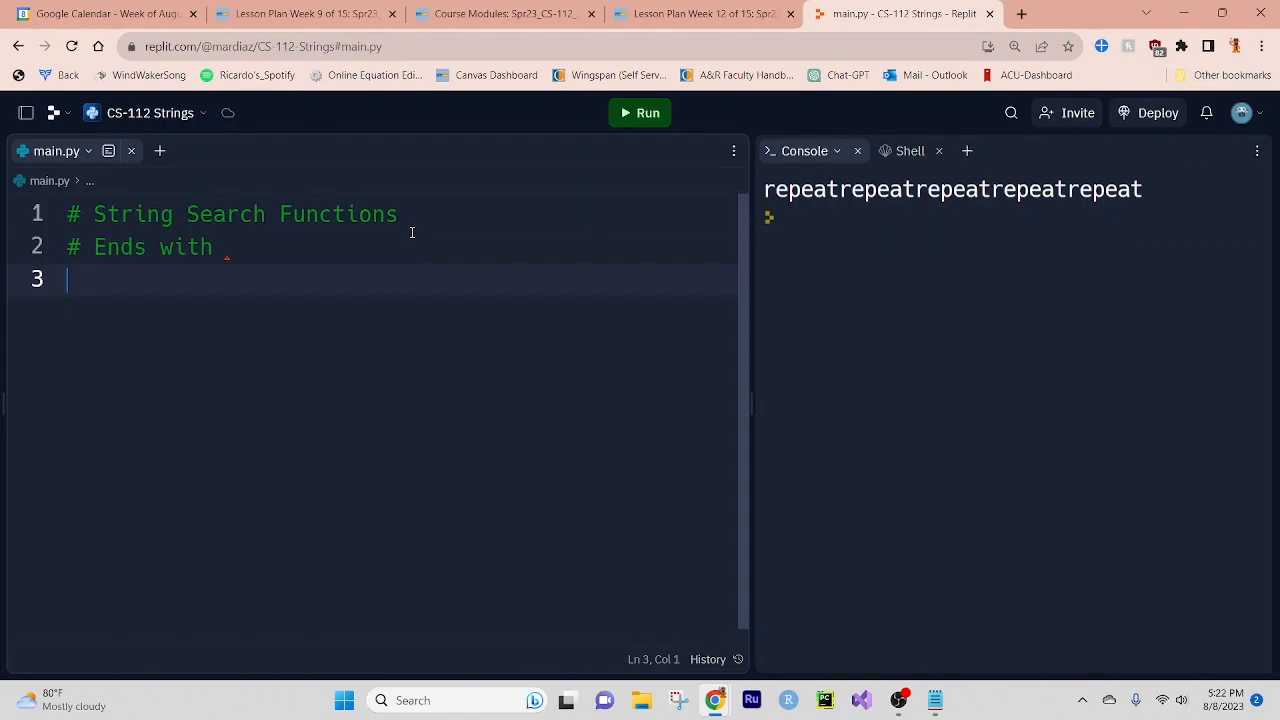
{"action": "type", "text": "new"}
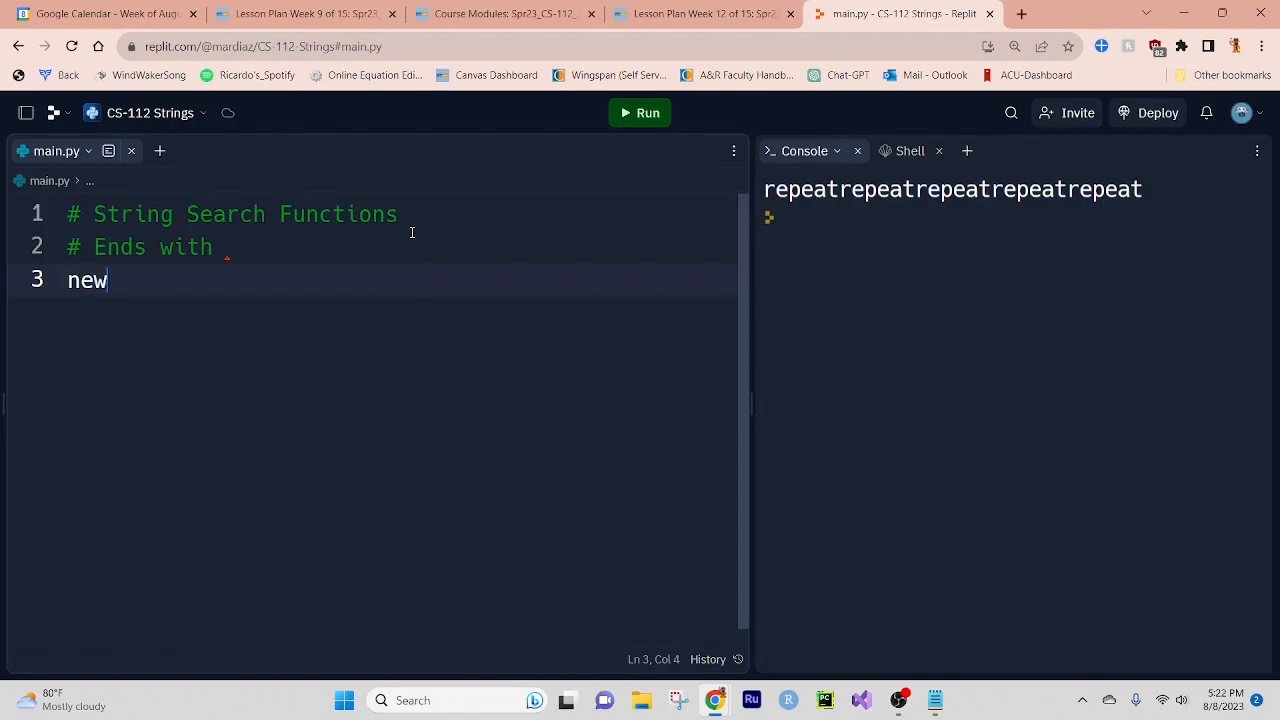
{"action": "type", "text": "String ="}
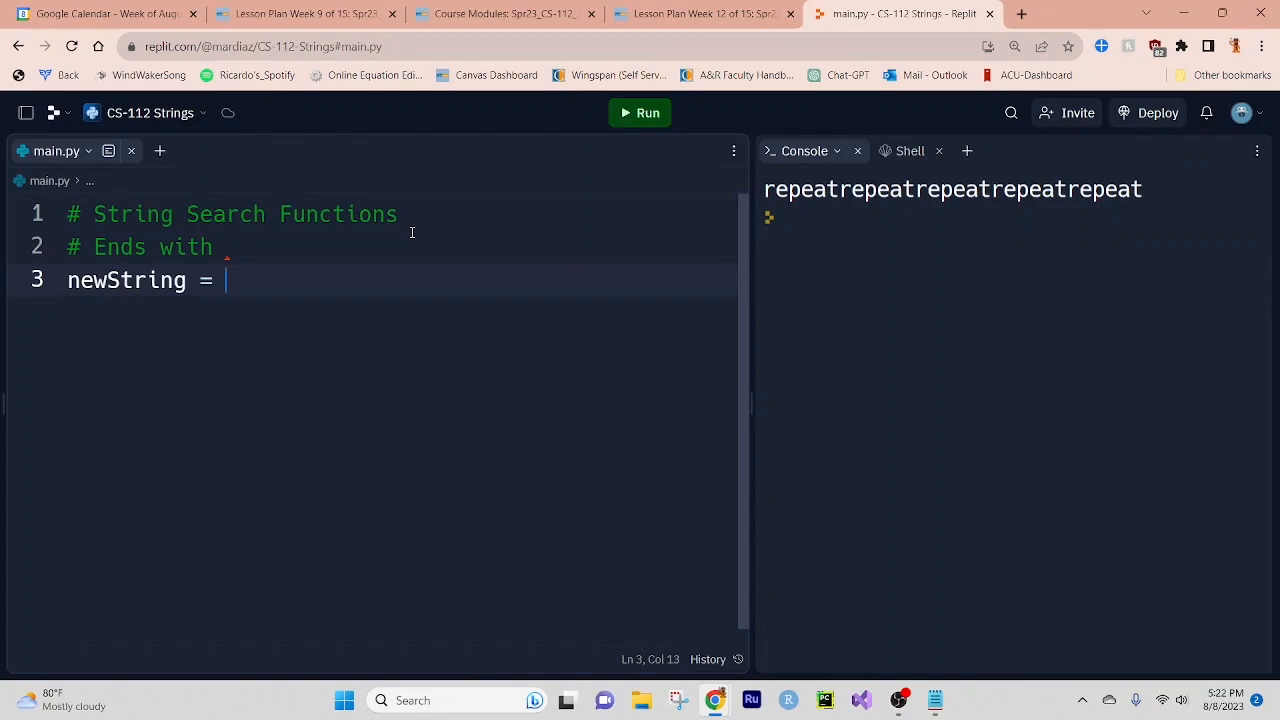
{"action": "type", "text": "s"}
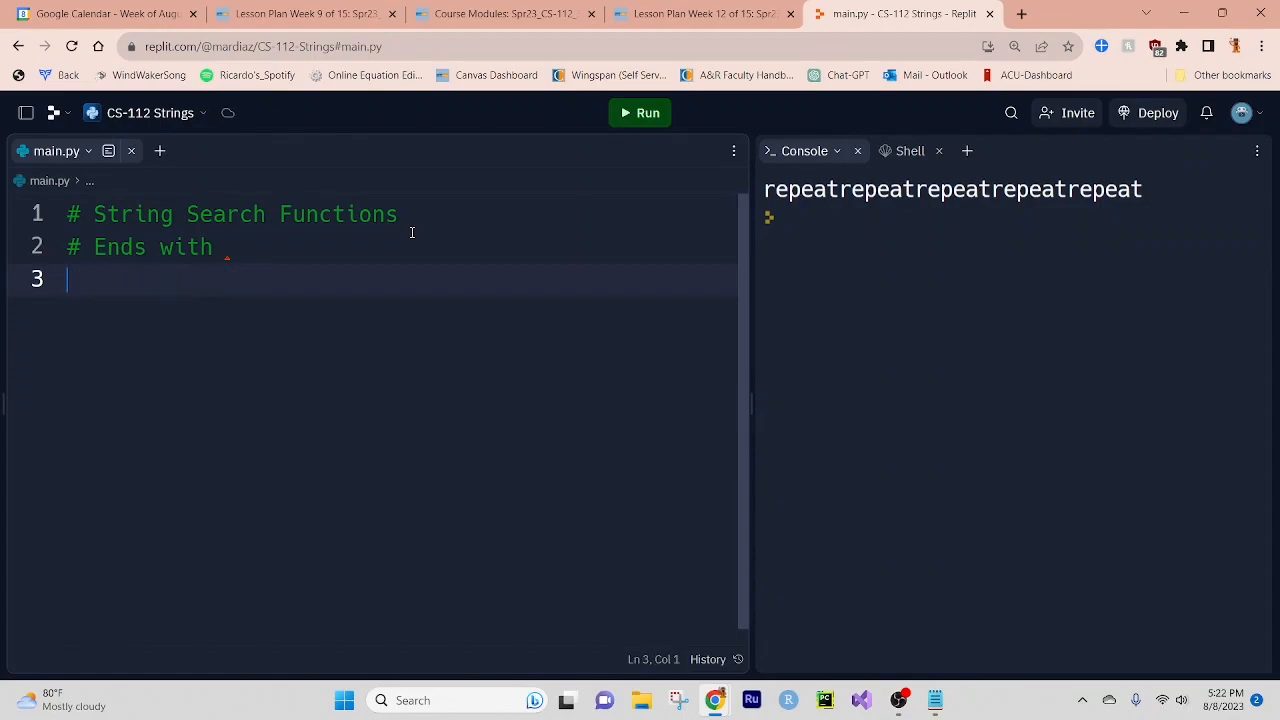
Assign "I like oranges and apples" to statement.
{"action": "type", "text": "statement"}
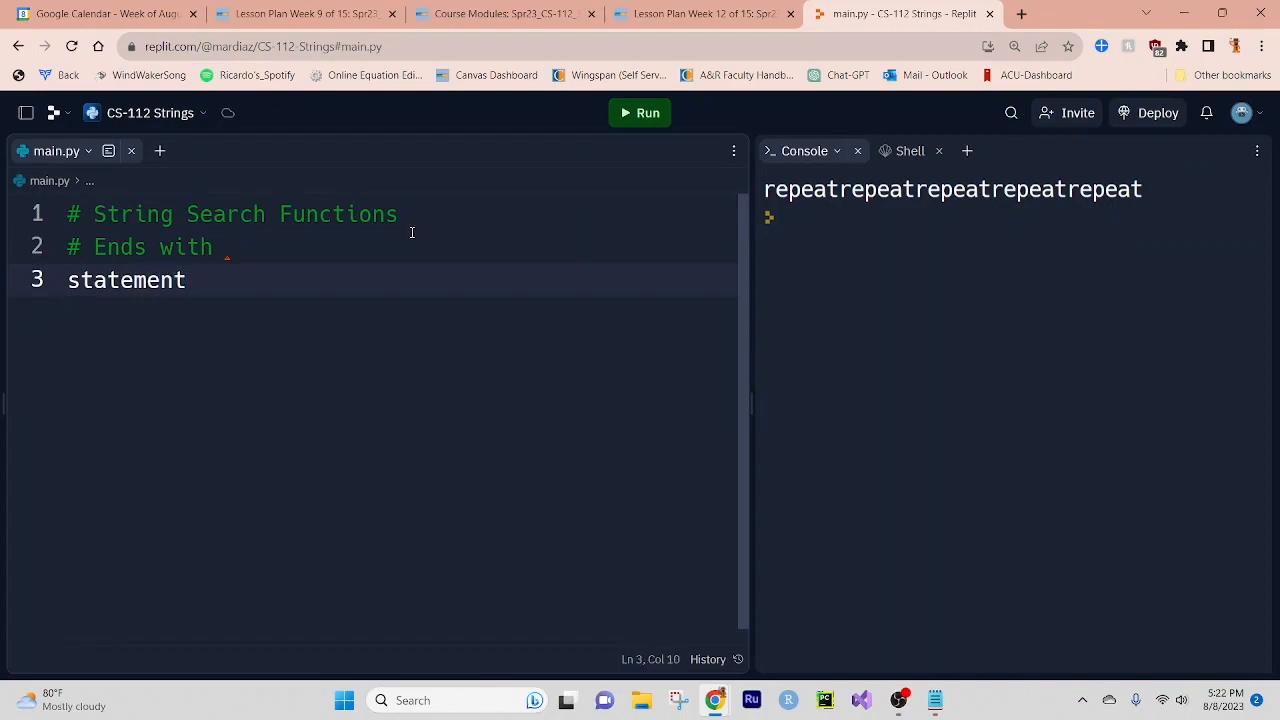
{"action": "type", "text": "= \"I l\""}
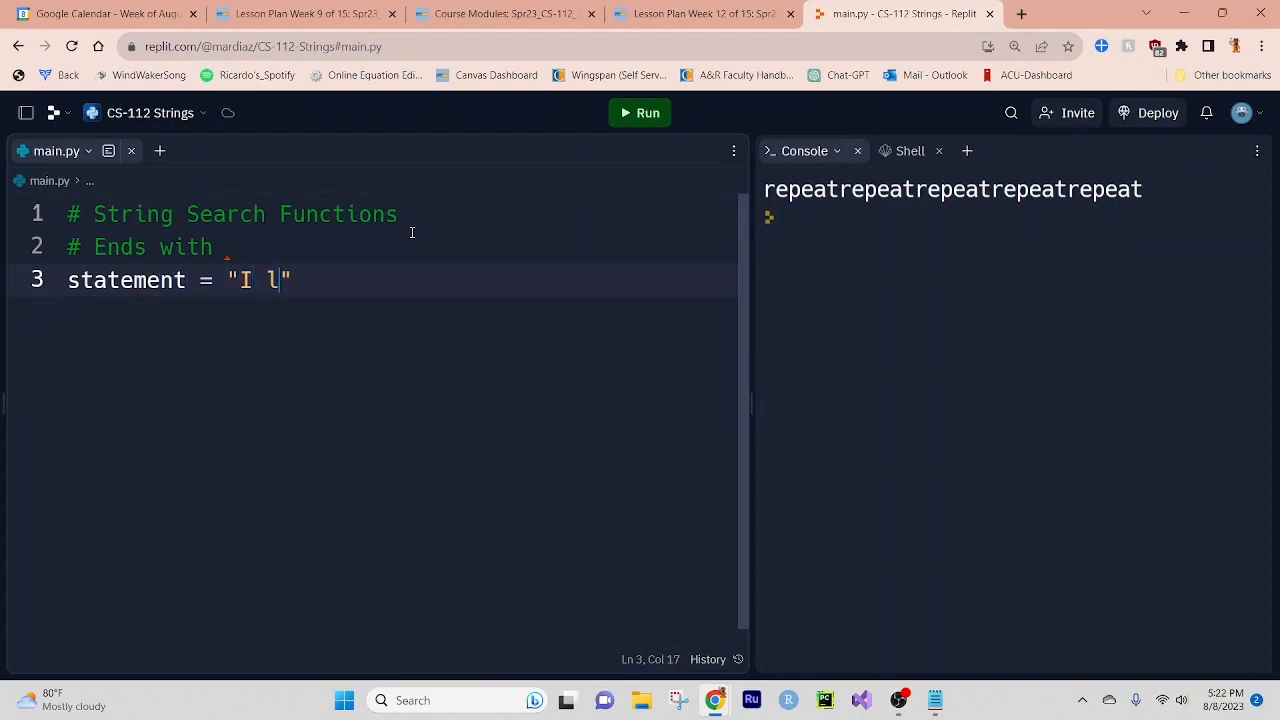
{"action": "type", "text": "ike oranges"}
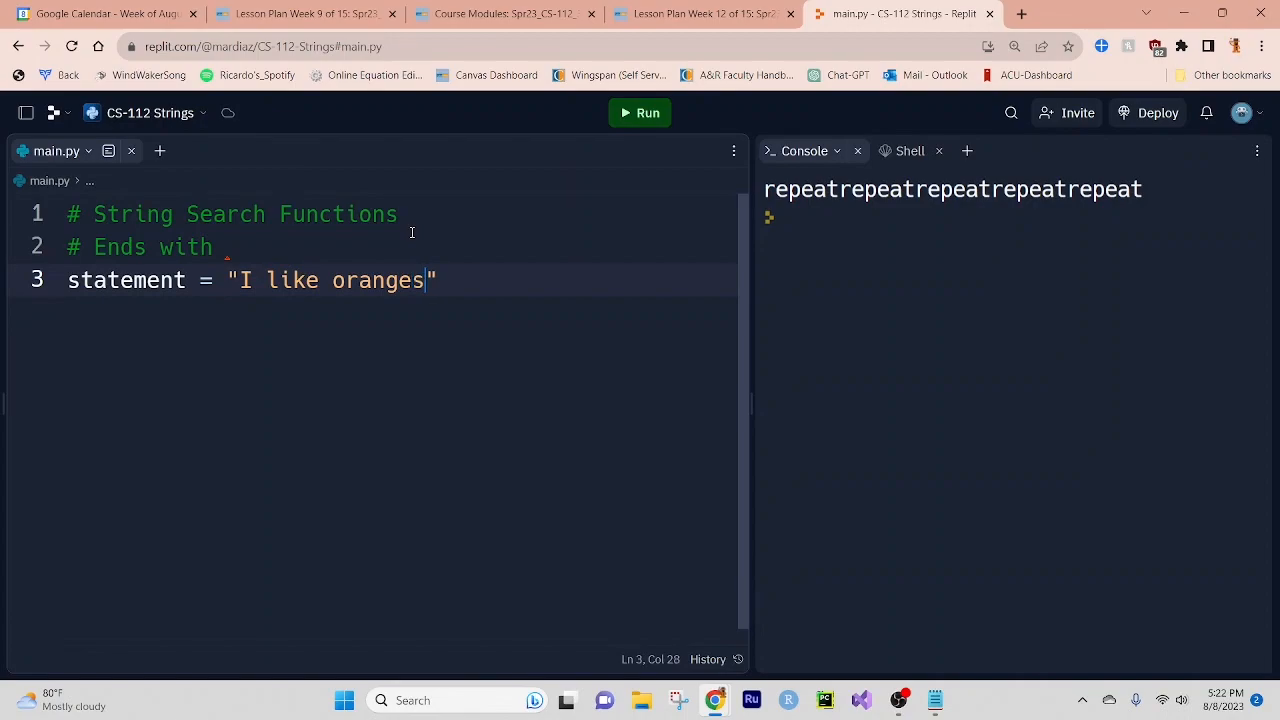
{"action": "type", "text": "and apples"}
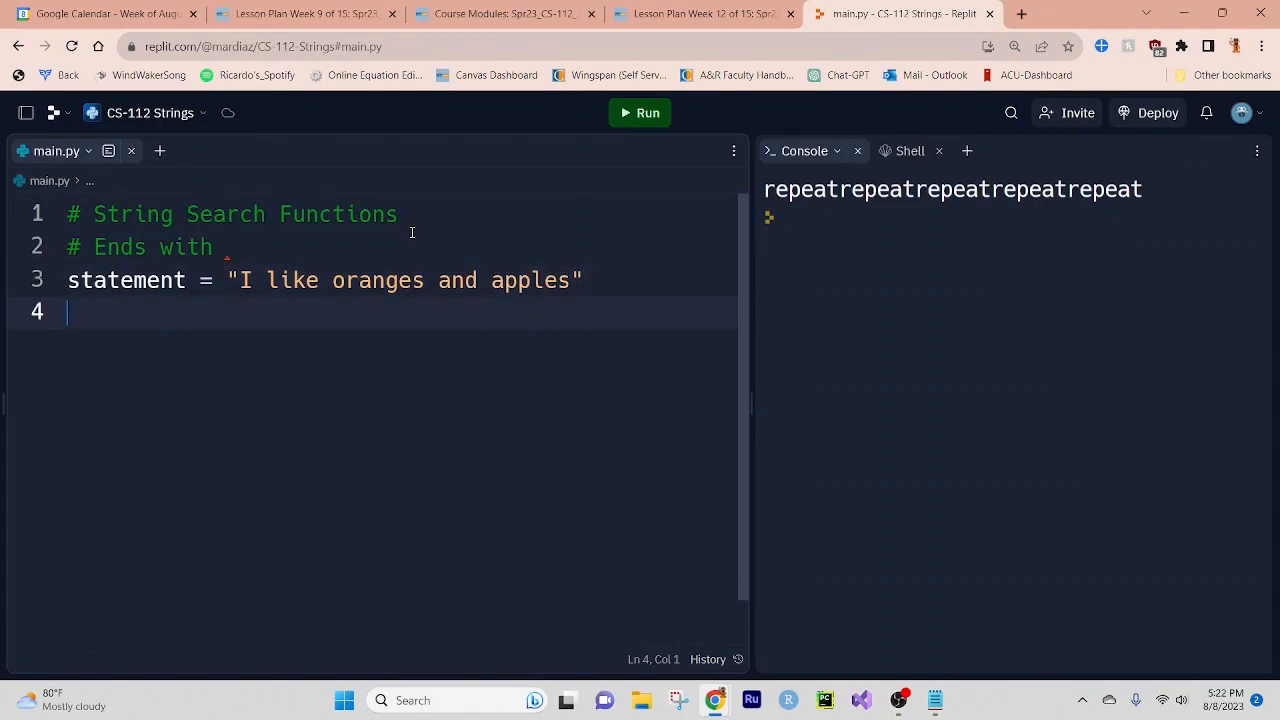
Set newString = statement.endswith("apples").
{"action": "type", "text": "new"}
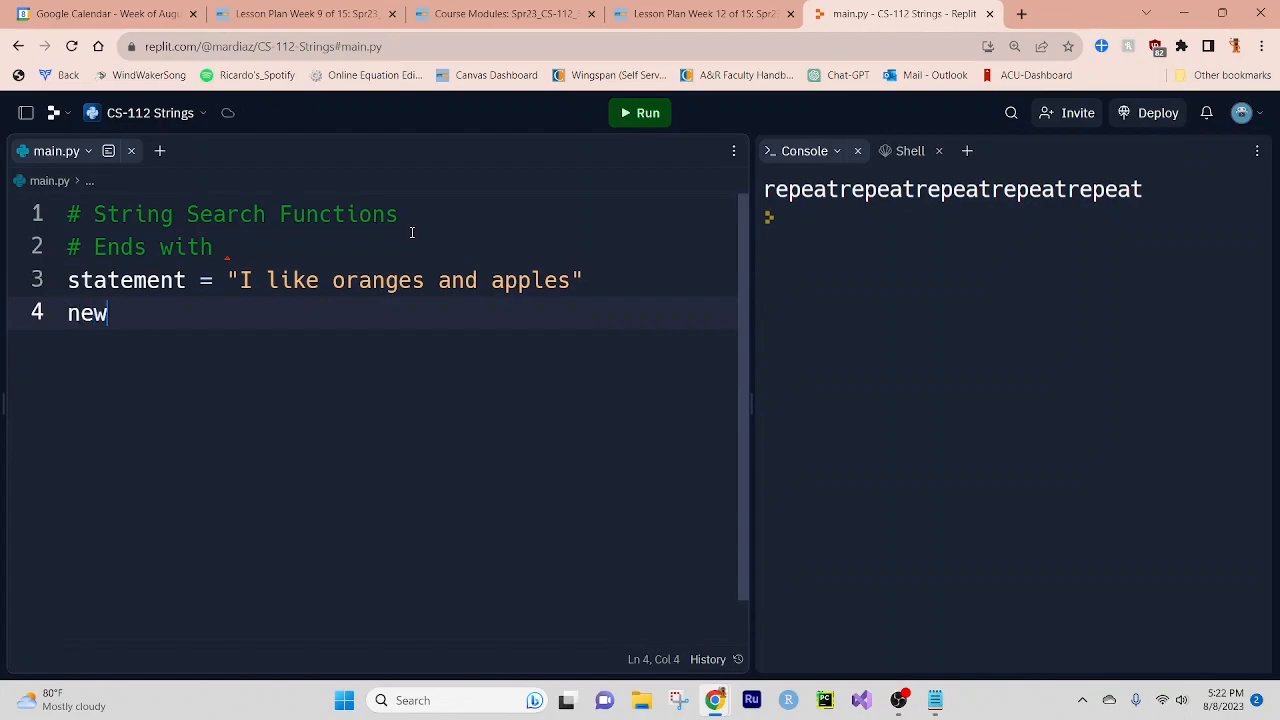
{"action": "type", "text": "String"}
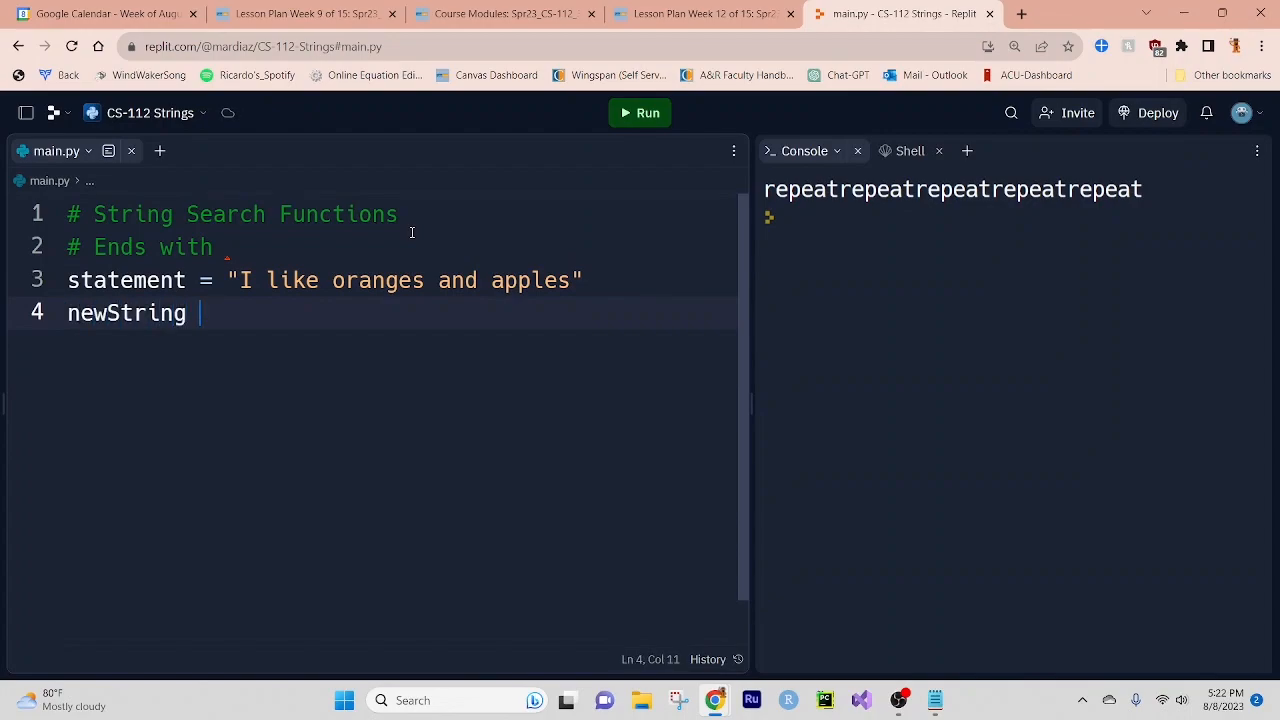
{"action": "type", "text": "= statement"}
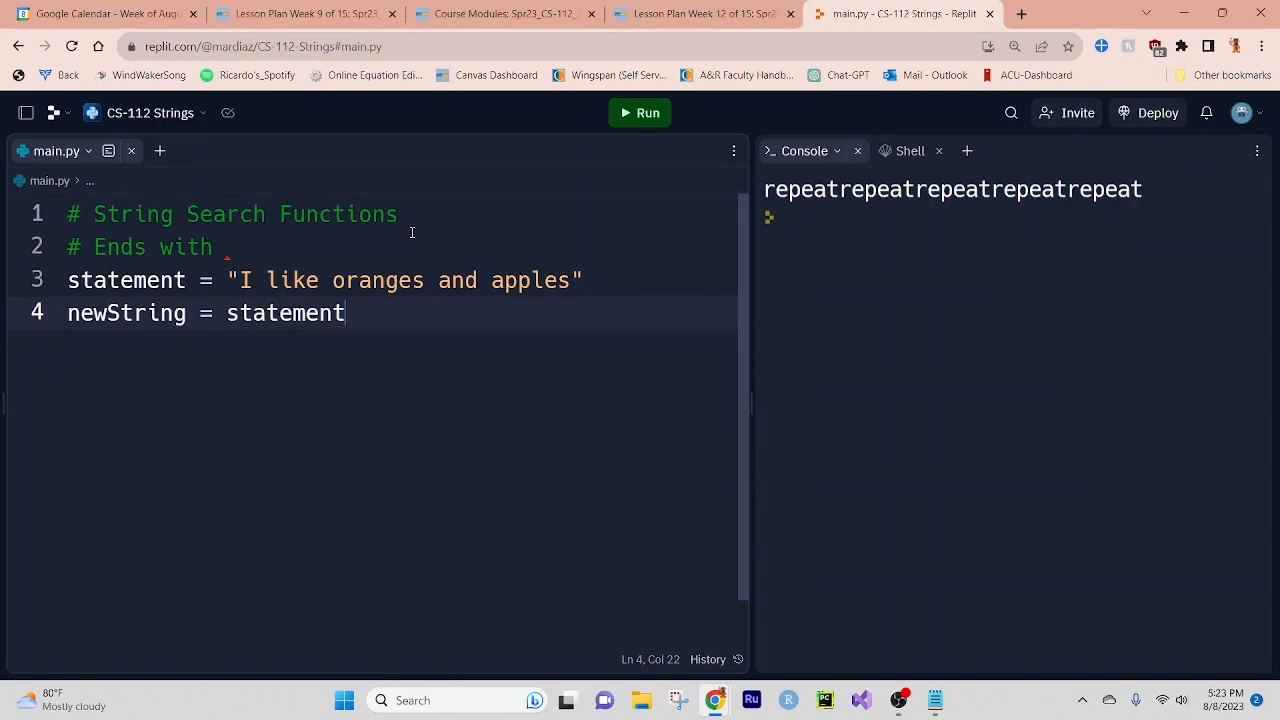
{"action": "type", "text": ".e"}
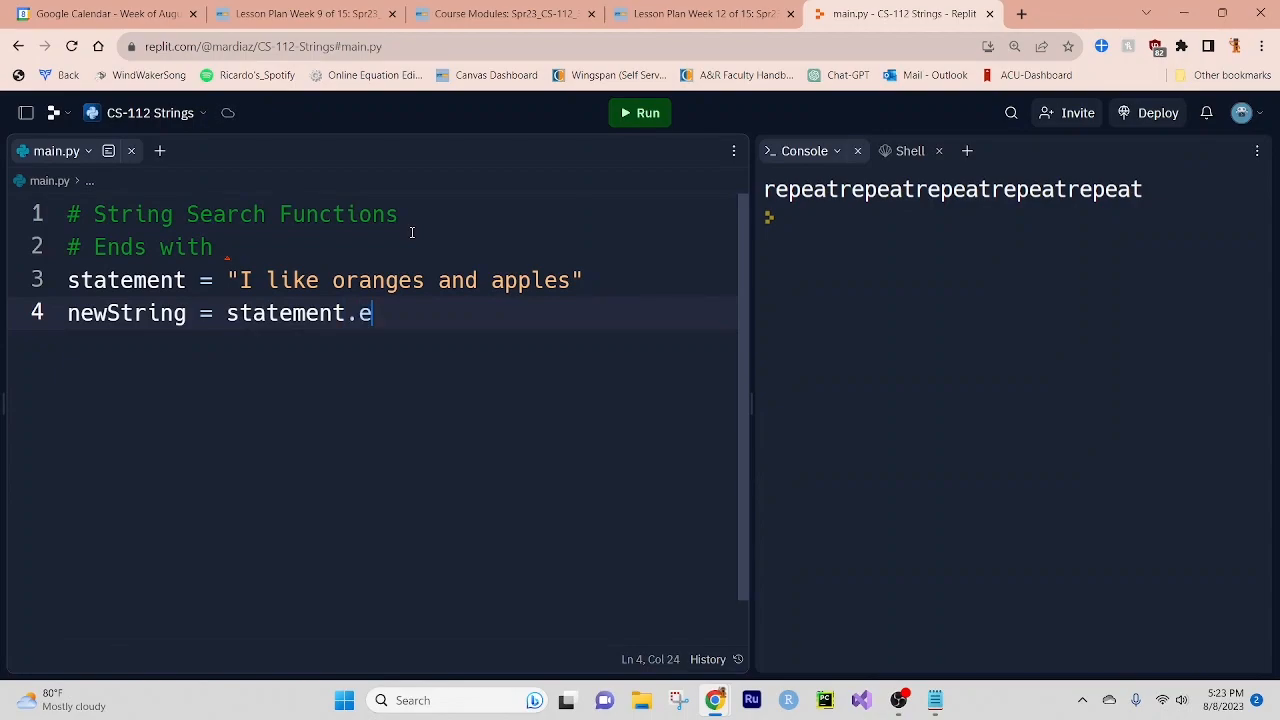
{"action": "type", "text": "ndswith"}
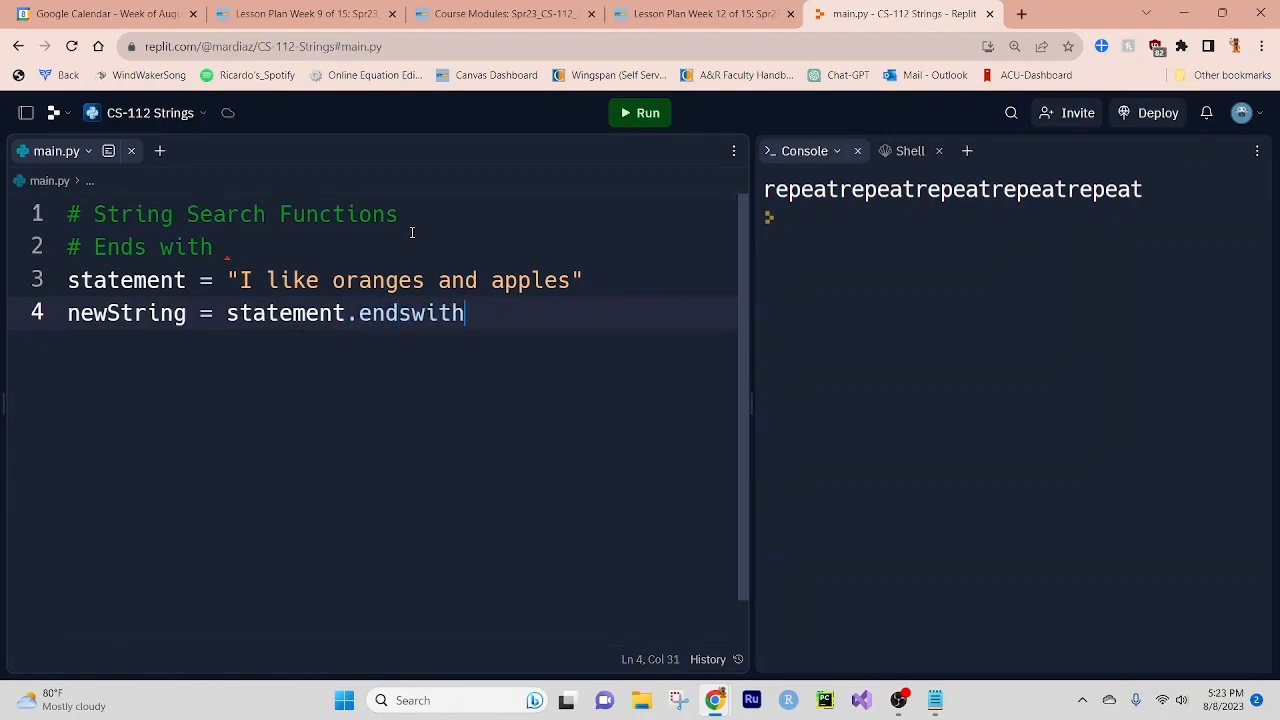
{"action": "type", "text": "(\"\")"}
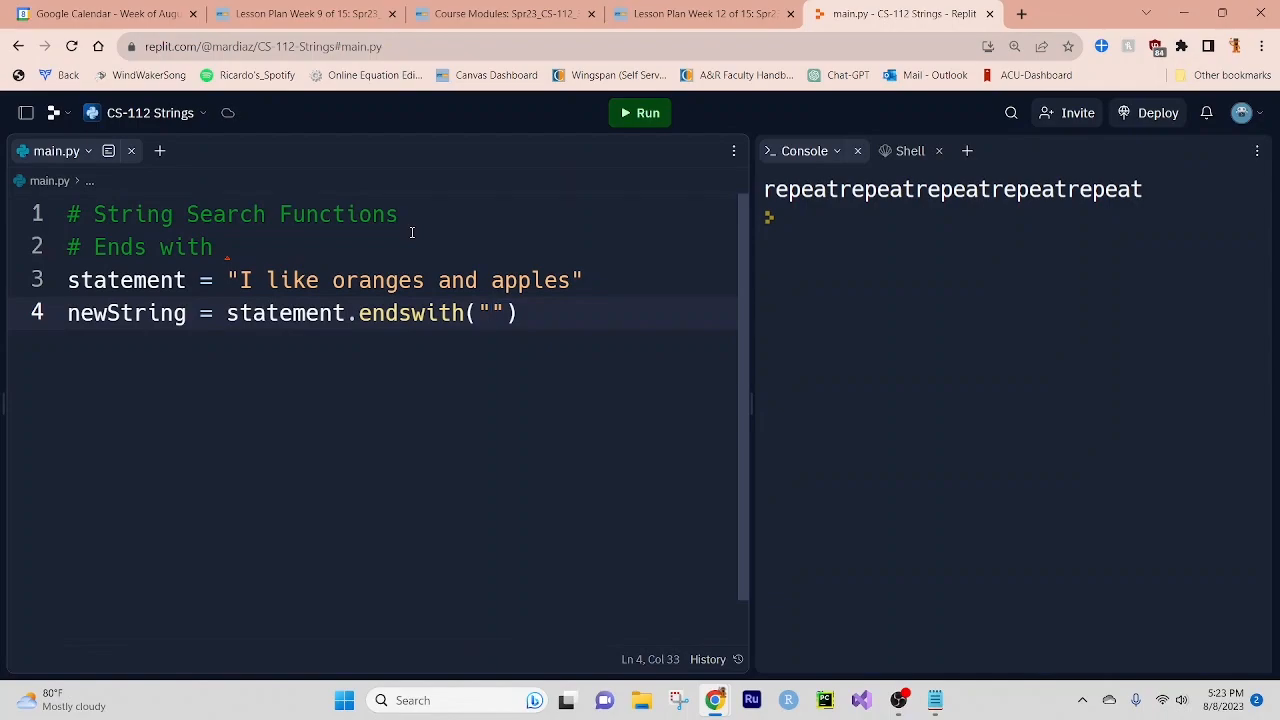
{"action": "type", "text": "appl"}
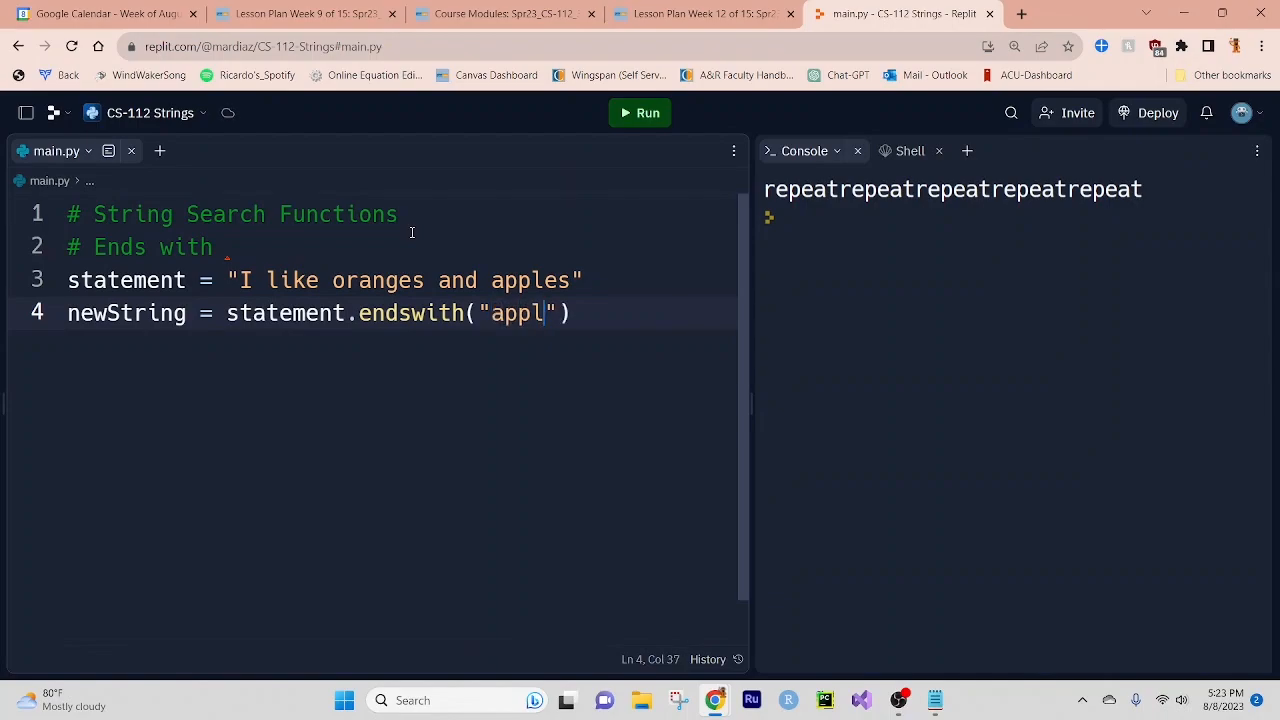
{"action": "type", "text": "es"}
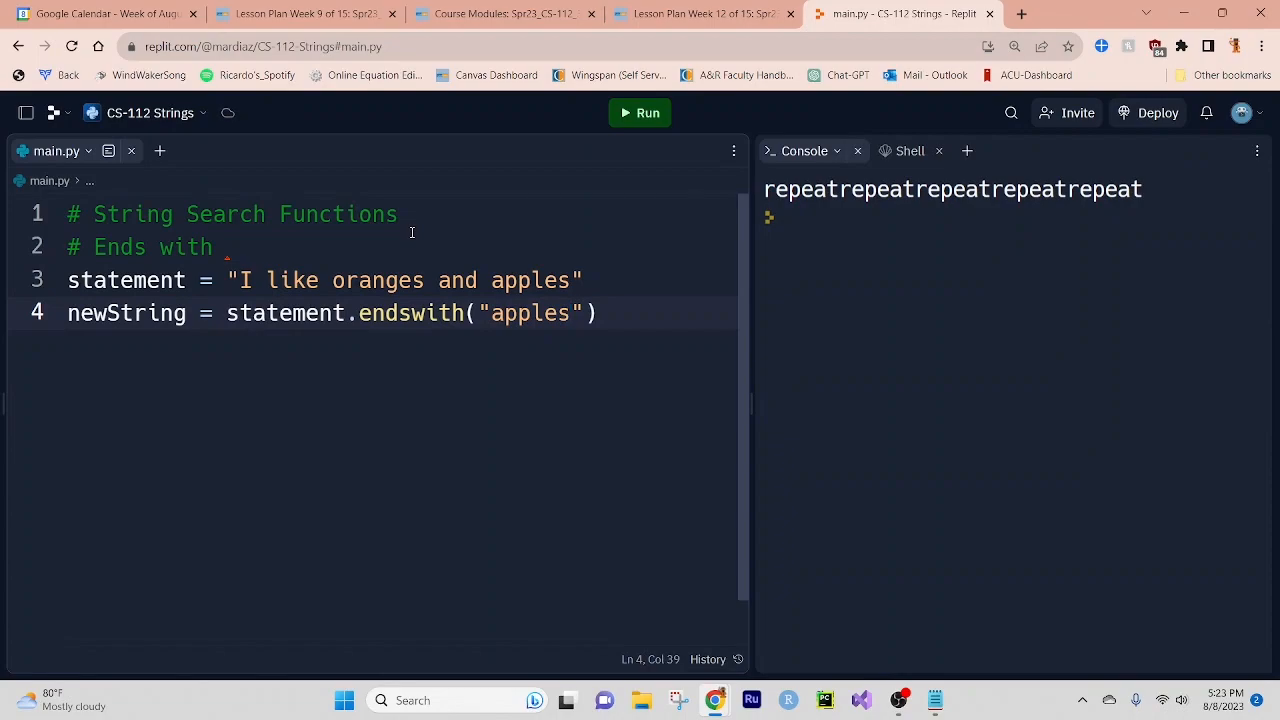
{"action": "left_click", "coordinate": [572, 312]}
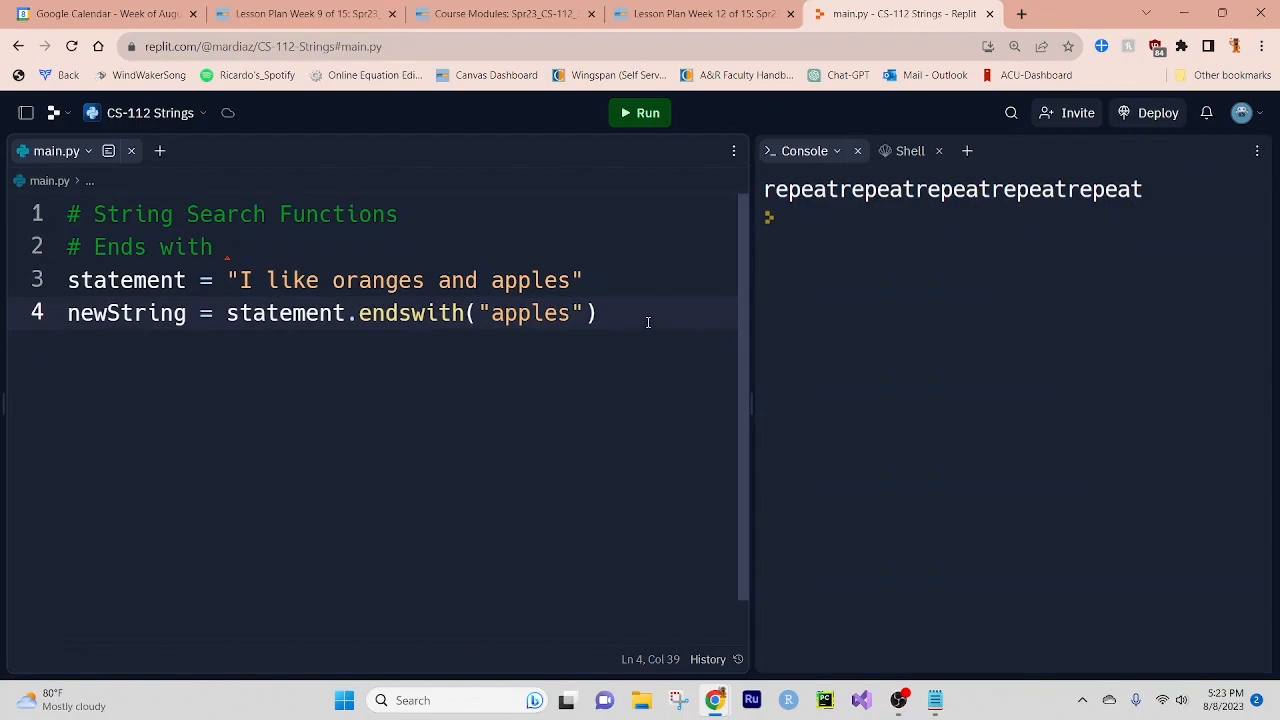
Add print(newString) and run the script to show True.
{"action": "type", "text": "pri"}
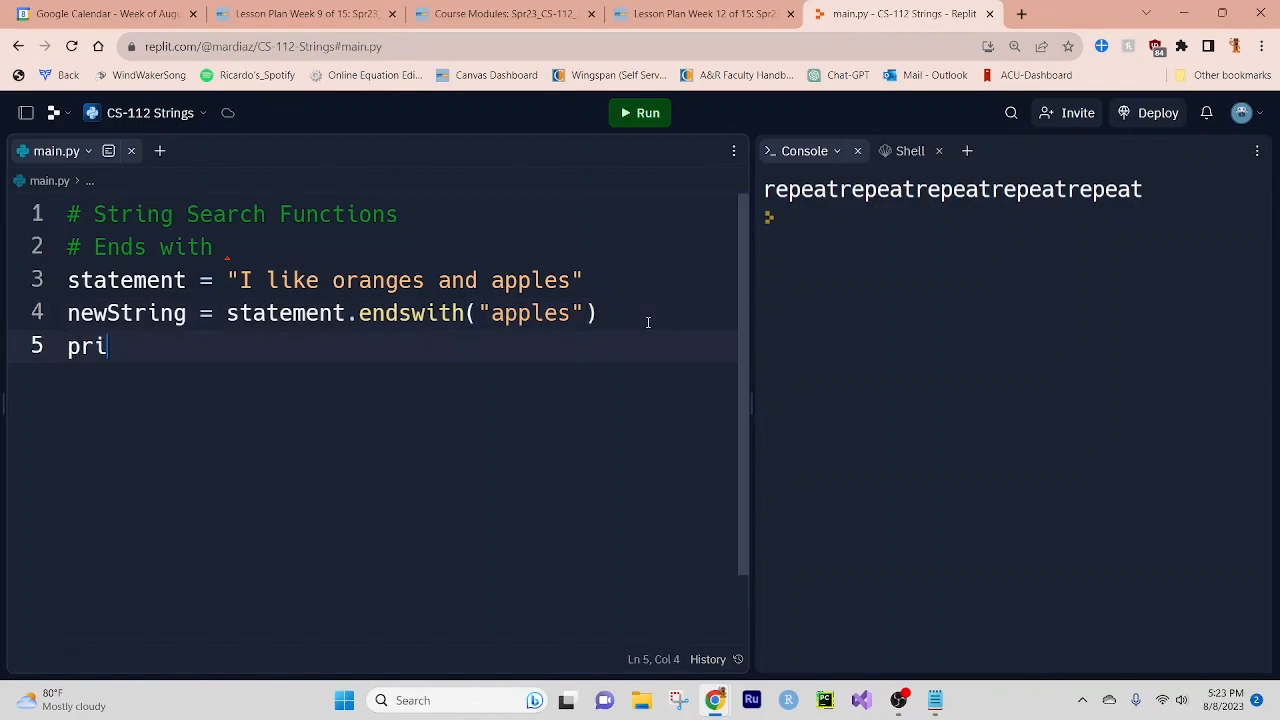
{"action": "type", "text": "nt(Tru"}
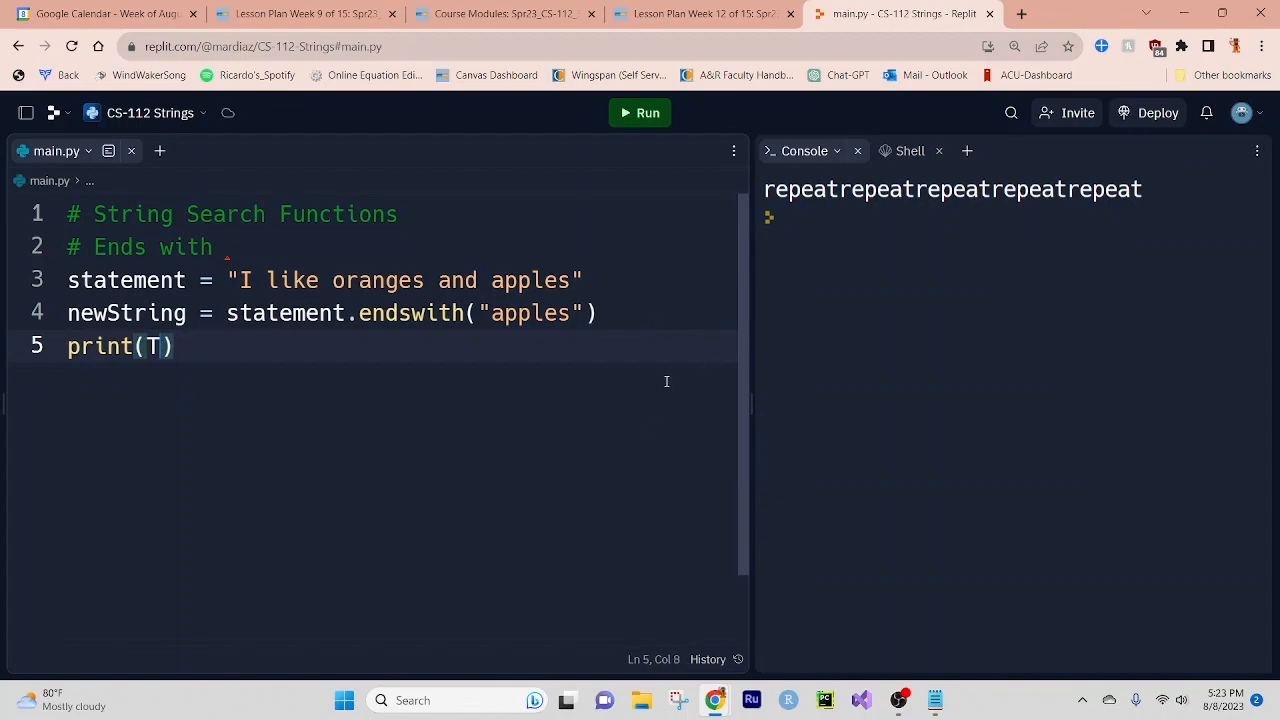
{"action": "type", "text": "ew"}
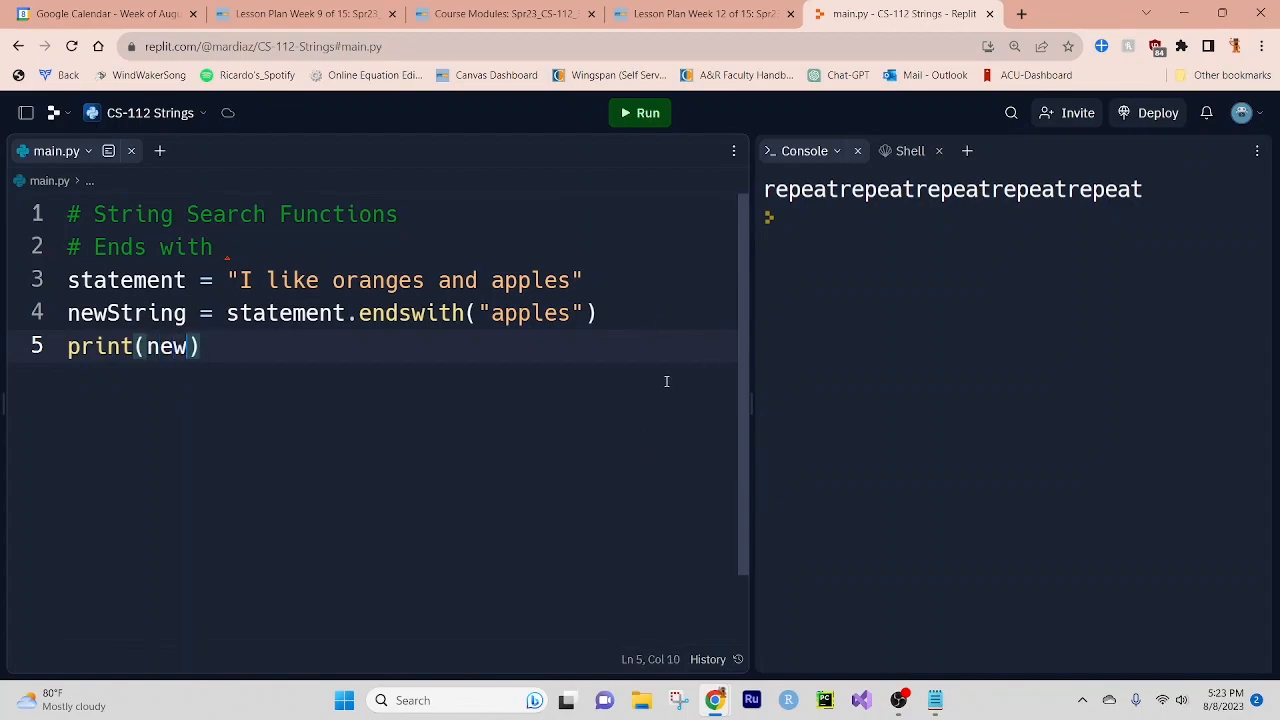
{"action": "type", "text": "String"}
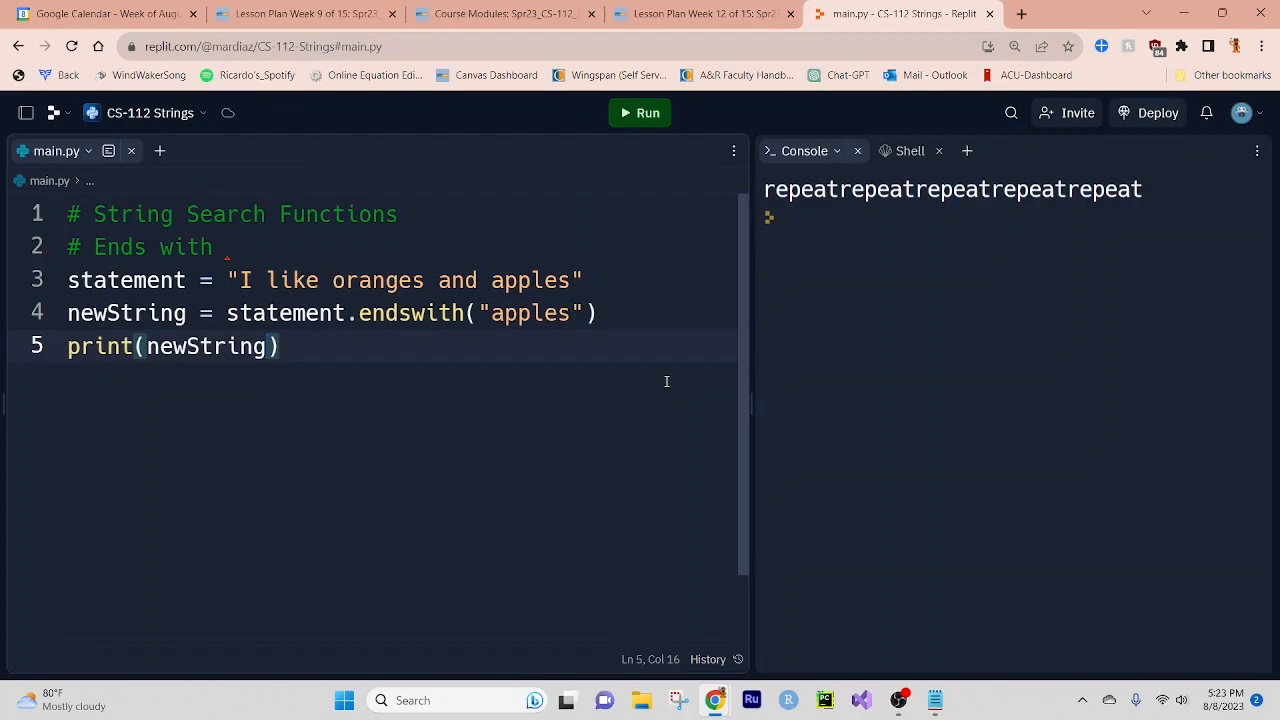
{"action": "left_click", "coordinate": [640, 112]}
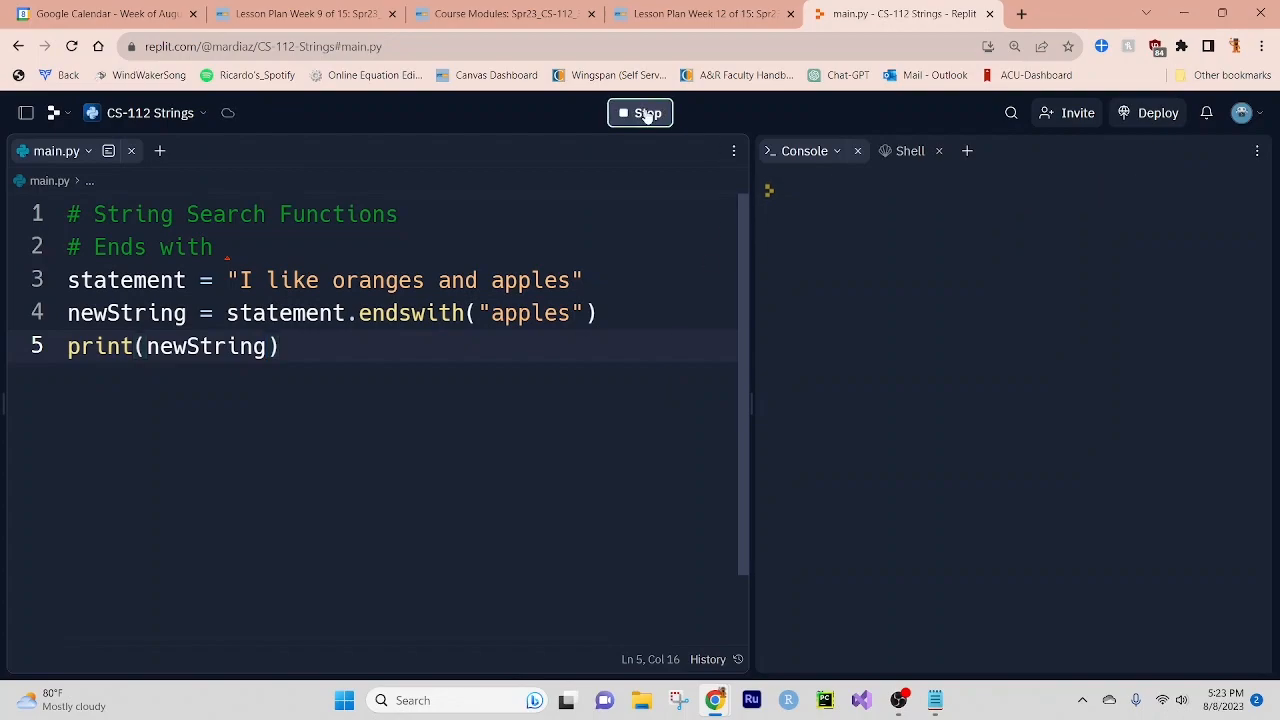
{"action": "left_click", "coordinate": [640, 112]}
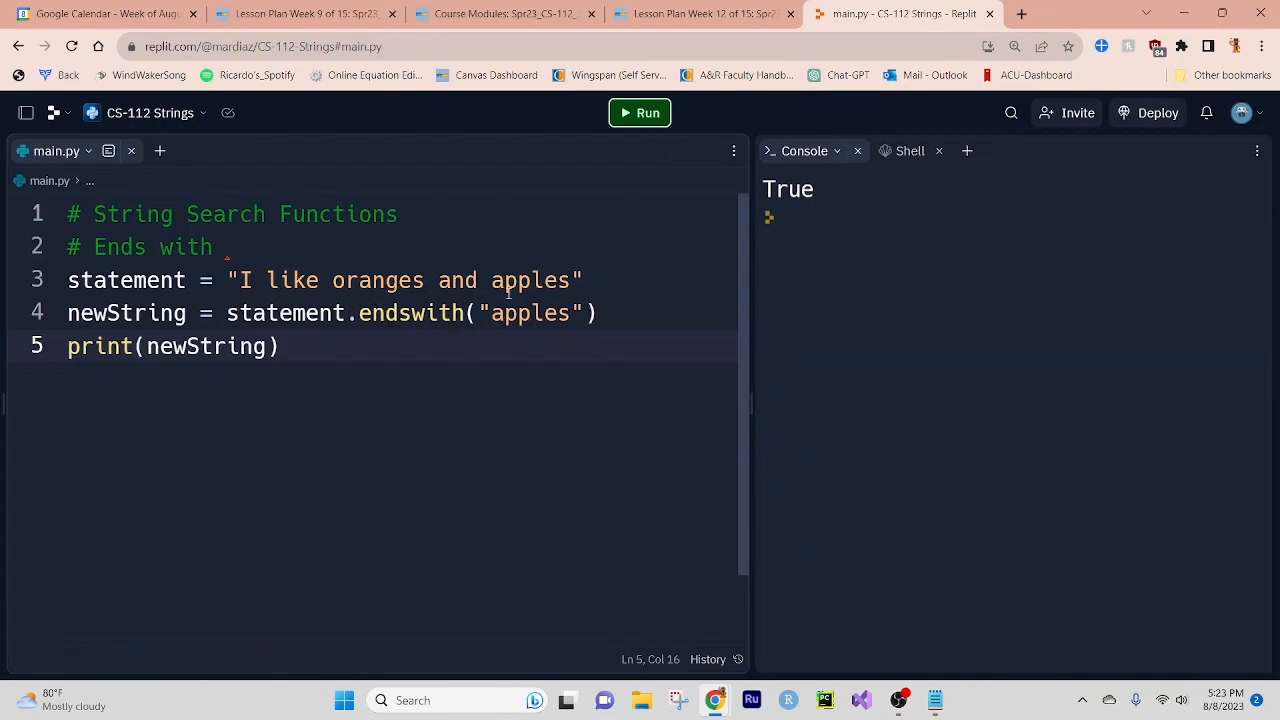
{"action": "mouse_move", "coordinate": [310, 347]}
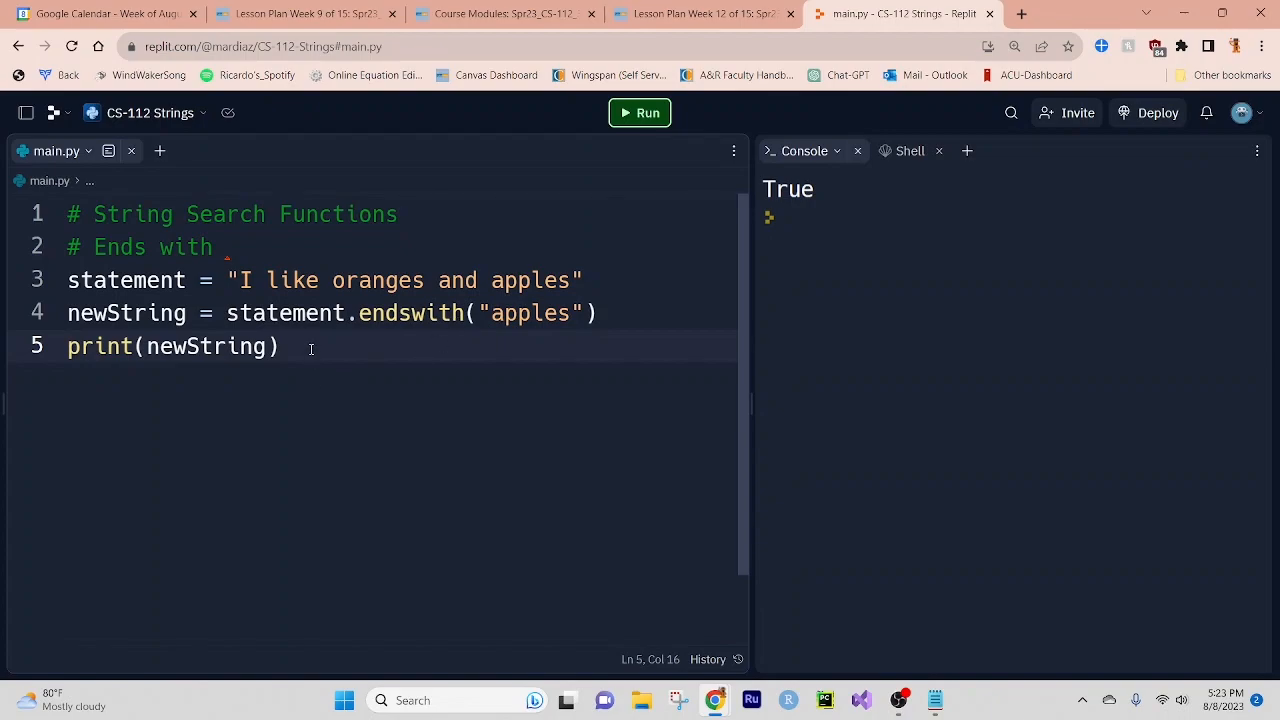
Add newString = statement.startswith("I") on a new line.
{"action": "key", "text": "enter"}
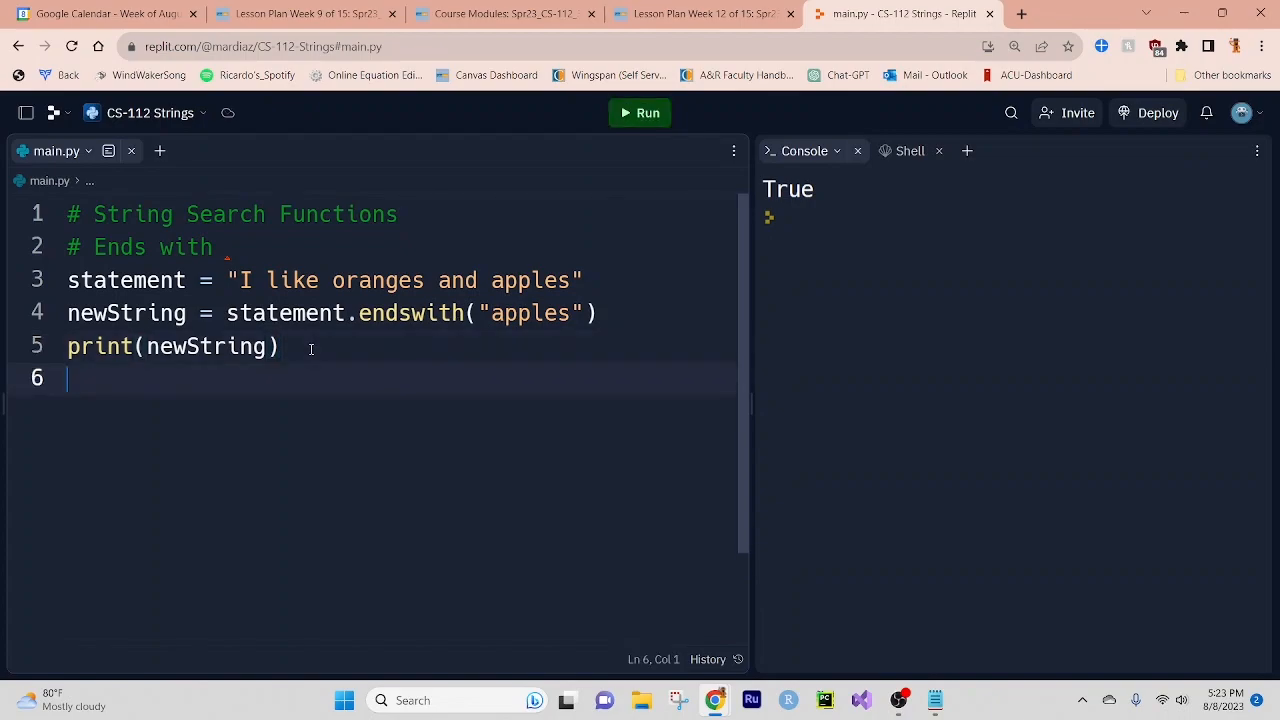
{"action": "type", "text": "newS"}
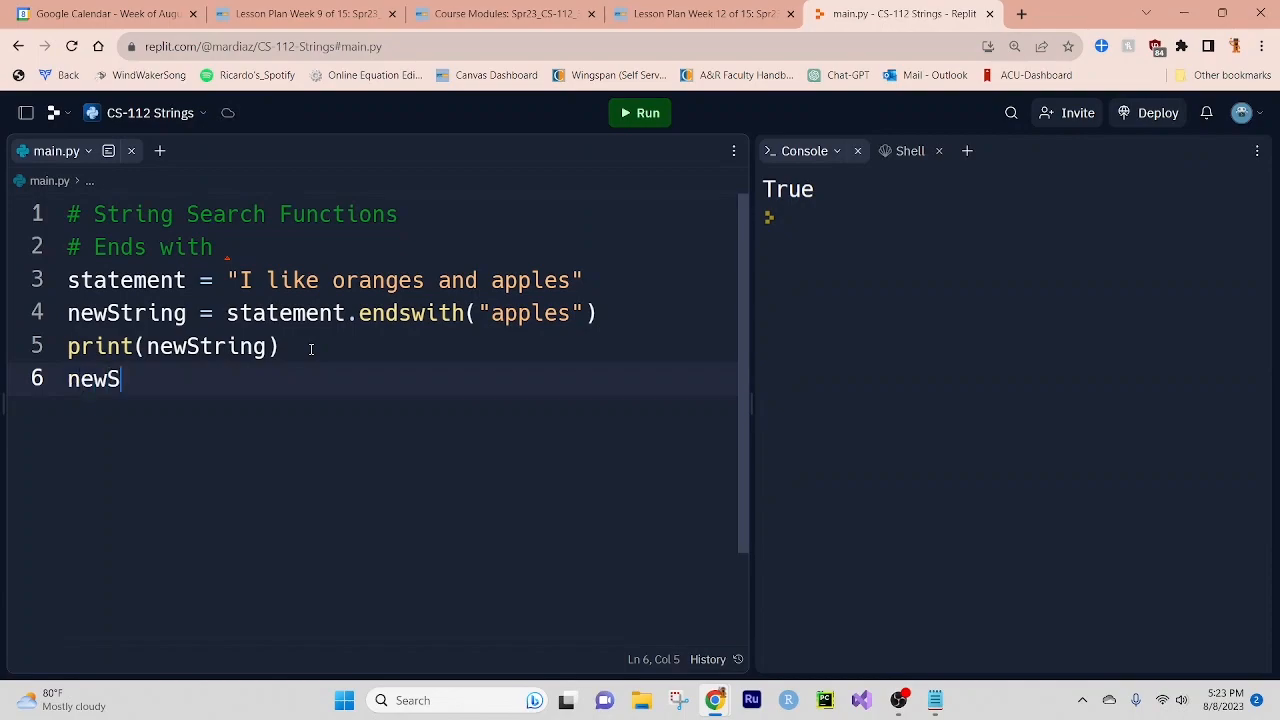
{"action": "type", "text": "tring ="}
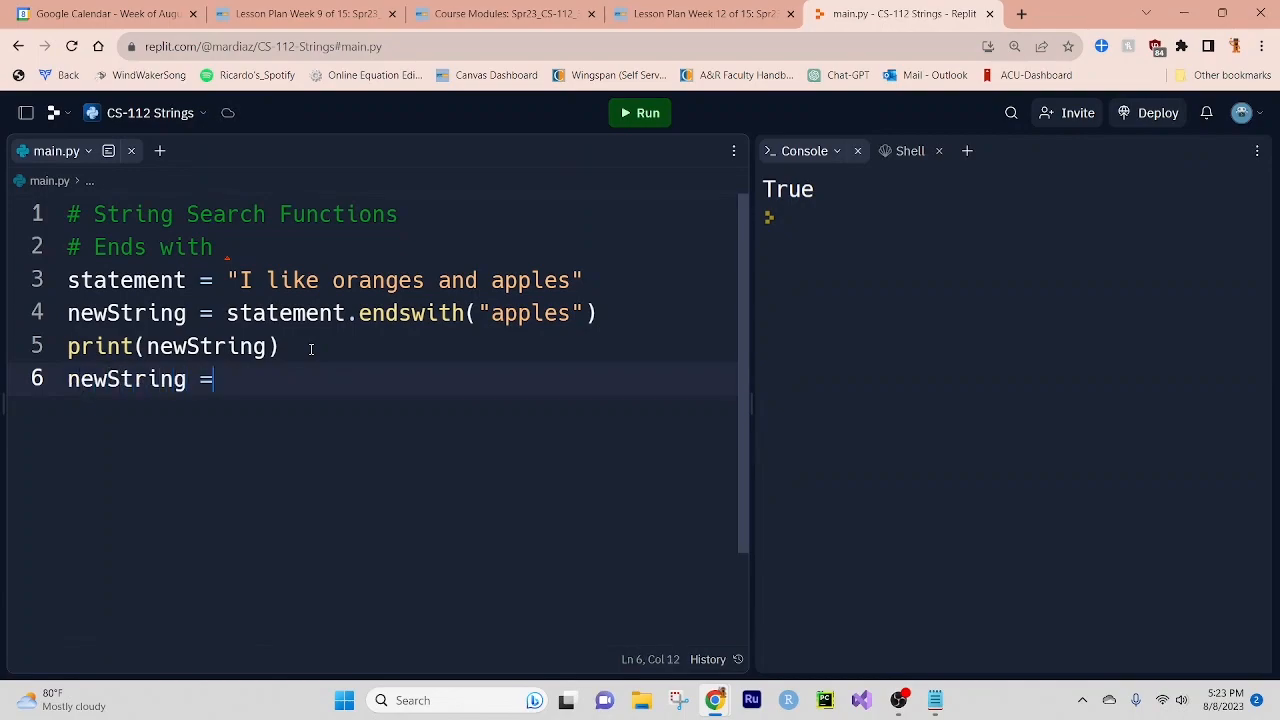
{"action": "type", "text": "sta"}
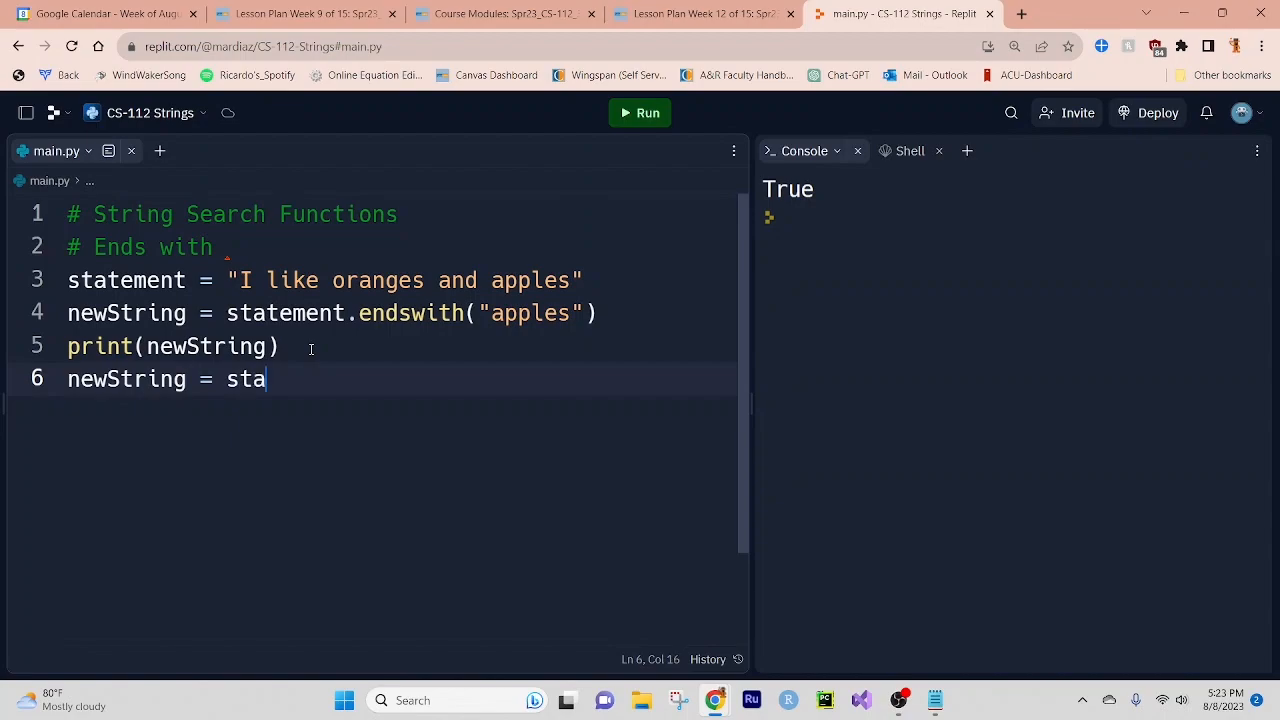
{"action": "type", "text": "tement"}
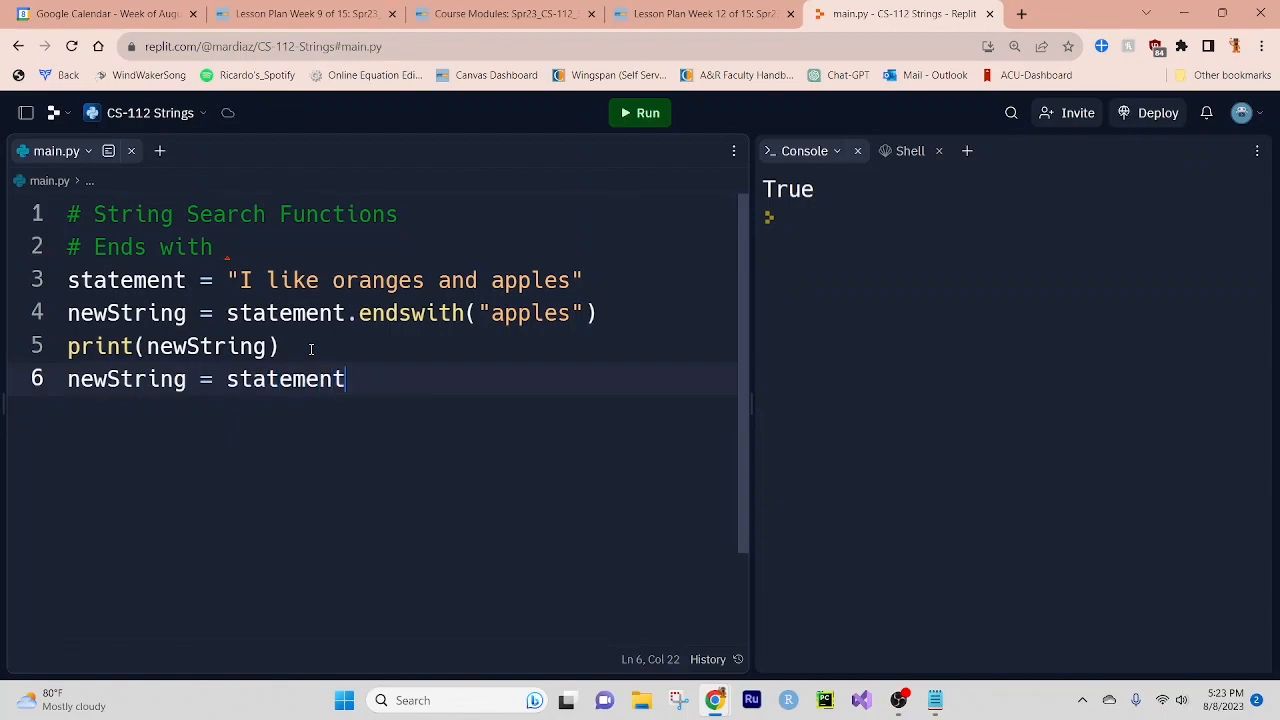
{"action": "type", "text": "."}
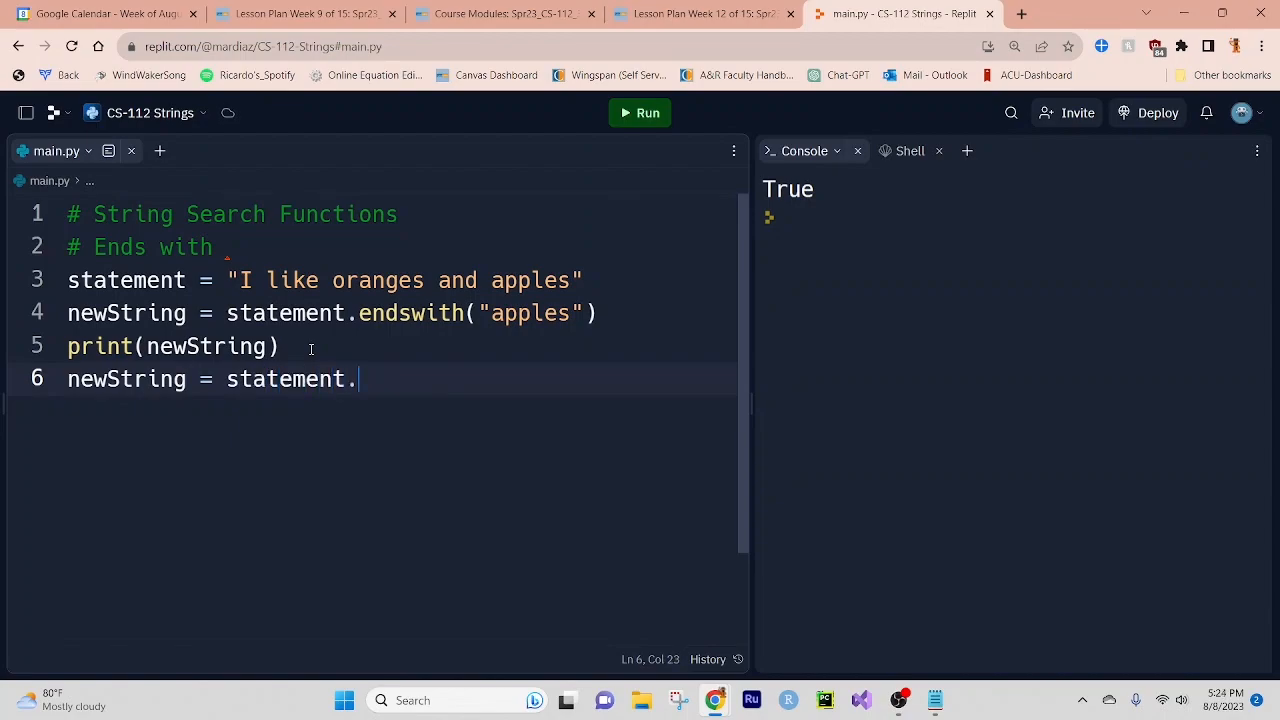
{"action": "type", "text": "starts"}
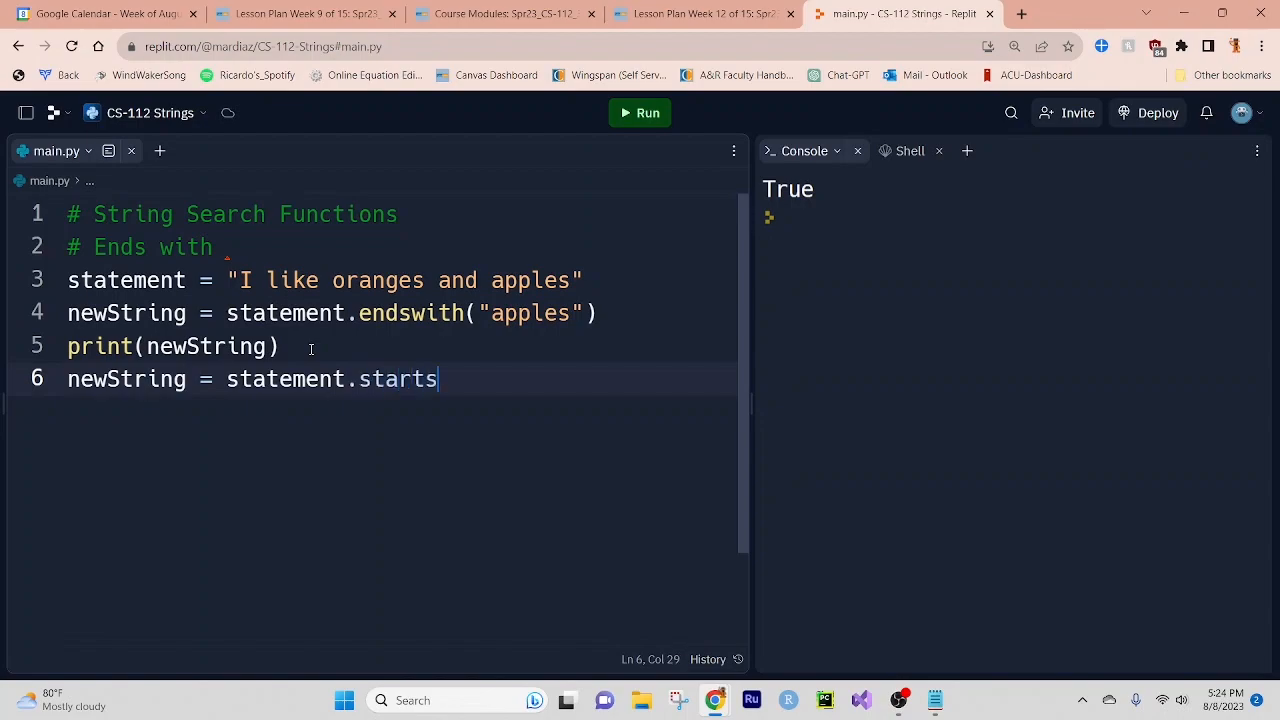
{"action": "type", "text": "with()"}
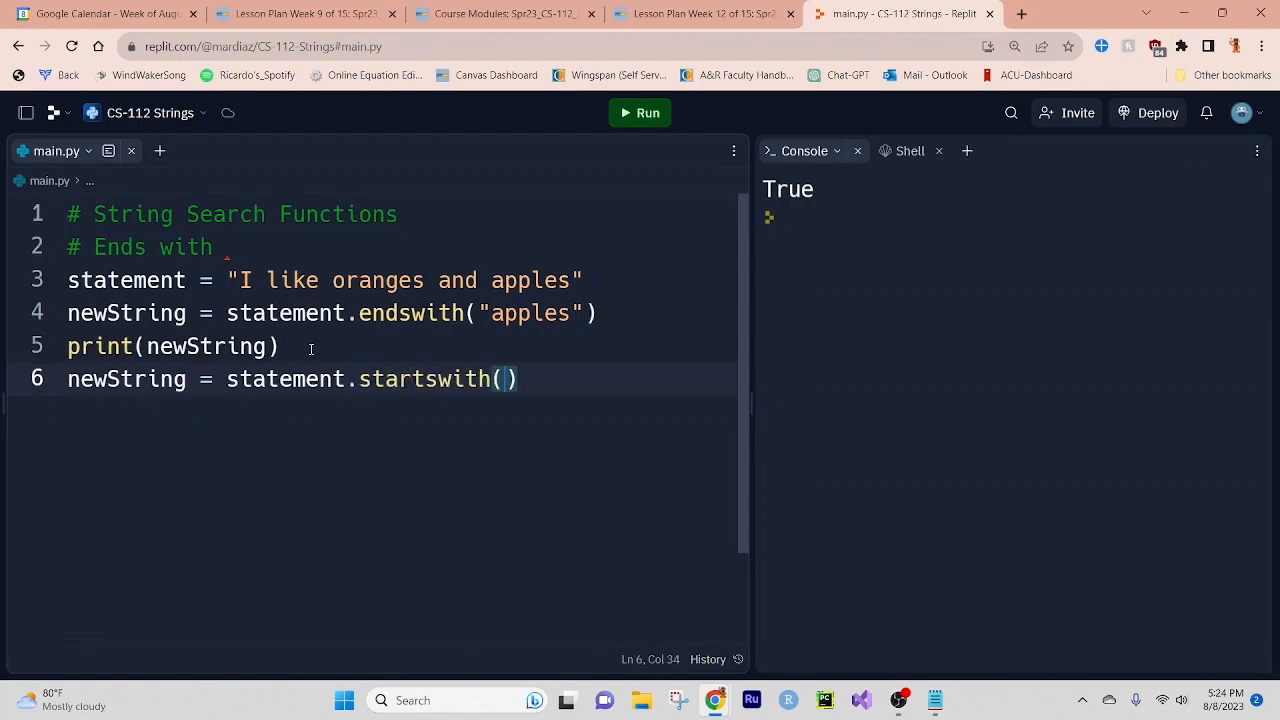
{"action": "type", "text": "\"I\""}
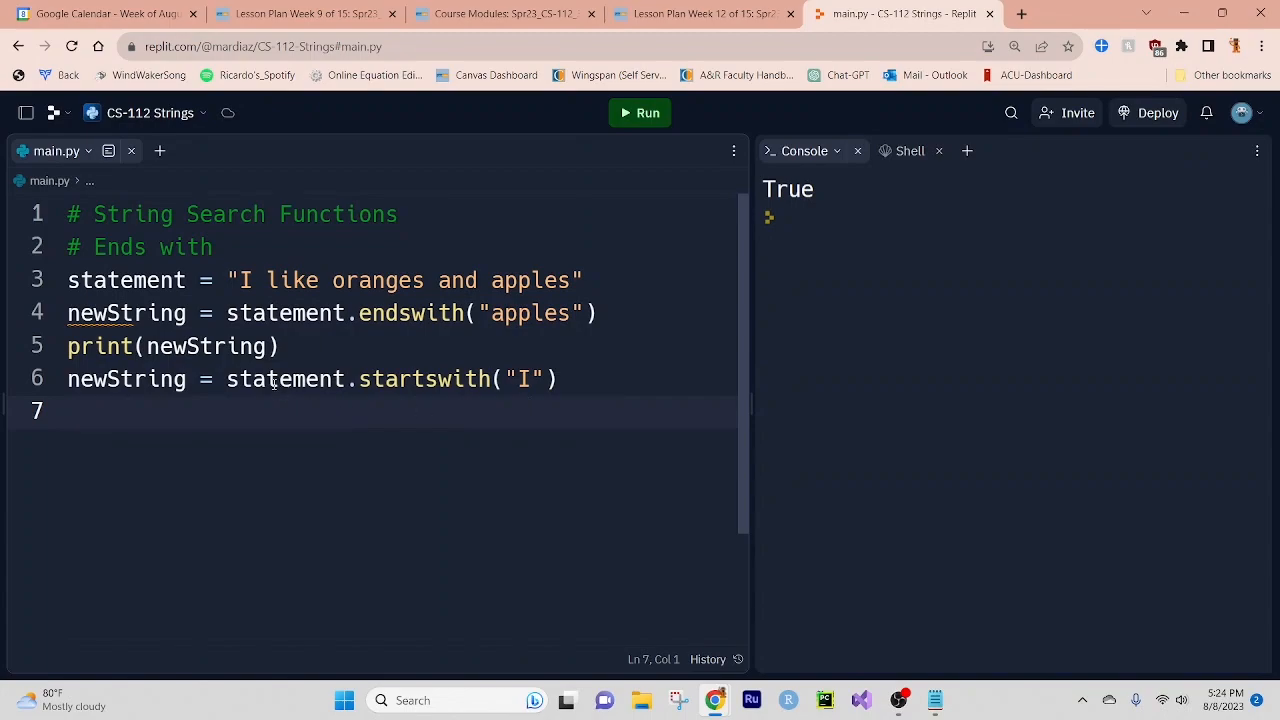
{"action": "double_click", "coordinate": [284, 379]}
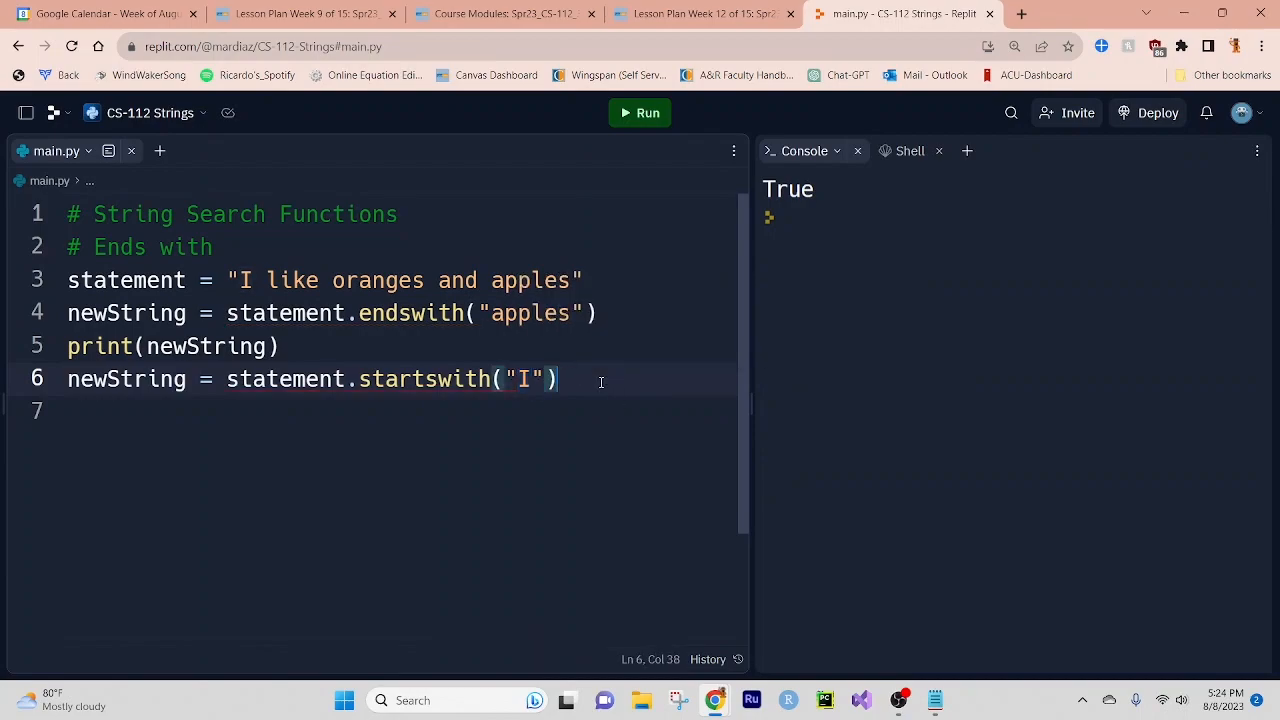
Print the startswith result and run the script to show True.
{"action": "key", "text": "enter"}
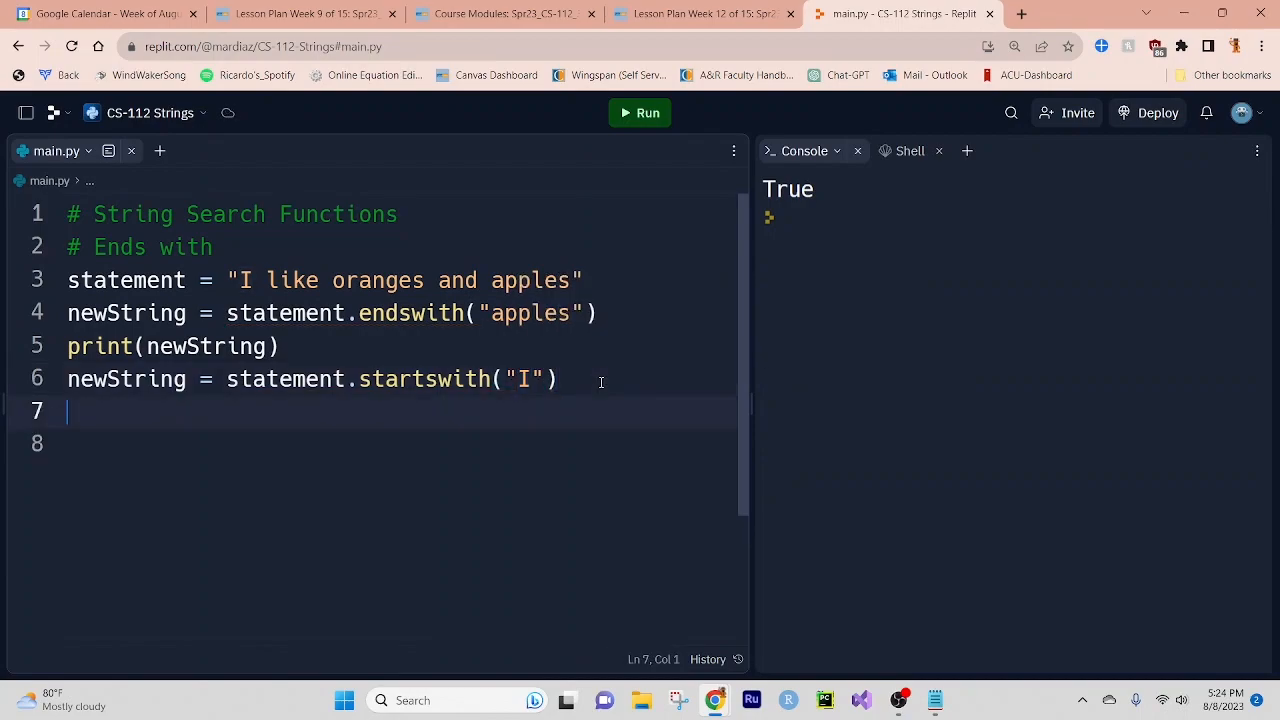
{"action": "type", "text": "print"}
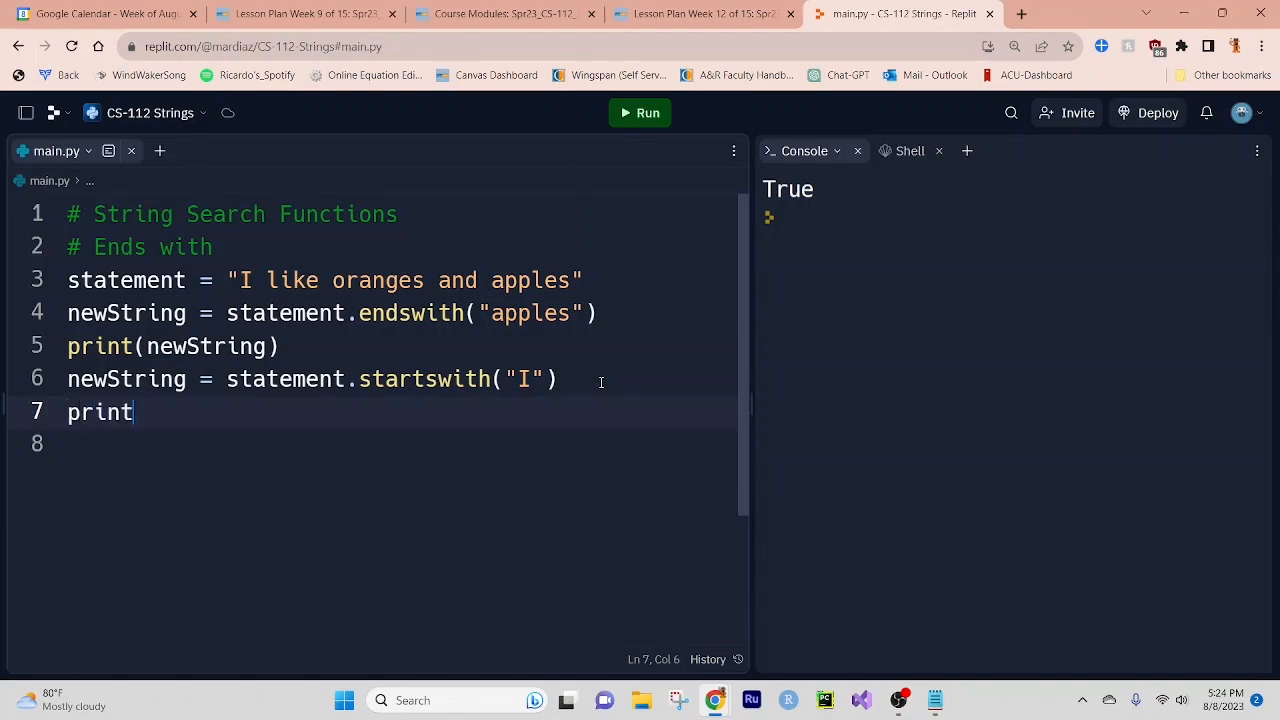
{"action": "type", "text": "(new)"}
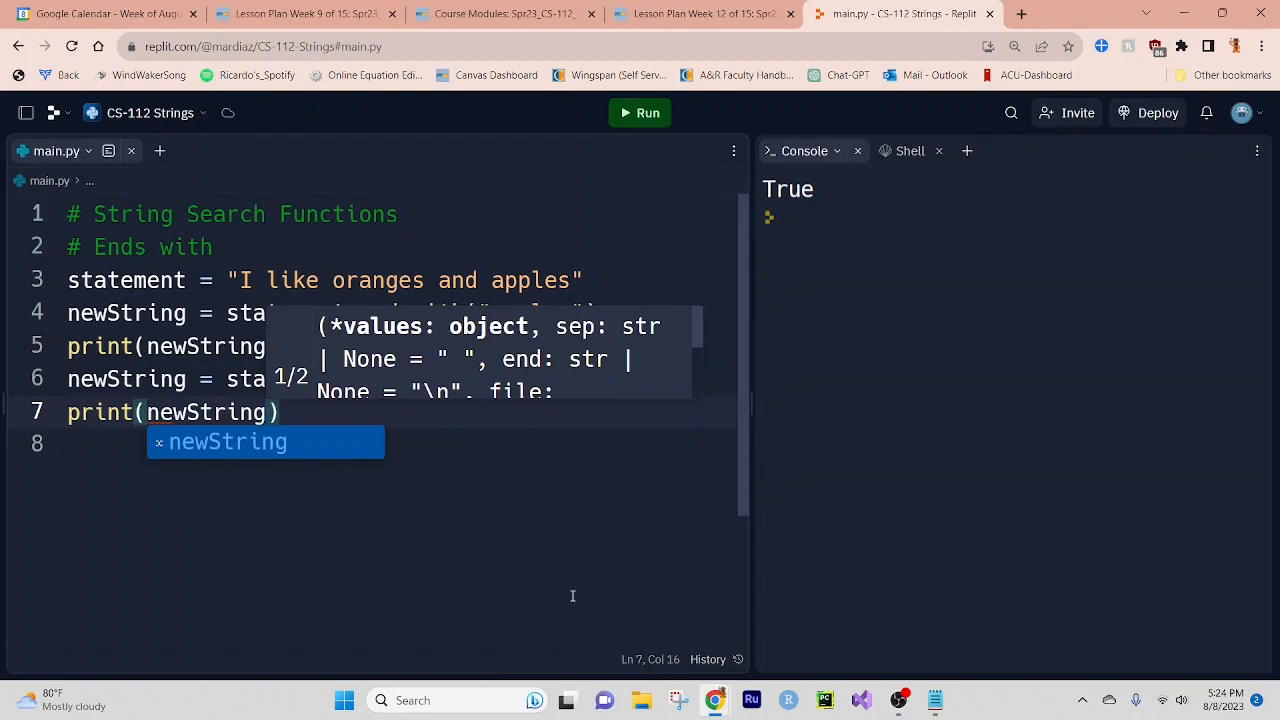
{"action": "left_click", "coordinate": [640, 112]}
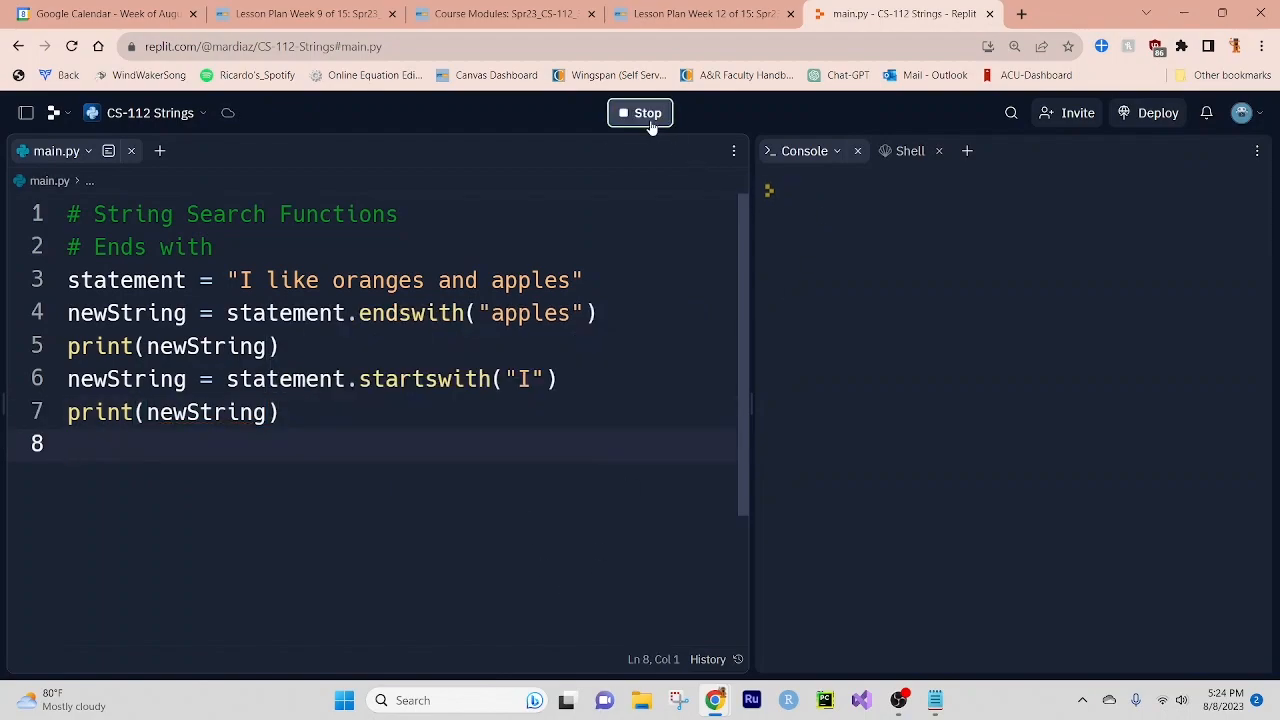
{"action": "left_click", "coordinate": [640, 112]}
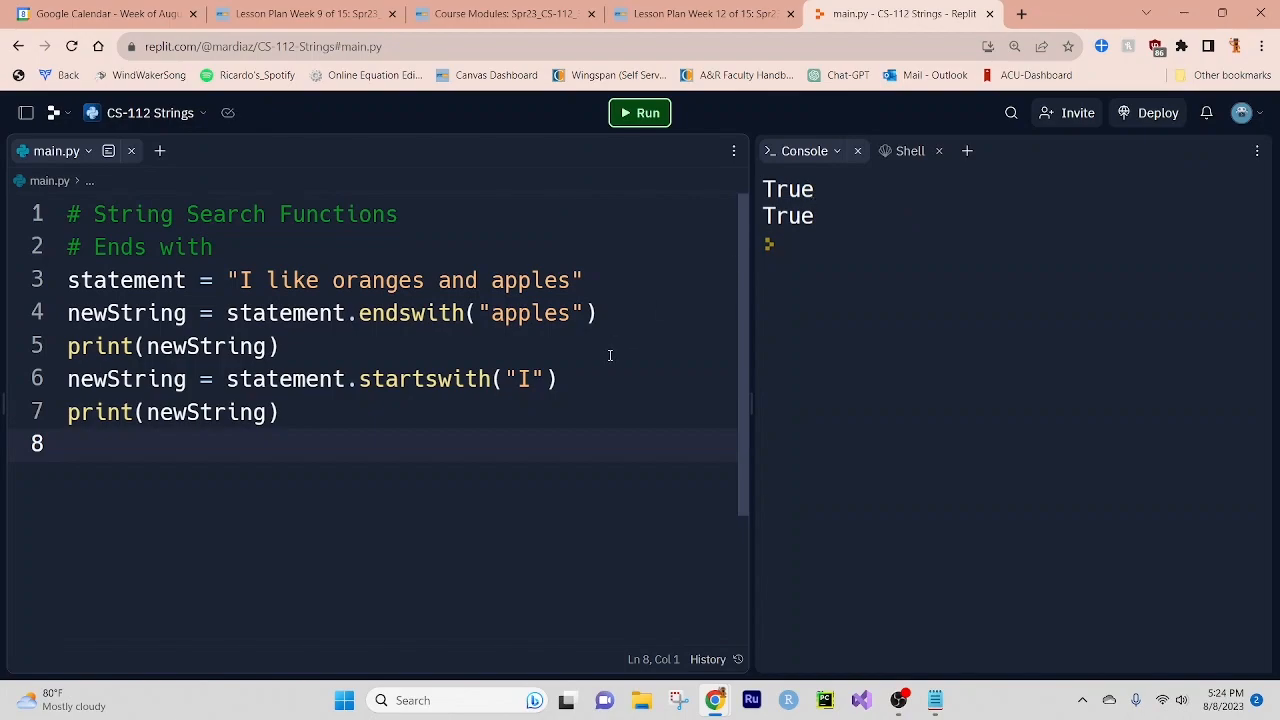
Test startswith with "A" to get False, then restore "I".
{"action": "left_click", "coordinate": [527, 378]}
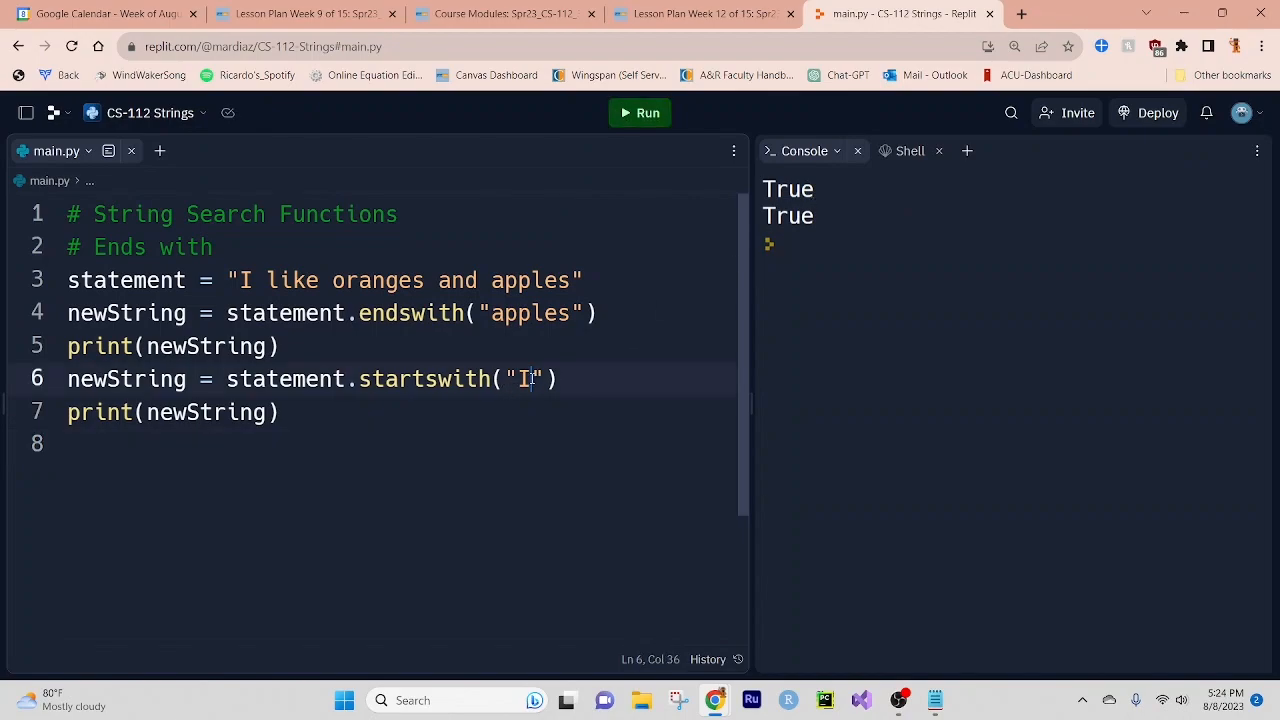
{"action": "type", "text": "A"}
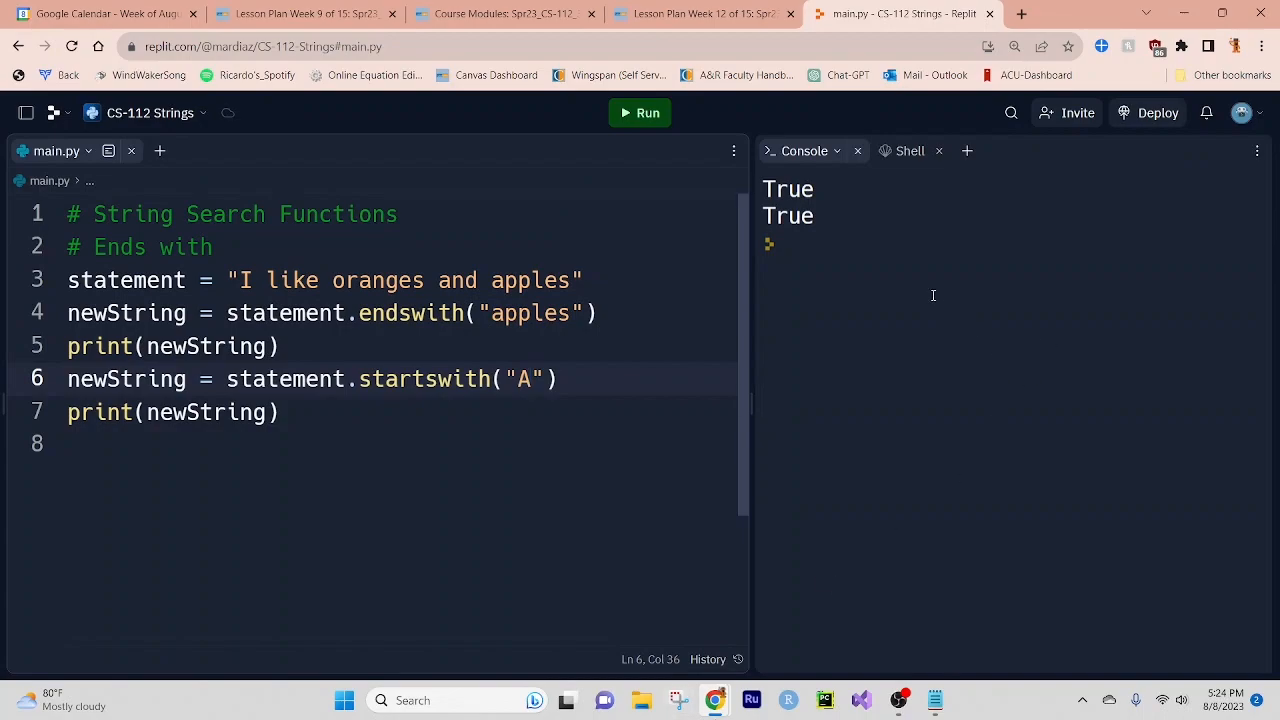
{"action": "left_click", "coordinate": [640, 112]}
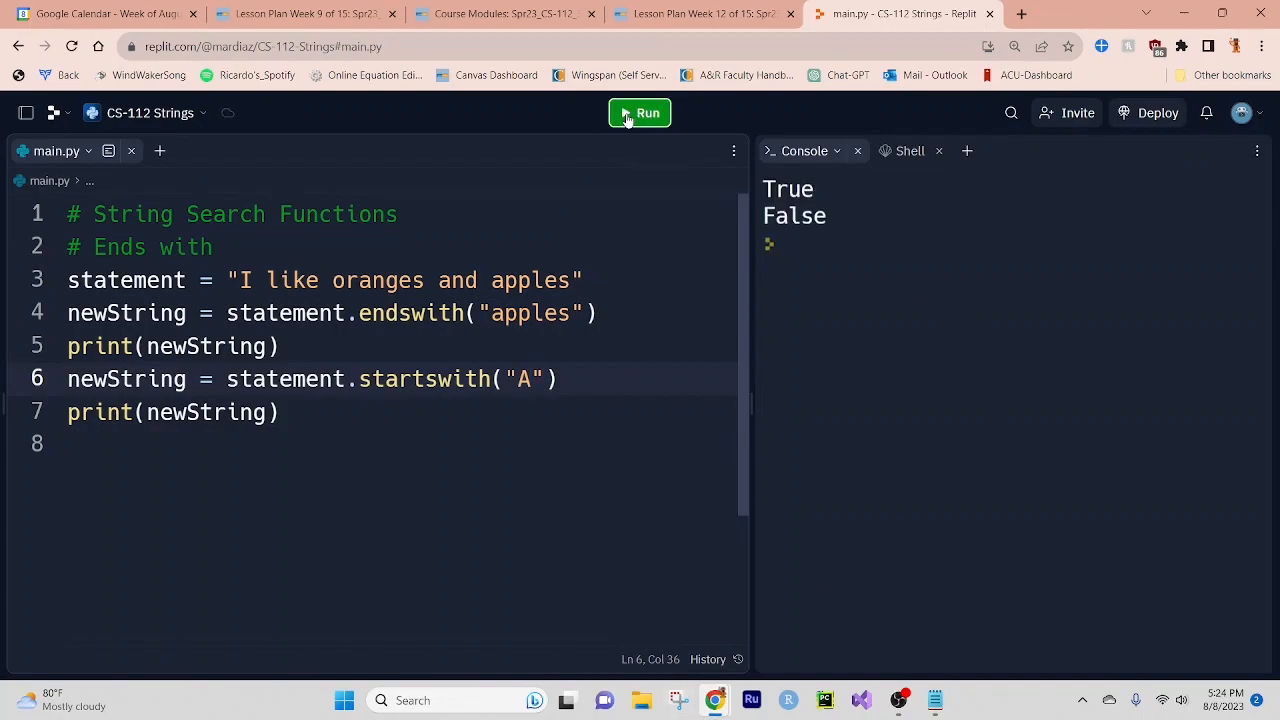
{"action": "mouse_move", "coordinate": [547, 410]}
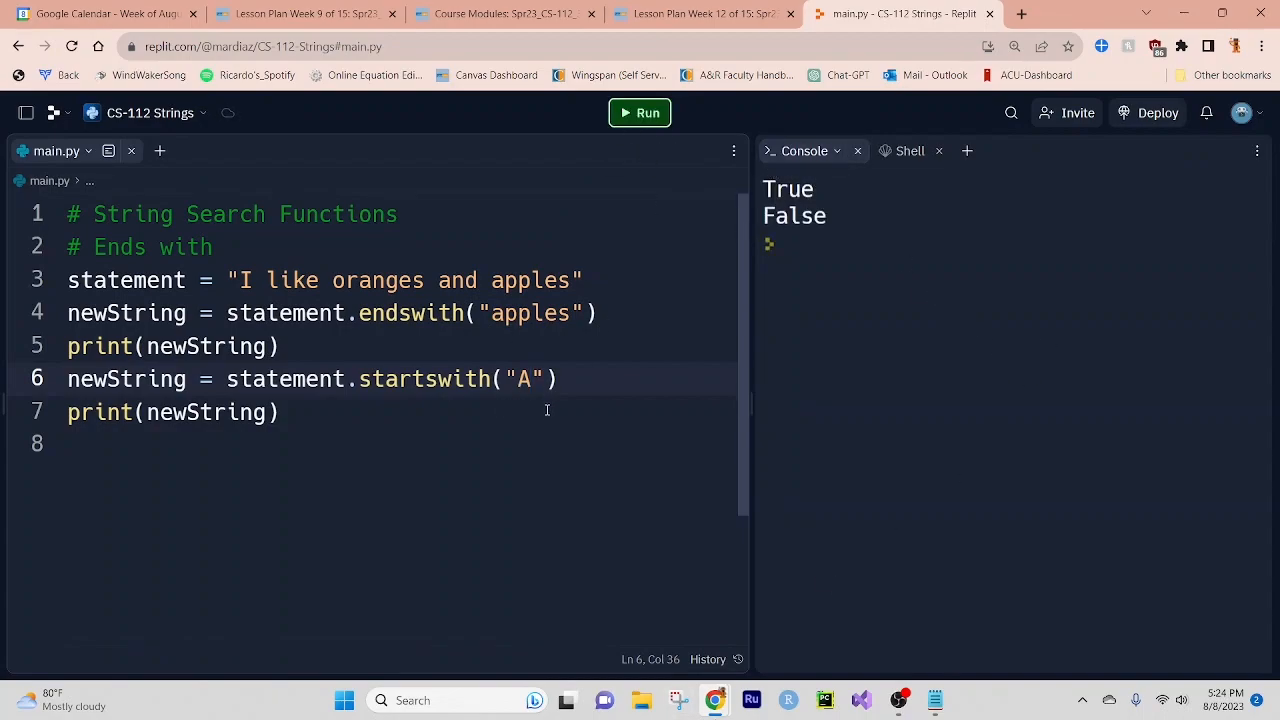
{"action": "key", "text": "Backspace"}
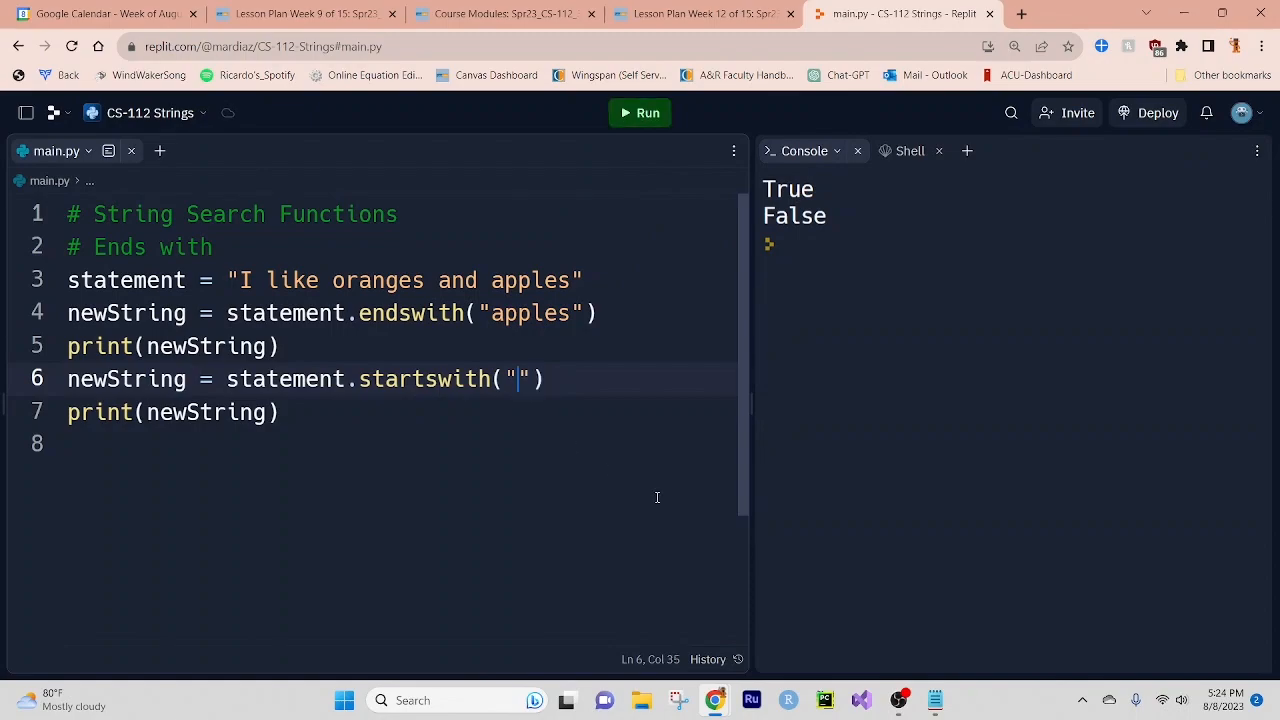
{"action": "type", "text": "I"}
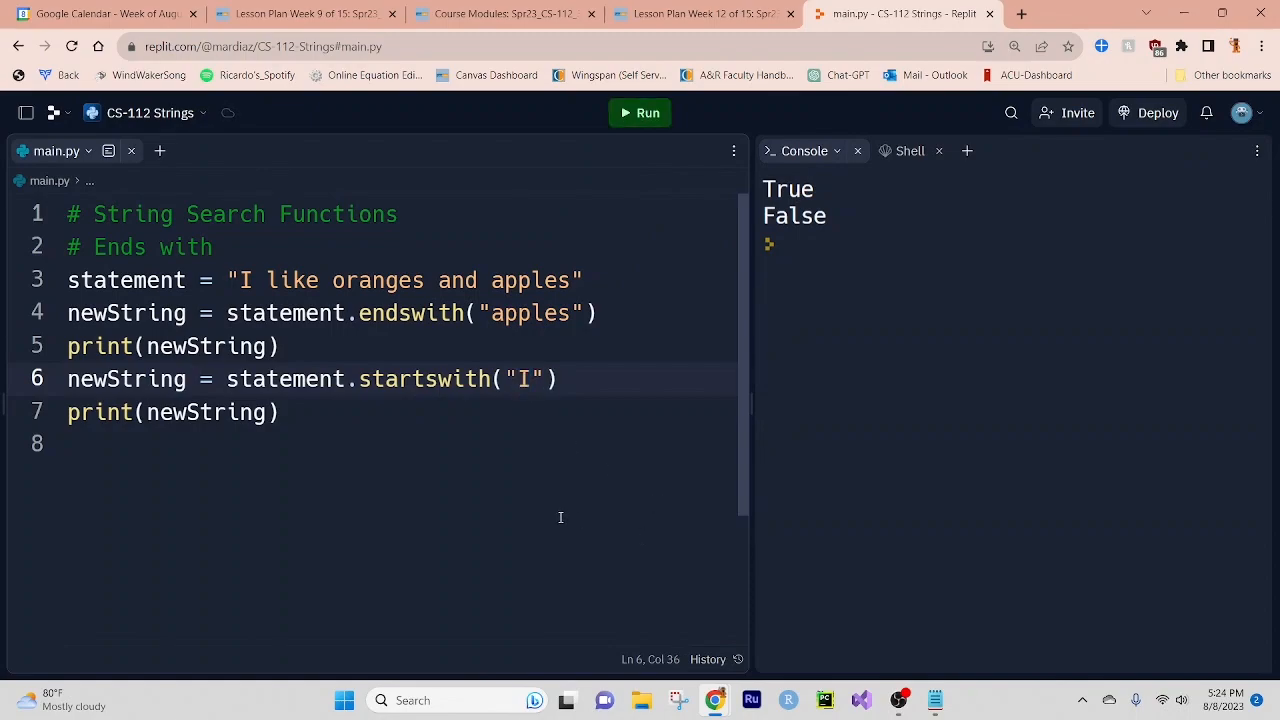
{"action": "mouse_move", "coordinate": [529, 492]}
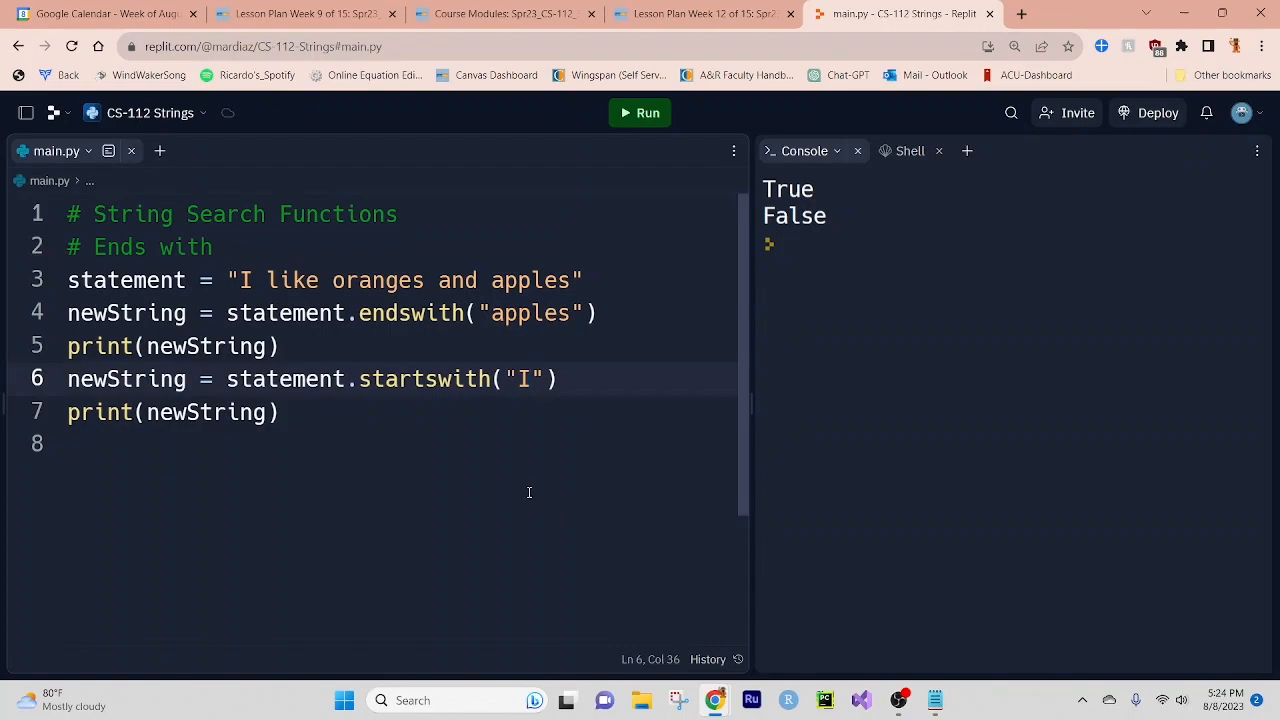
Write newString = statement.find("oranges") in place of the old checks.
{"action": "left_click", "coordinate": [100, 444]}
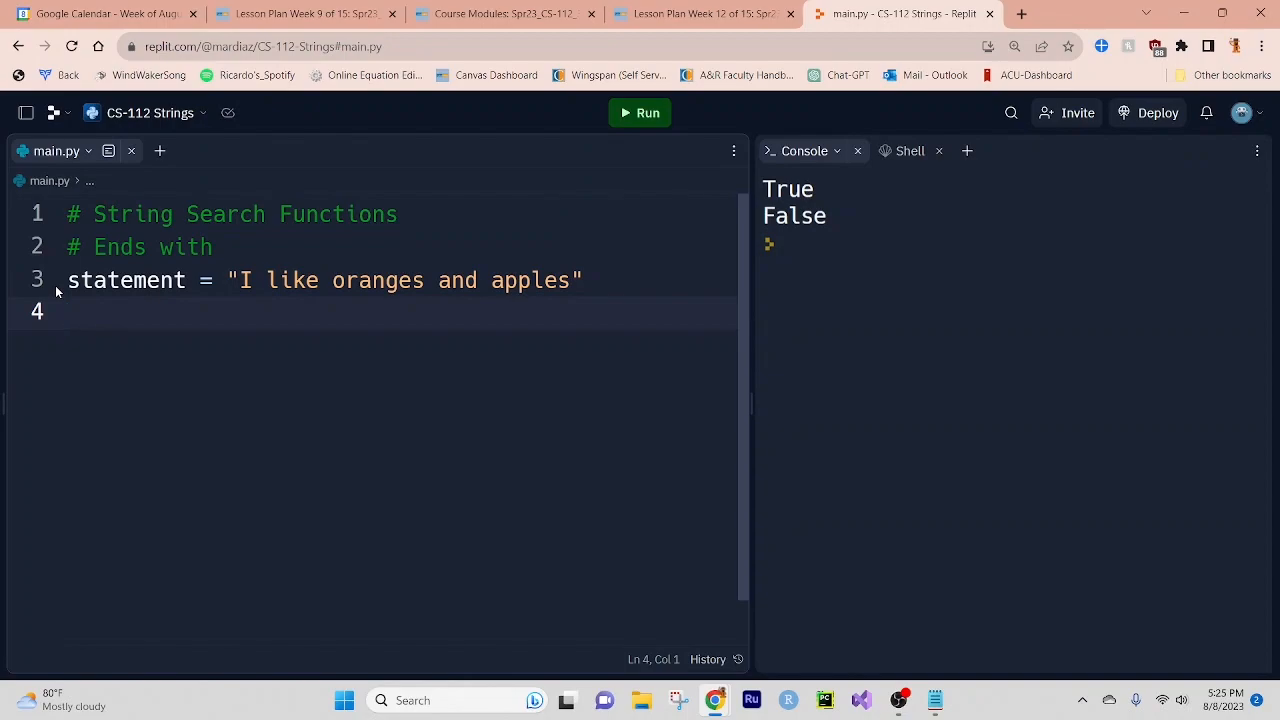
{"action": "type", "text": "newSt"}
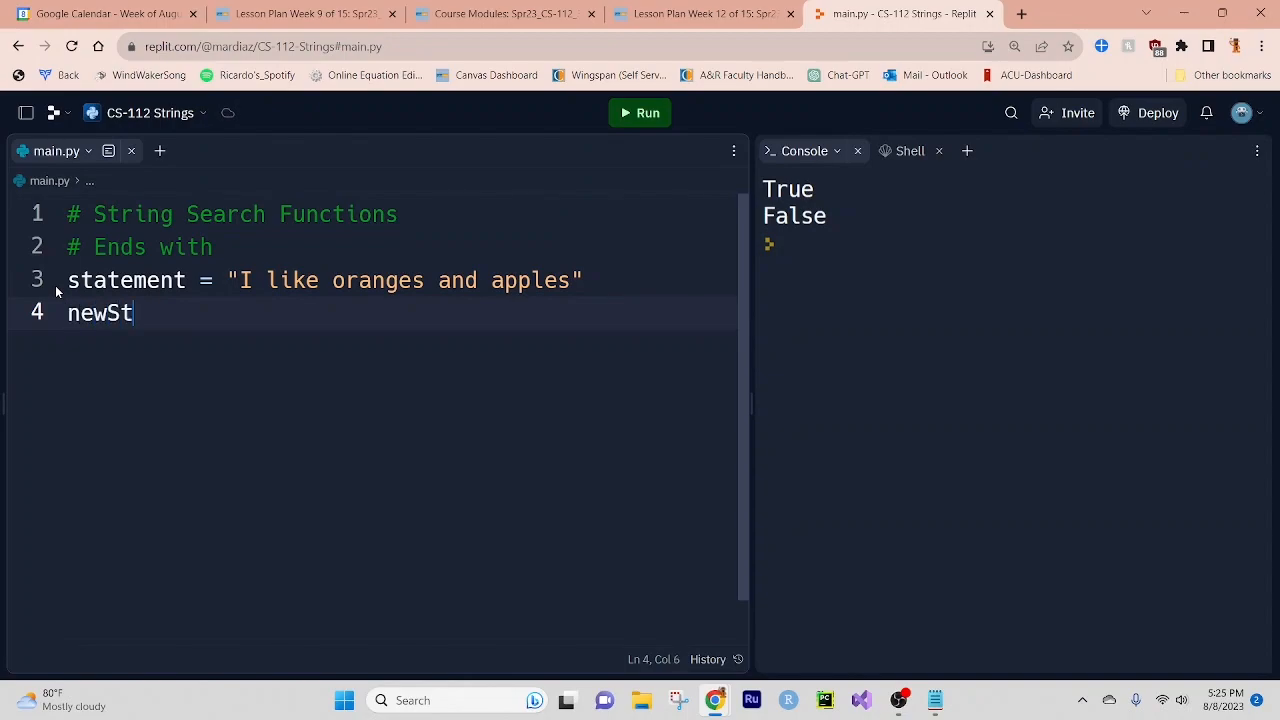
{"action": "type", "text": "ring ="}
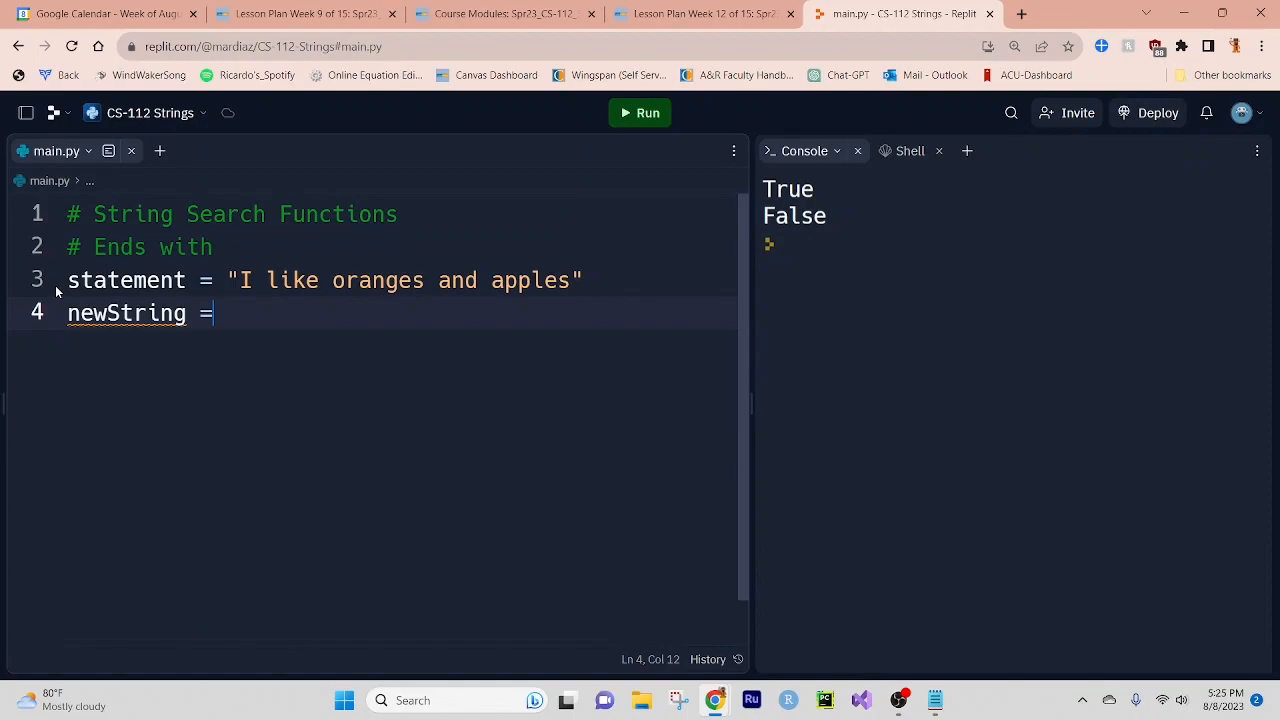
{"action": "type", "text": "ss"}
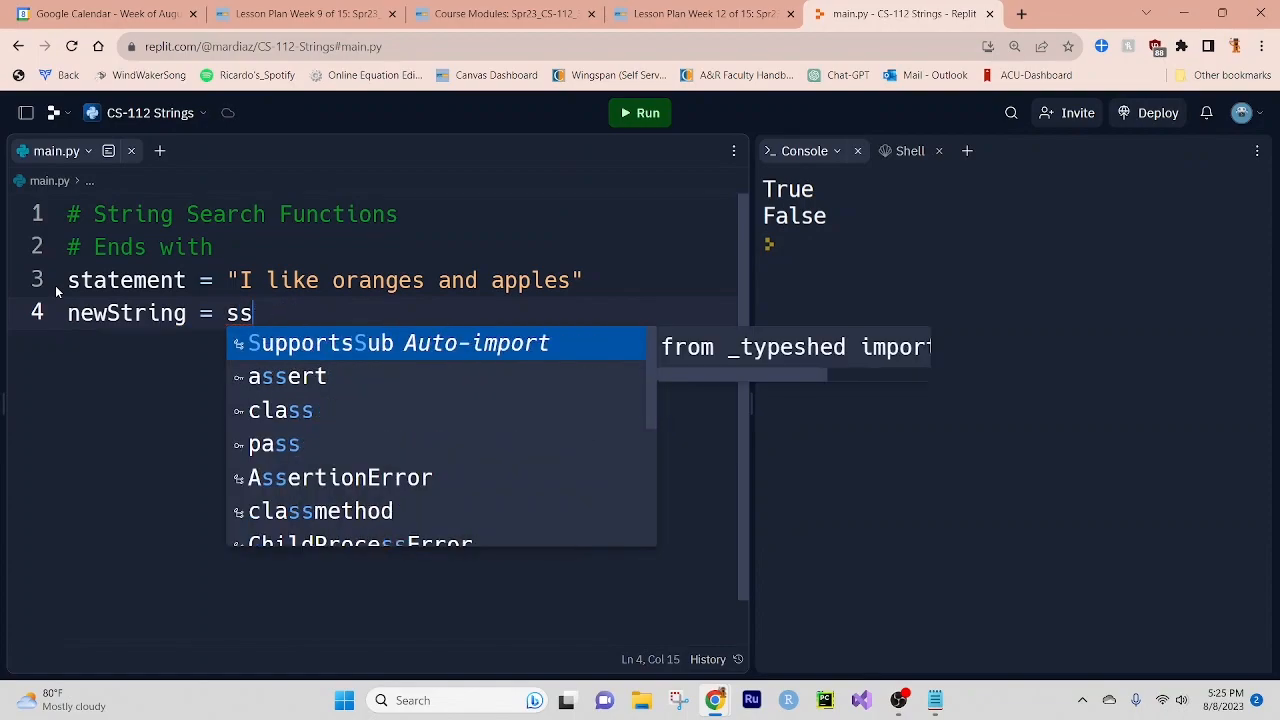
{"action": "type", "text": "tatement"}
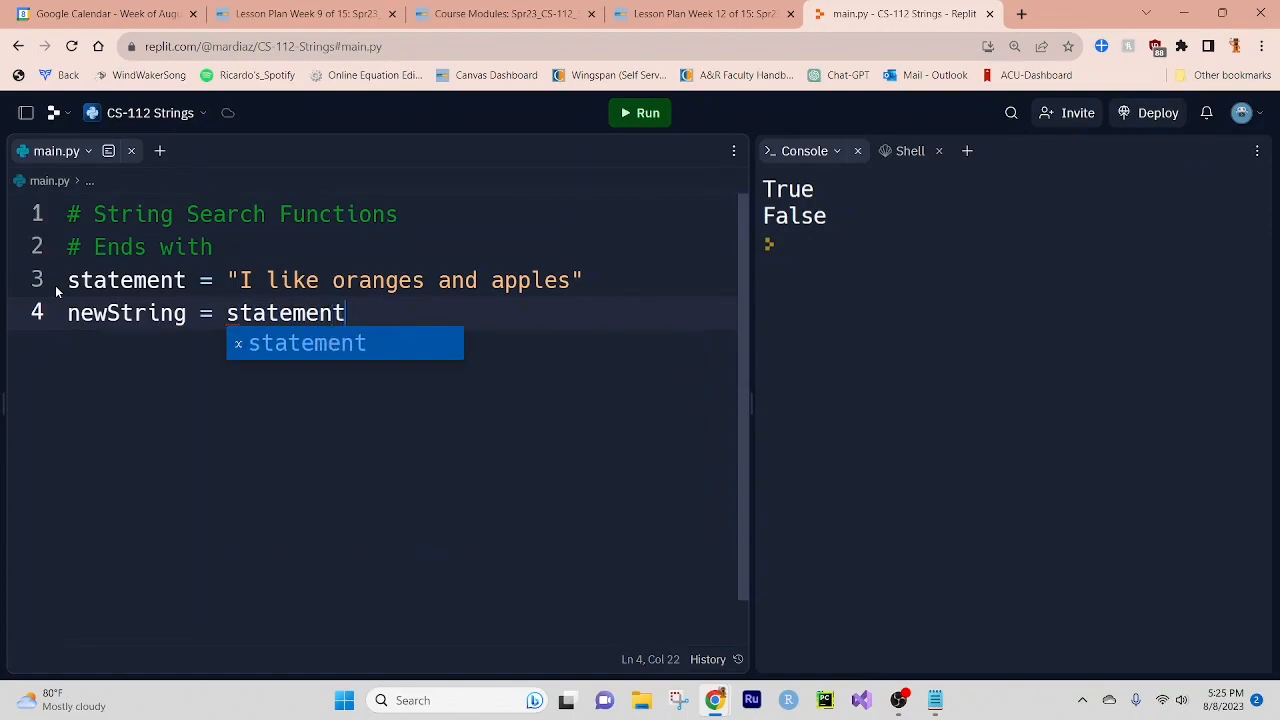
{"action": "type", "text": ".find"}
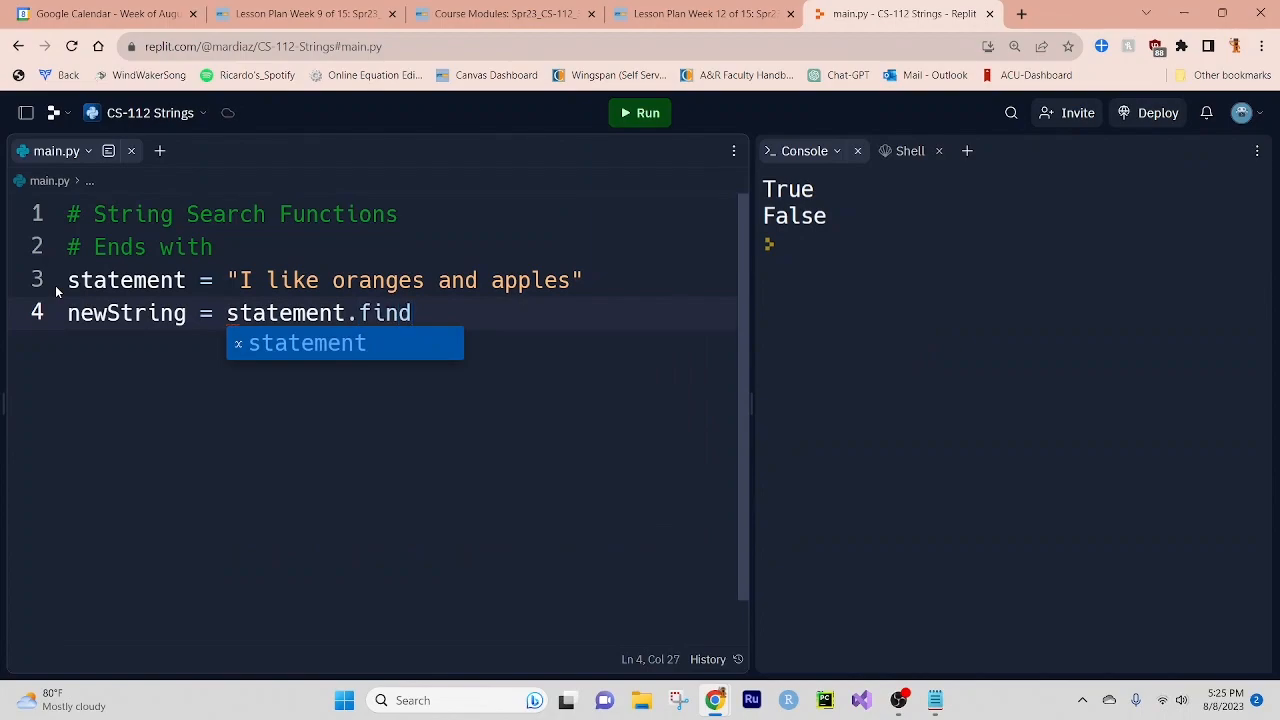
{"action": "type", "text": "(\"\")"}
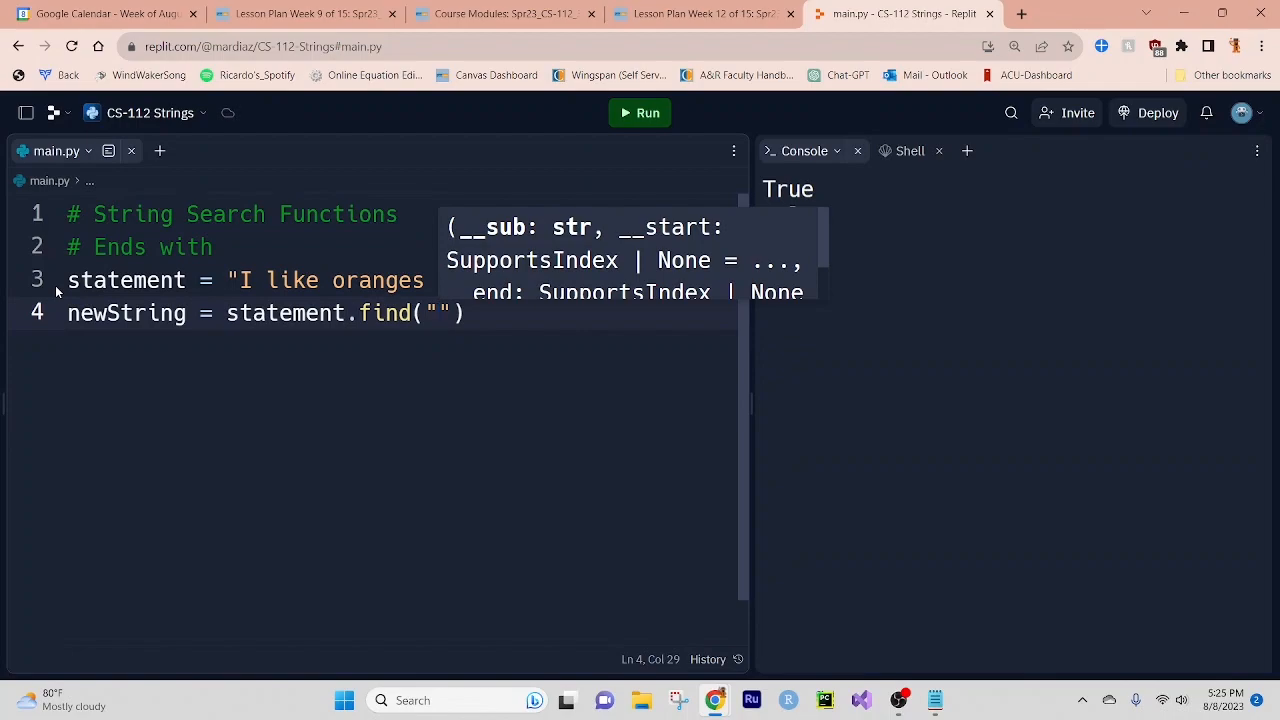
{"action": "type", "text": "oranges"}
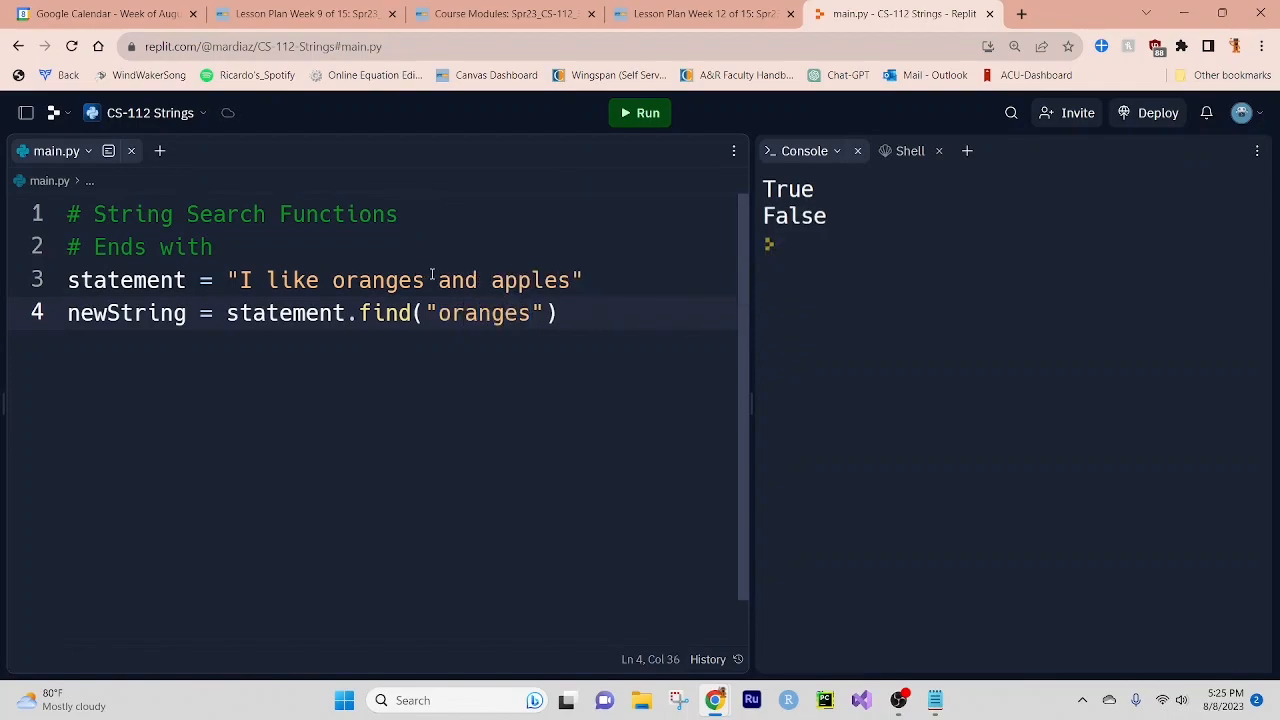
{"action": "left_click", "coordinate": [560, 313]}
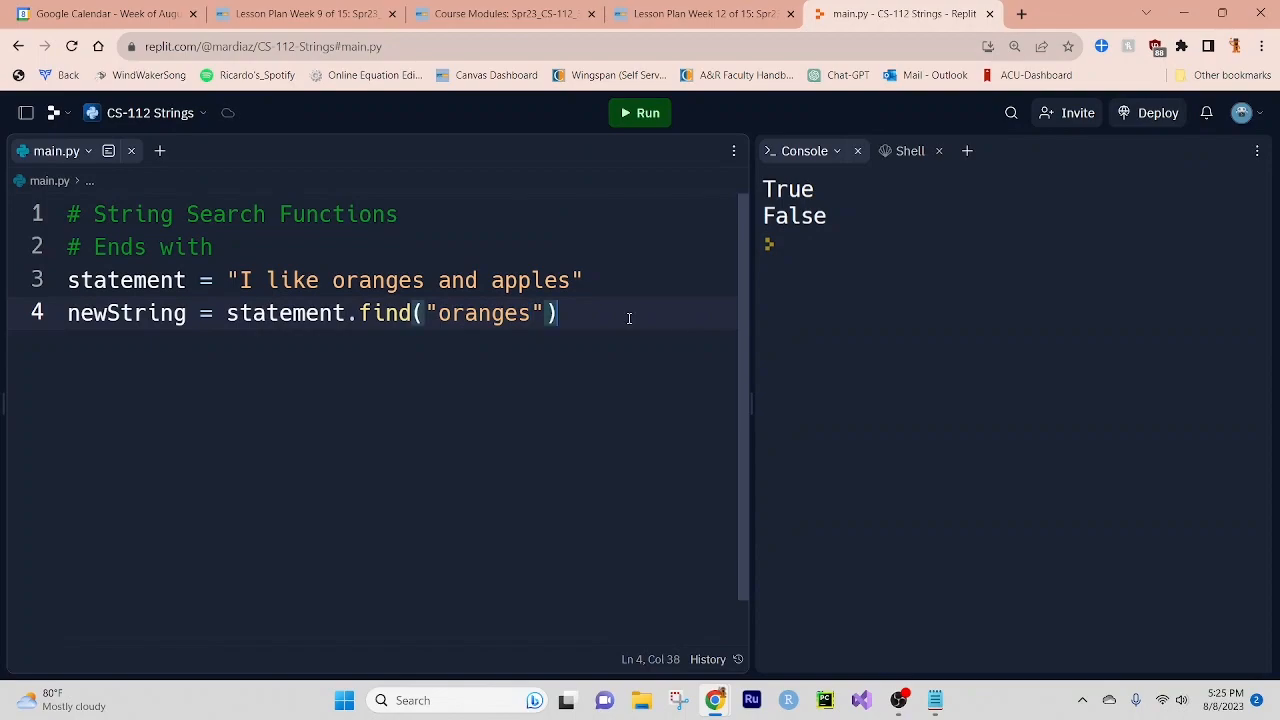
Add print(newString) on the line below the find call.
{"action": "key", "text": "Enter"}
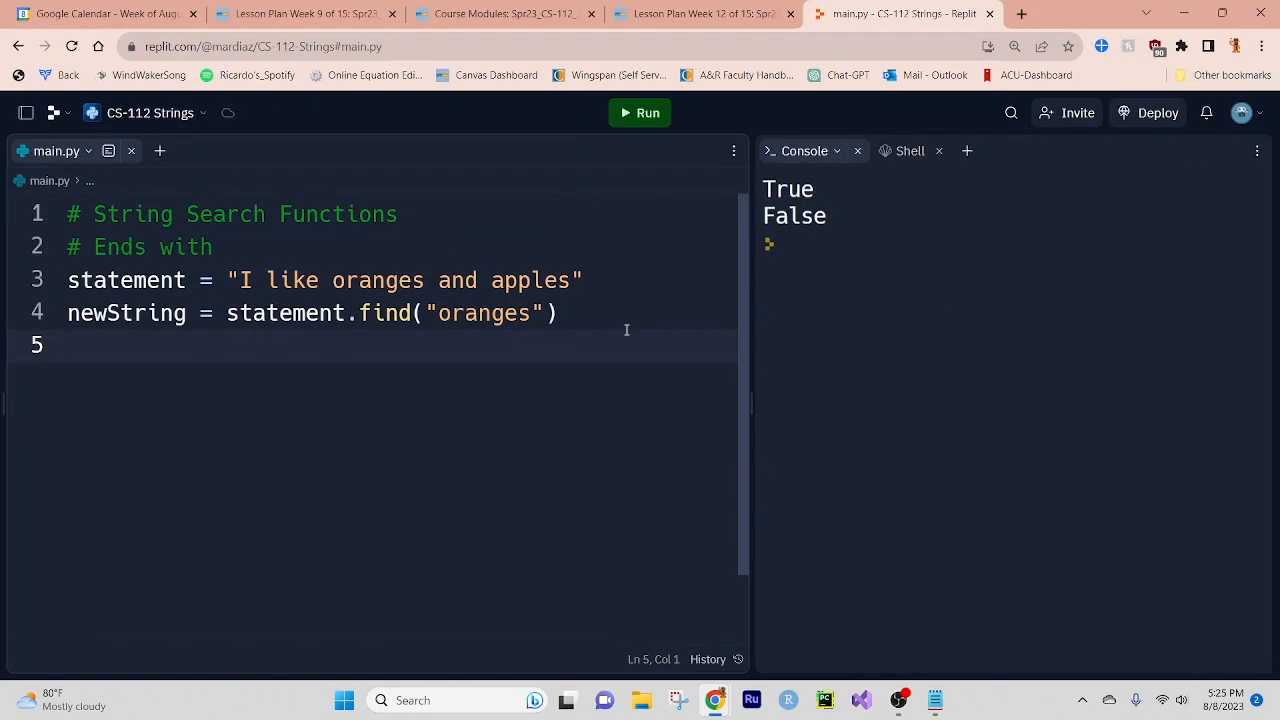
{"action": "type", "text": "print(n)"}
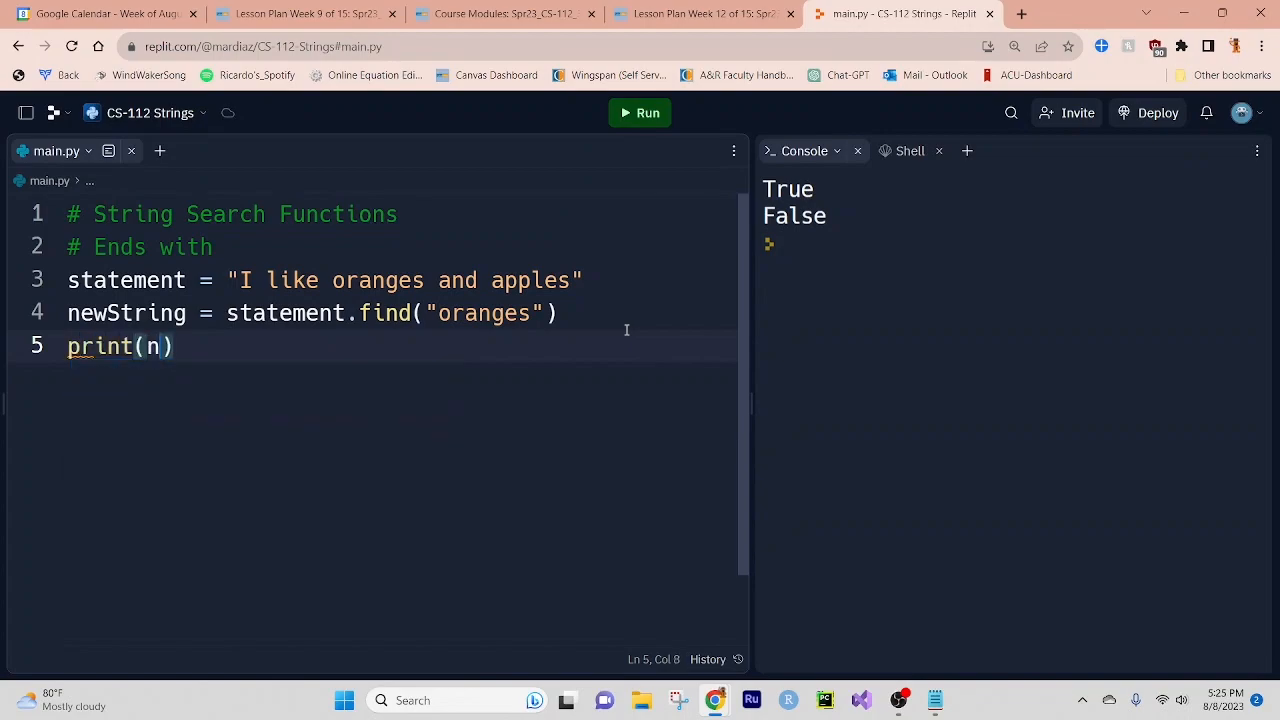
{"action": "type", "text": "e"}
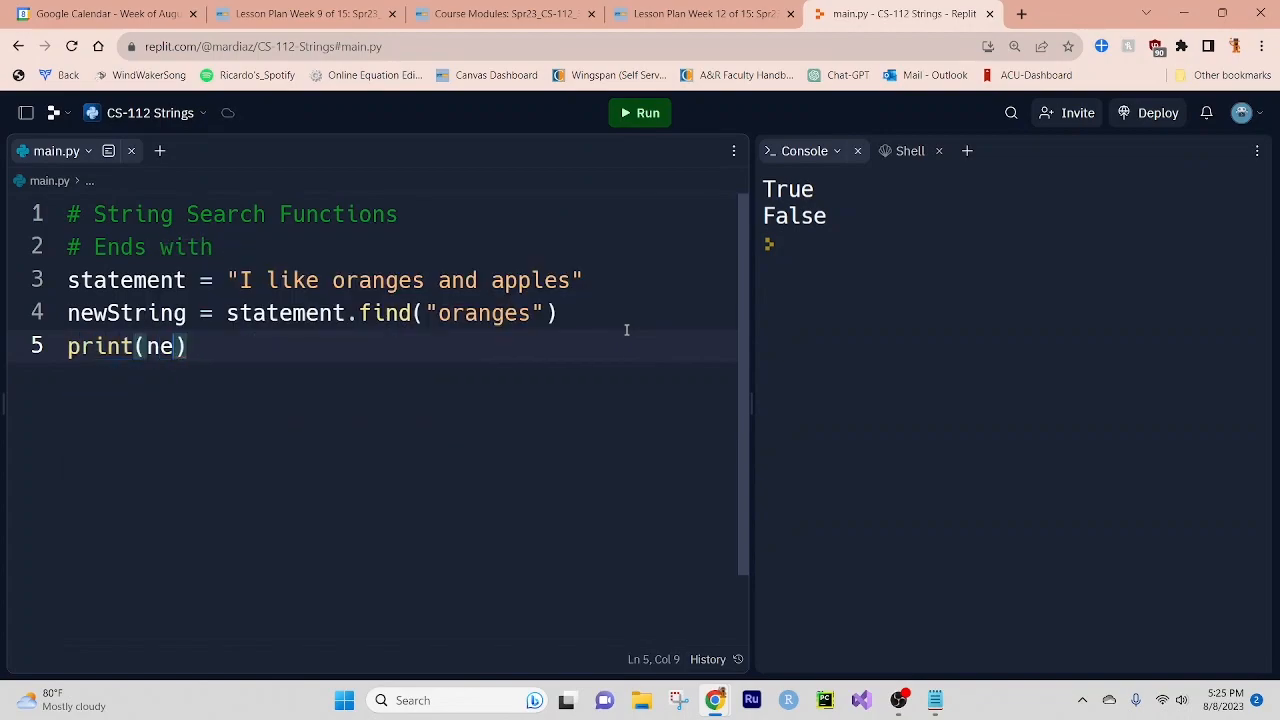
{"action": "type", "text": "wString"}
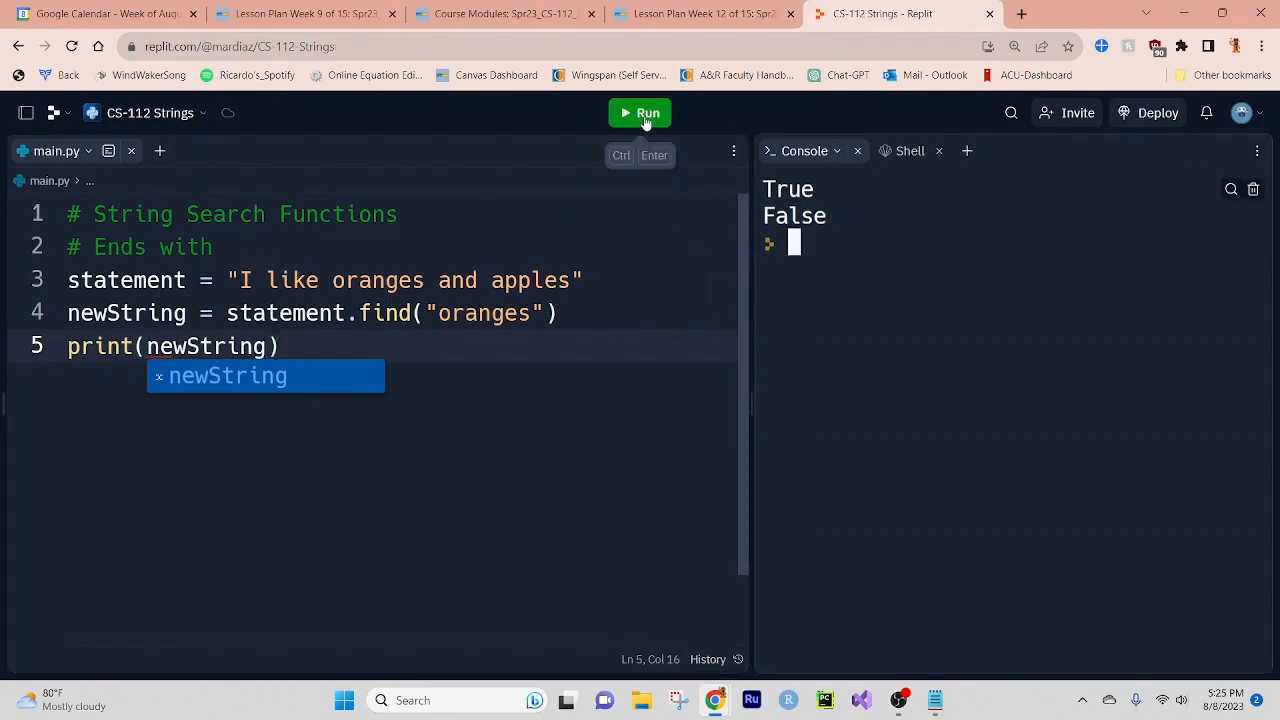
Run the script to print 7 and mark a letter to count positions in the sentence.
{"action": "left_click", "coordinate": [639, 112]}
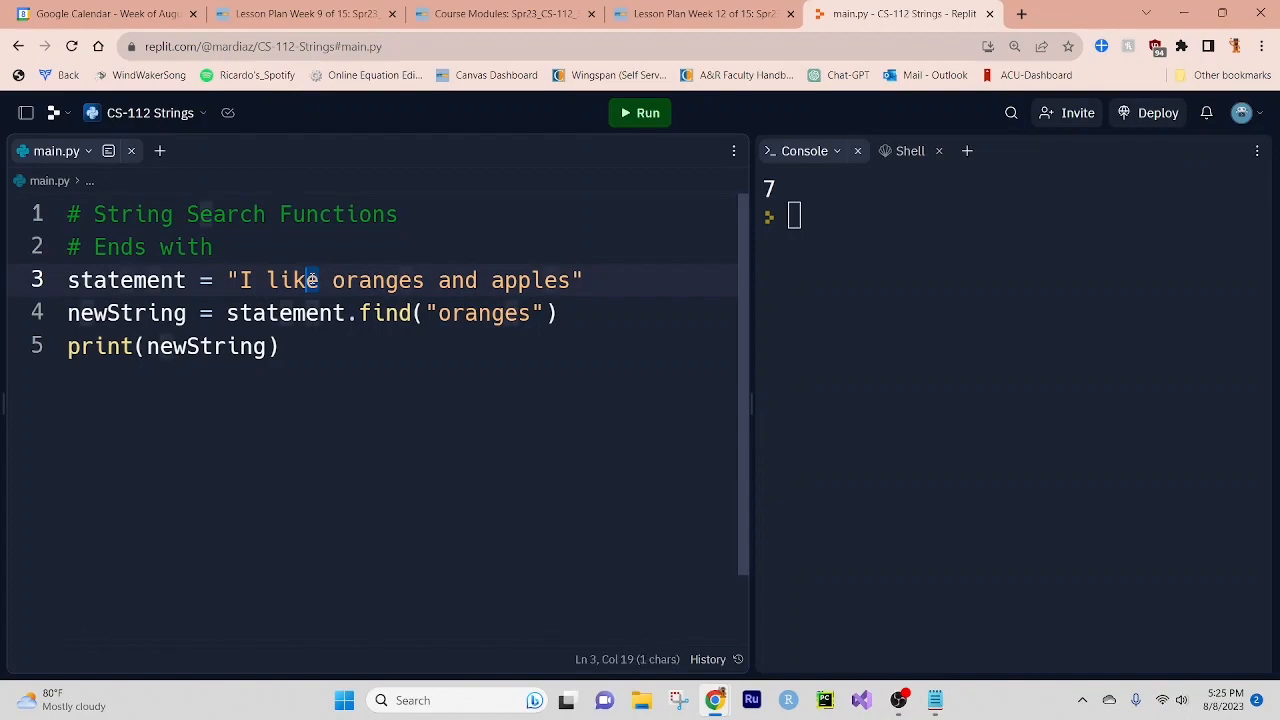
{"action": "left_click", "coordinate": [320, 280]}
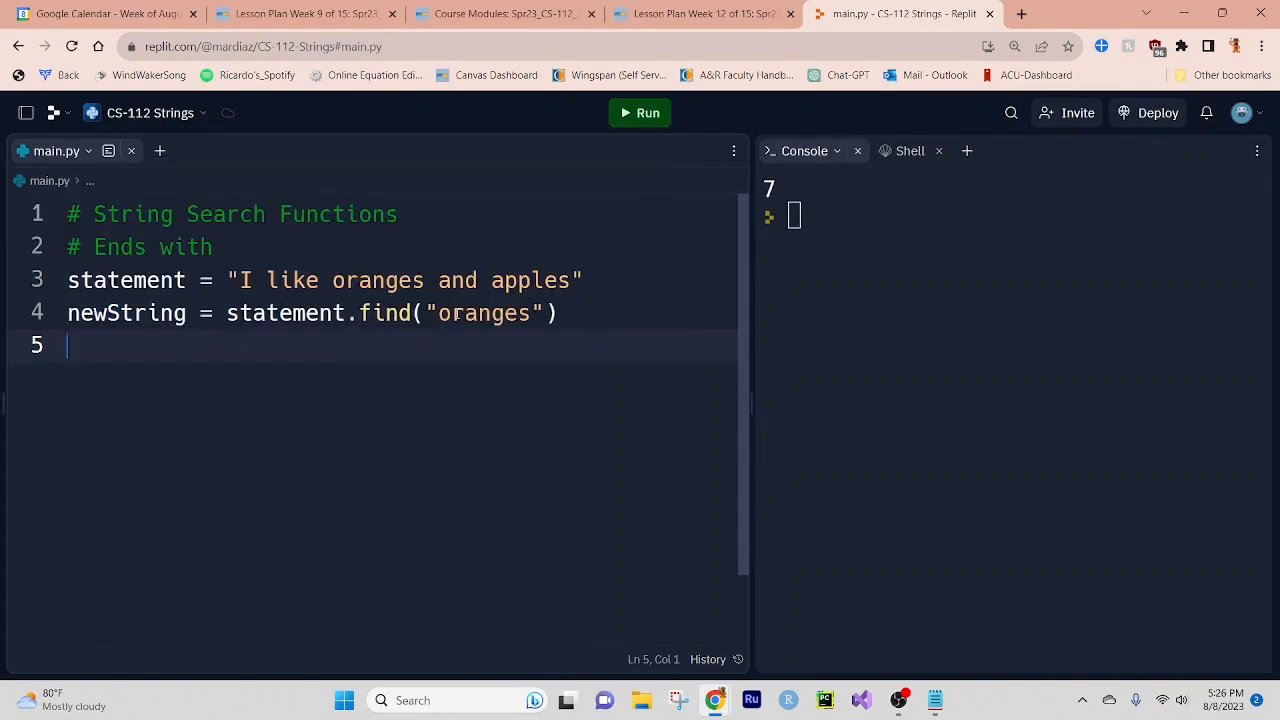
Change the find argument from "oranges" to "s" and run, printing 13.
{"action": "double_click", "coordinate": [484, 313]}
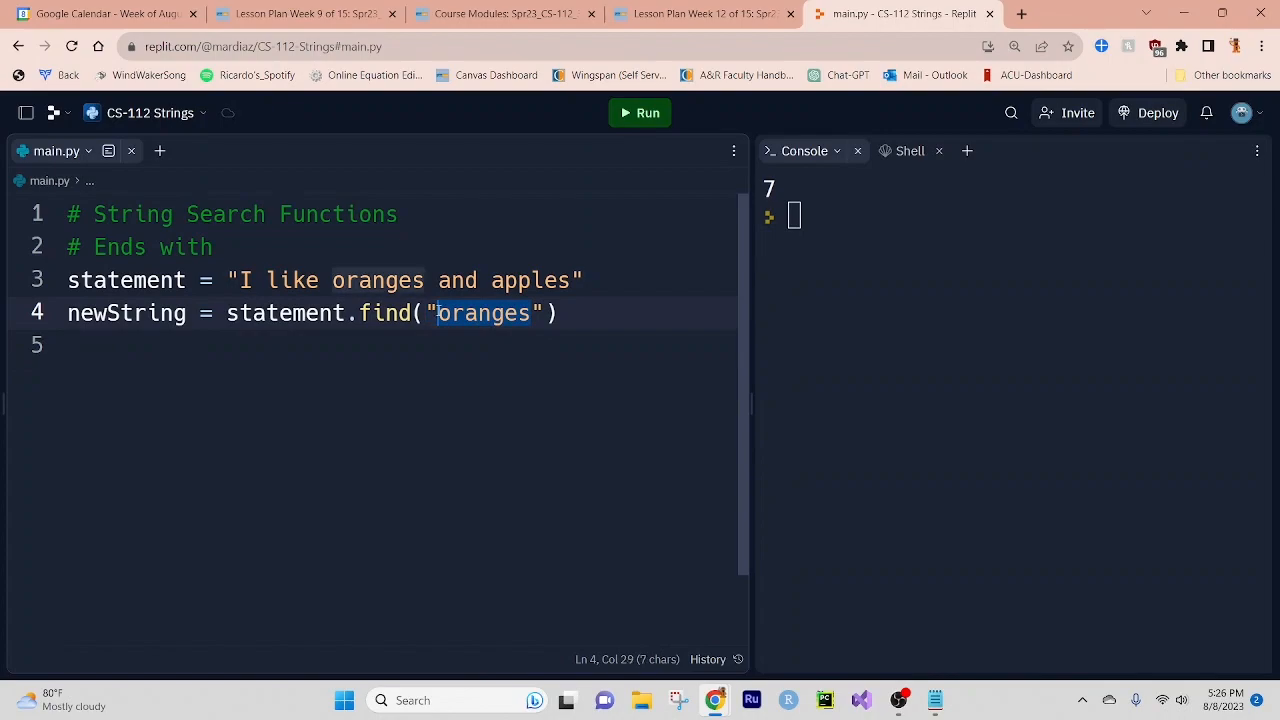
{"action": "type", "text": "s"}
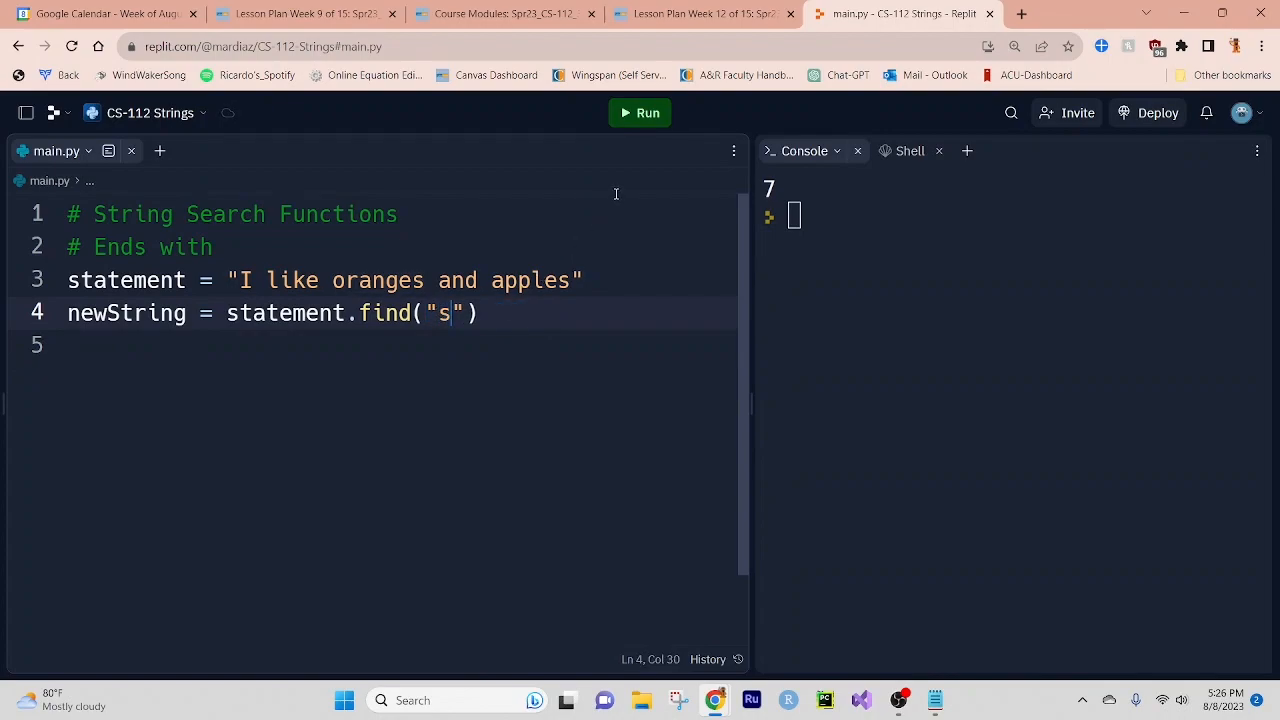
{"action": "left_click", "coordinate": [640, 112]}
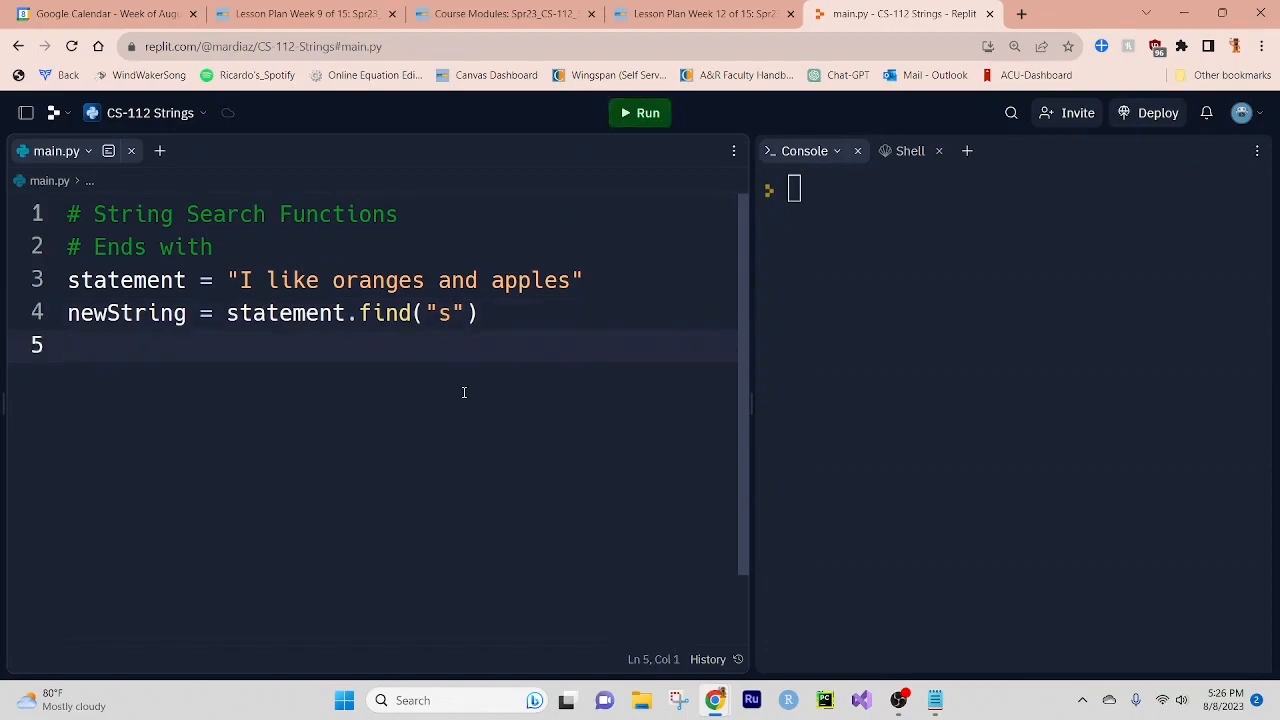
Rename the result variable to locationNum and print it.
{"action": "type", "text": "print(new)"}
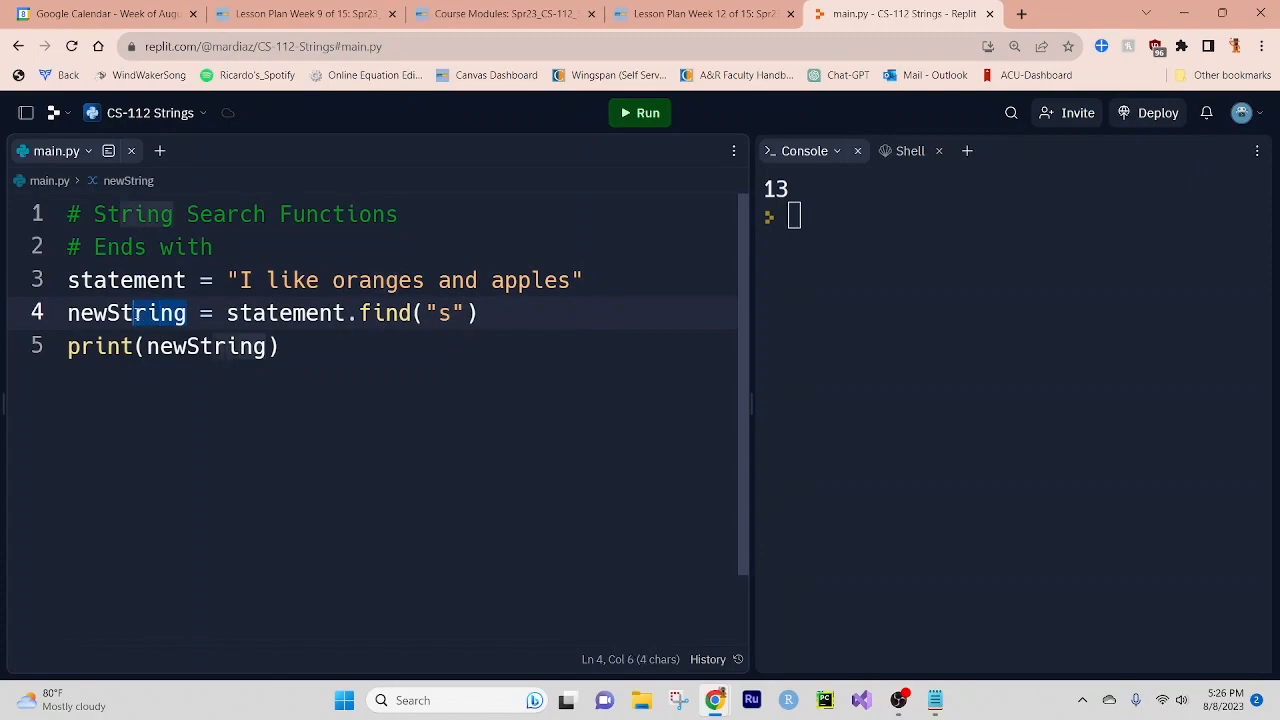
{"action": "mouse_move", "coordinate": [126, 313]}
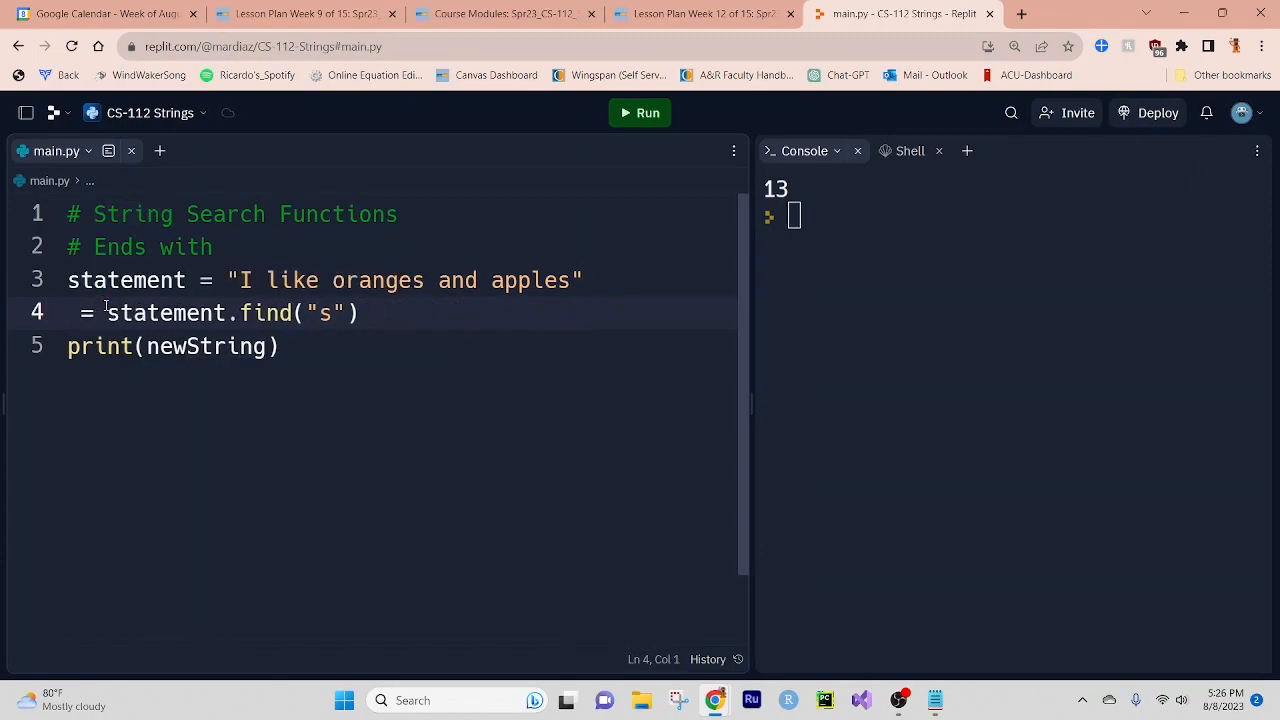
{"action": "type", "text": "location"}
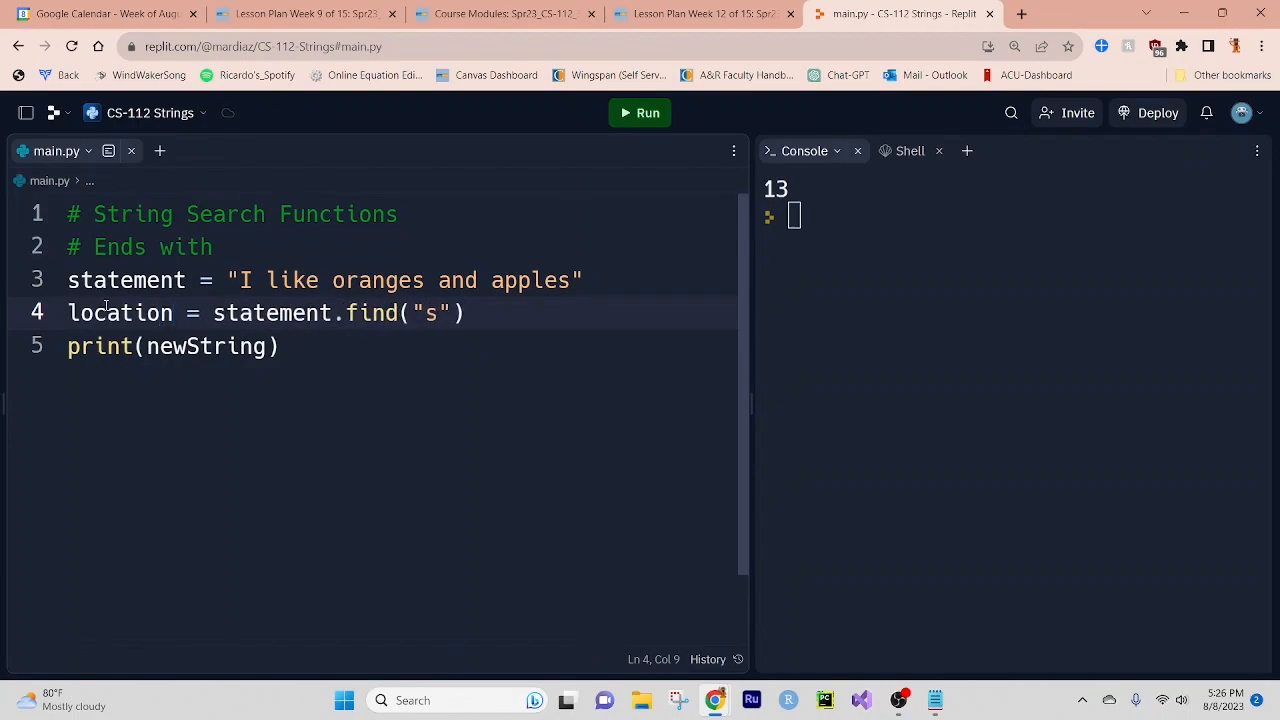
{"action": "type", "text": "Num"}
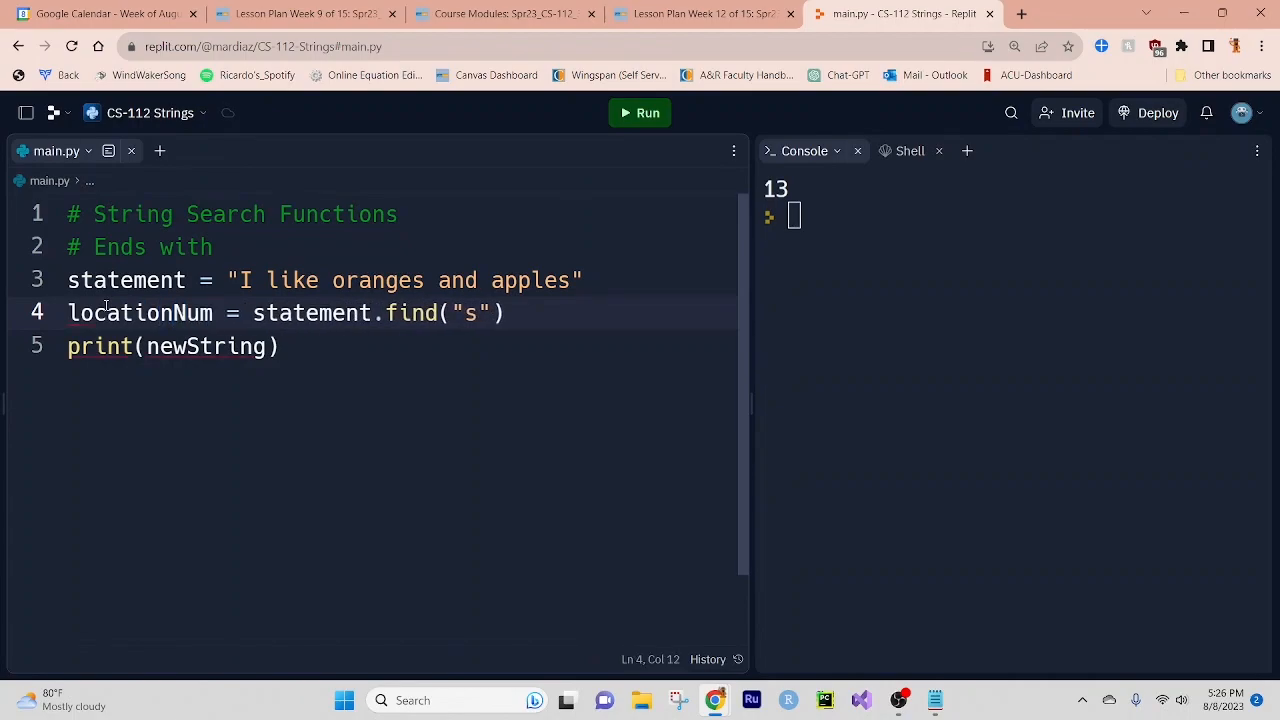
{"action": "double_click", "coordinate": [205, 346]}
{"action": "type", "text": "loca"}
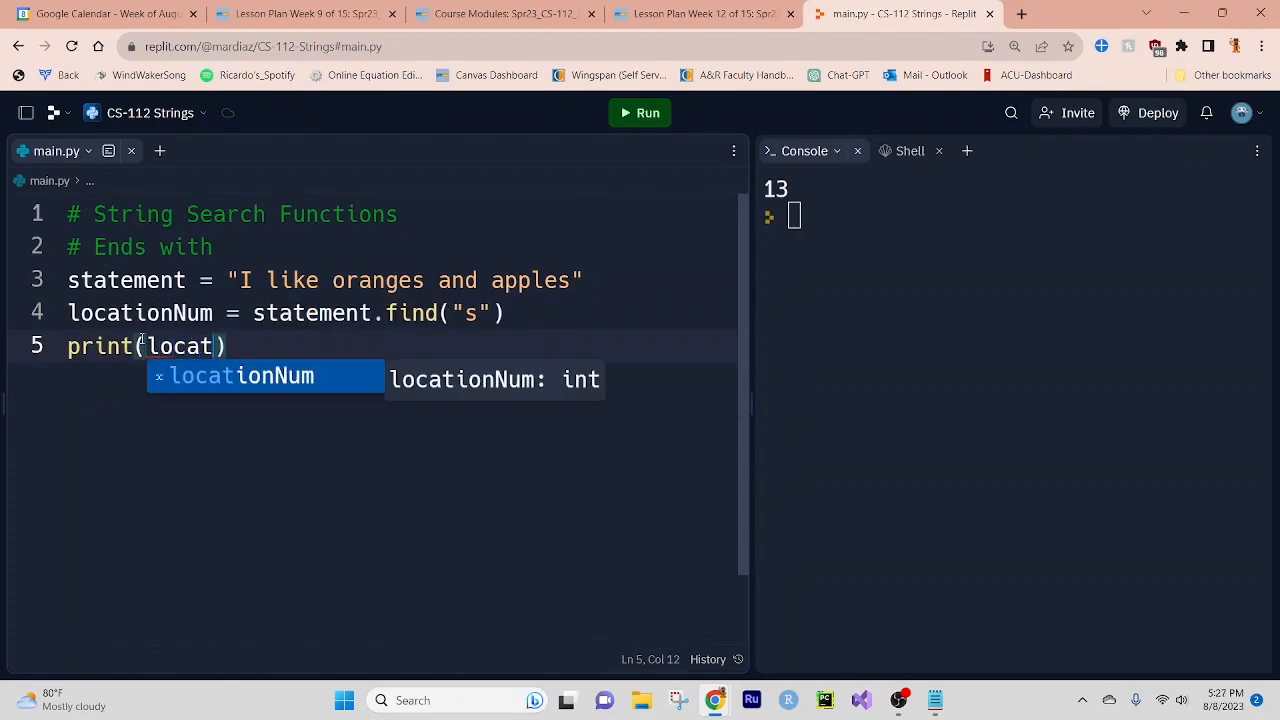
{"action": "key", "text": "Tab"}
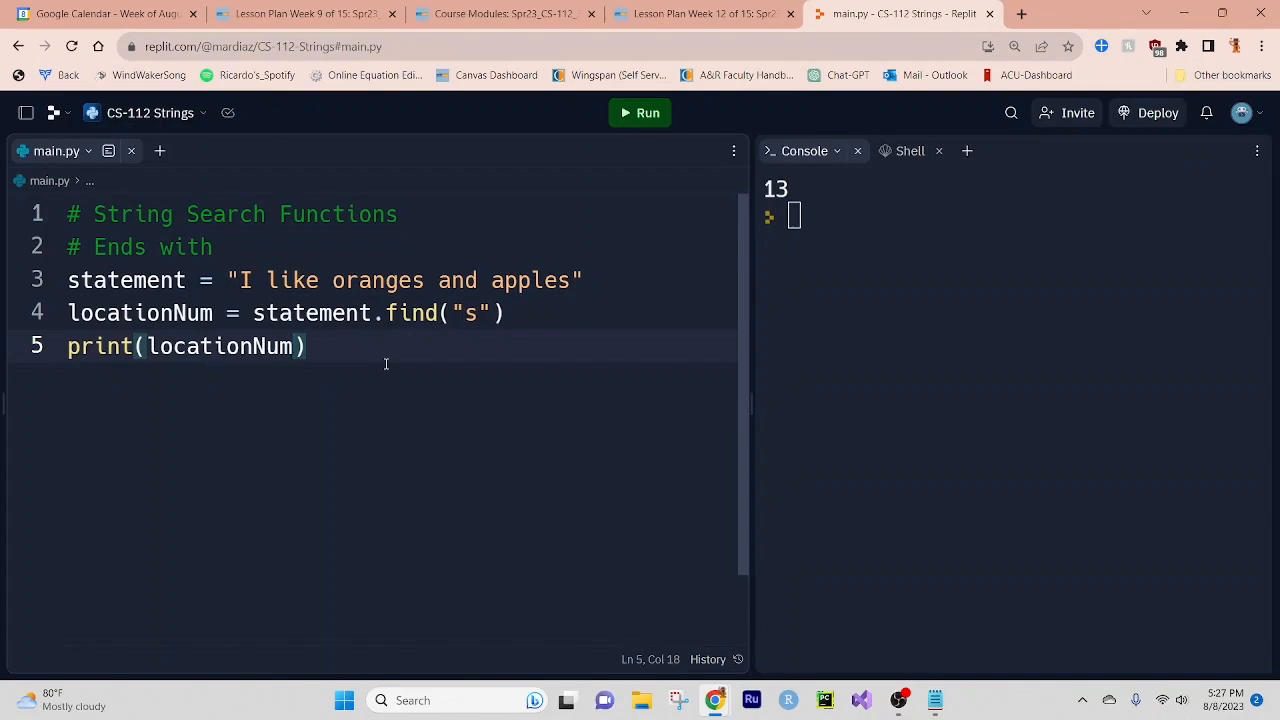
{"action": "mouse_move", "coordinate": [367, 354]}
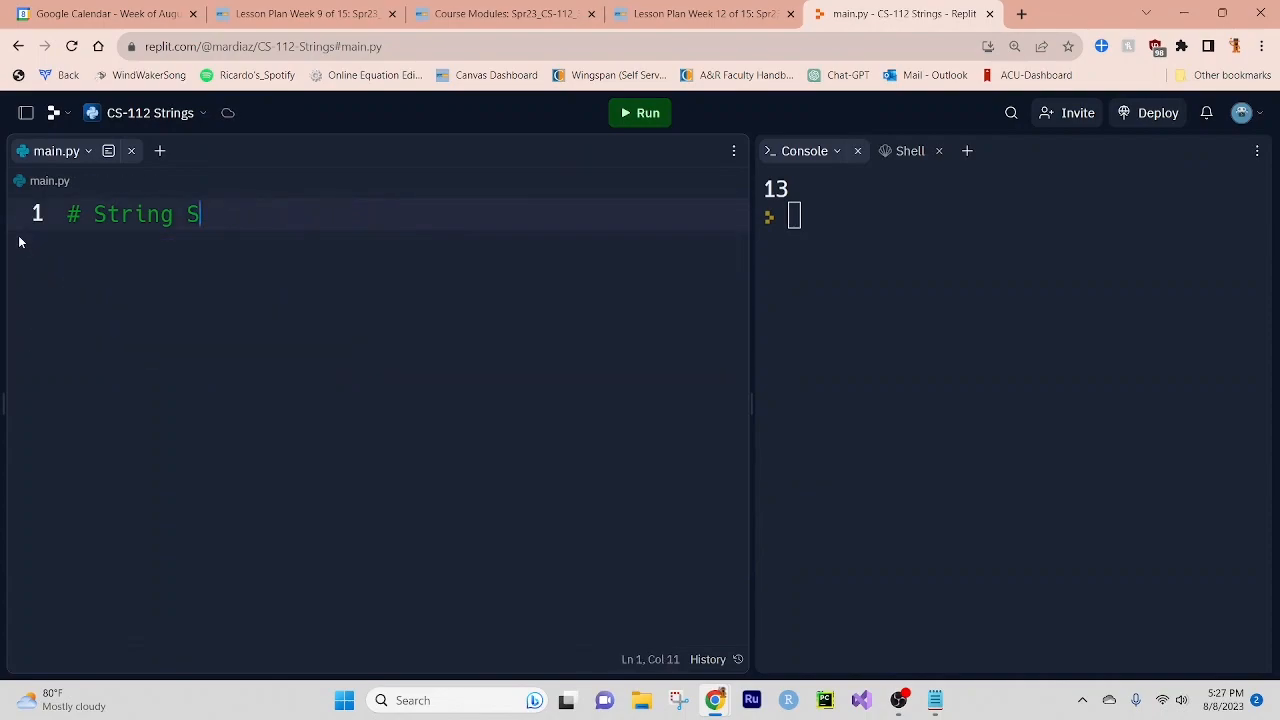
Type '# String Slicing', statement = "I like oranges and apples", and begin subString =.
{"action": "type", "text": "licing"}
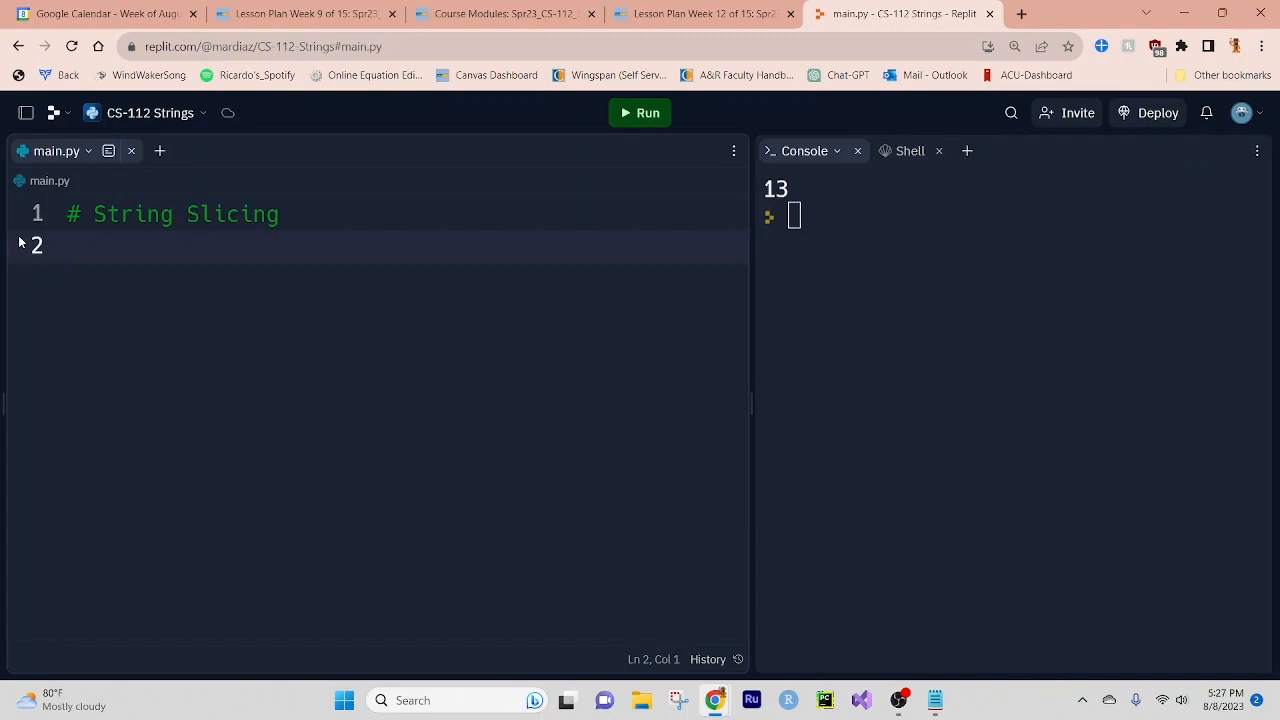
{"action": "type", "text": "stat"}
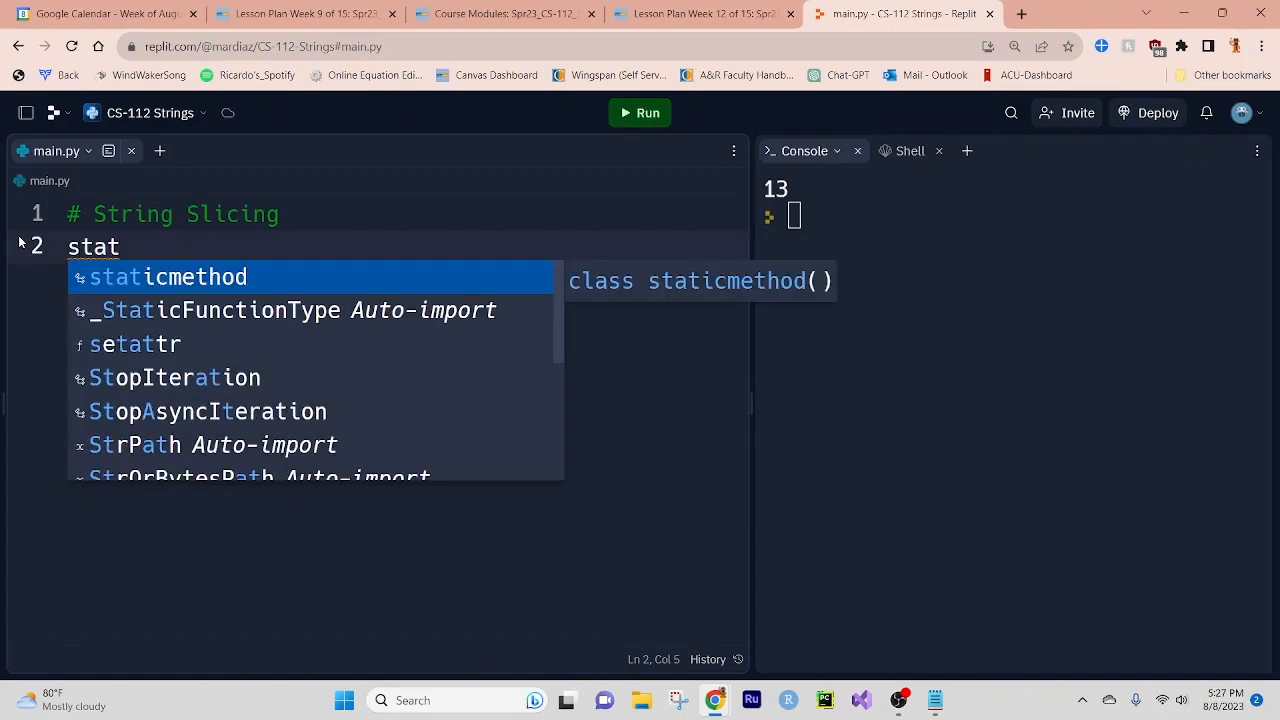
{"action": "type", "text": "ement ="}
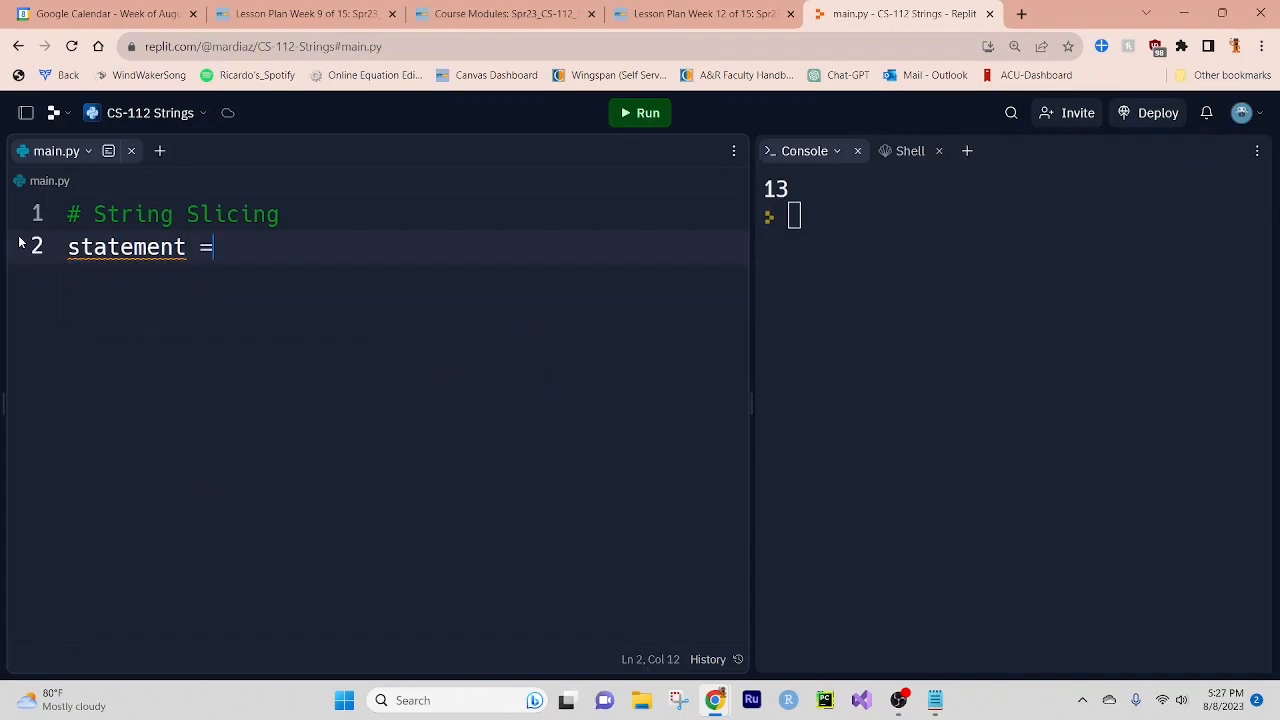
{"action": "type", "text": "\"\""}
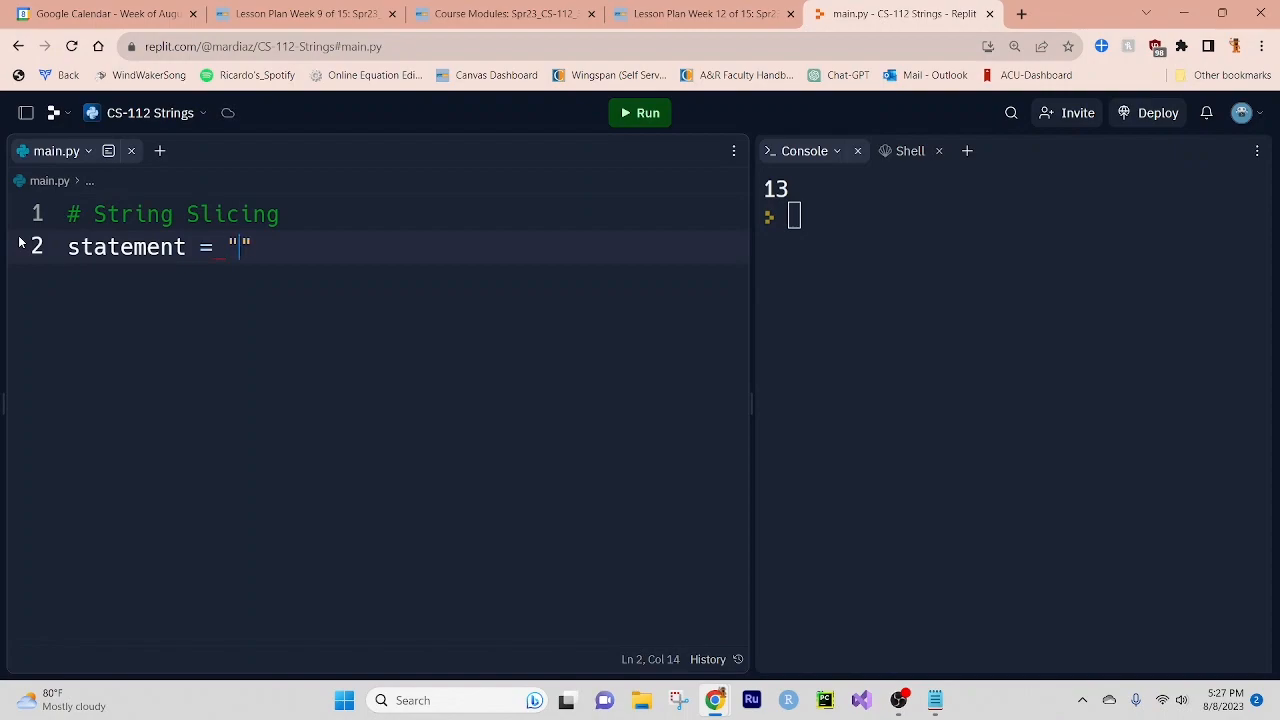
{"action": "type", "text": "I like o"}
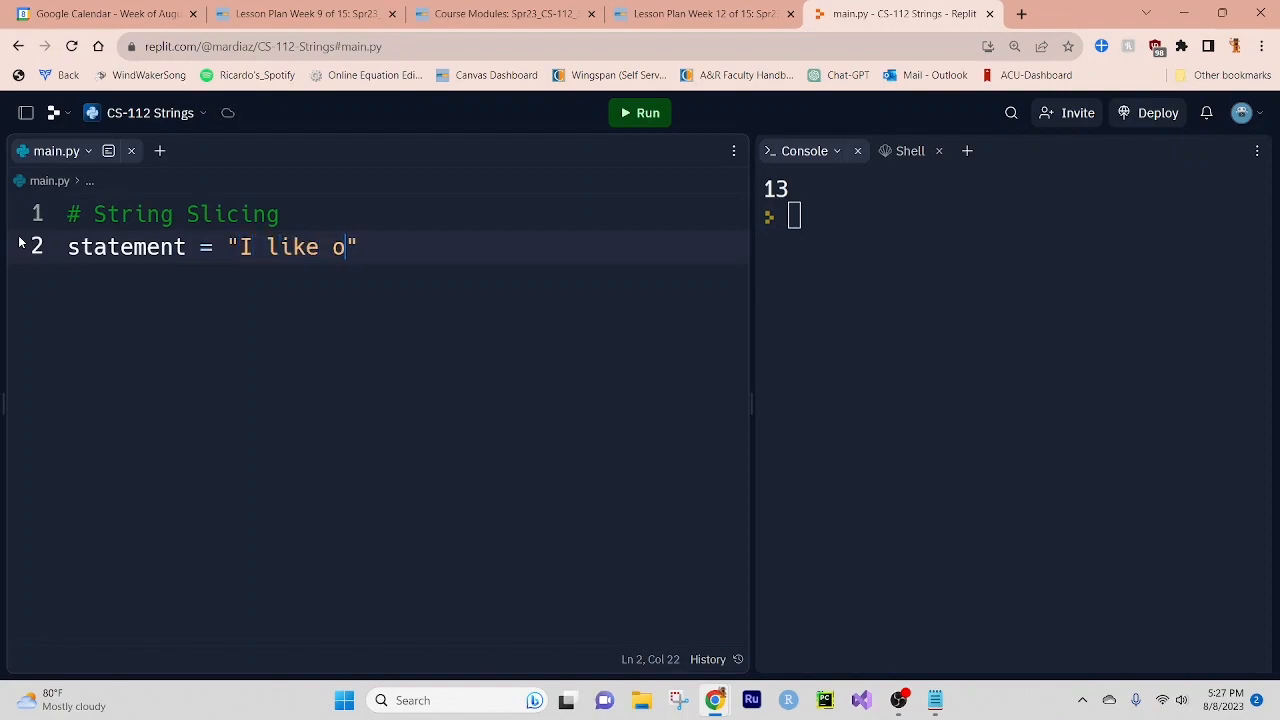
{"action": "type", "text": "ranges"}
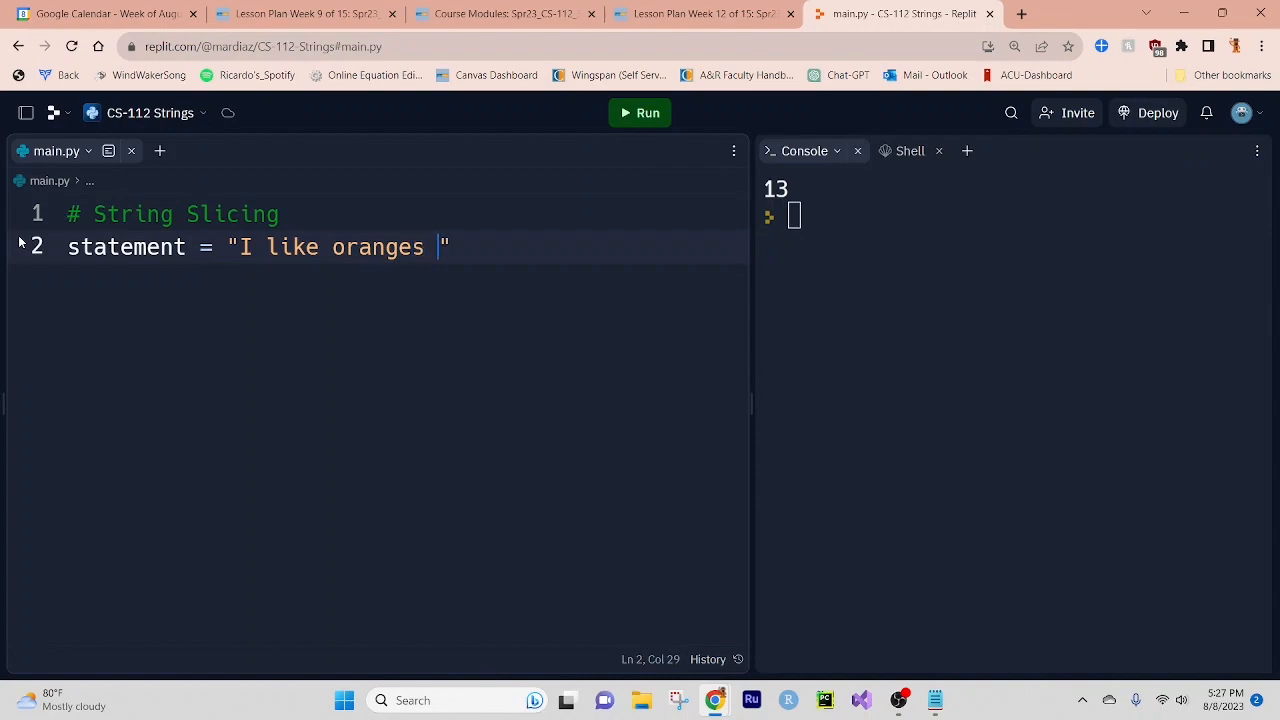
{"action": "type", "text": "and apples"}
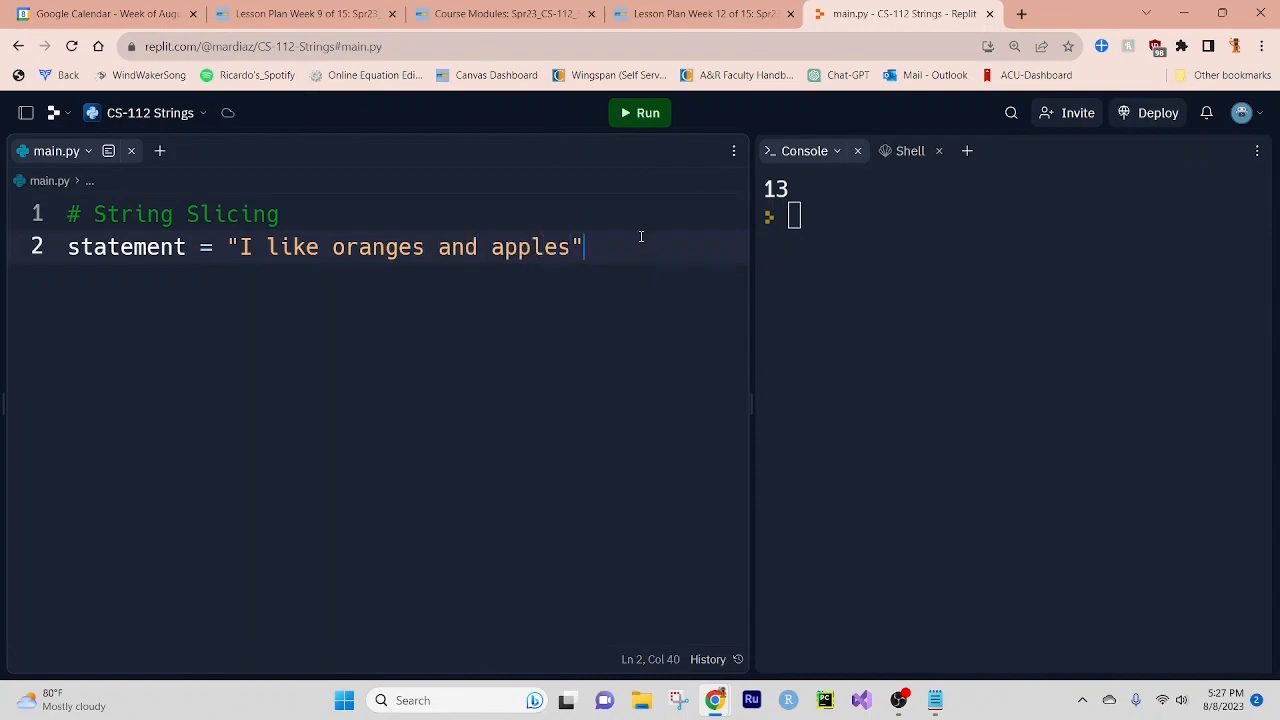
{"action": "key", "text": "Enter"}
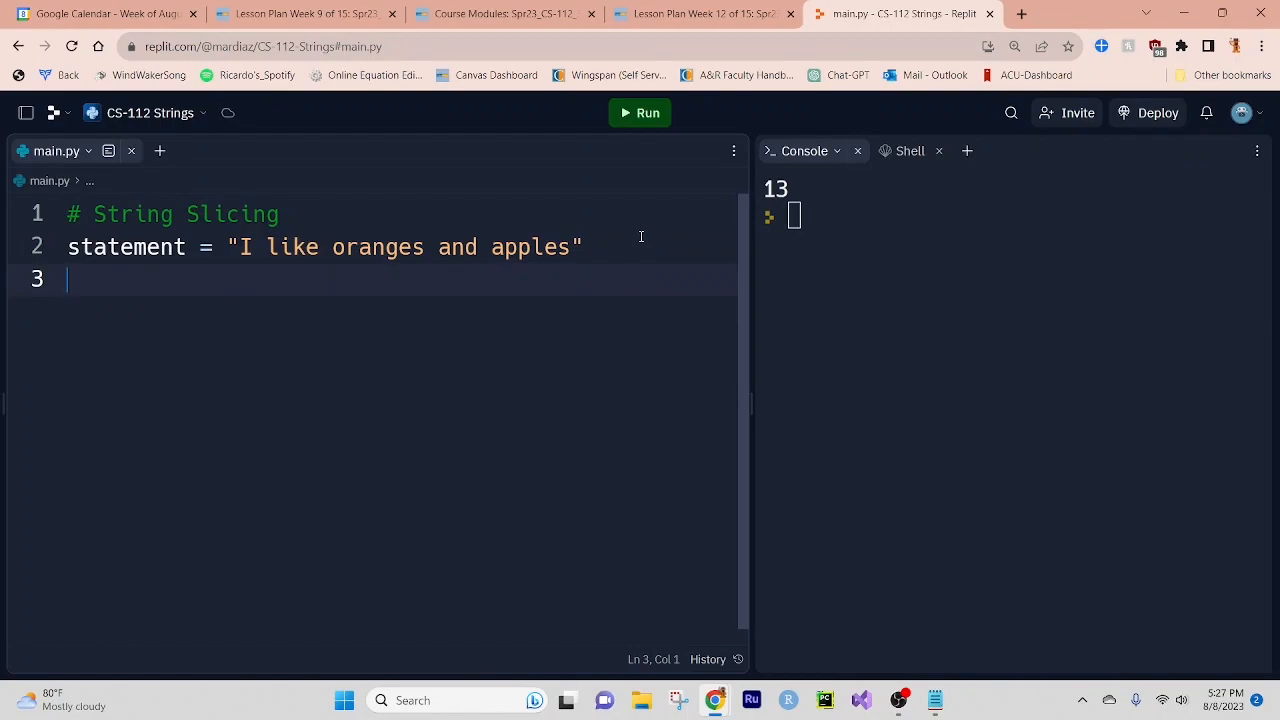
{"action": "type", "text": "sub"}
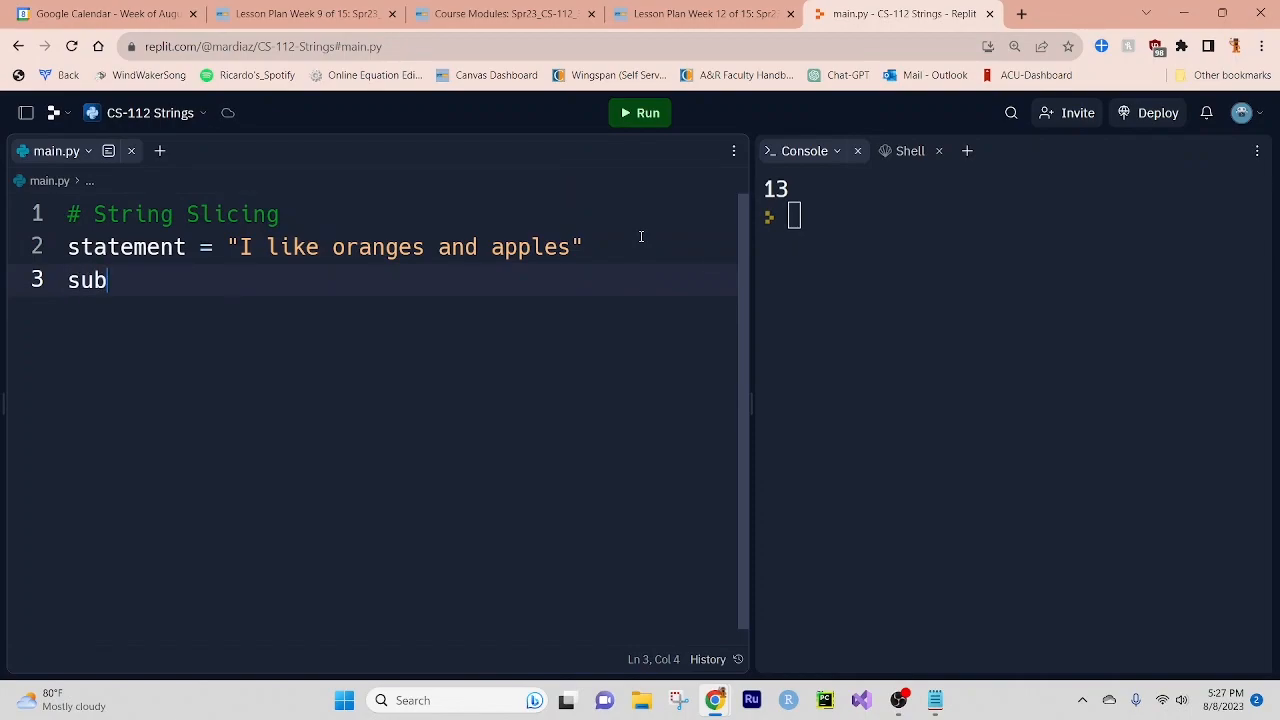
{"action": "type", "text": "String ="}
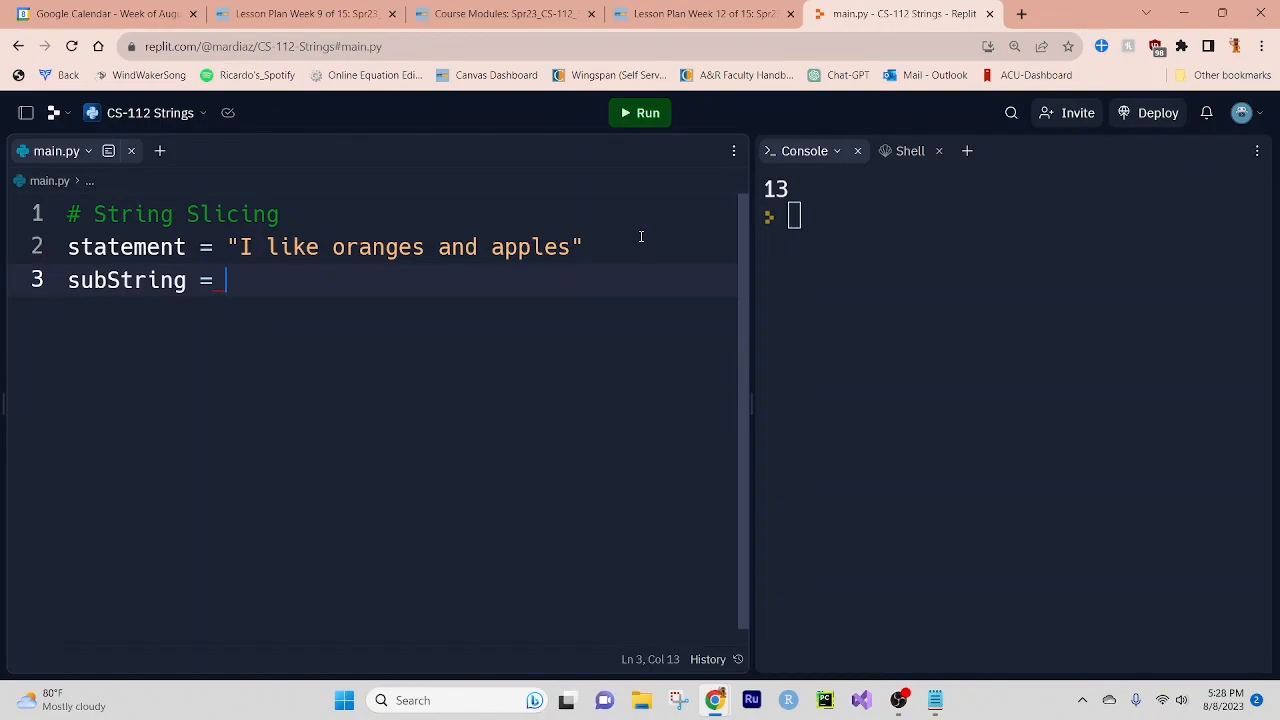
Set subString to the slice statement[0:5].
{"action": "type", "text": "s"}
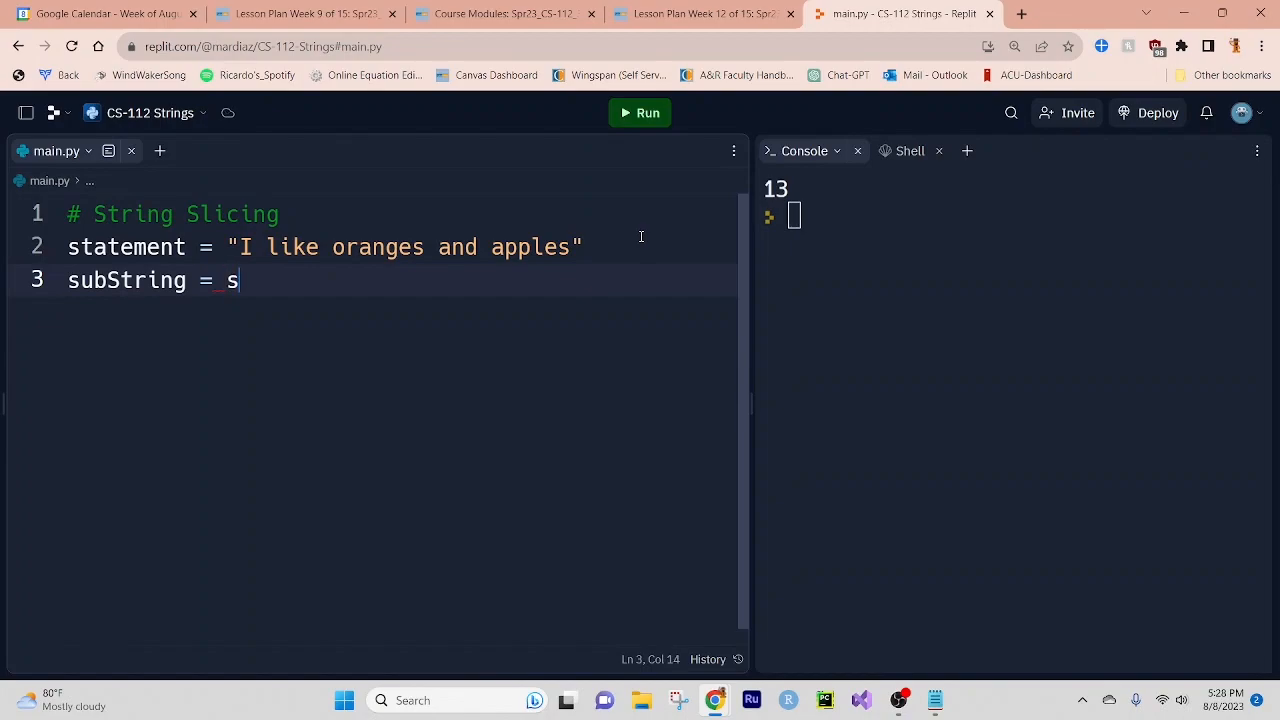
{"action": "type", "text": "tatement["}
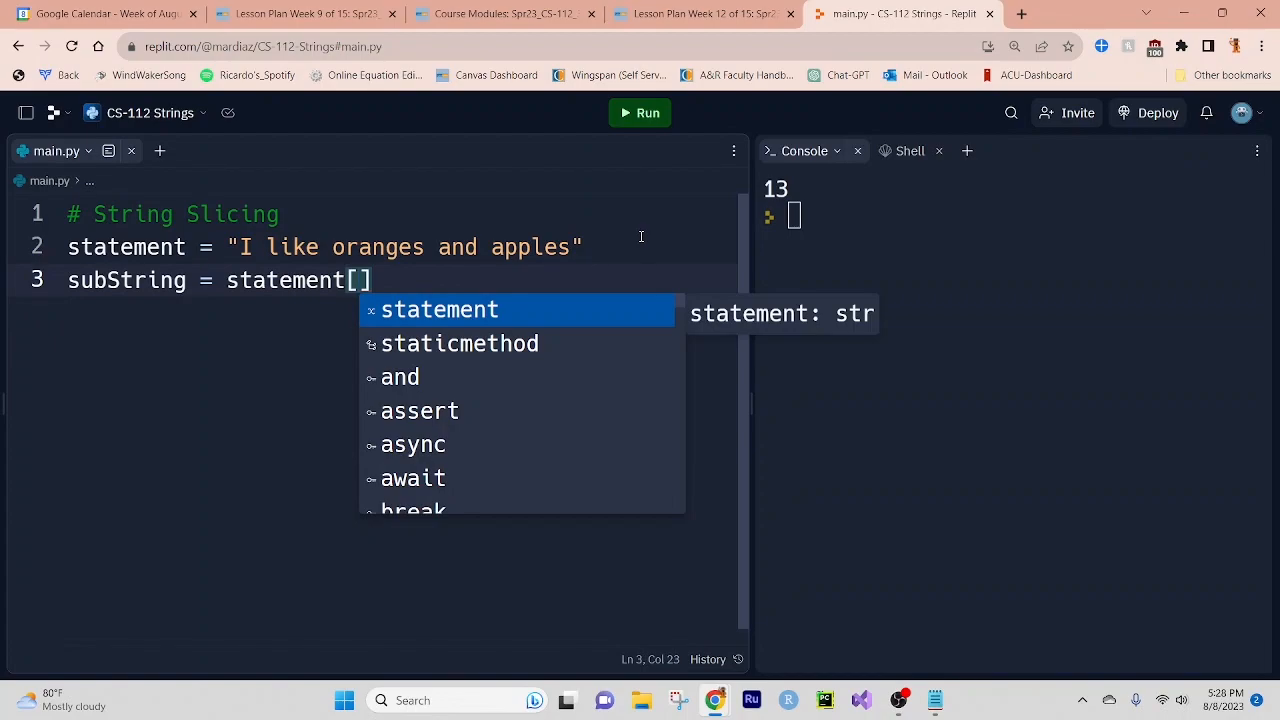
{"action": "type", "text": ":"}
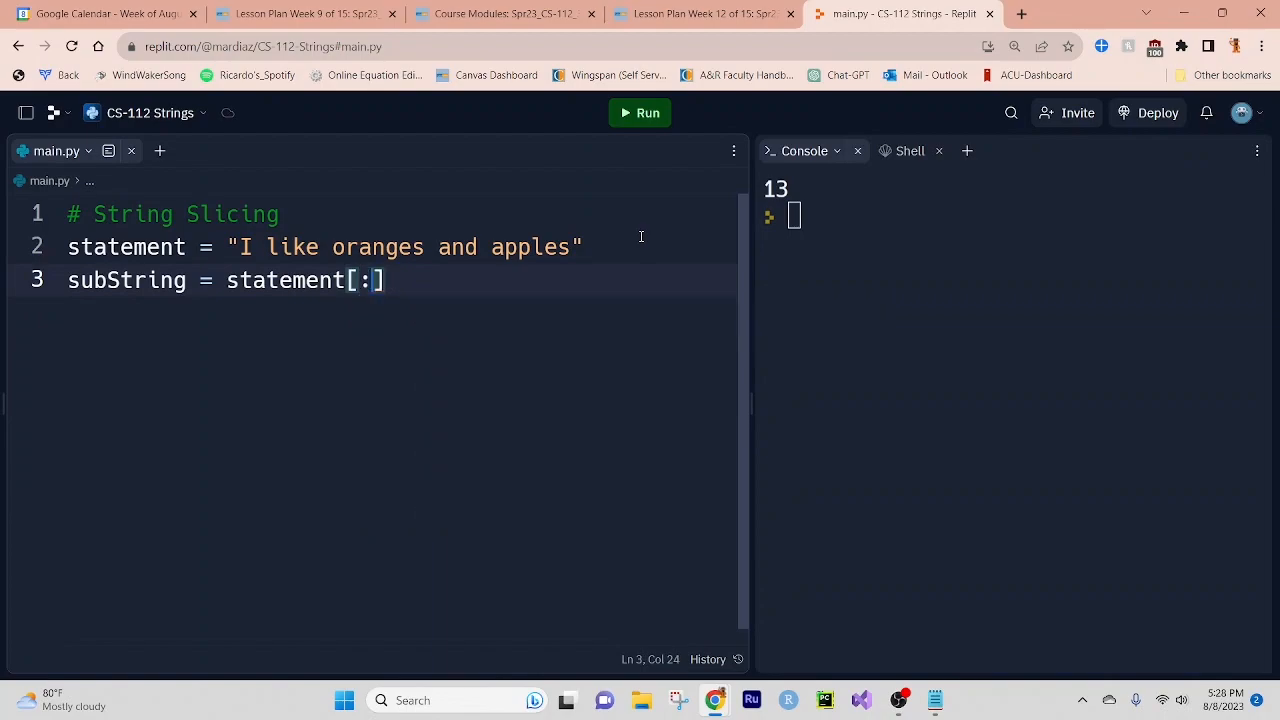
{"action": "type", "text": "0"}
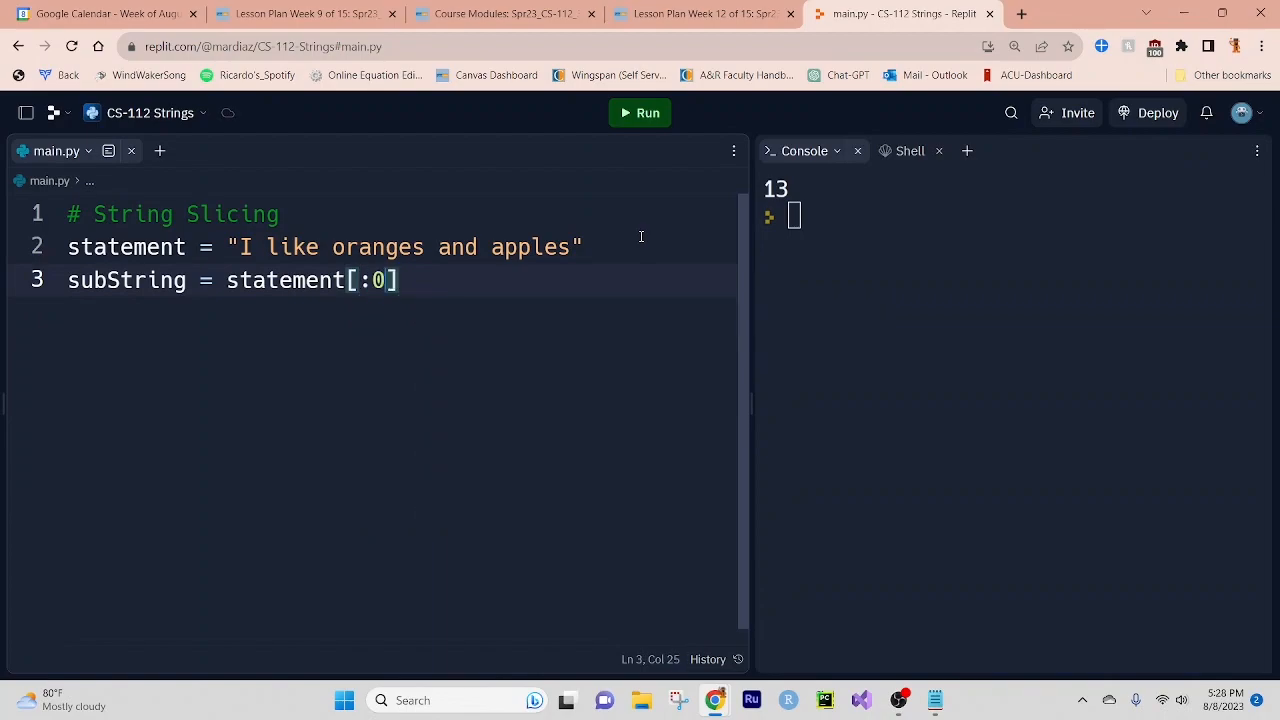
{"action": "type", "text": "5"}
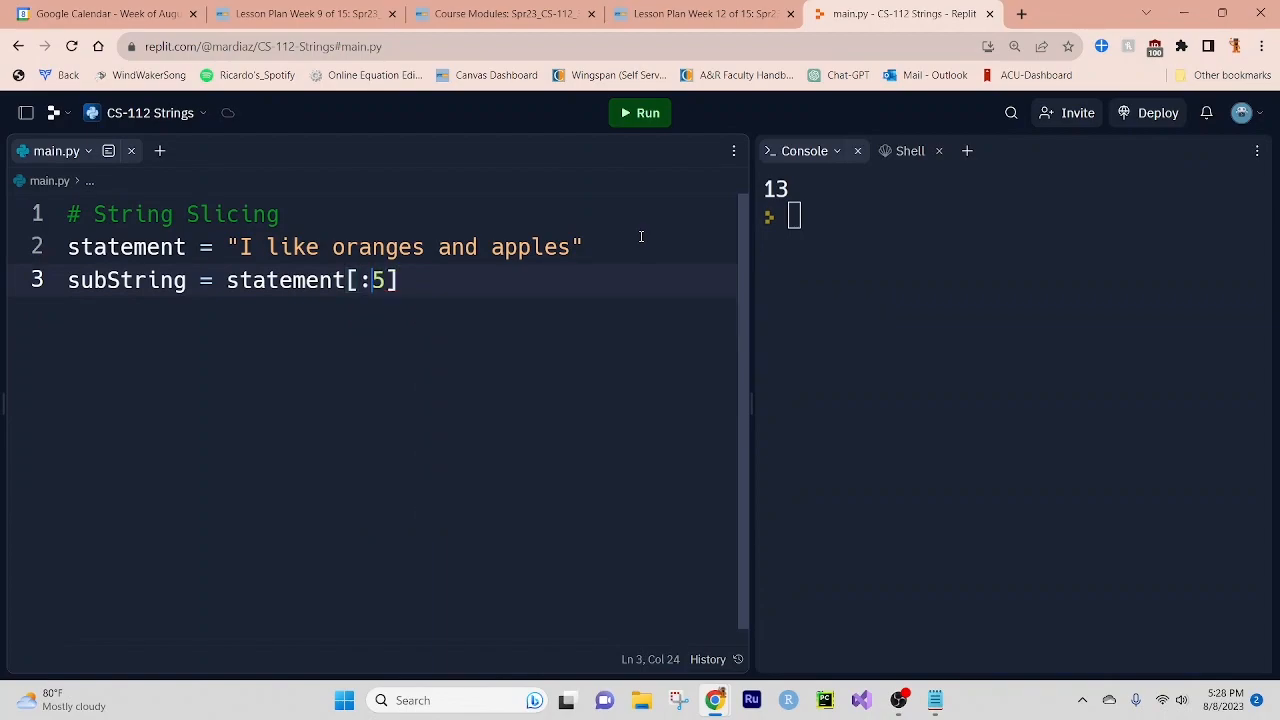
{"action": "type", "text": "0"}
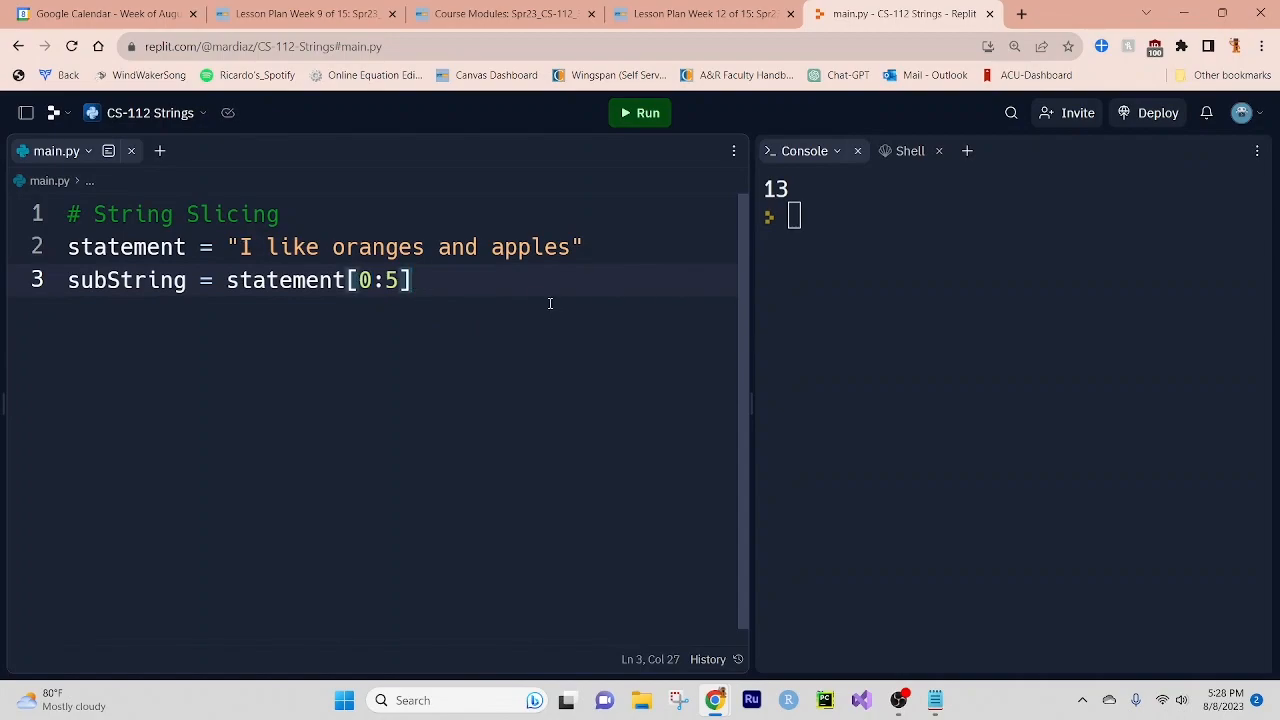
Add print(subString) on the next line, correcting the mistyped variable name.
{"action": "type", "text": "p"}
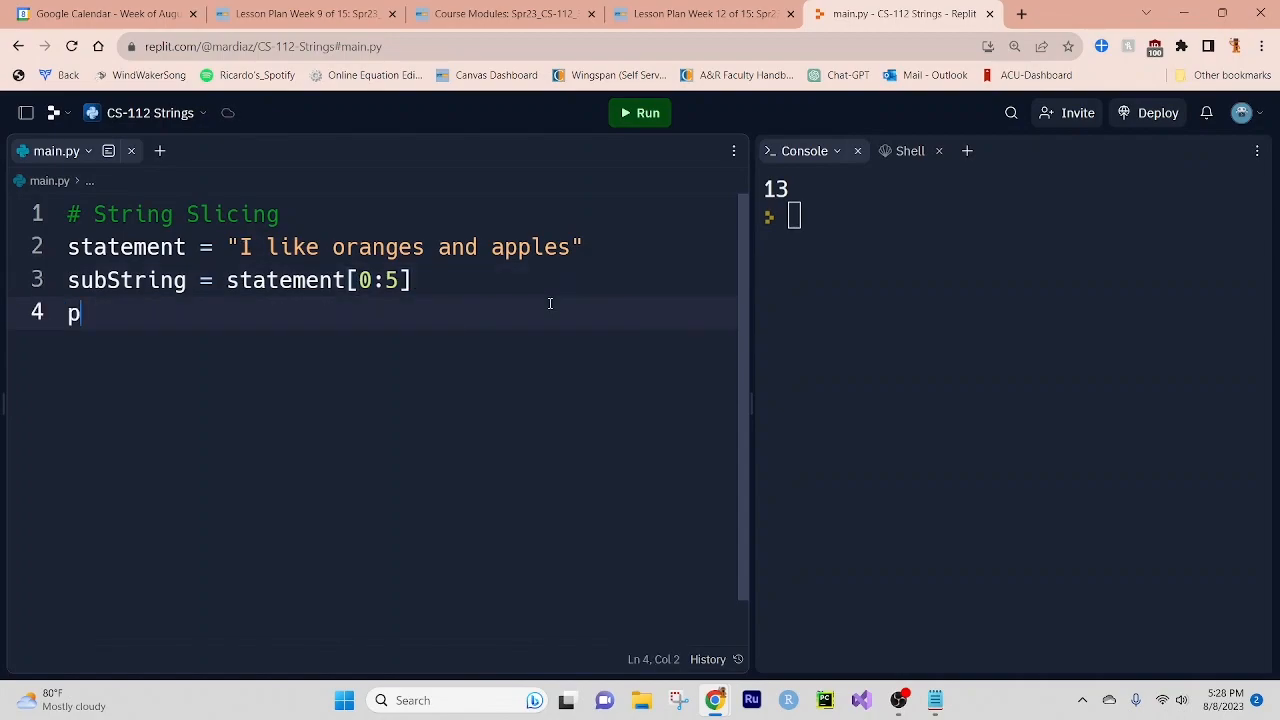
{"action": "type", "text": "rint(subs"}
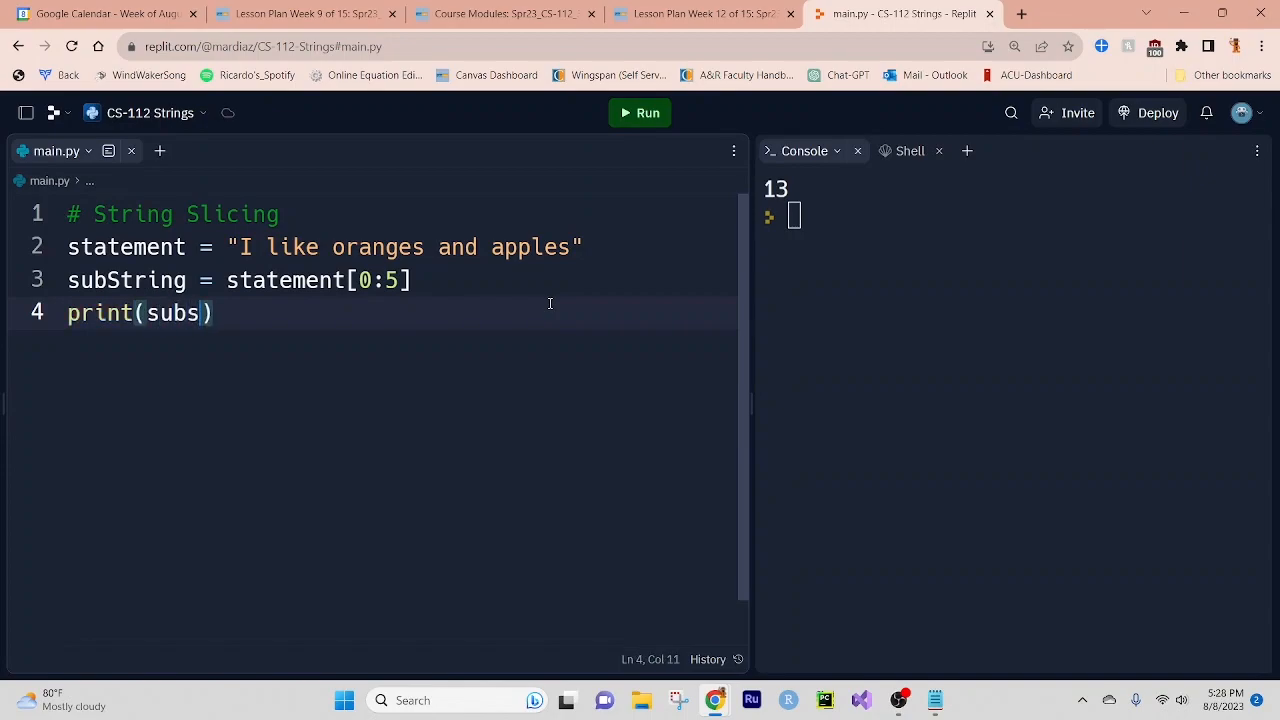
{"action": "key", "text": "BackSpace"}
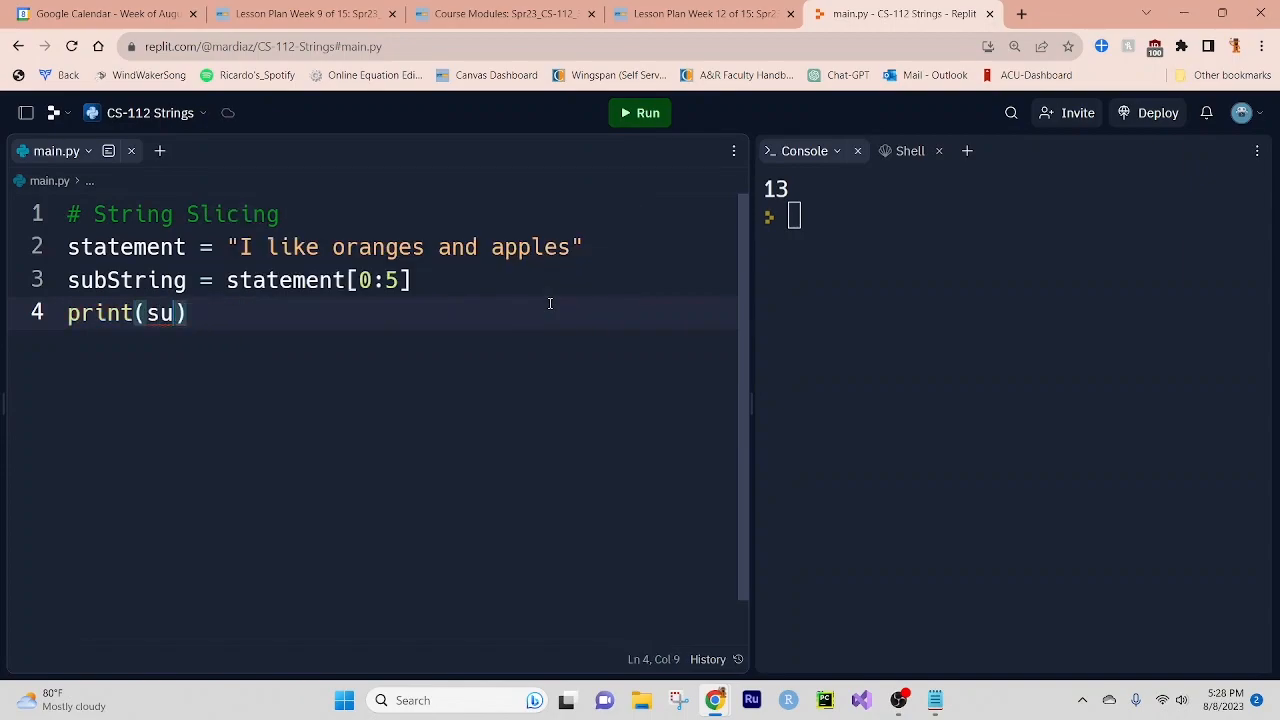
{"action": "type", "text": "bString"}
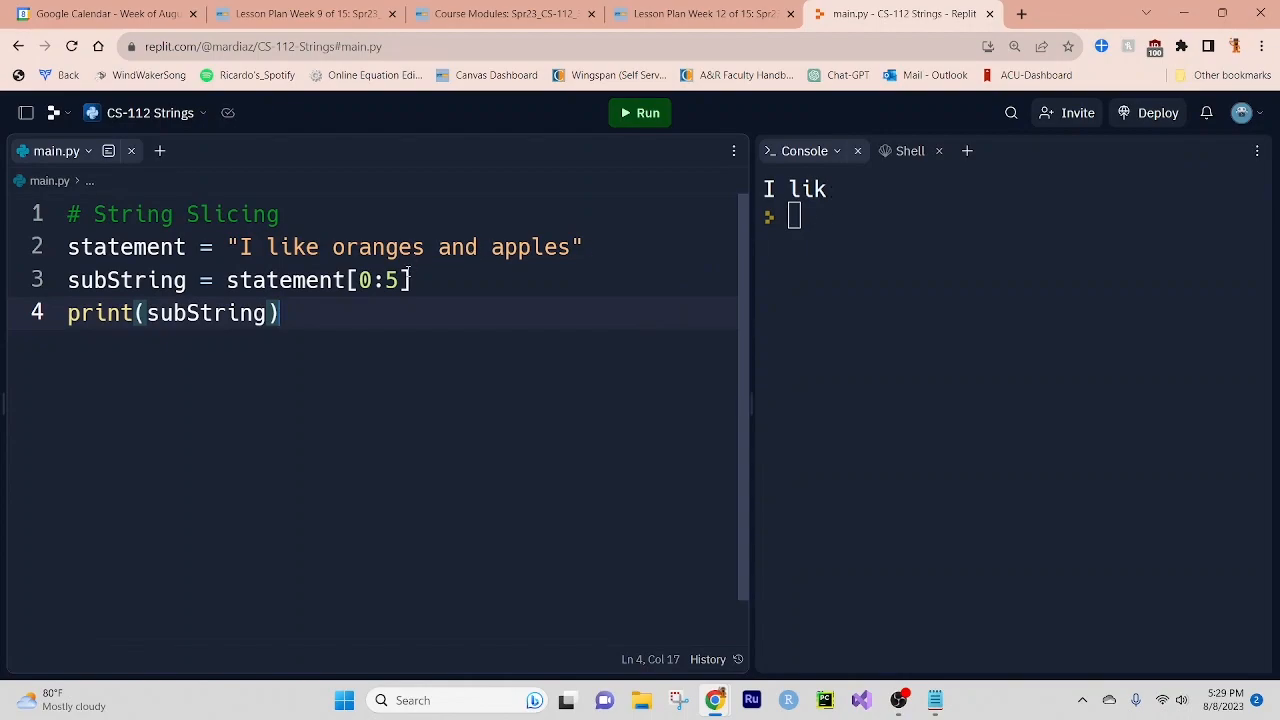
{"action": "left_click", "coordinate": [409, 280]}
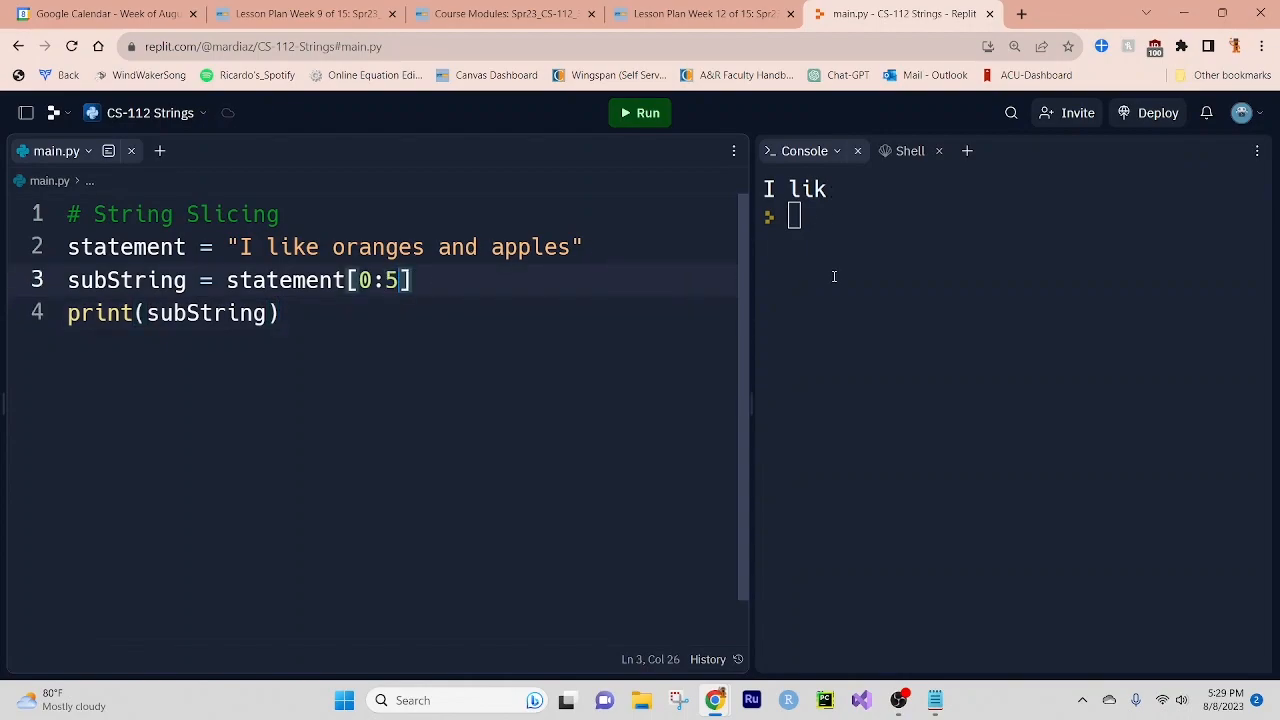
Change the slice to [0:6], then [3:6], and run to print 'ike'.
{"action": "type", "text": "6"}
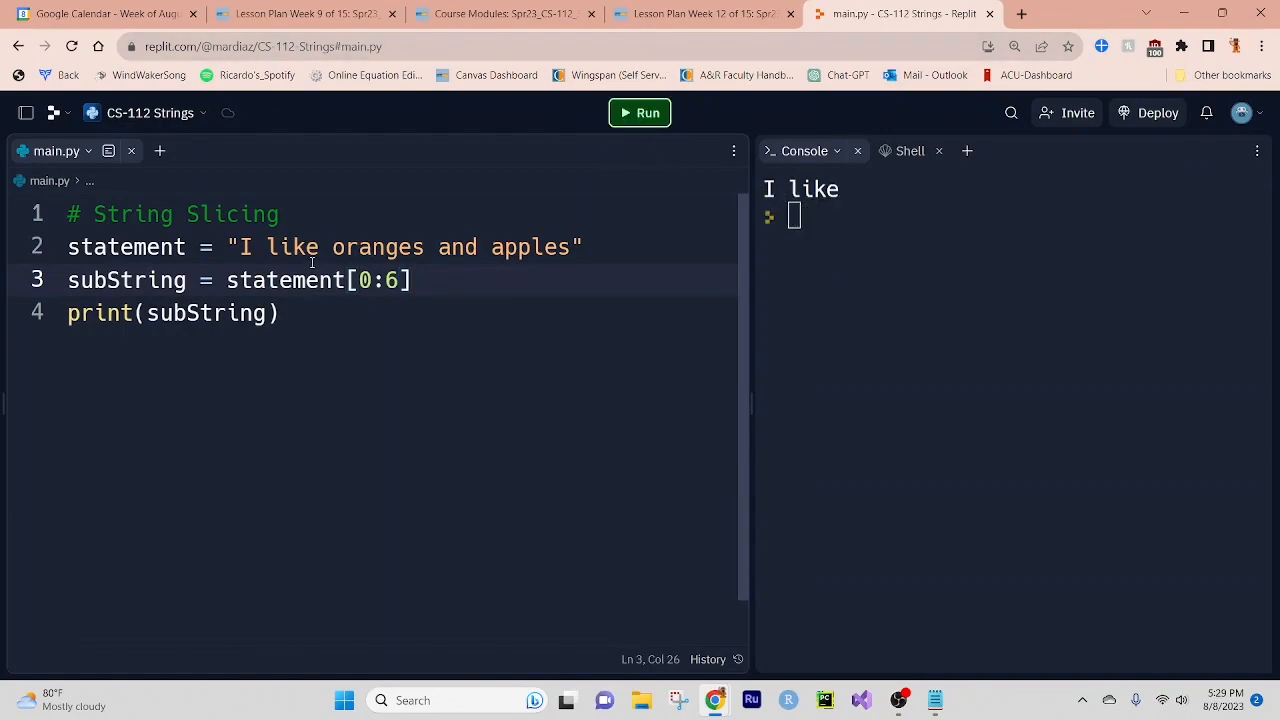
{"action": "left_click", "coordinate": [256, 247]}
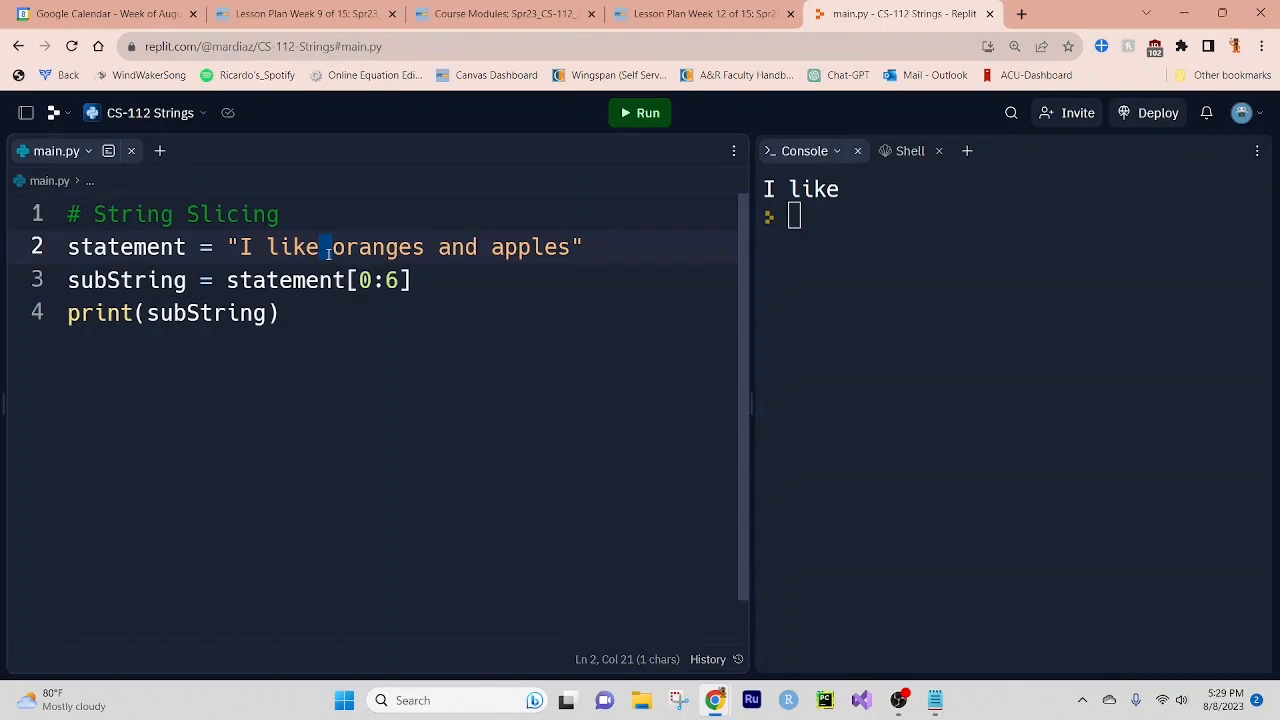
{"action": "mouse_move", "coordinate": [400, 268]}
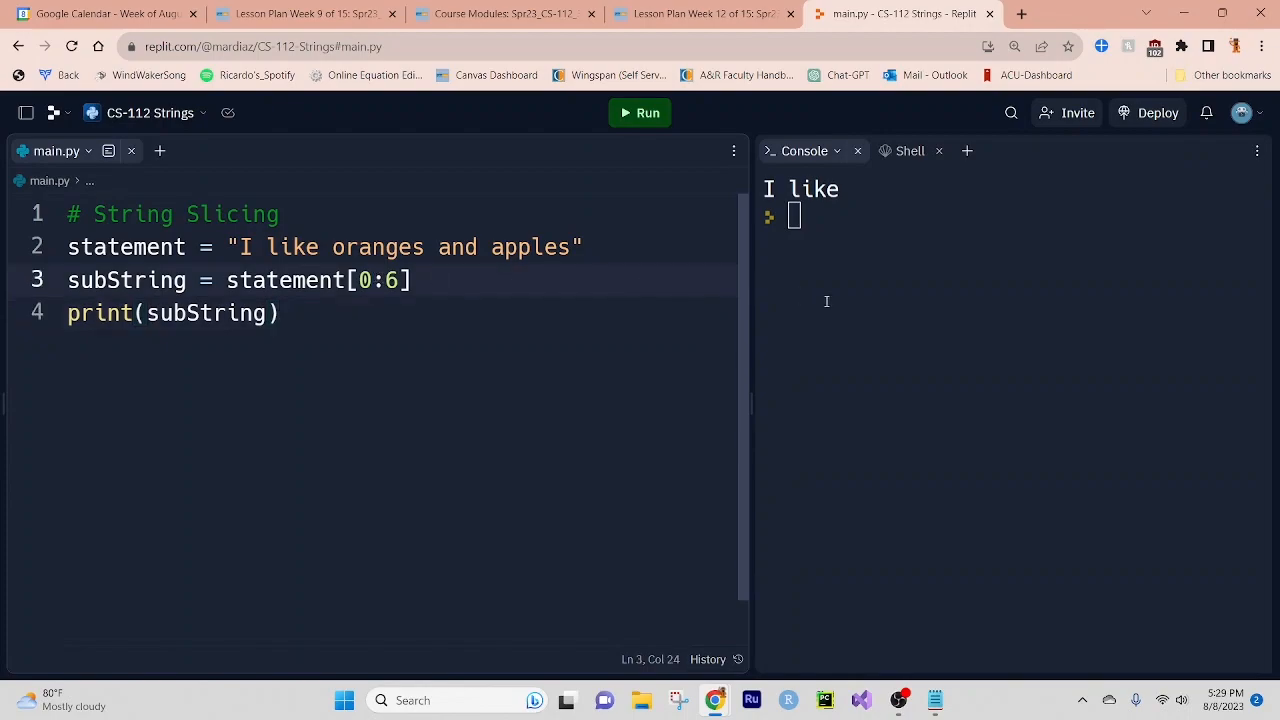
{"action": "type", "text": "3"}
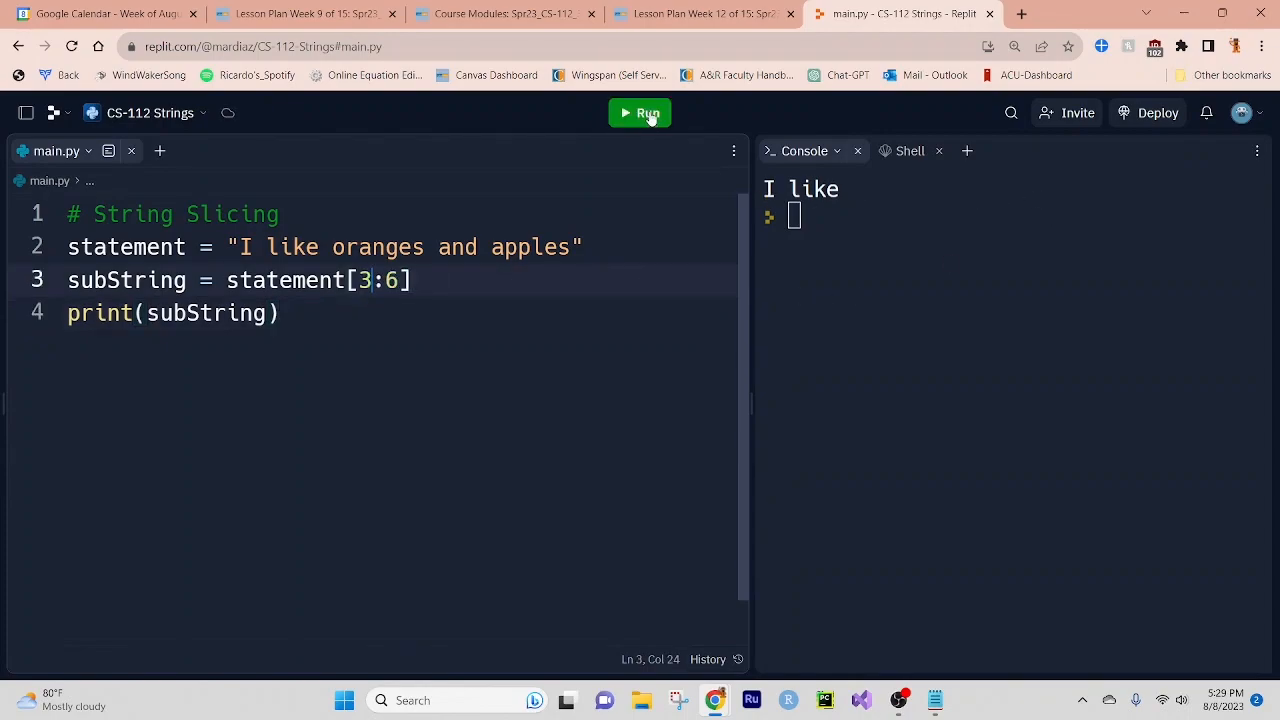
{"action": "left_click", "coordinate": [640, 112]}
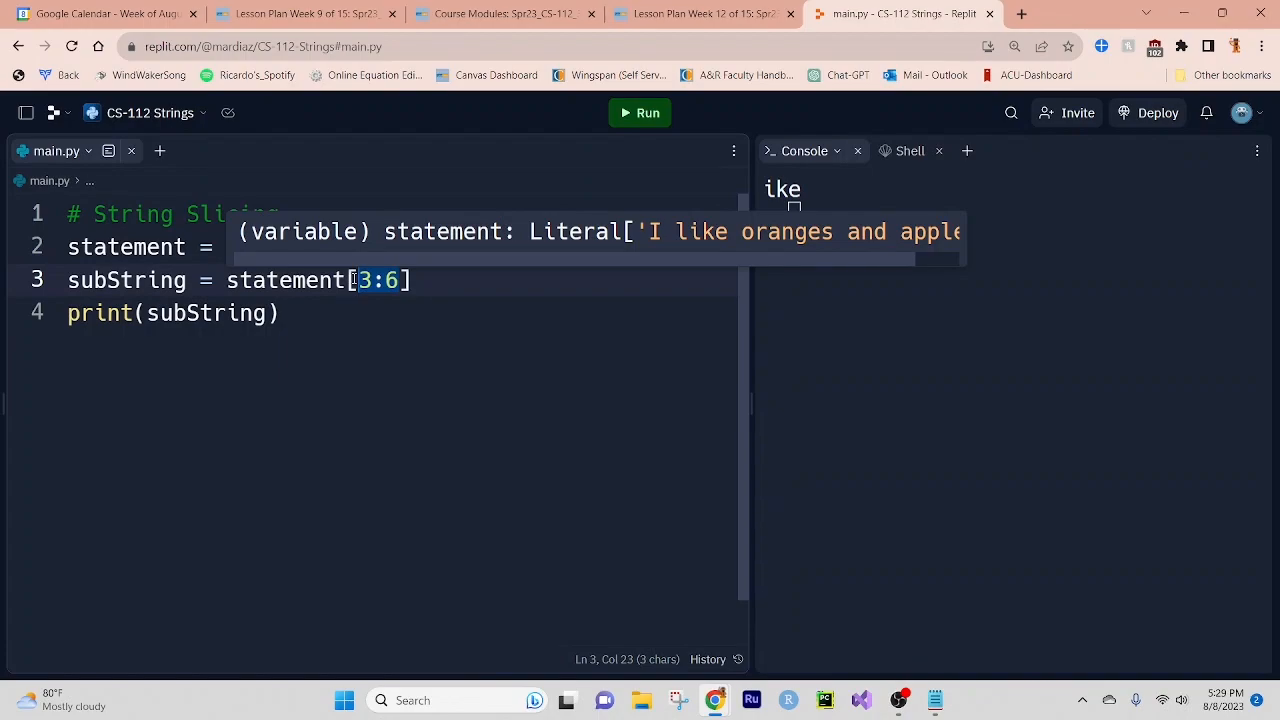
Store statement[::-1] in a variable renamed backWardsString.
{"action": "type", "text": "::"}
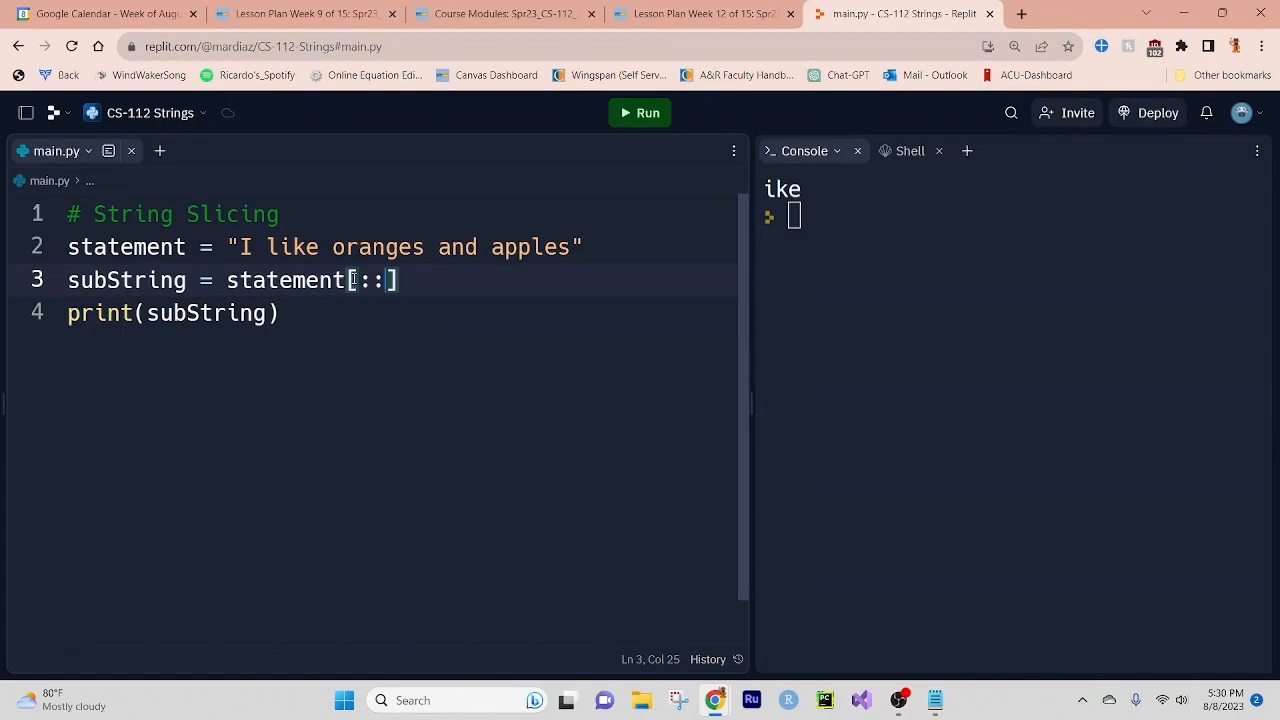
{"action": "type", "text": "-1"}
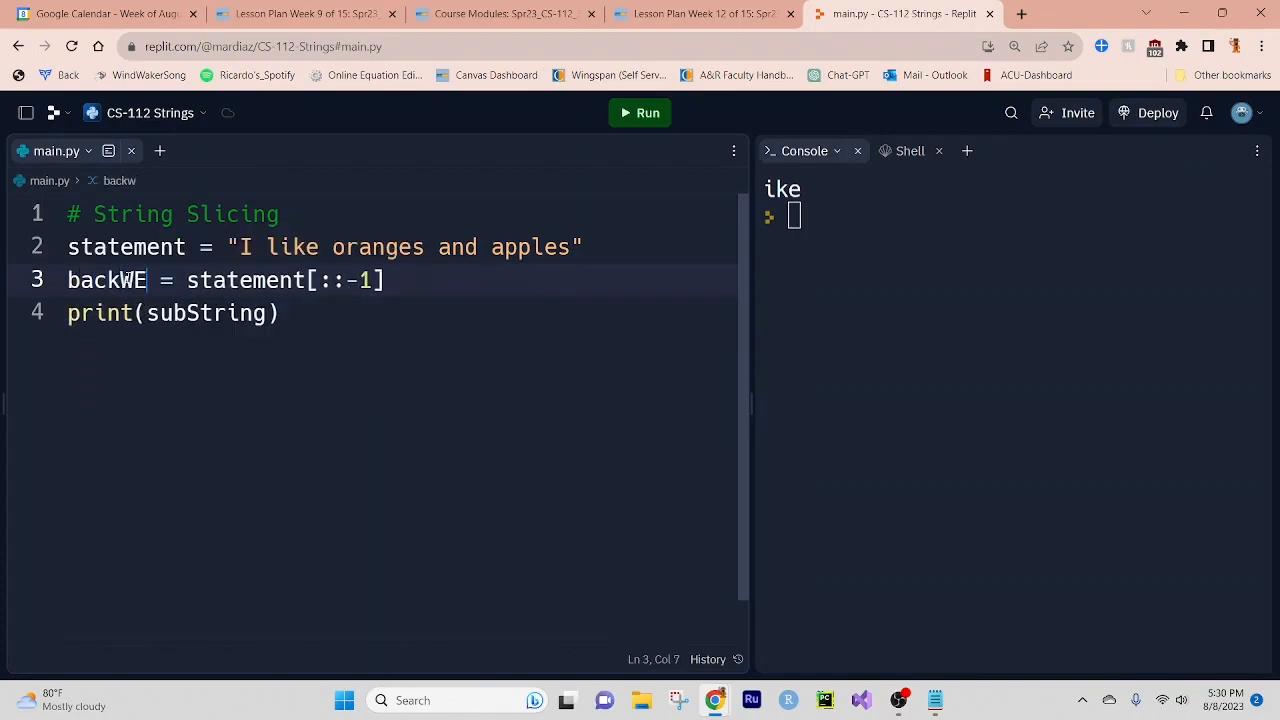
{"action": "type", "text": "ards"}
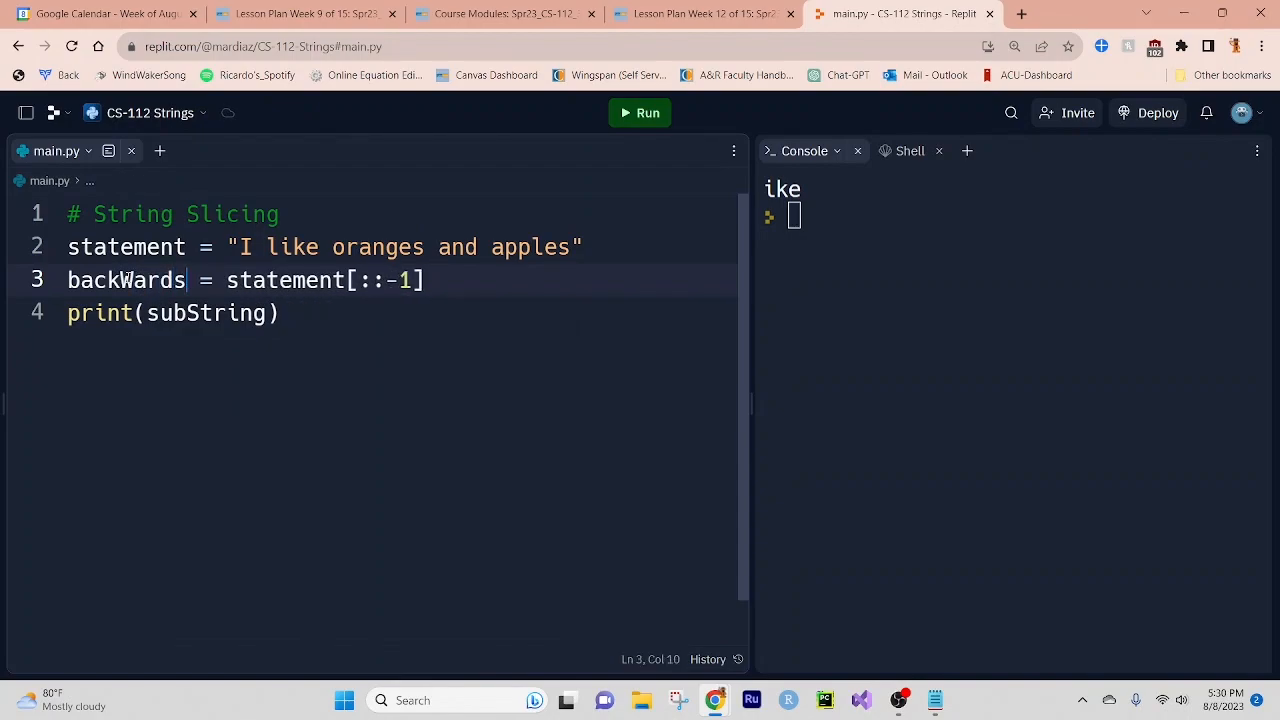
{"action": "type", "text": "String"}
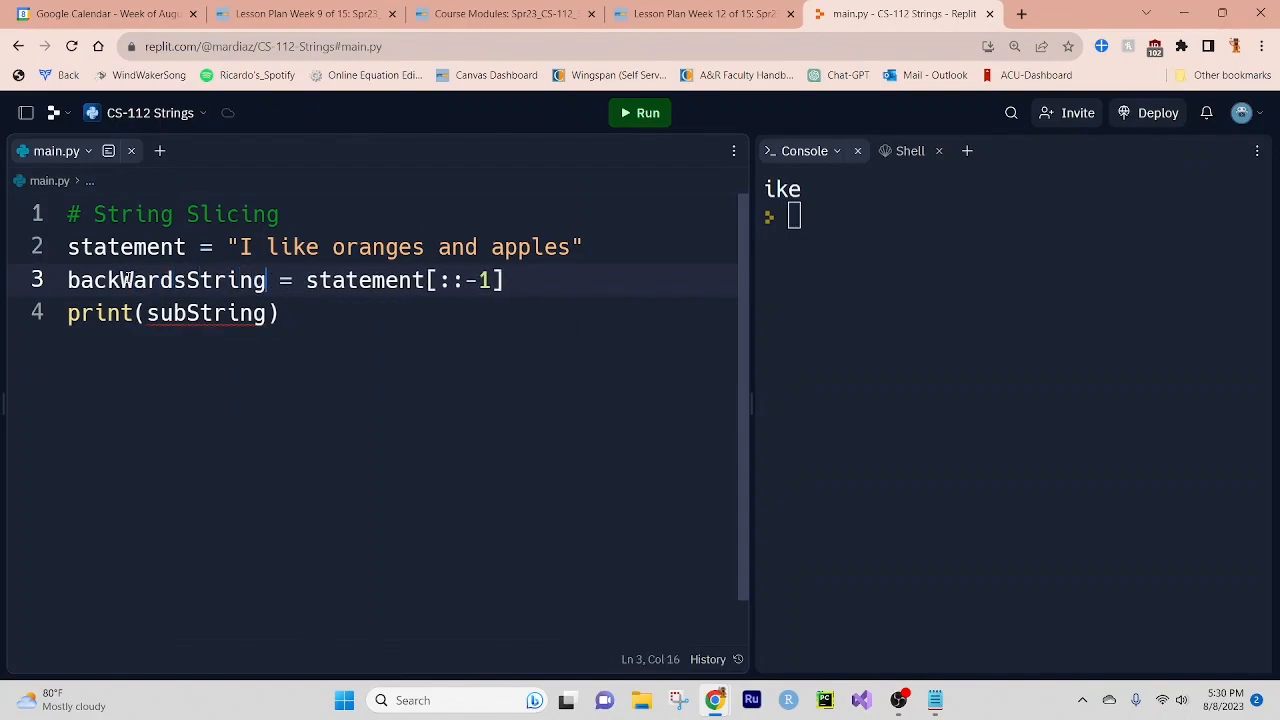
Print backWardsString instead of subString and run to show the reversed sentence.
{"action": "left_click", "coordinate": [281, 312]}
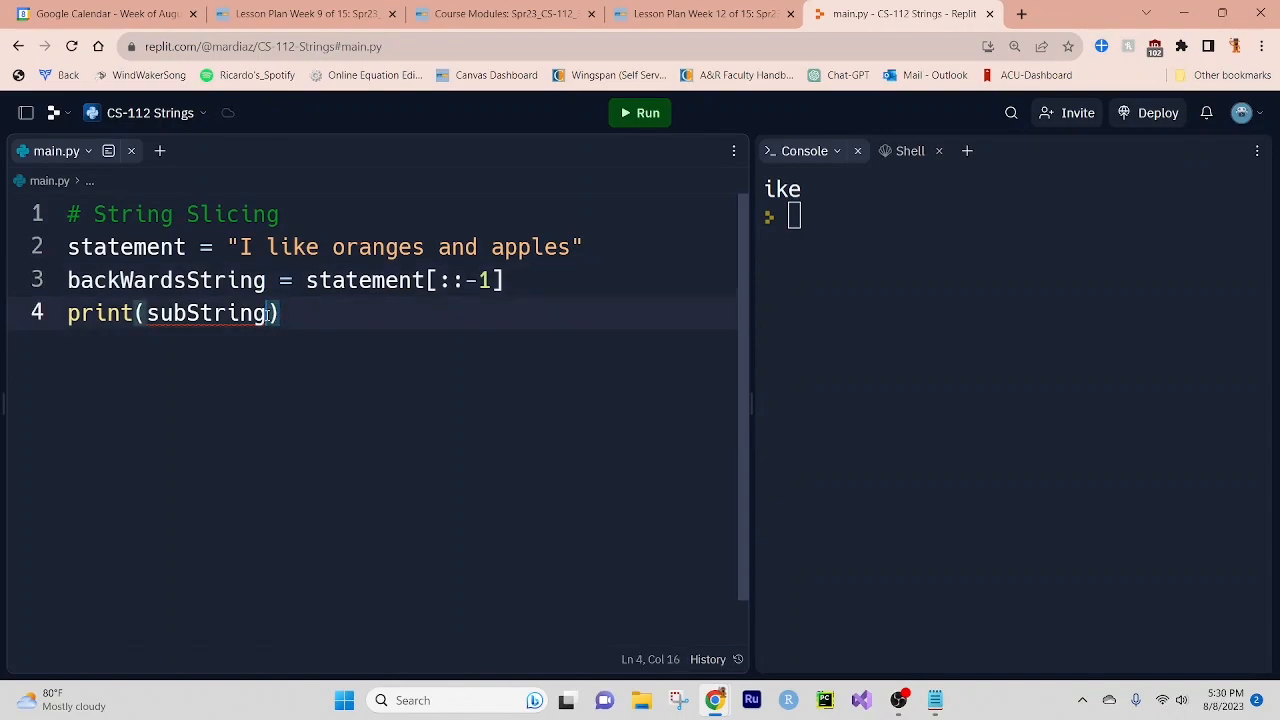
{"action": "double_click", "coordinate": [205, 313]}
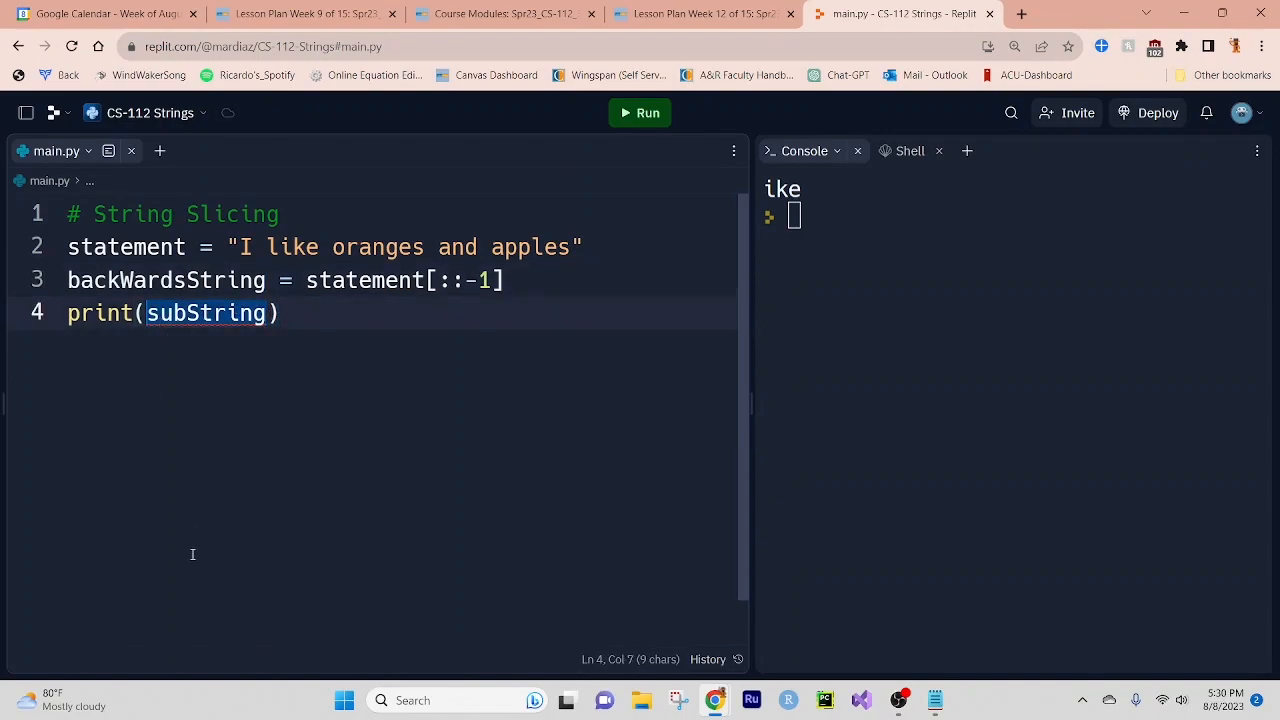
{"action": "type", "text": "back"}
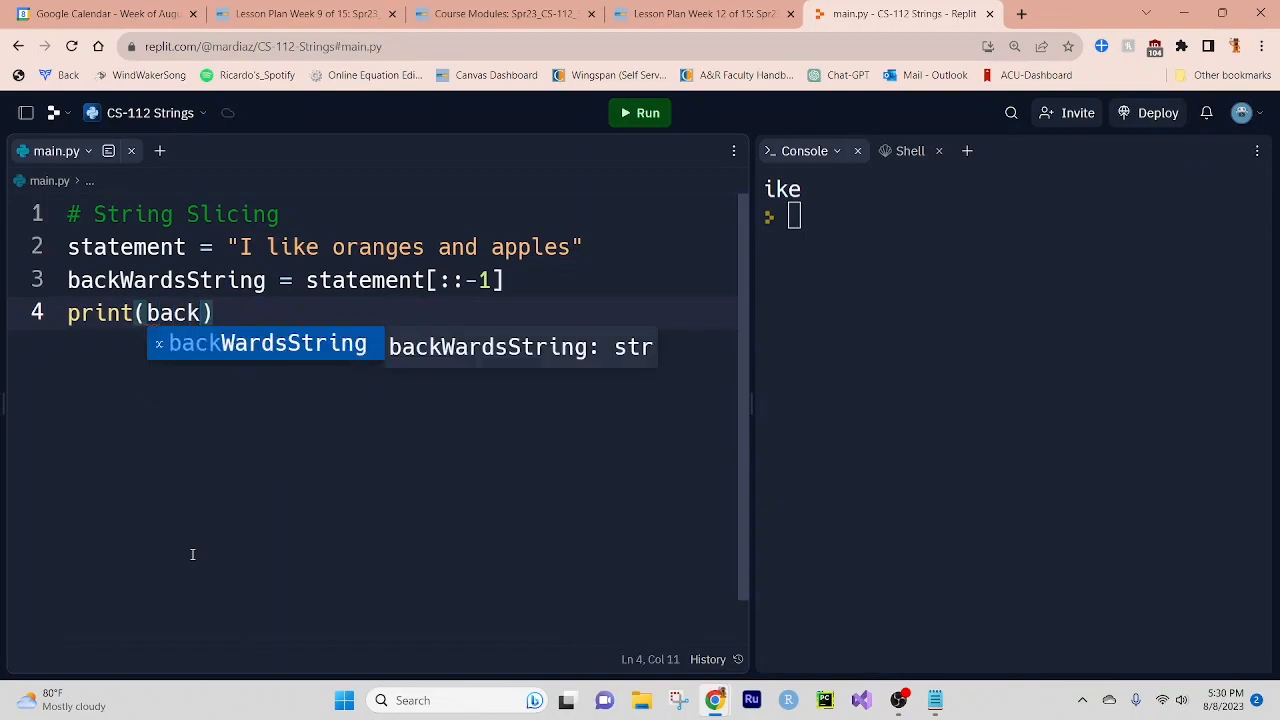
{"action": "key", "text": "Tab"}
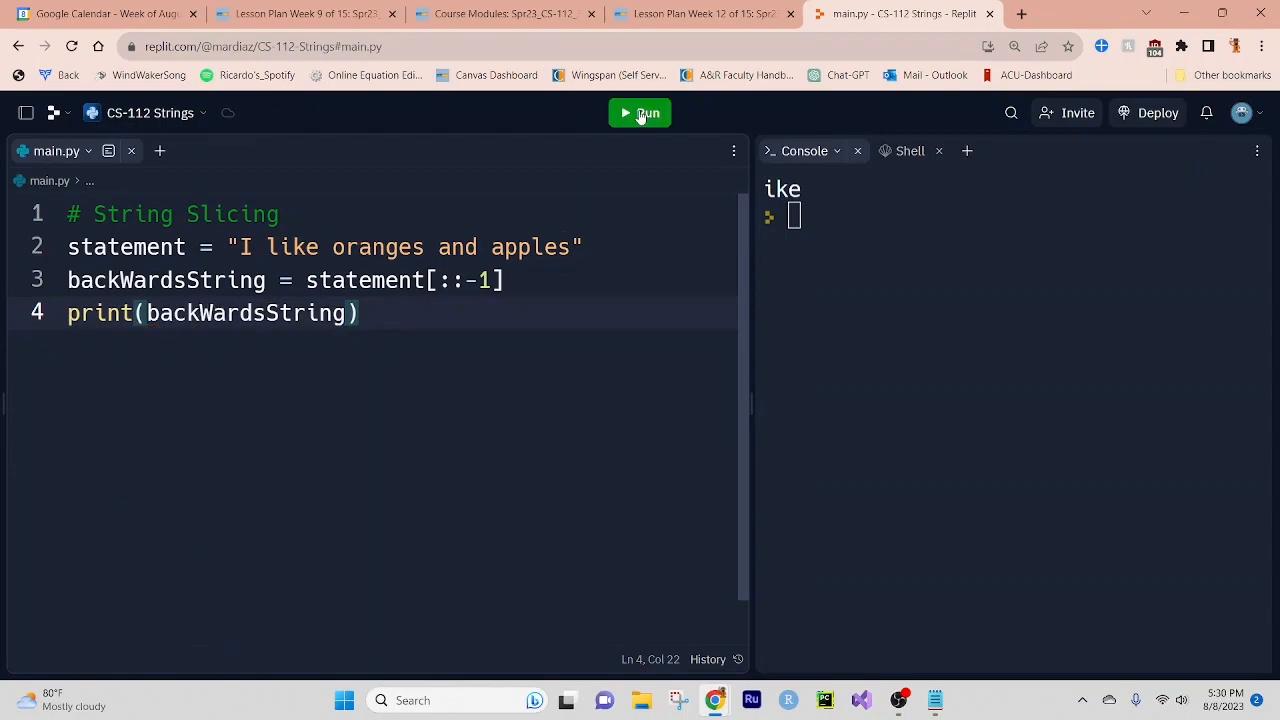
{"action": "left_click", "coordinate": [639, 112]}
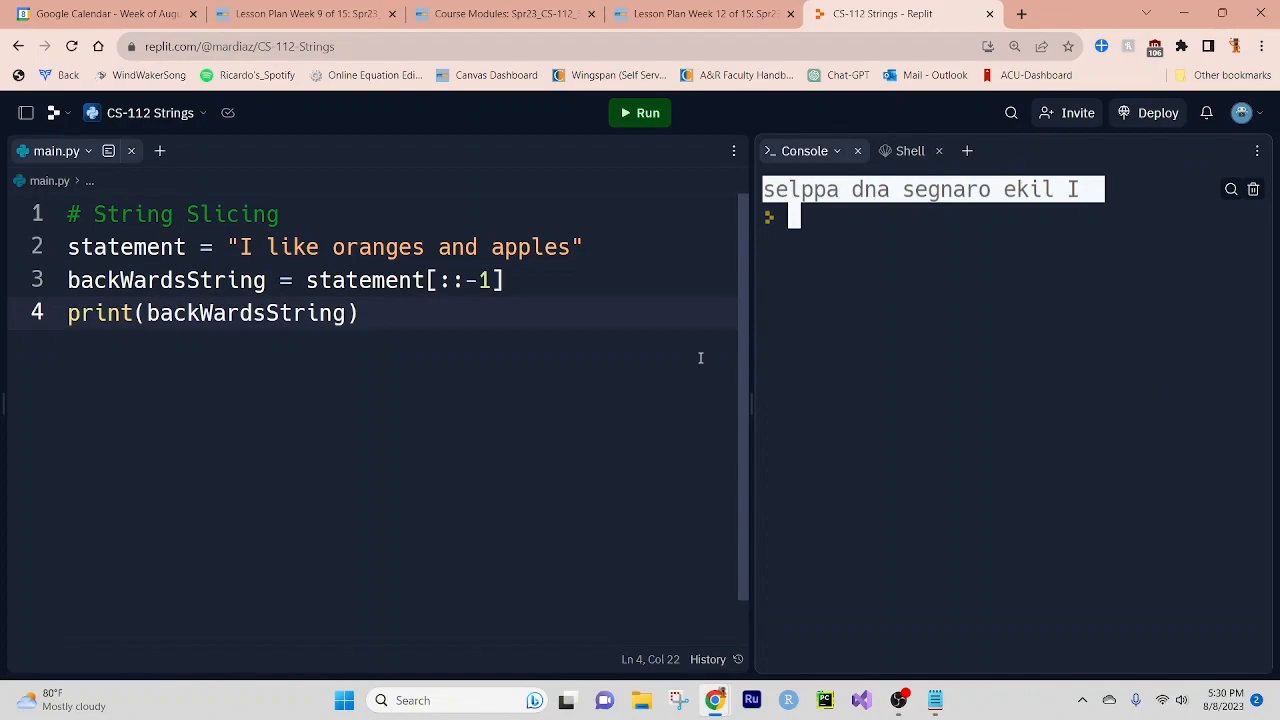
{"action": "mouse_move", "coordinate": [502, 331]}
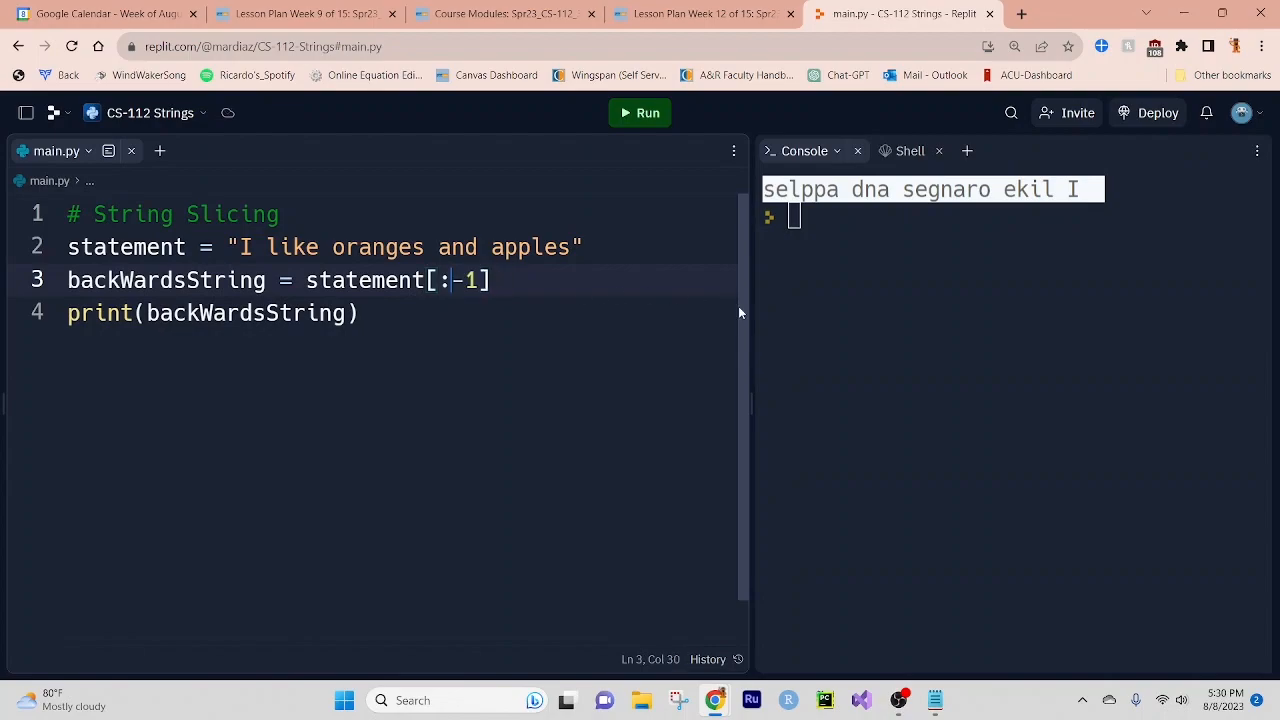
Index statement[-2] to print 'e', then select the slicing code for removal.
{"action": "key", "text": "Backspace"}
{"action": "type", "text": "2"}
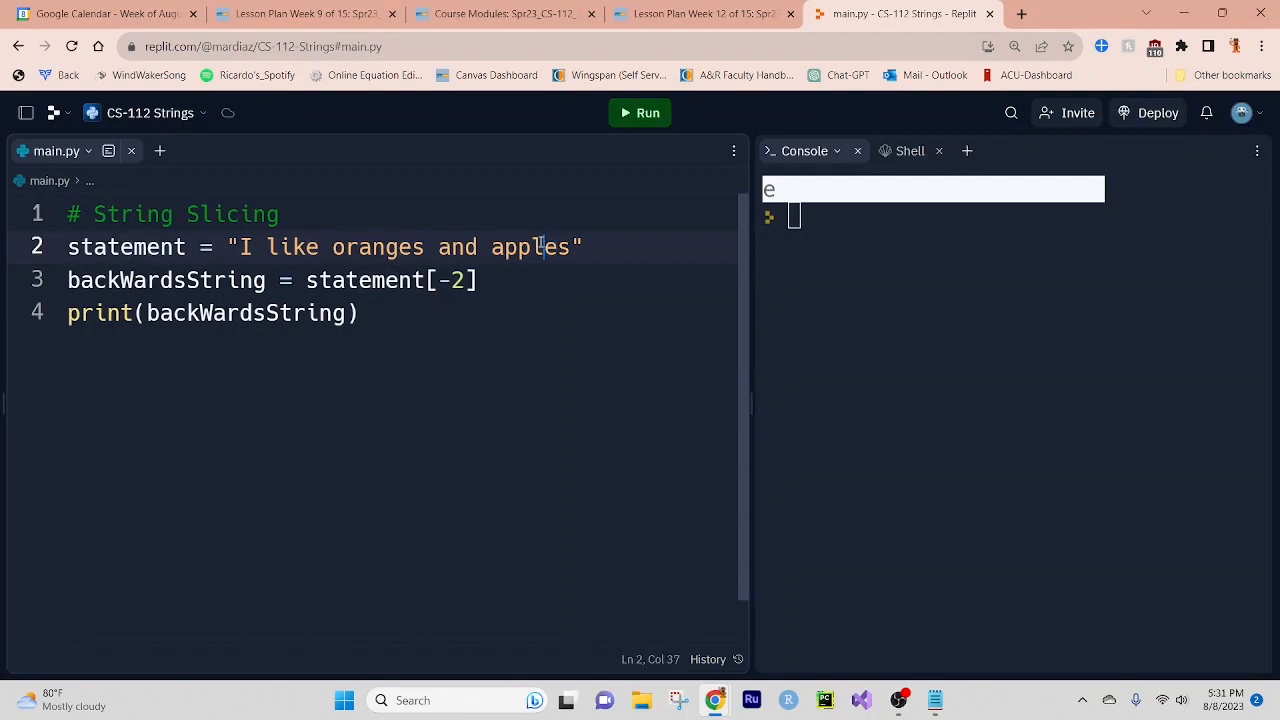
{"action": "double_click", "coordinate": [457, 280]}
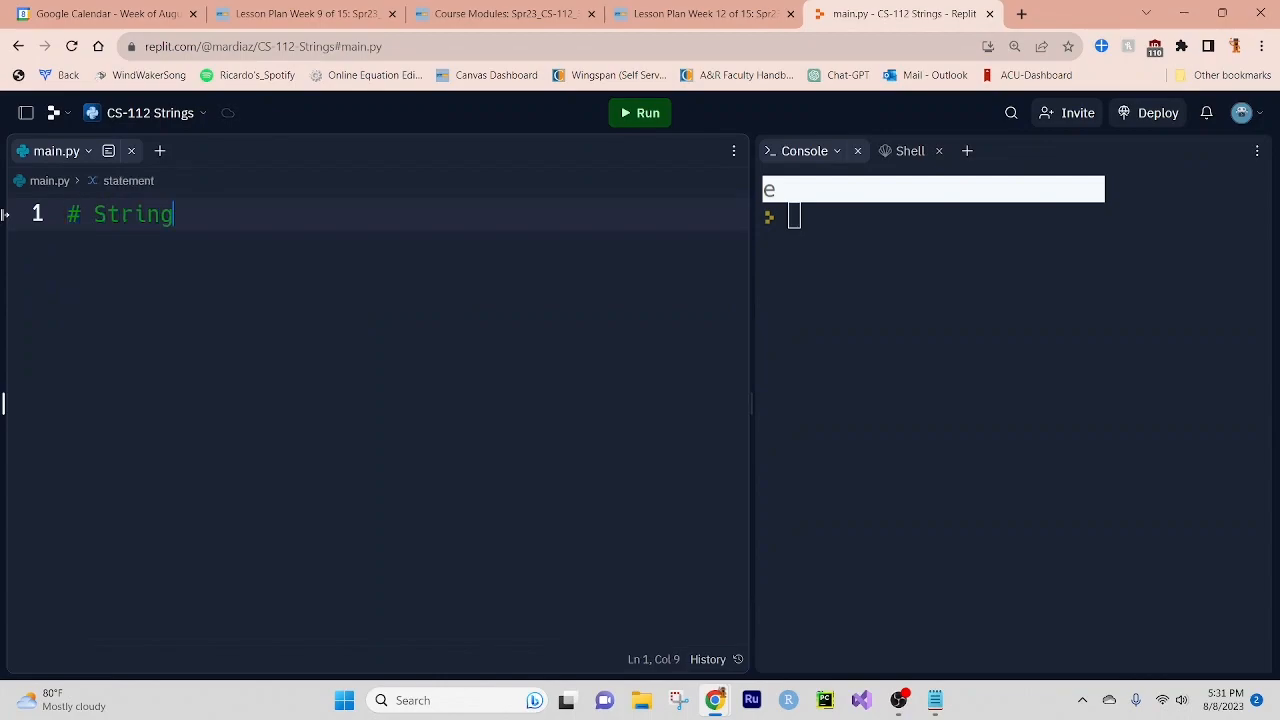
Add a String Splitting comment and statement = "1, 2, 3, 4, 5, 6, 7".
{"action": "type", "text": "Split"}
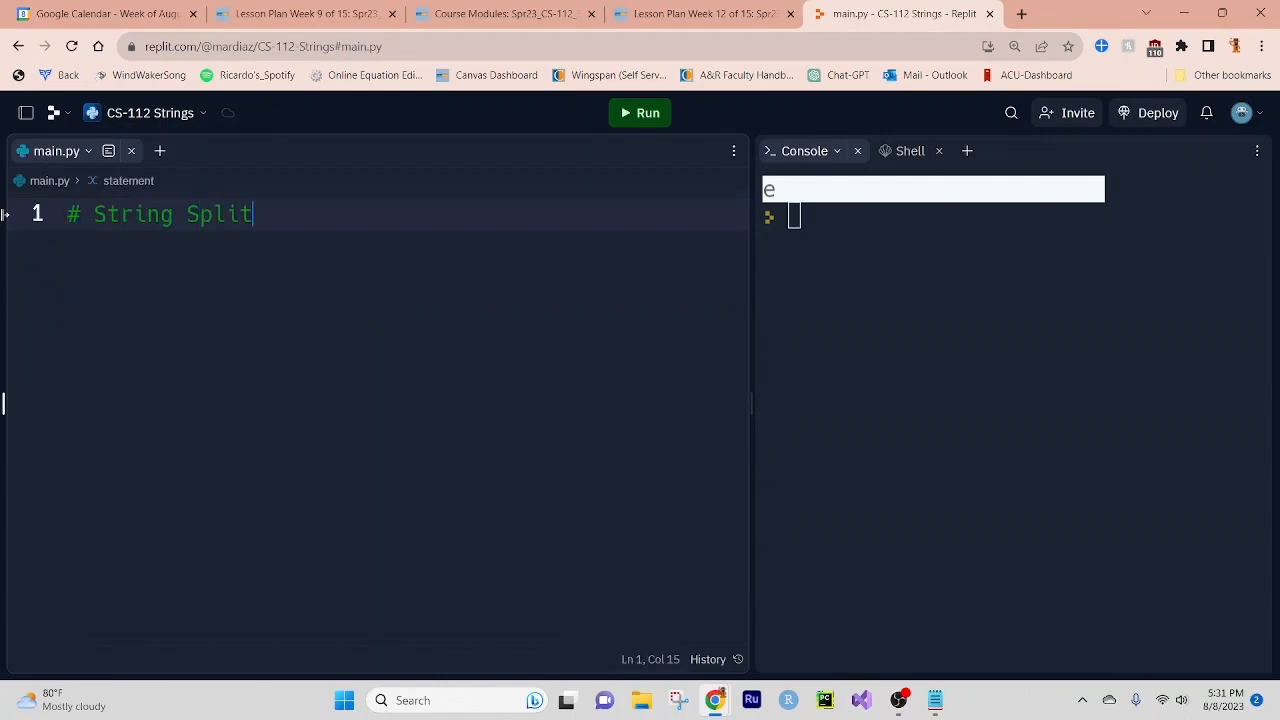
{"action": "type", "text": "ting"}
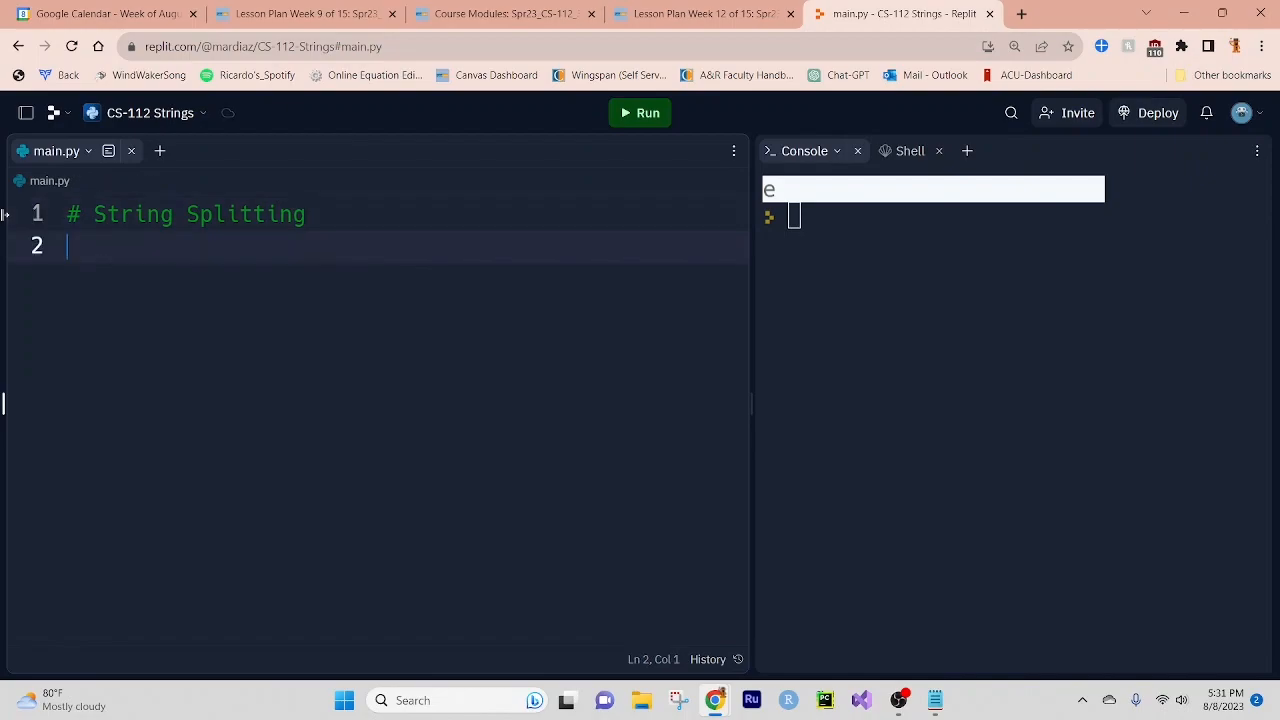
{"action": "type", "text": "statem"}
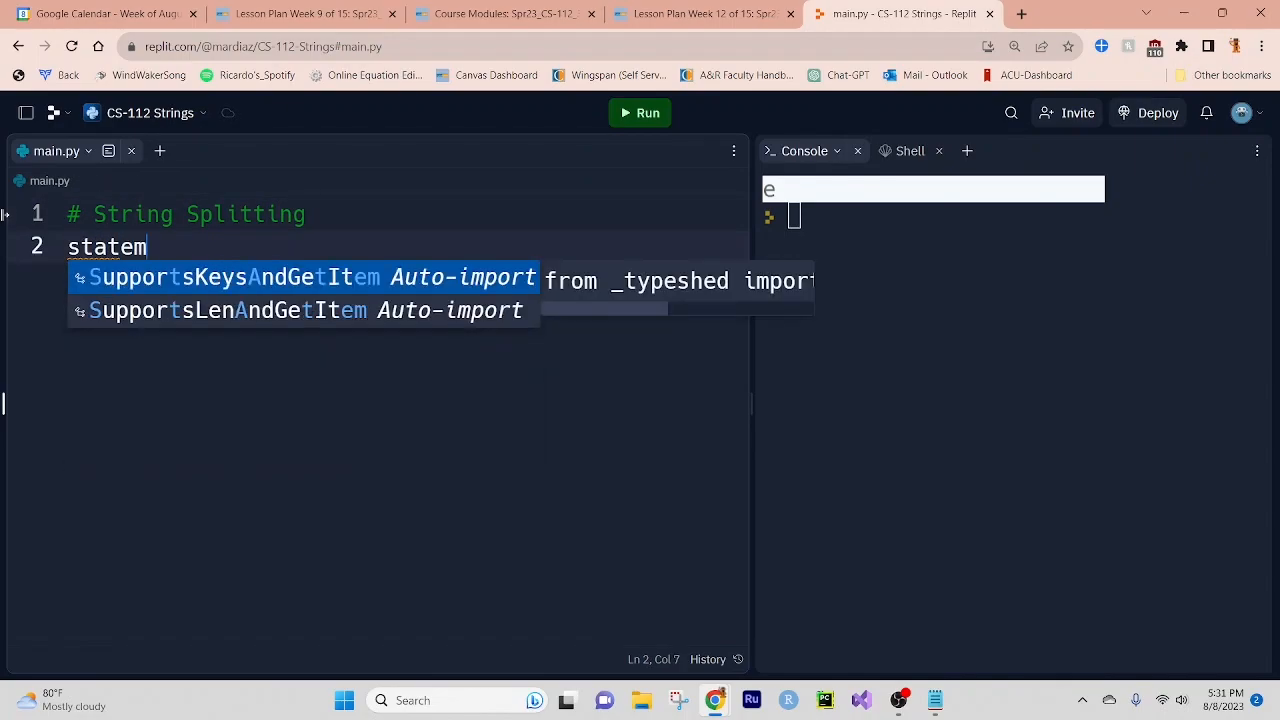
{"action": "type", "text": "ent = \""}
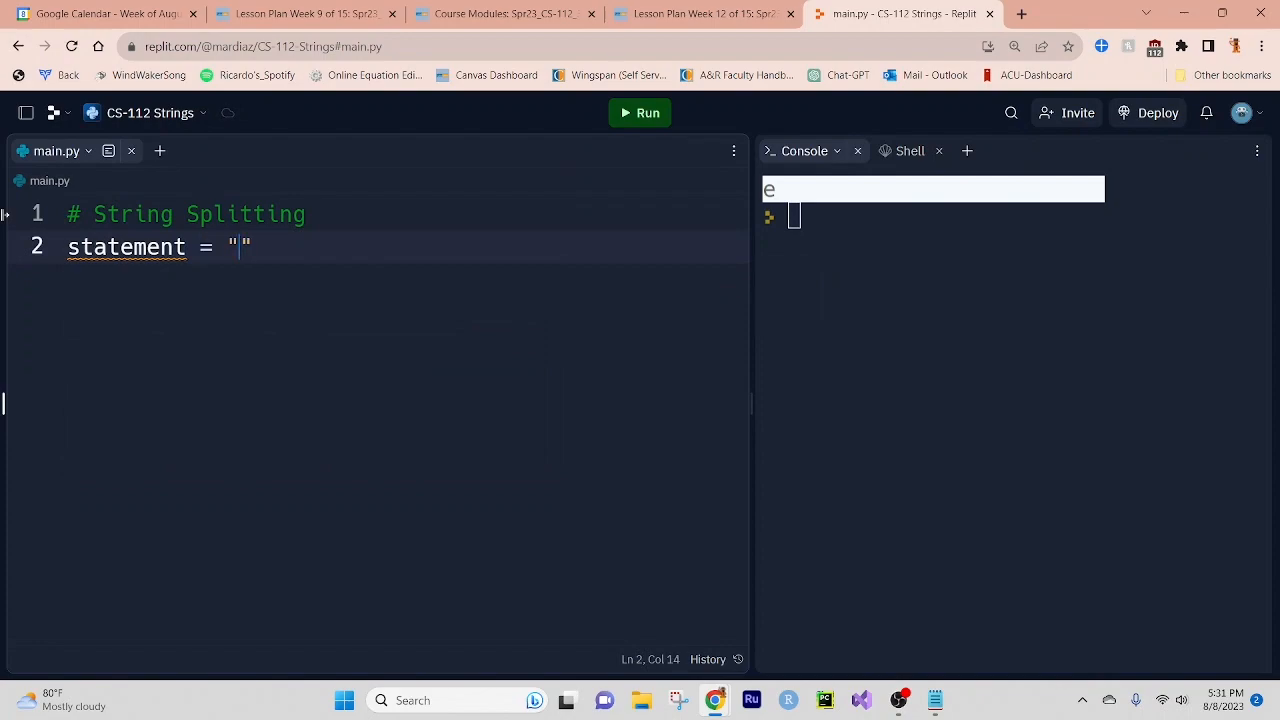
{"action": "type", "text": "1,"}
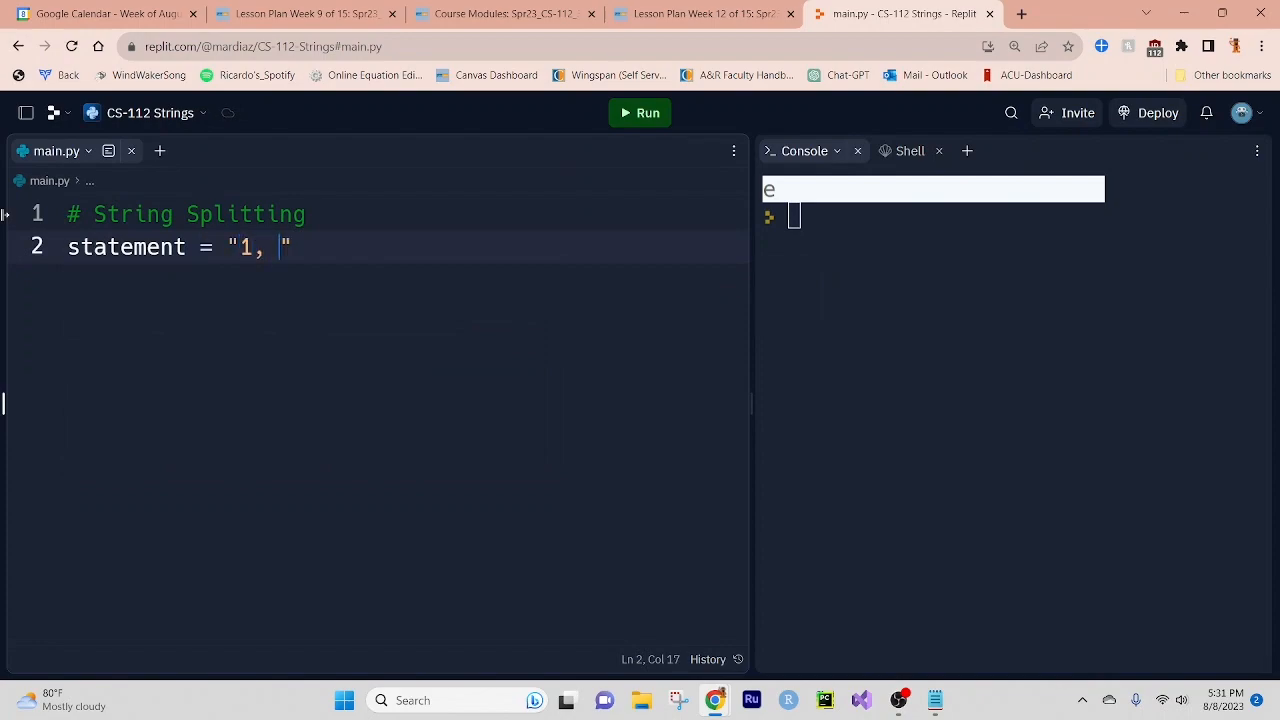
{"action": "type", "text": "2, 3, 4, 5,"}
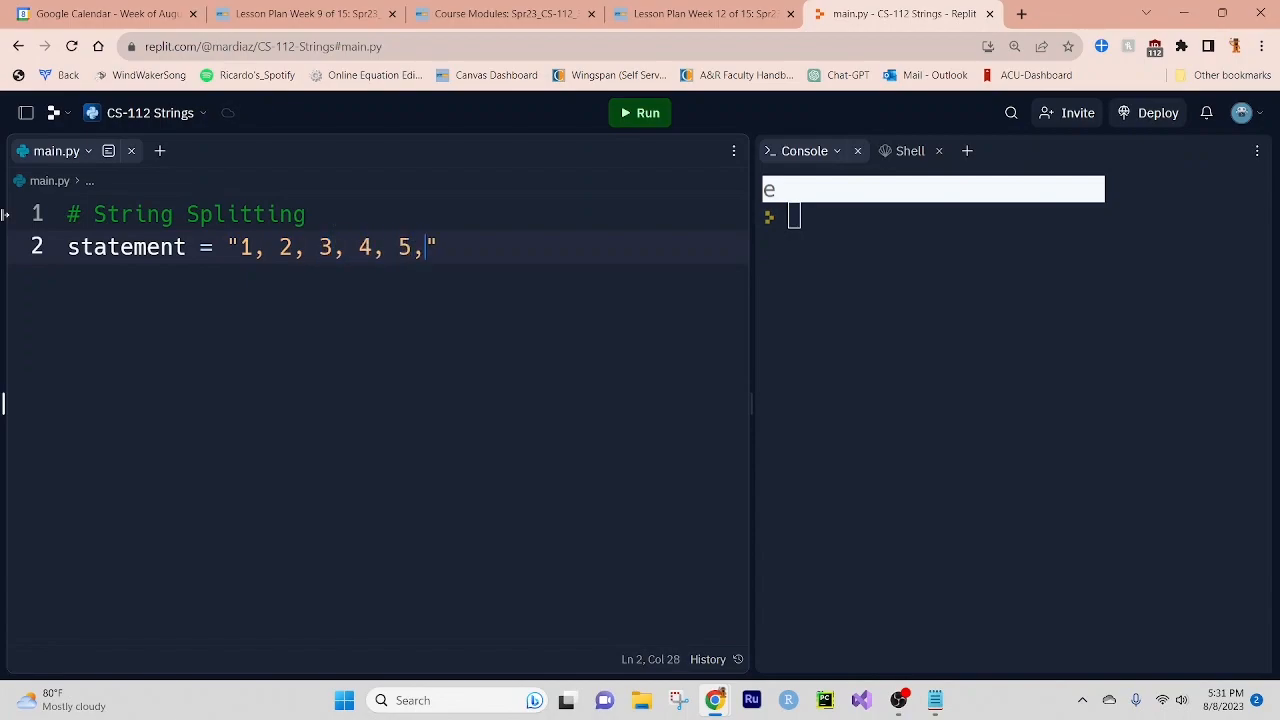
{"action": "type", "text": "6, 7"}
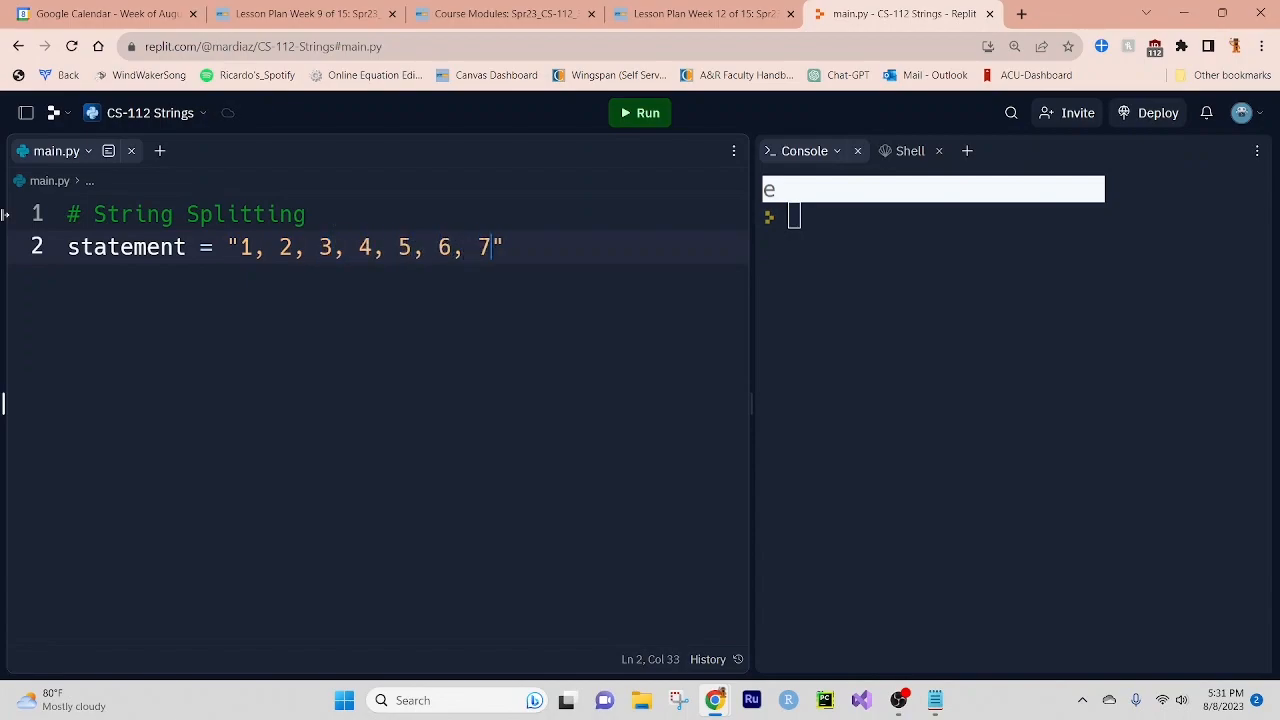
{"action": "key", "text": "Right"}
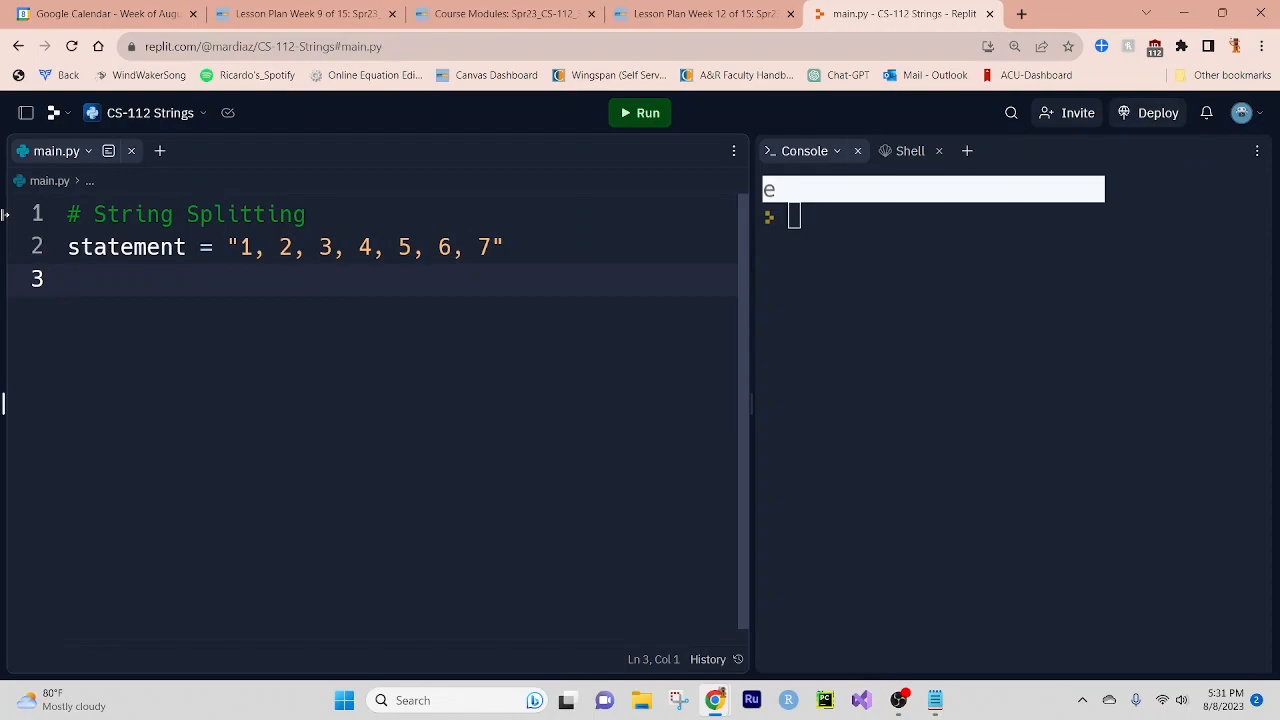
Write statementList = statement.split(",") and print(statementList).
{"action": "type", "text": "statement"}
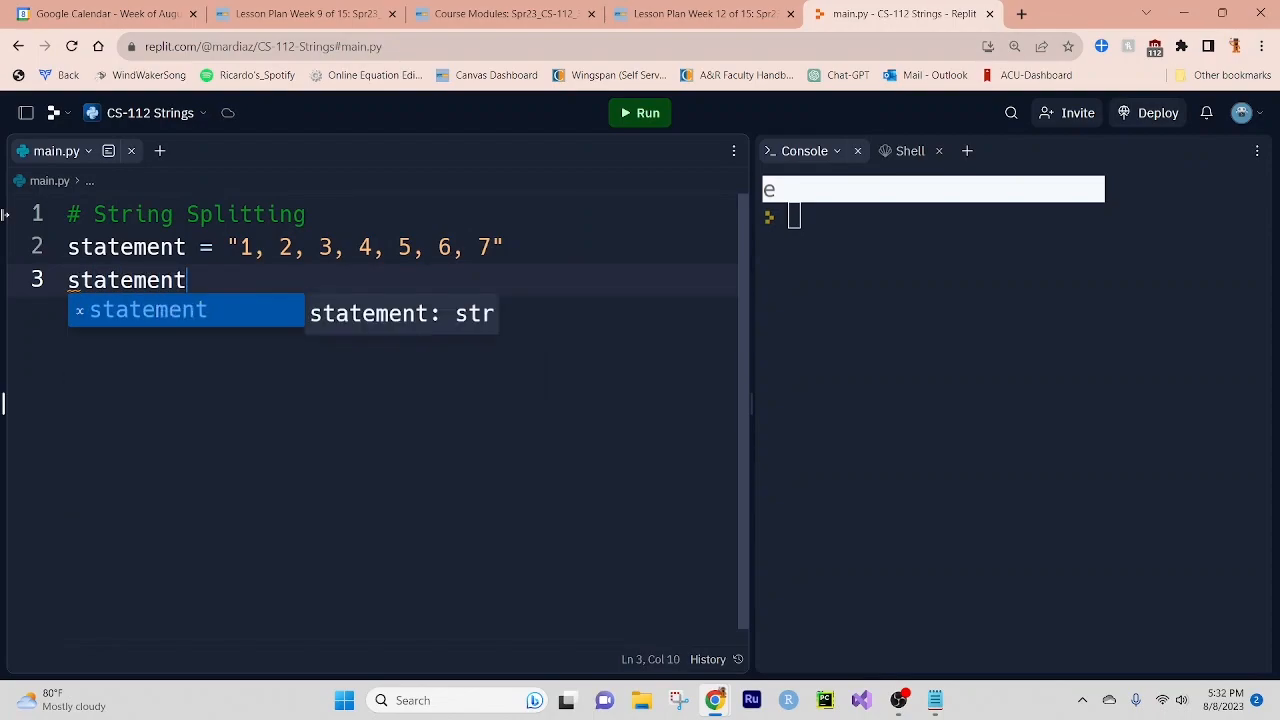
{"action": "type", "text": "Lis"}
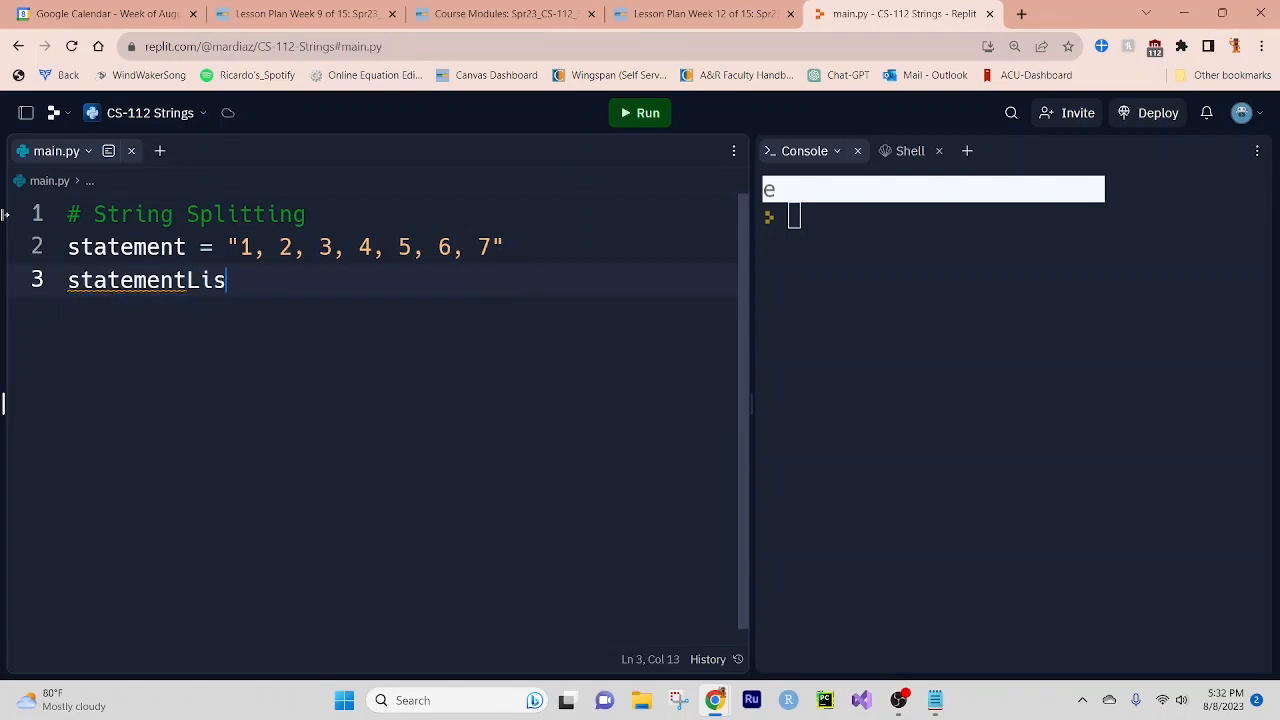
{"action": "type", "text": "t ="}
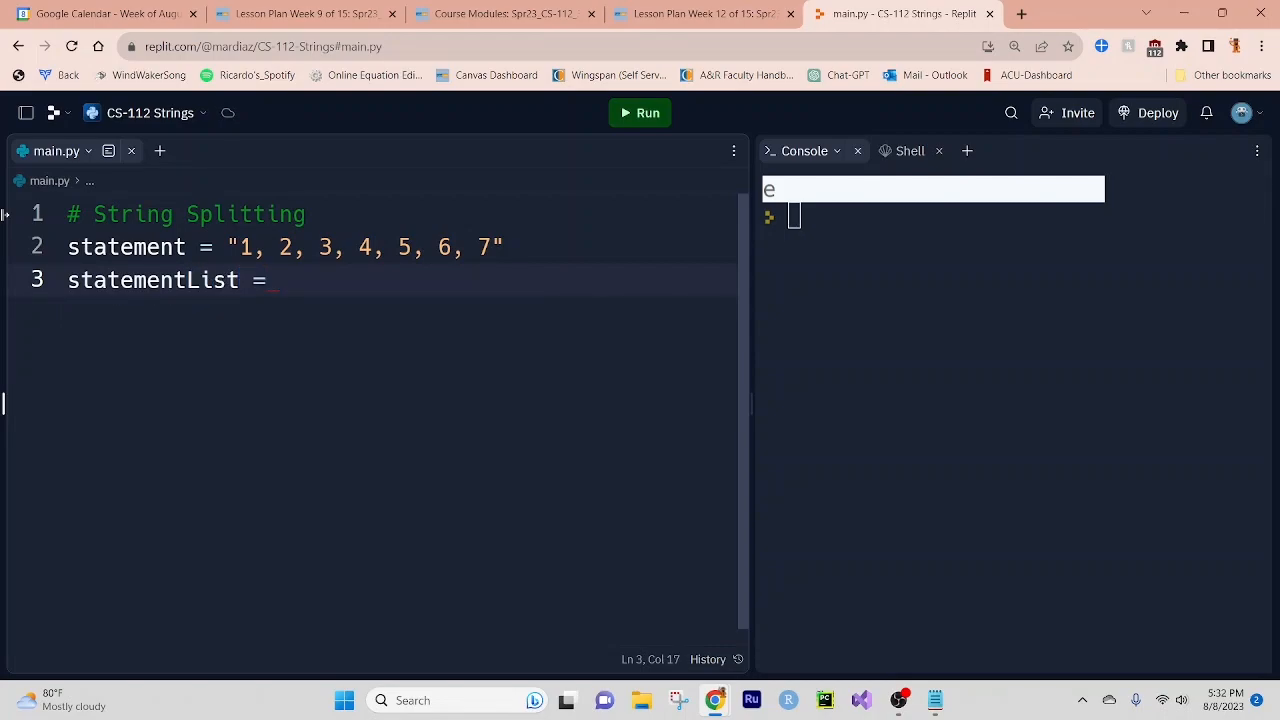
{"action": "type", "text": "statement"}
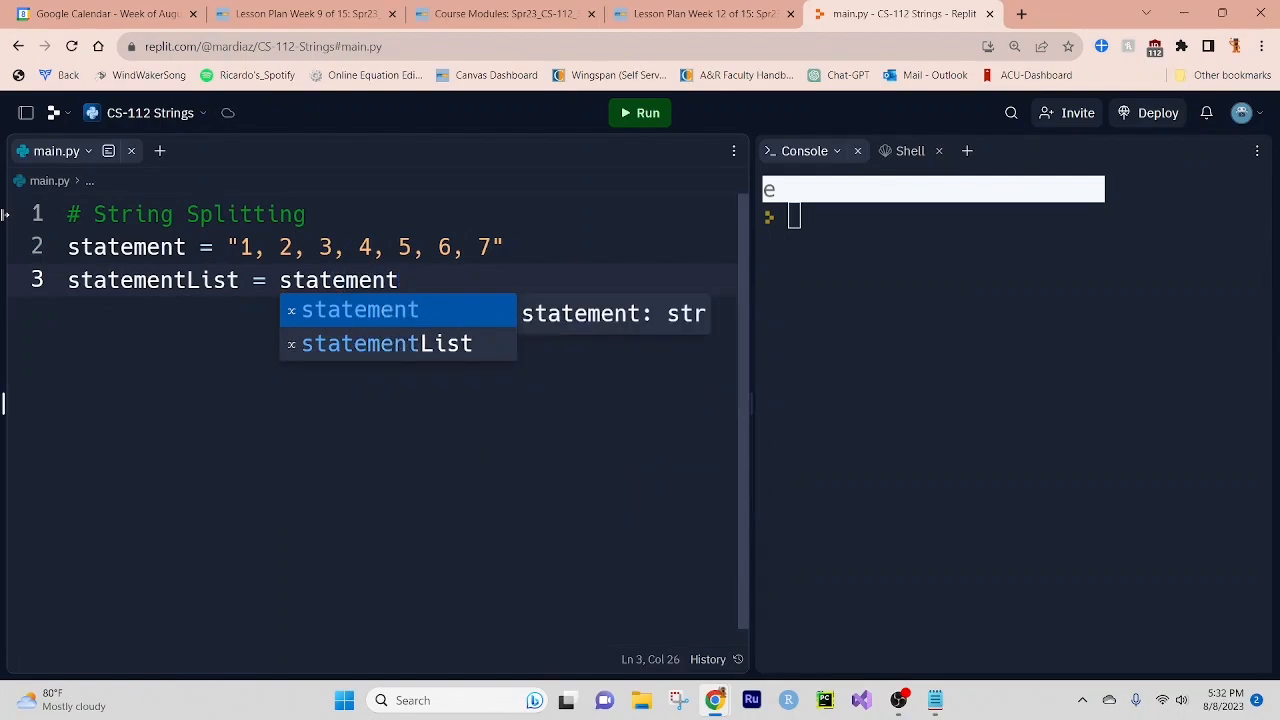
{"action": "type", "text": ".split("}
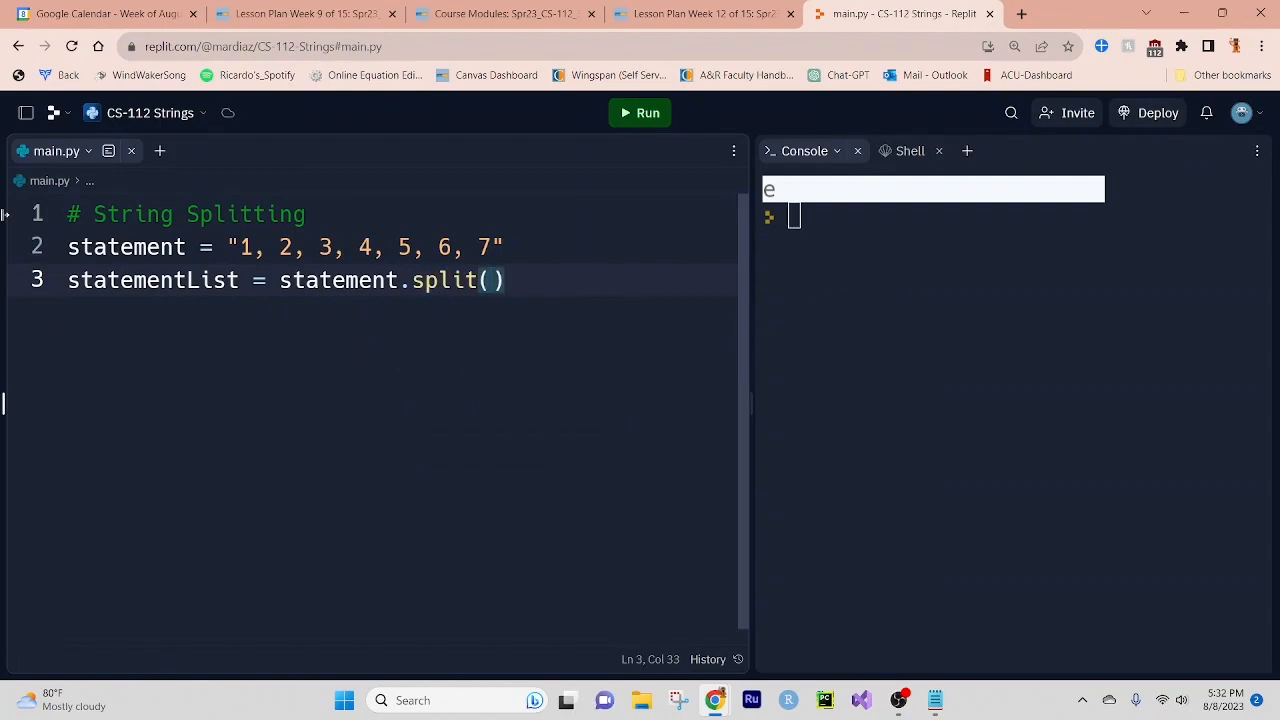
{"action": "type", "text": "\""}
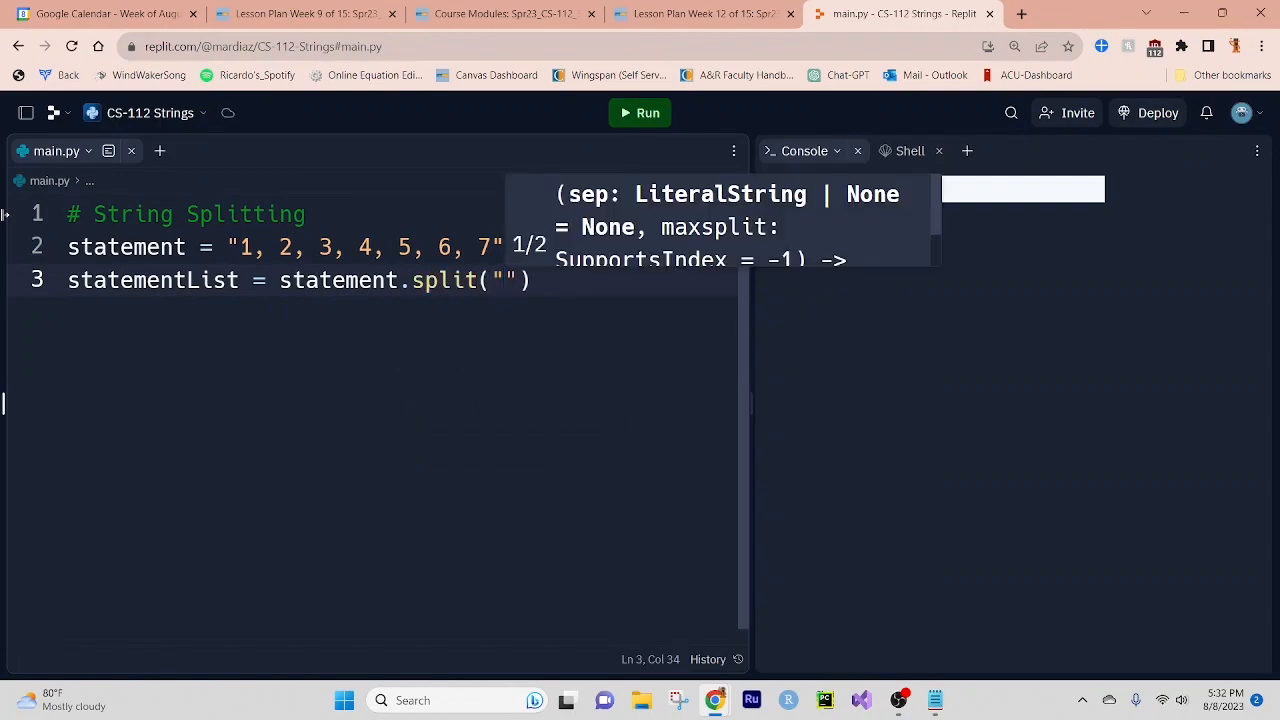
{"action": "type", "text": ","}
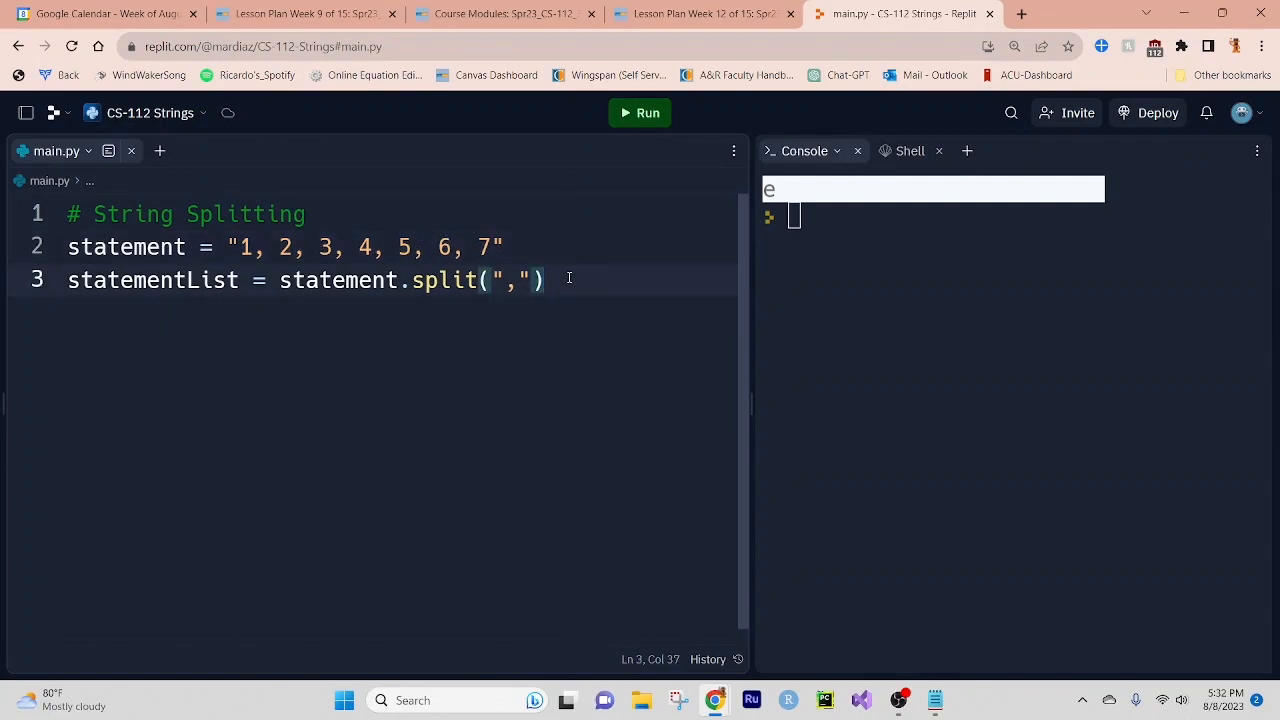
{"action": "type", "text": "print(statementList"}
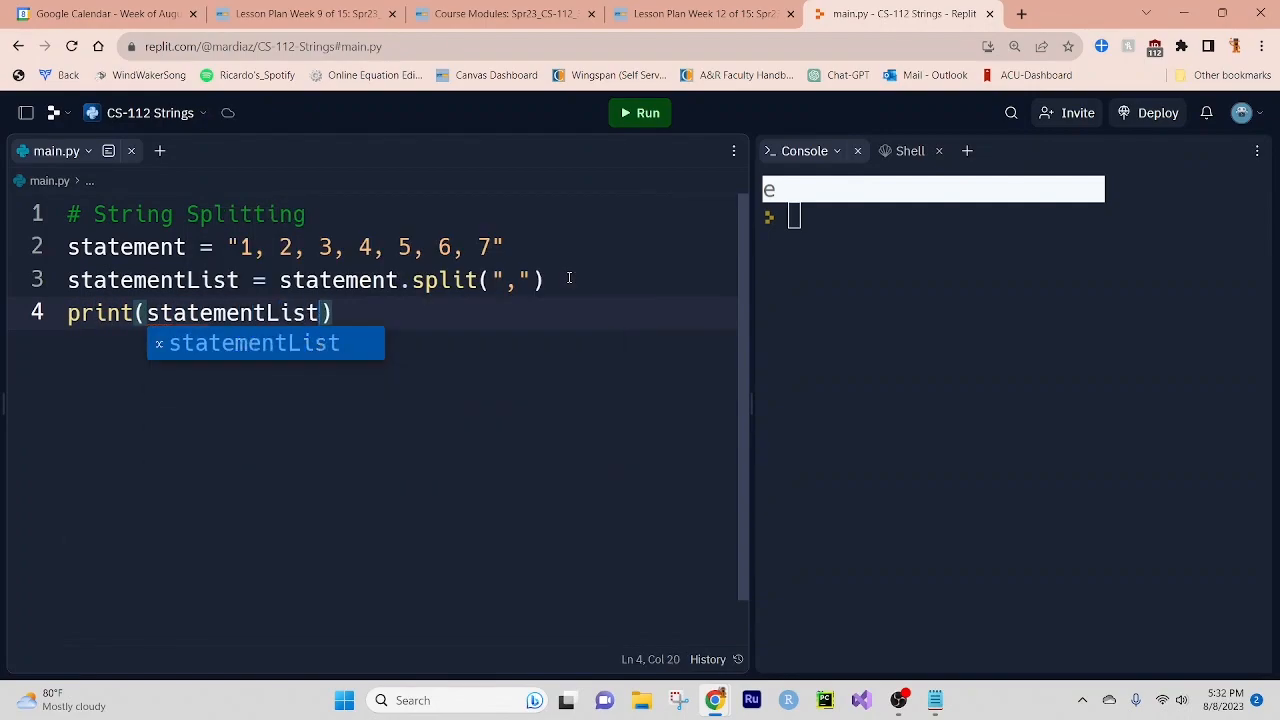
Run main.py to print the split number list, then select a code line.
{"action": "left_click", "coordinate": [640, 112]}
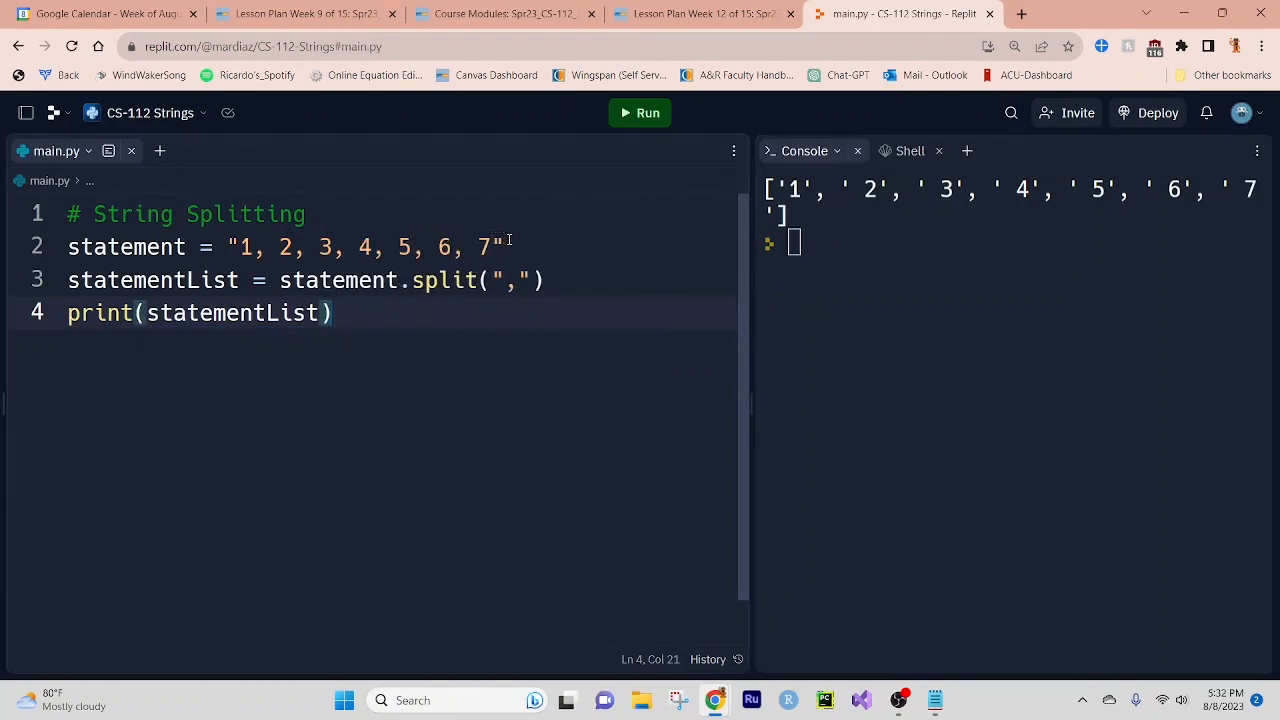
{"action": "left_click_drag", "start_coordinate": [229, 247], "coordinate": [502, 247]}
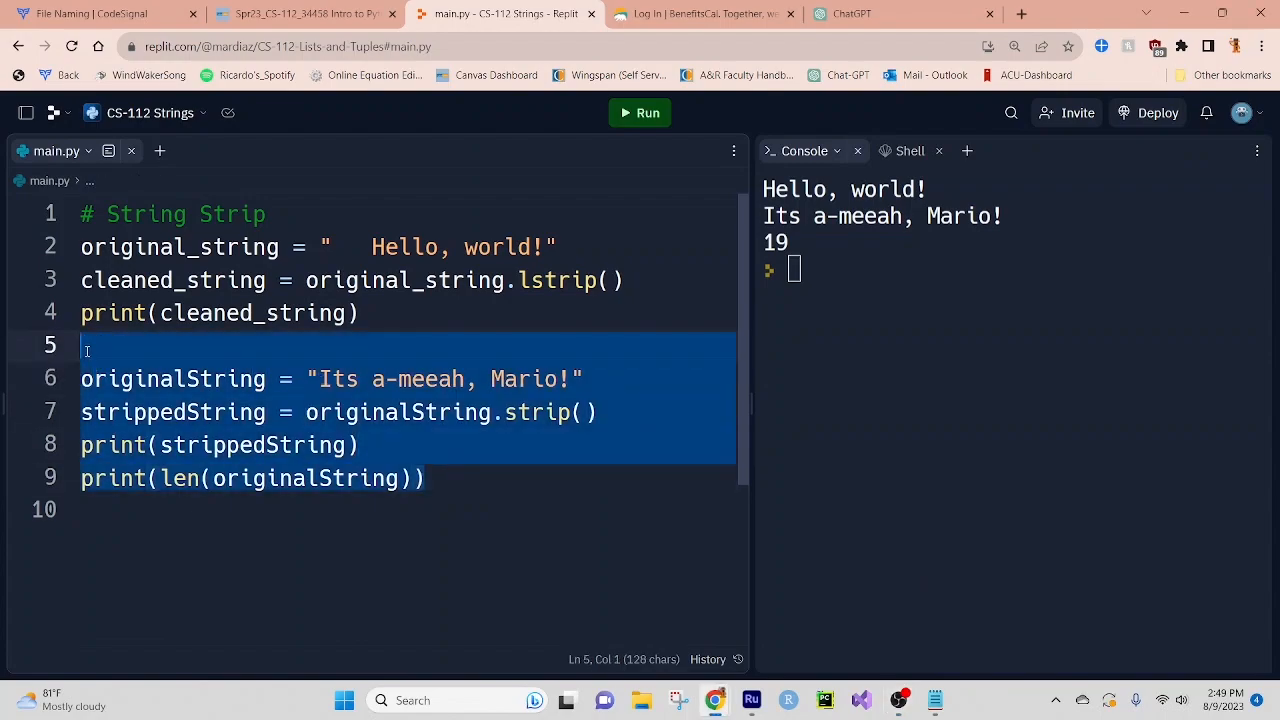
Delete the second strip example and the leading spaces from the 'Hello, world!' string.
{"action": "key", "text": "Delete"}
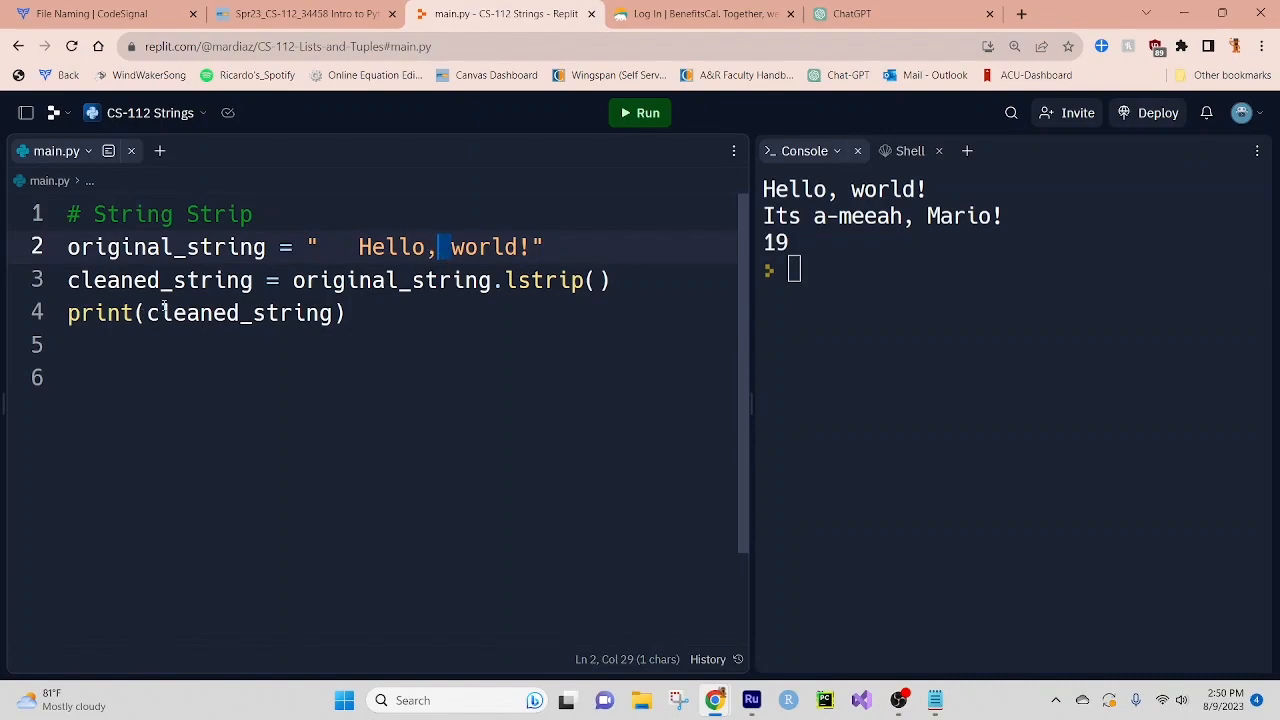
{"action": "left_click", "coordinate": [640, 112]}
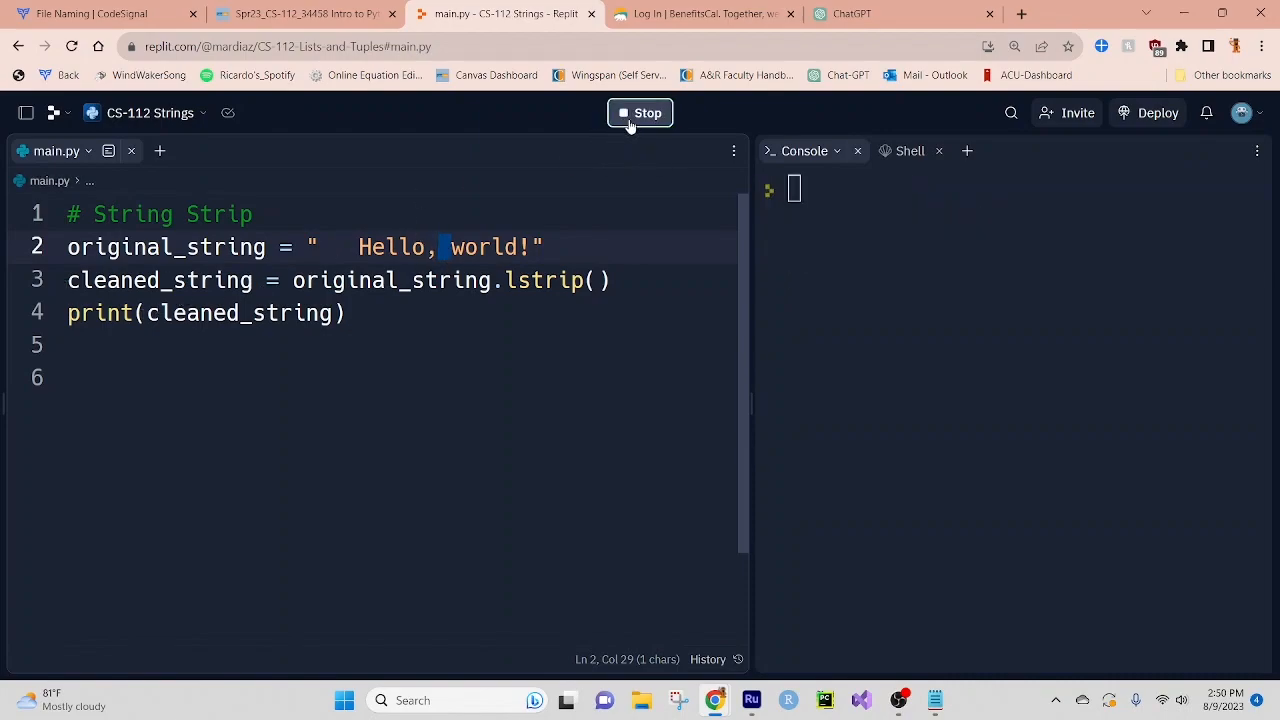
{"action": "left_click", "coordinate": [640, 112]}
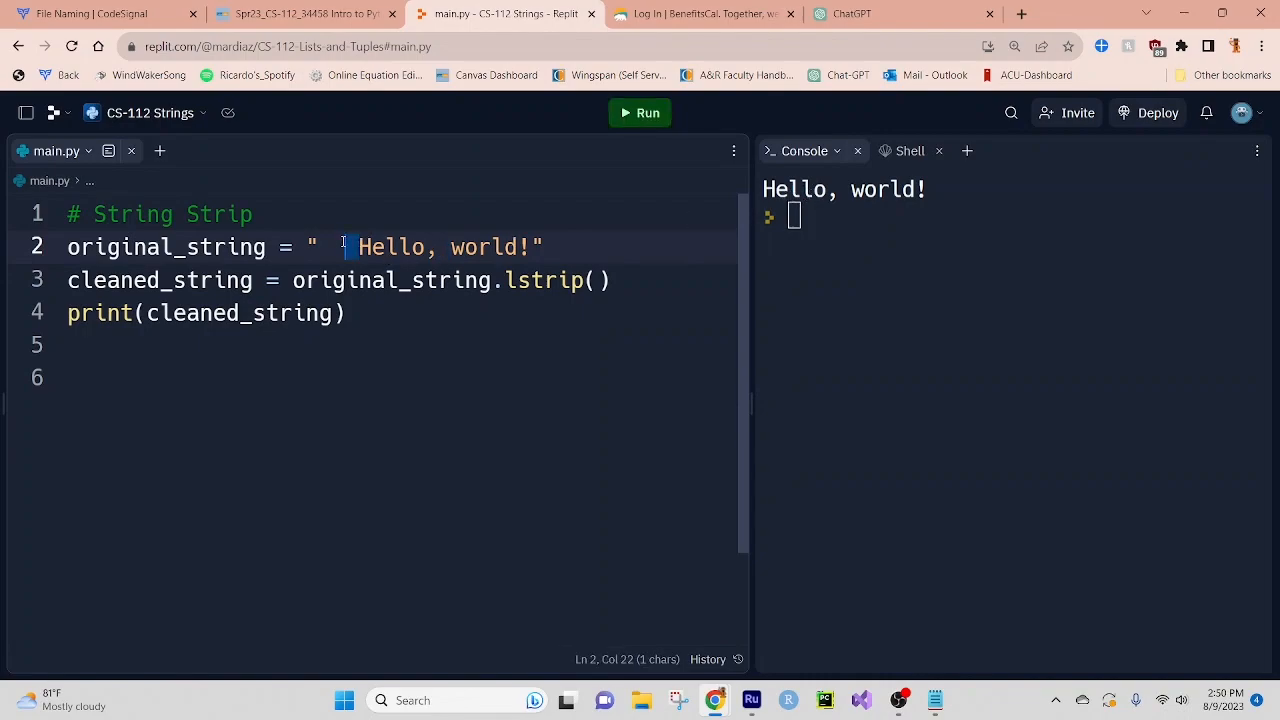
{"action": "left_click_drag", "start_coordinate": [345, 247], "coordinate": [320, 247]}
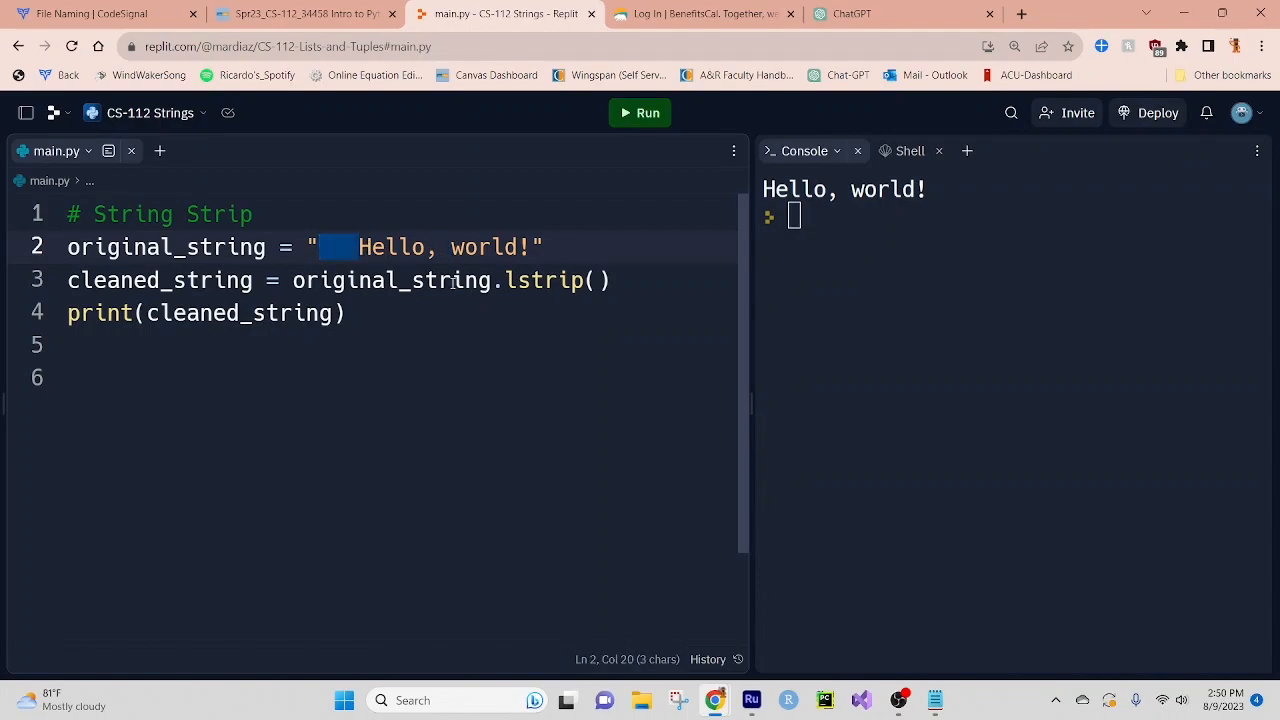
{"action": "mouse_move", "coordinate": [543, 280]}
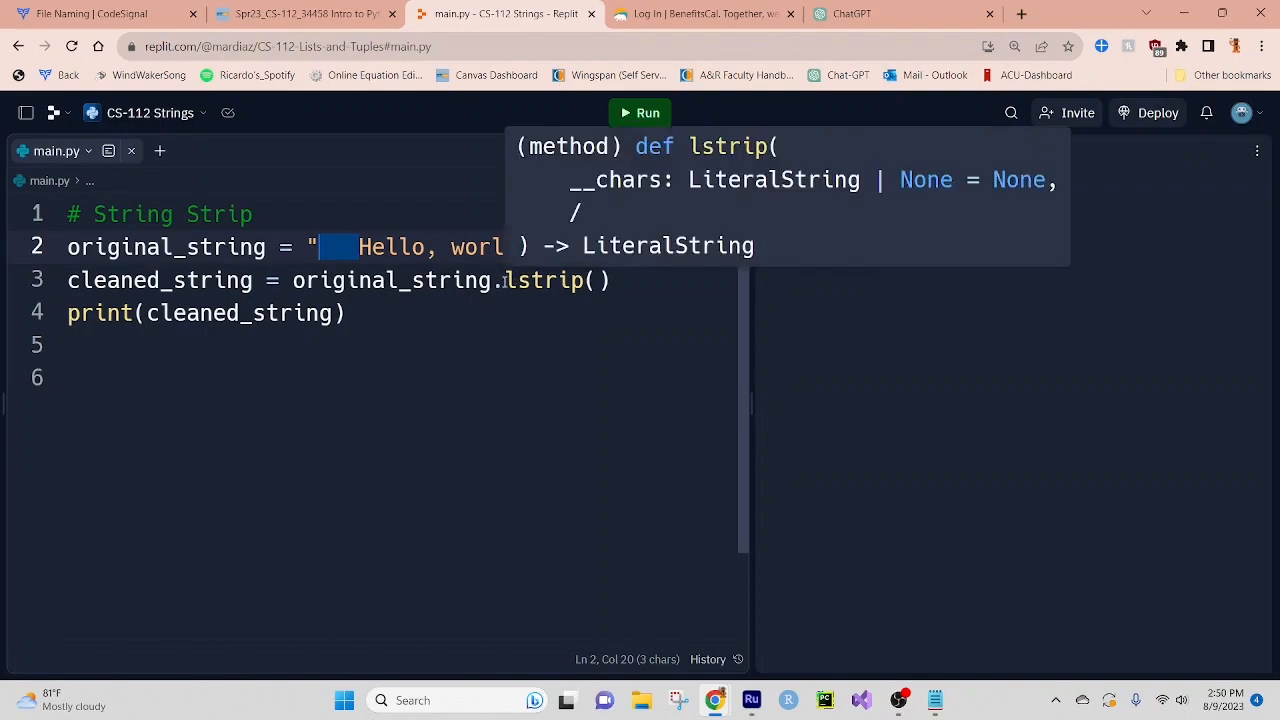
{"action": "left_click", "coordinate": [640, 112]}
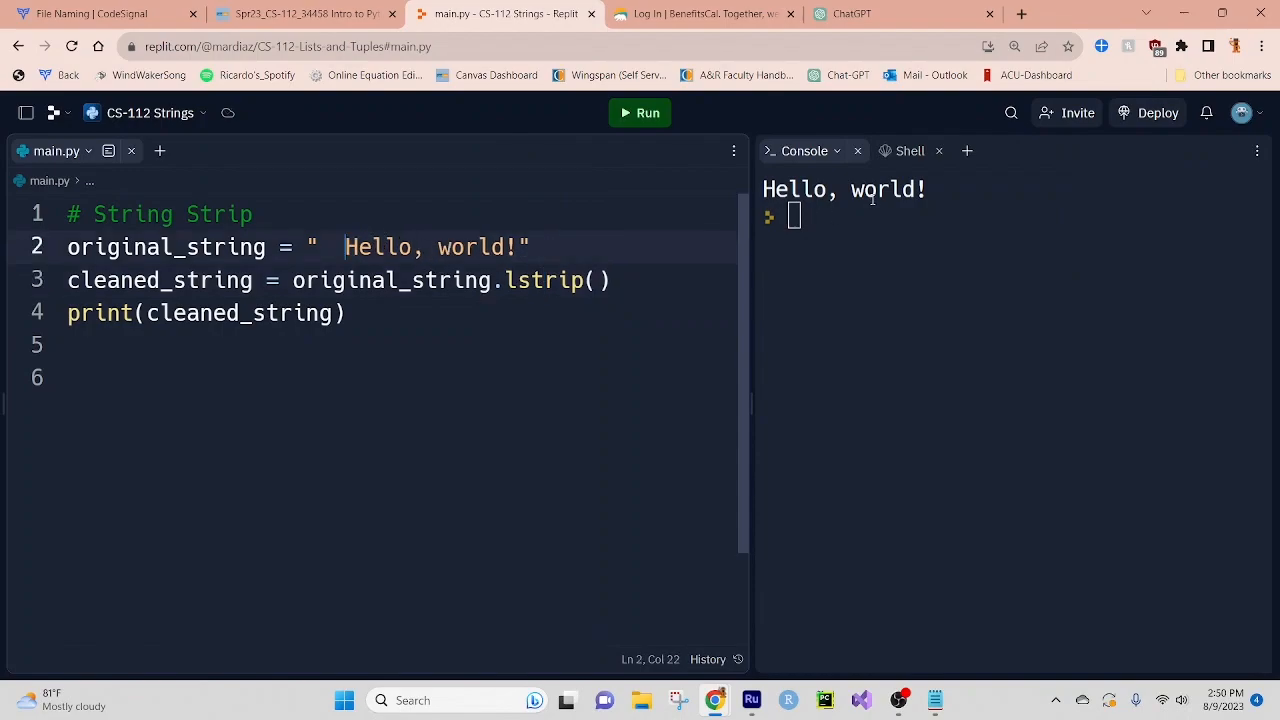
{"action": "key", "text": "Backspace"}
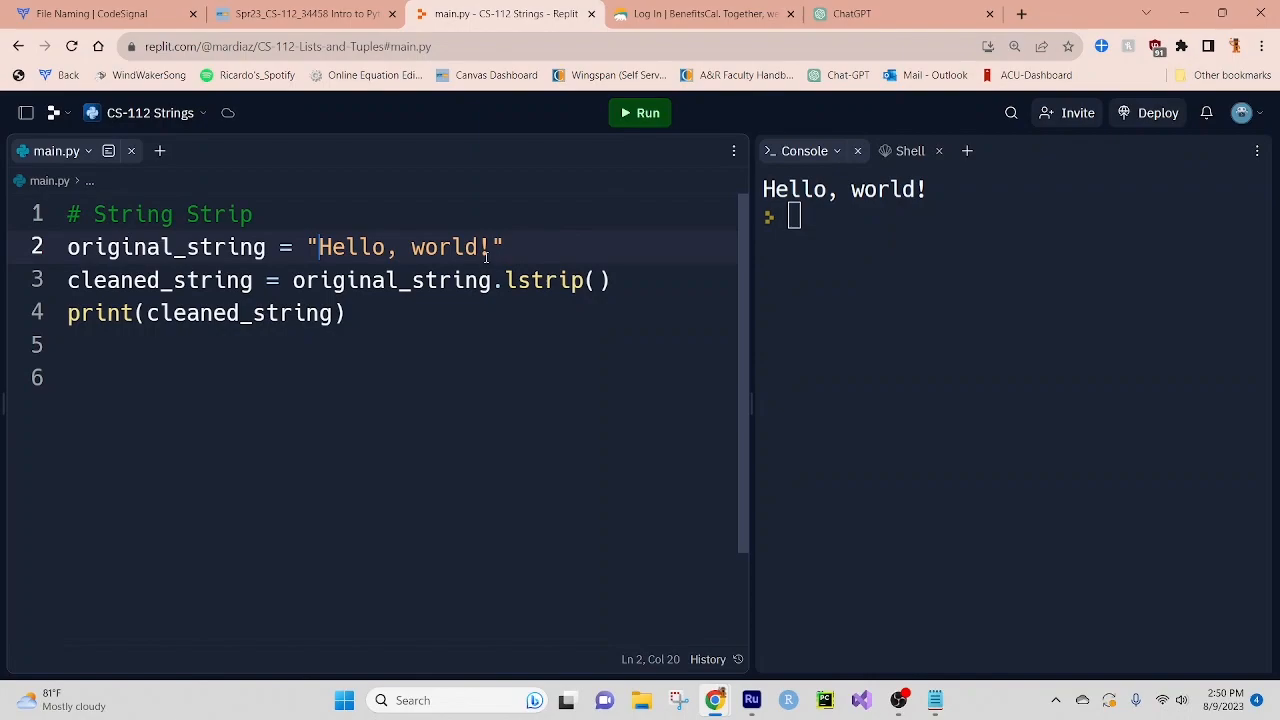
Switch the example to rstrip, run it, and begin originalString = "Its a-meeah, Mario!".
{"action": "left_click", "coordinate": [503, 247]}
{"action": "type", "text": "r"}
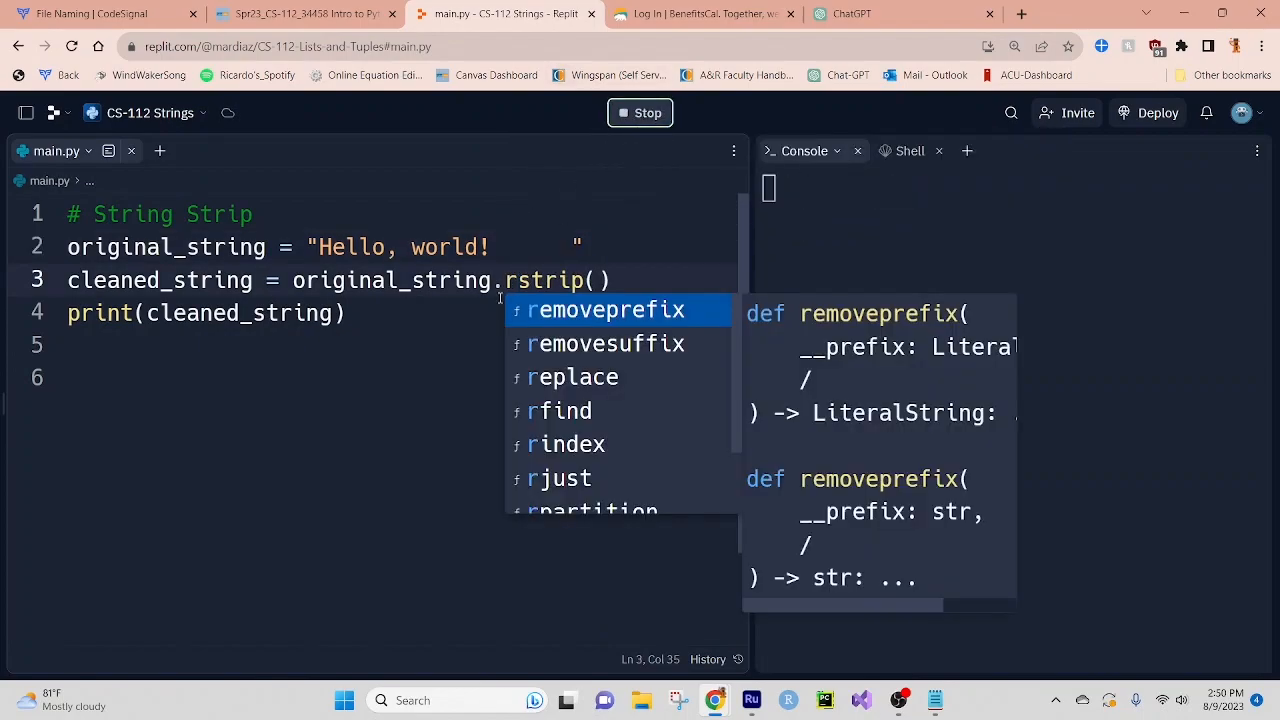
{"action": "left_click", "coordinate": [640, 112]}
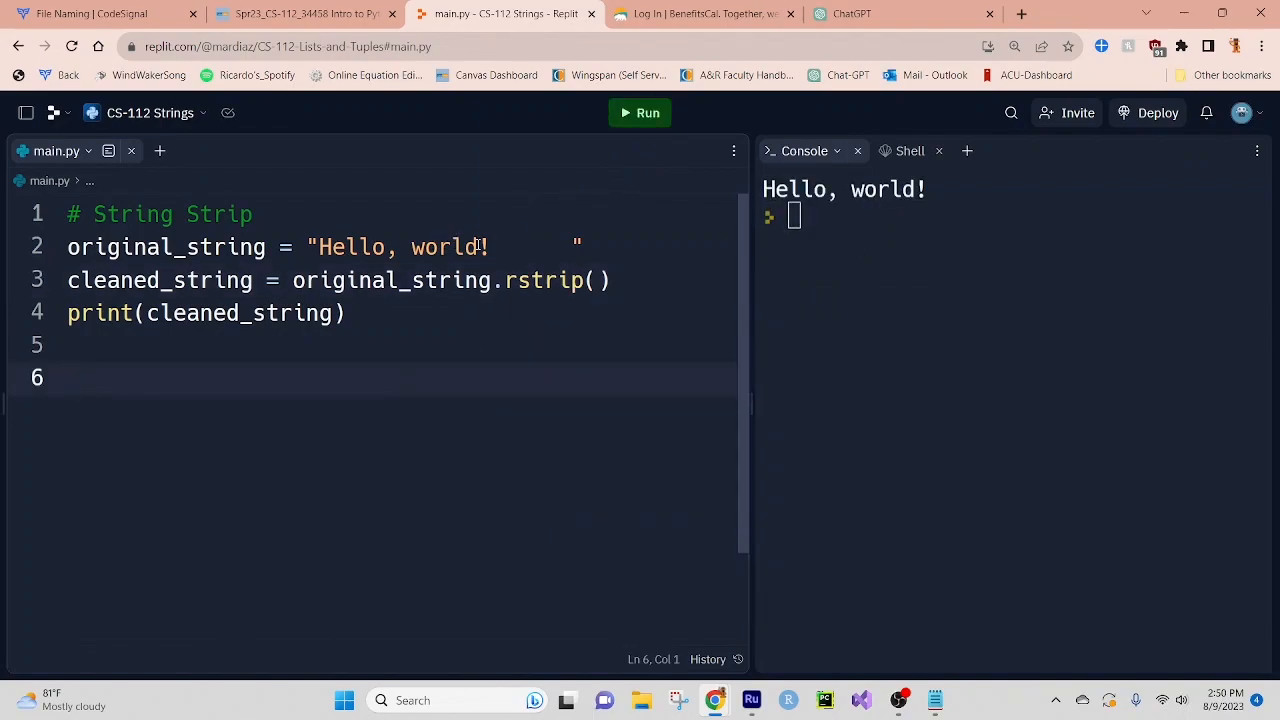
{"action": "left_click", "coordinate": [640, 112]}
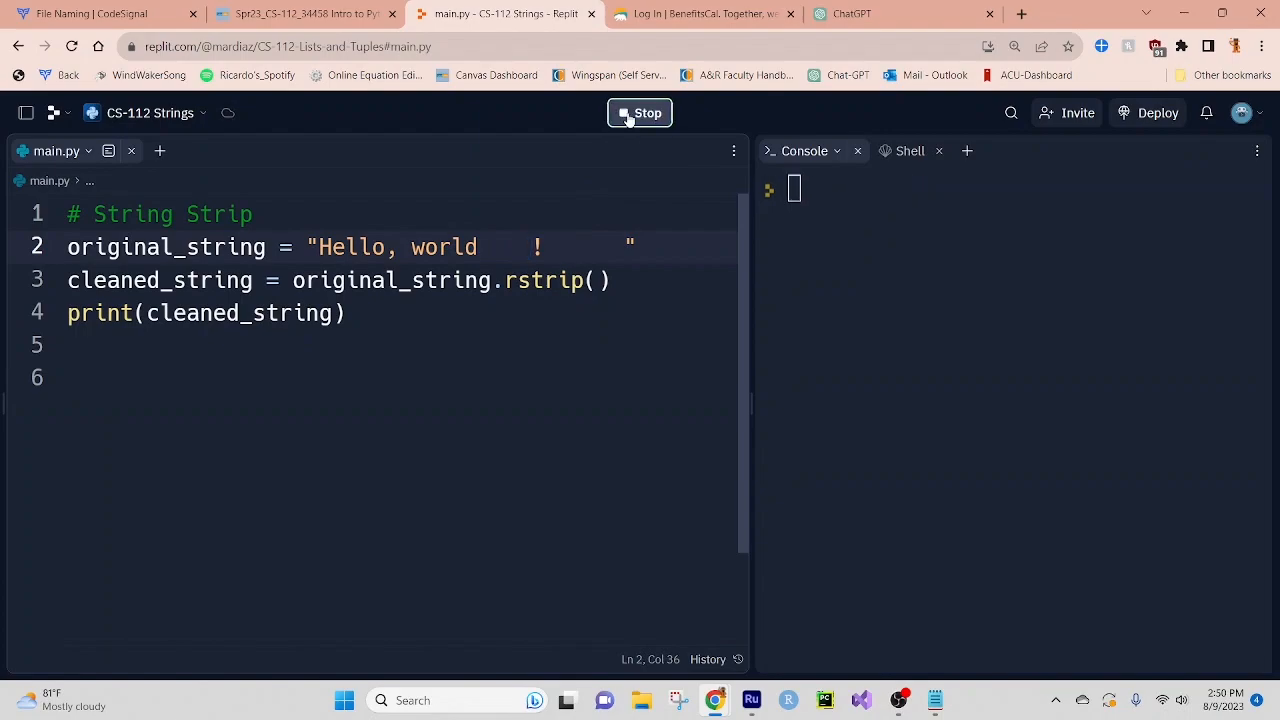
{"action": "left_click", "coordinate": [639, 112]}
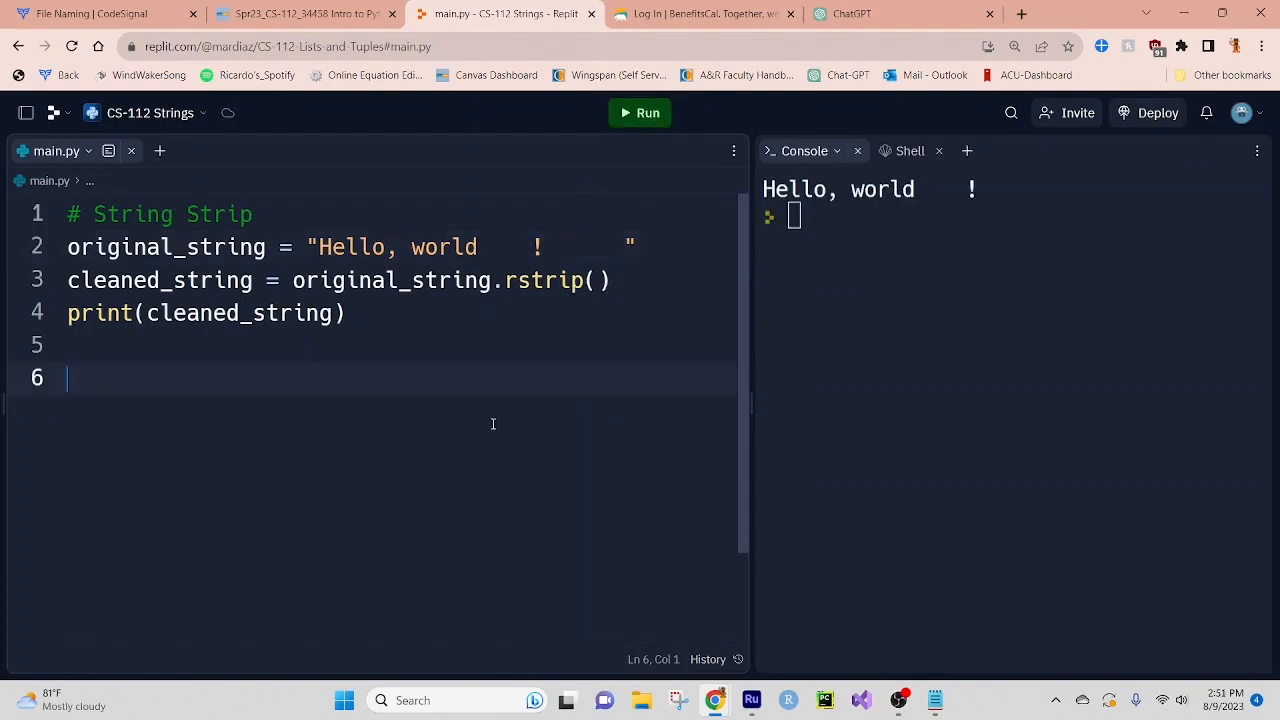
{"action": "type", "text": "originalString = \"Its a-meeah, Mario!\""}
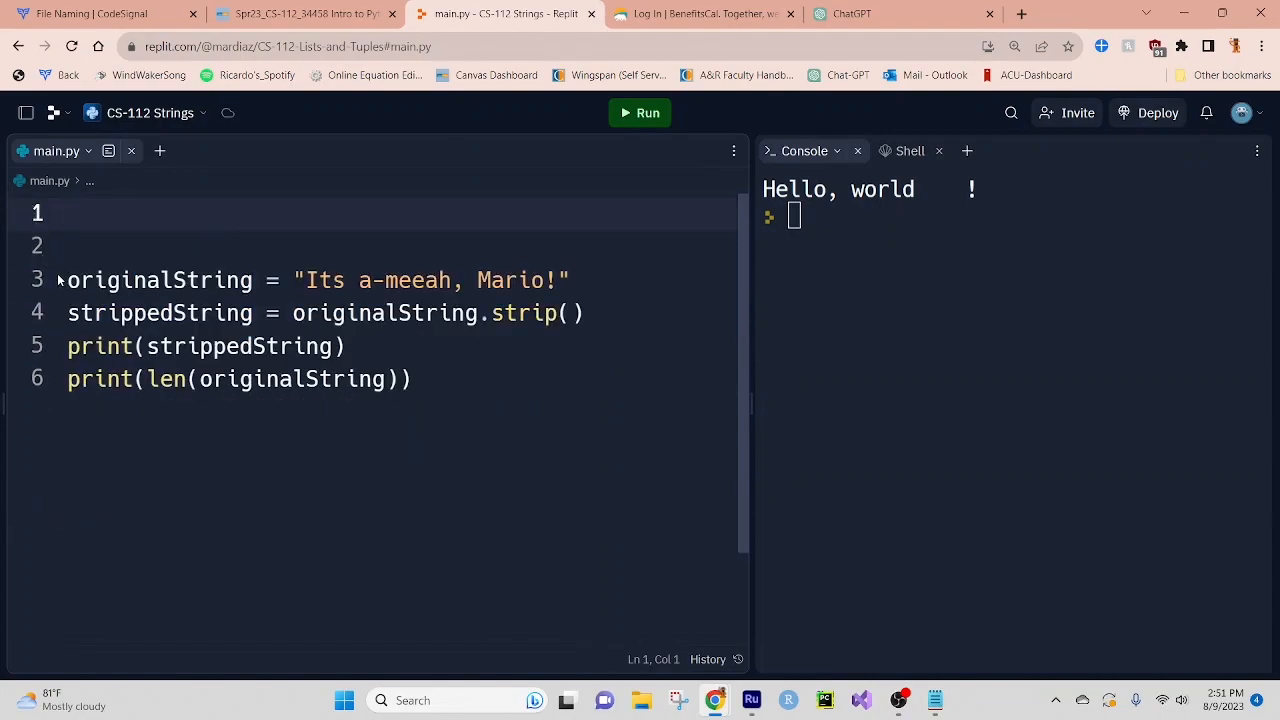
Pad the Mario string with spaces and run, printing the trimmed text and 25.
{"action": "left_click", "coordinate": [68, 280]}
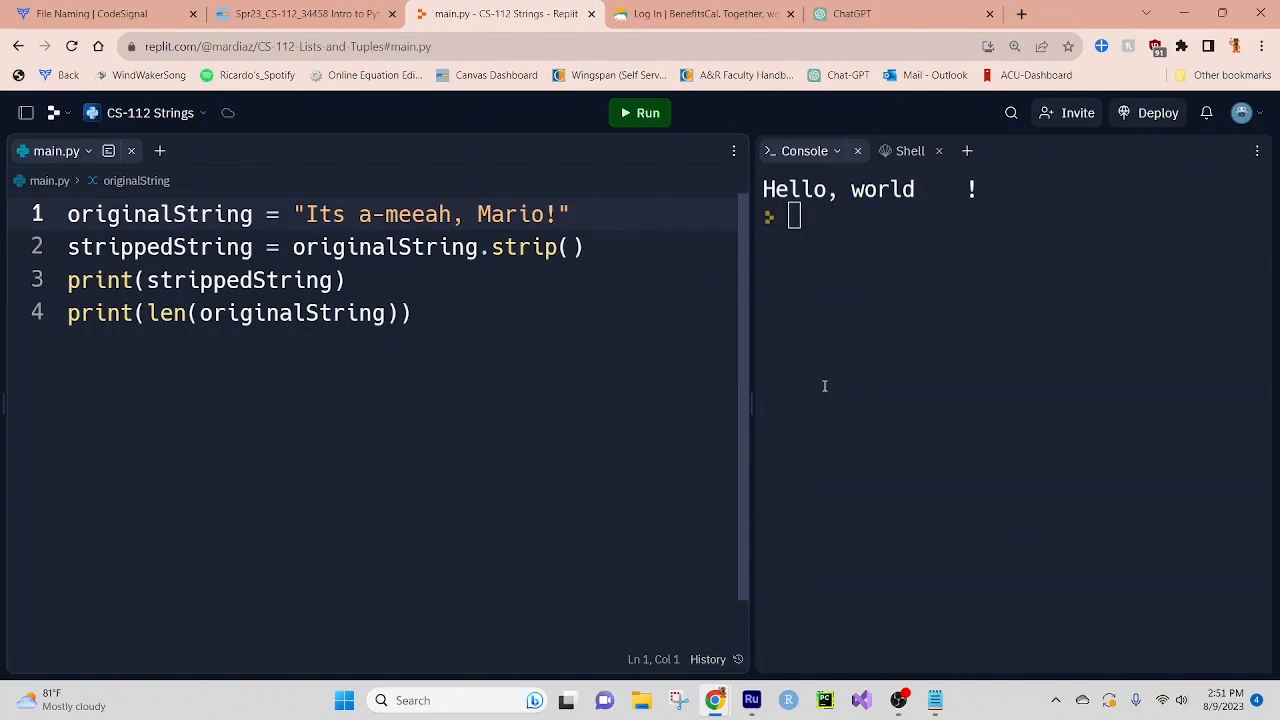
{"action": "type", "text": "\"  \""}
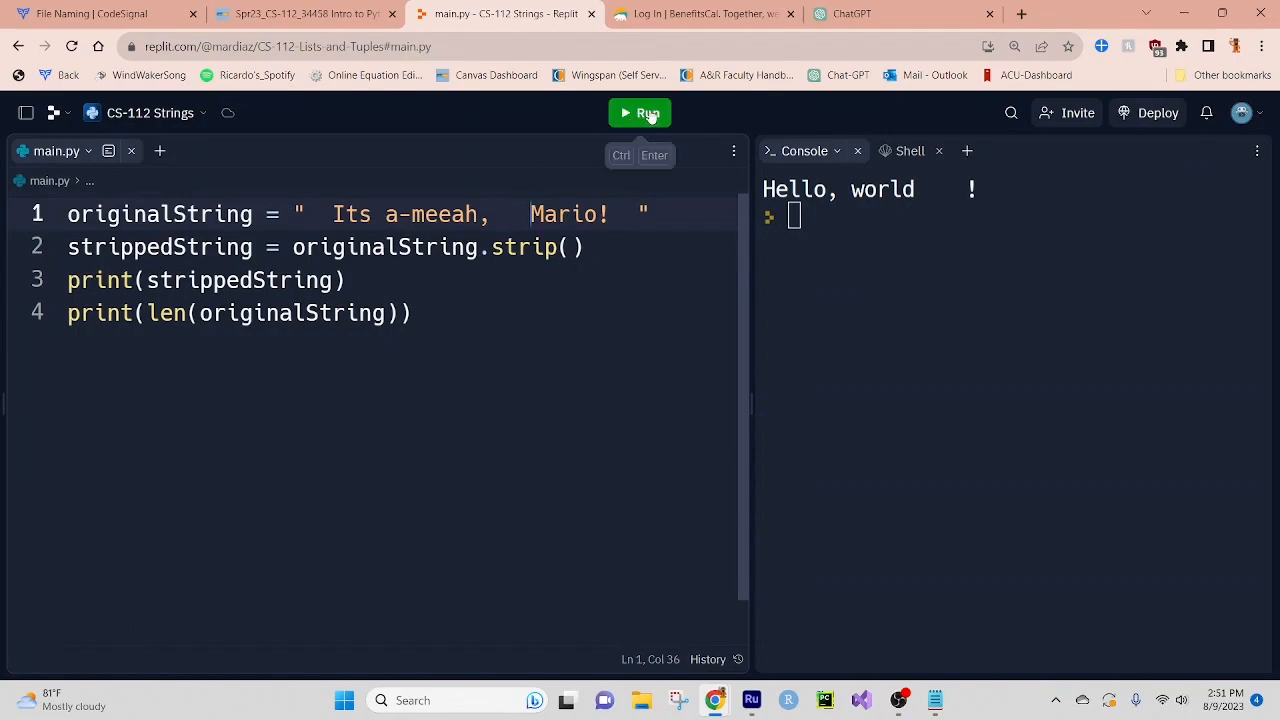
{"action": "left_click", "coordinate": [640, 112]}
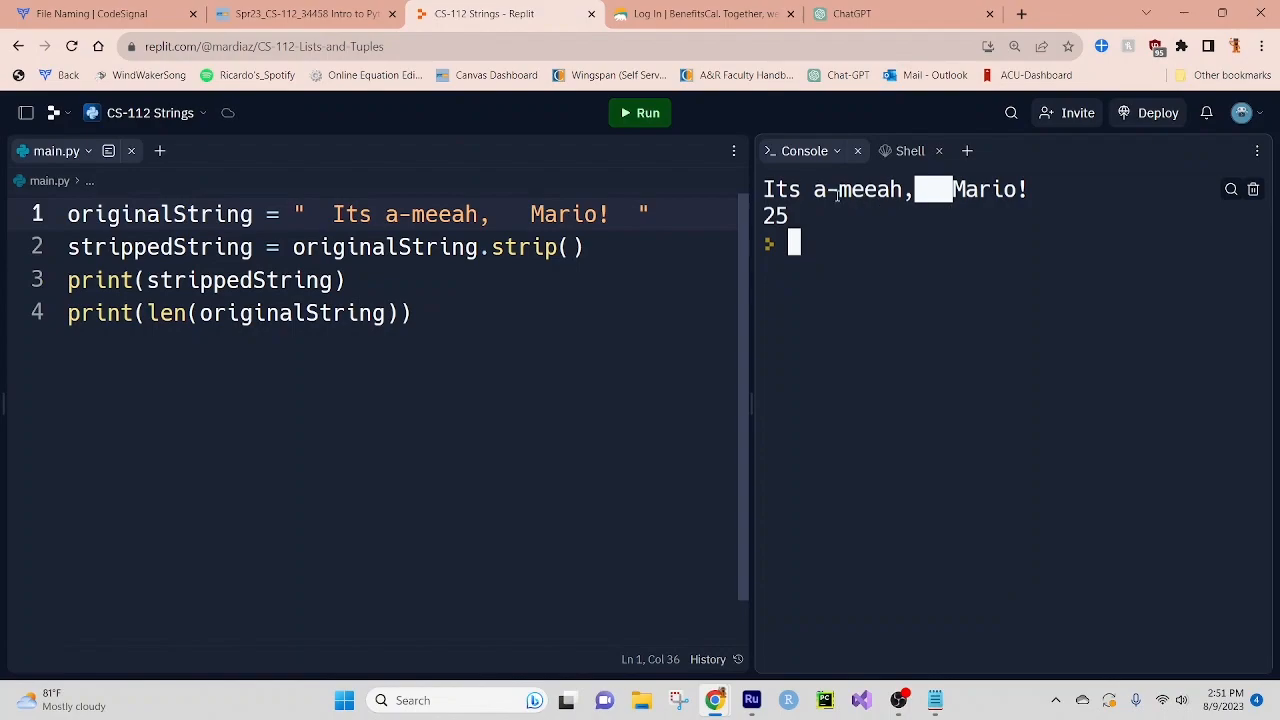
{"action": "mouse_move", "coordinate": [497, 181]}
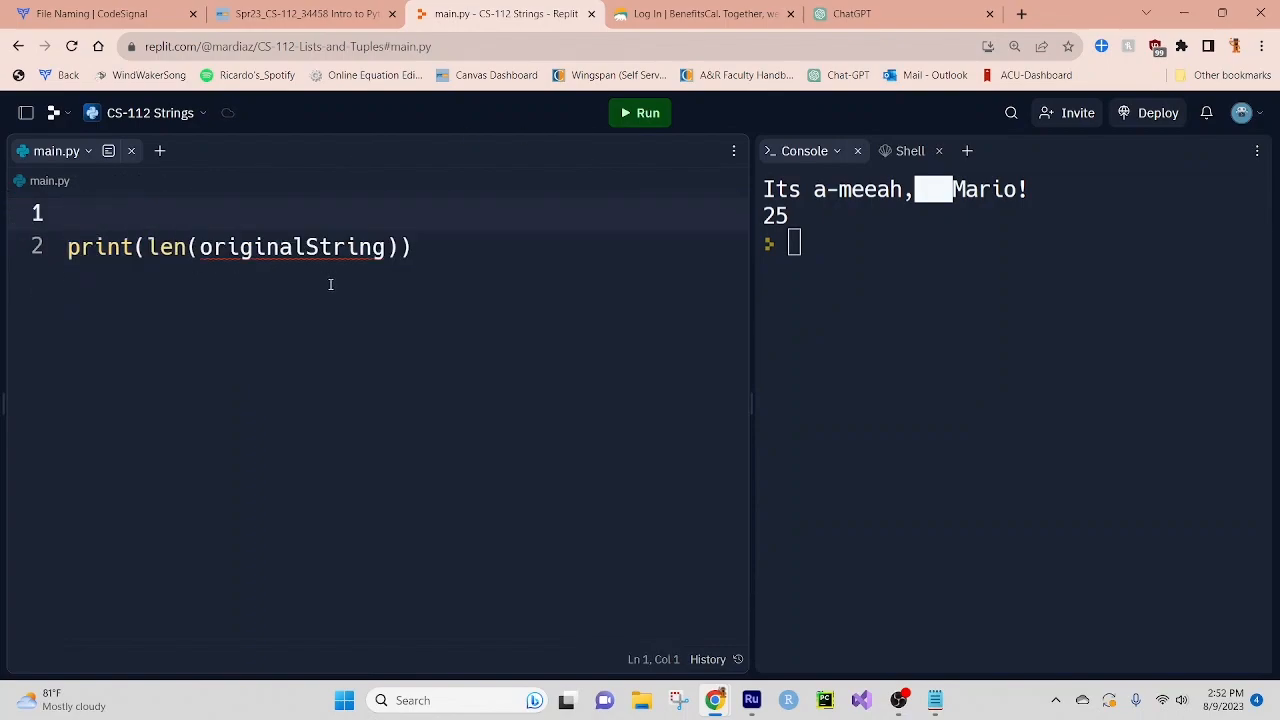
Clear the file and write myString = "Hello world!" with a len(myString) call.
{"action": "key", "text": "ctrl+a"}
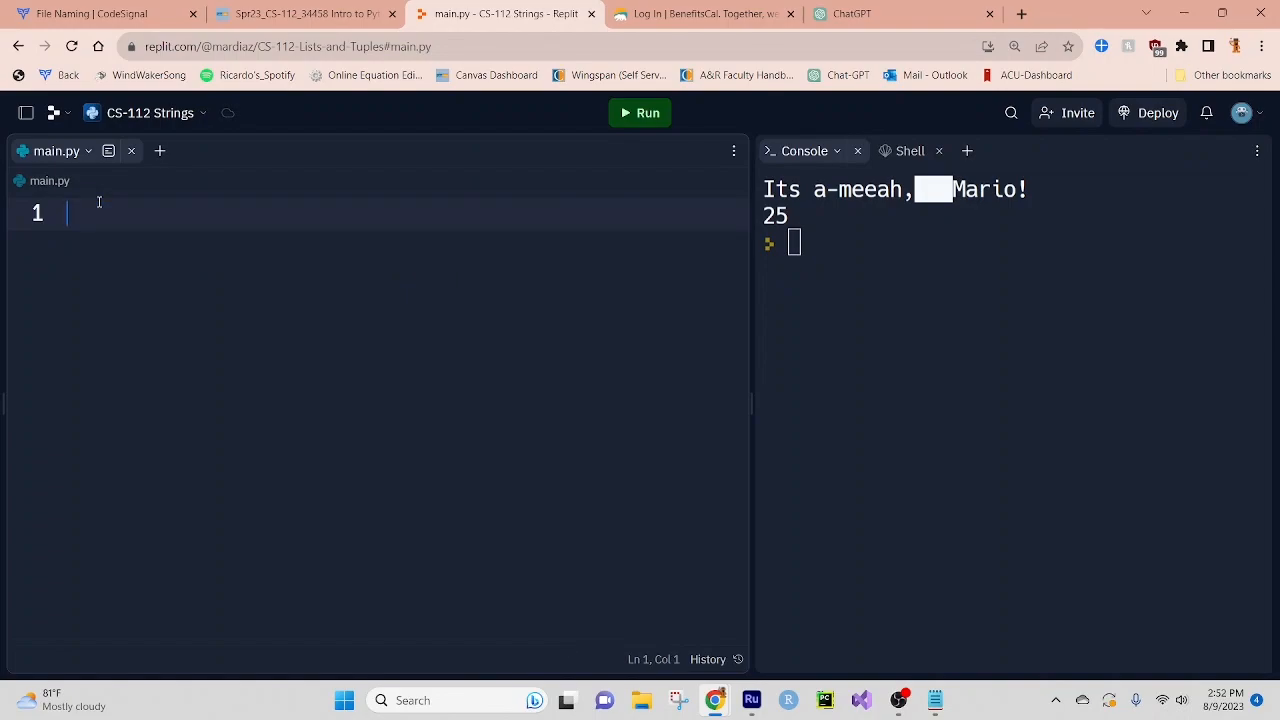
{"action": "type", "text": "len"}
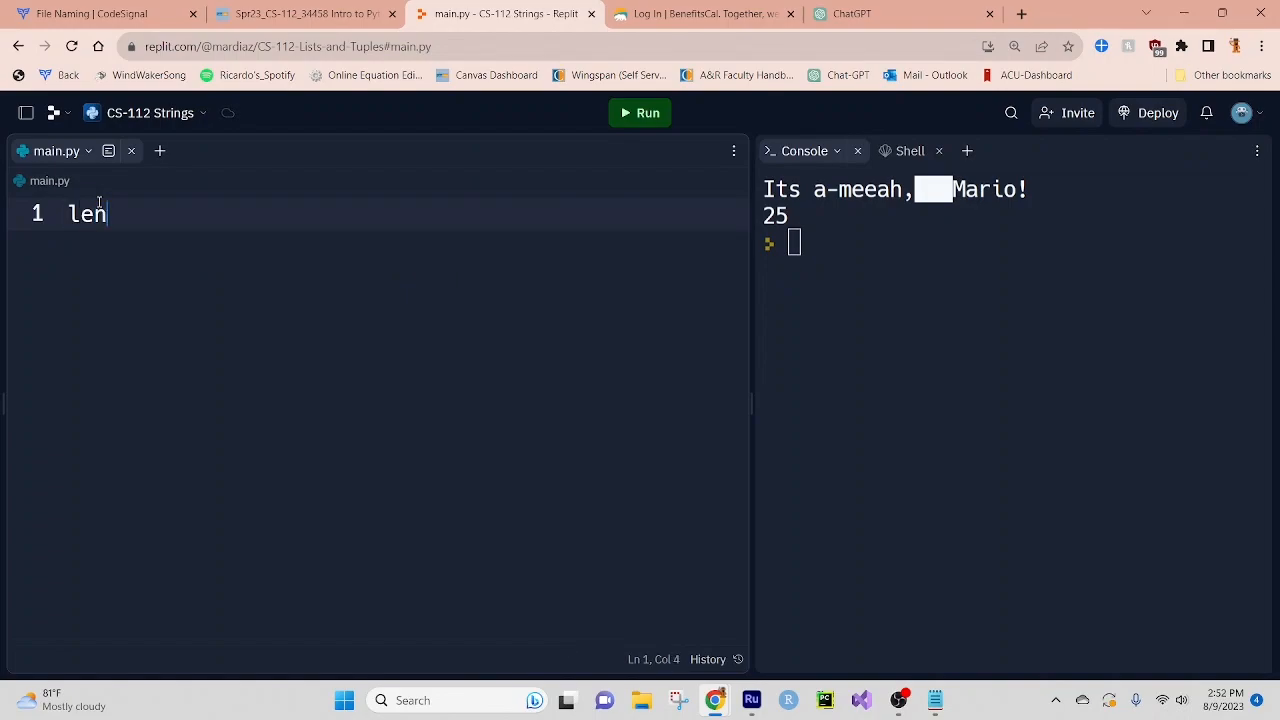
{"action": "type", "text": "("}
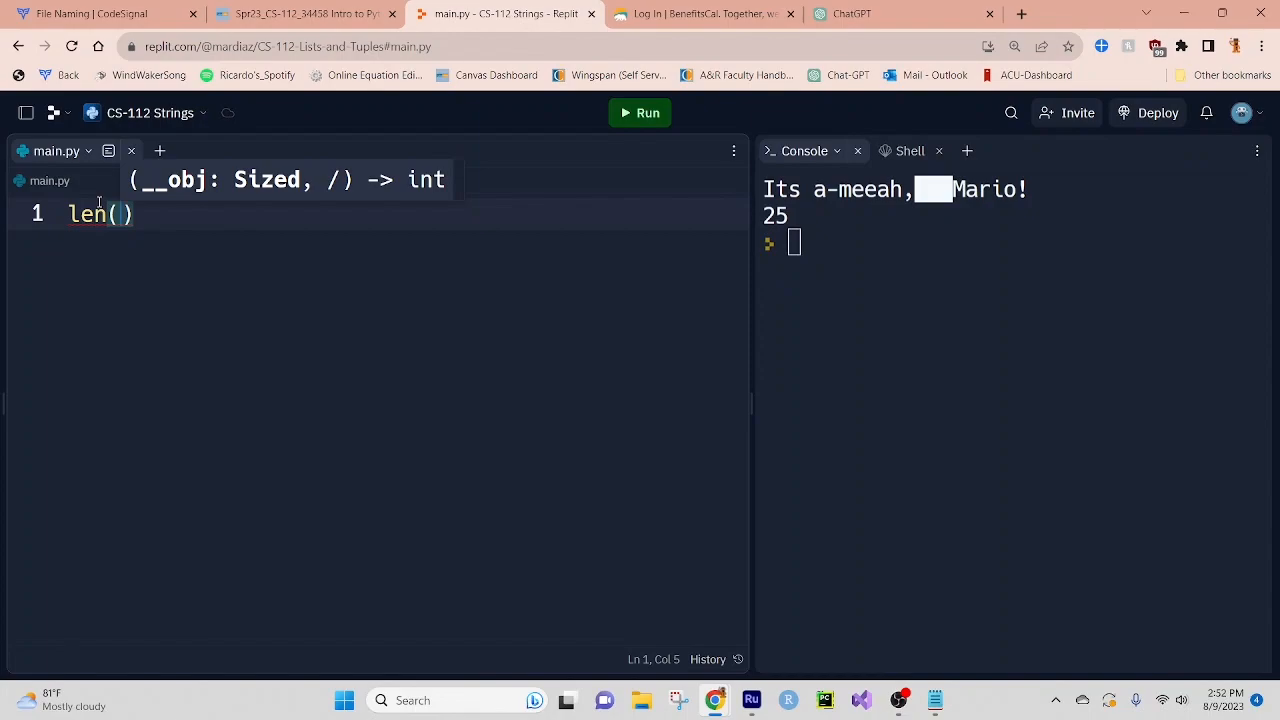
{"action": "type", "text": "mySttring"}
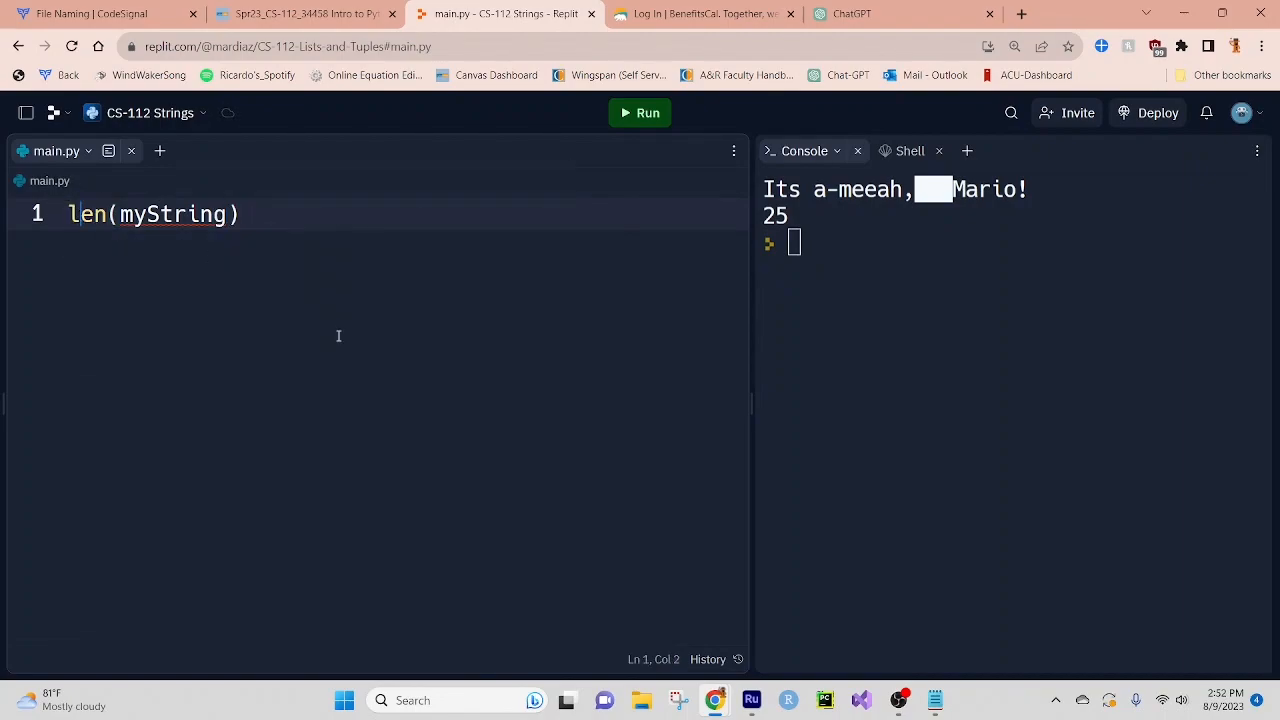
{"action": "key", "text": "Enter"}
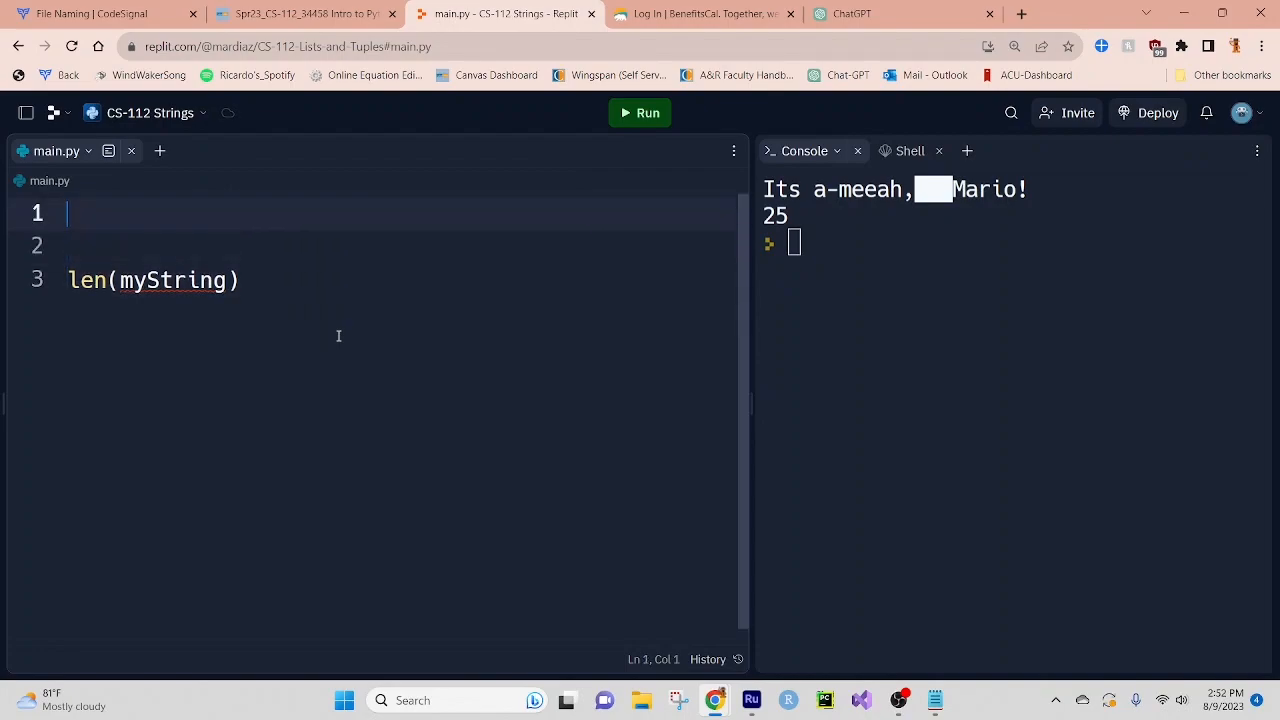
{"action": "type", "text": "muy="}
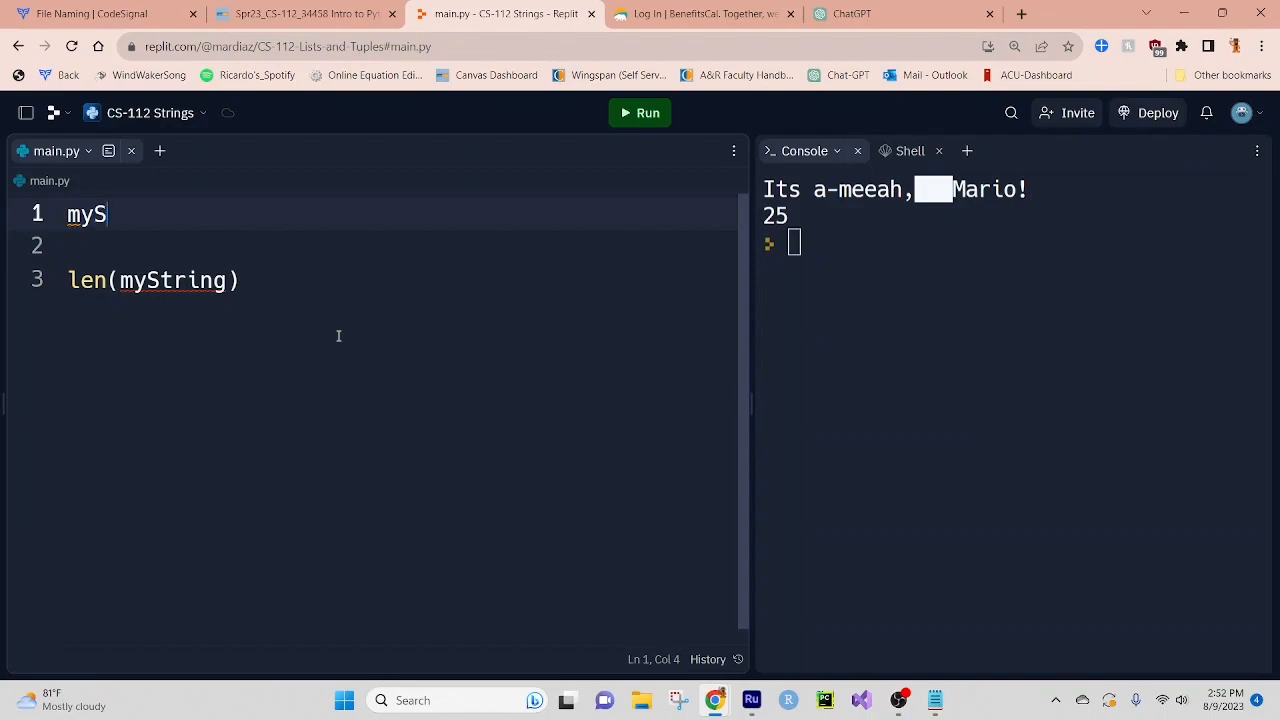
{"action": "type", "text": "tring ="}
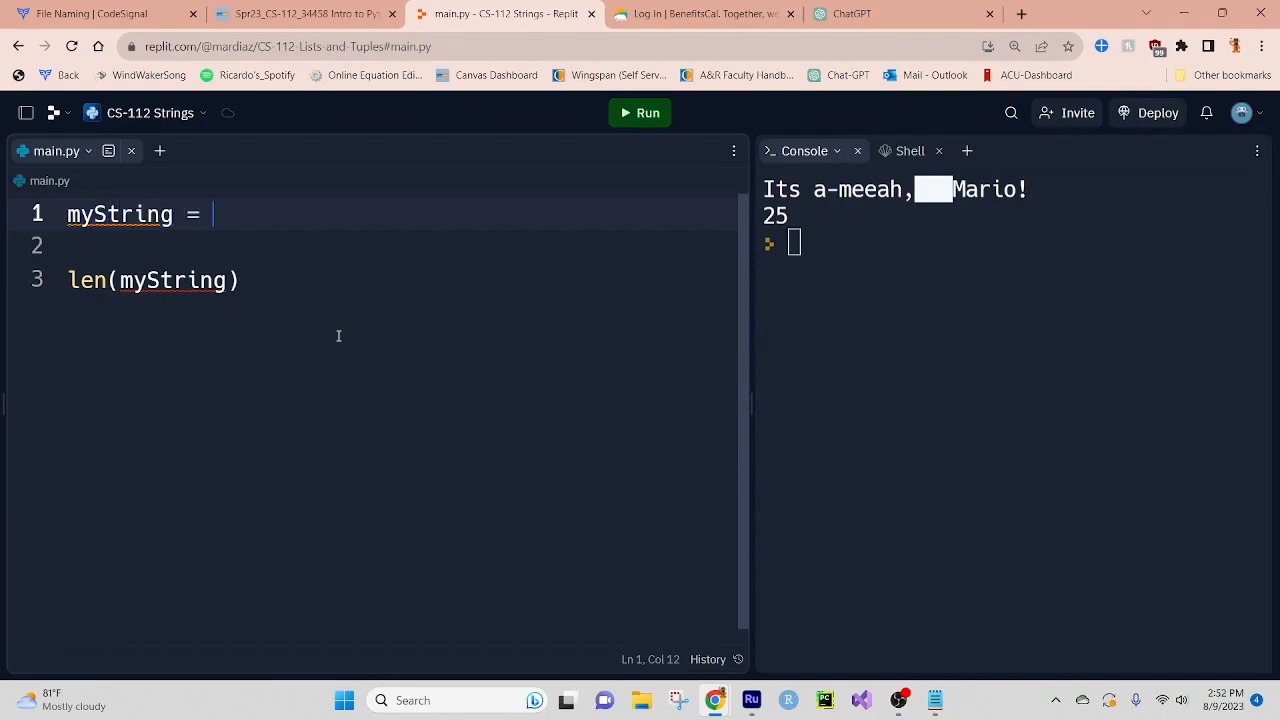
{"action": "type", "text": "\"H\""}
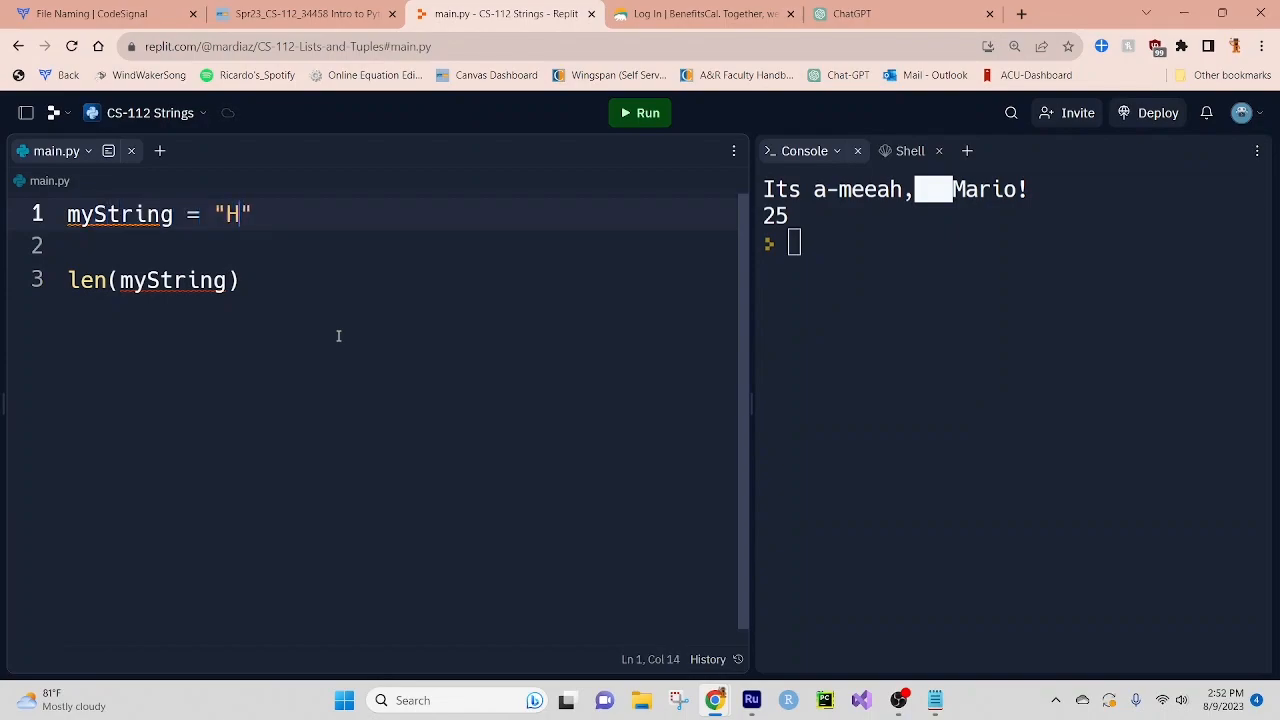
{"action": "type", "text": "ello world"}
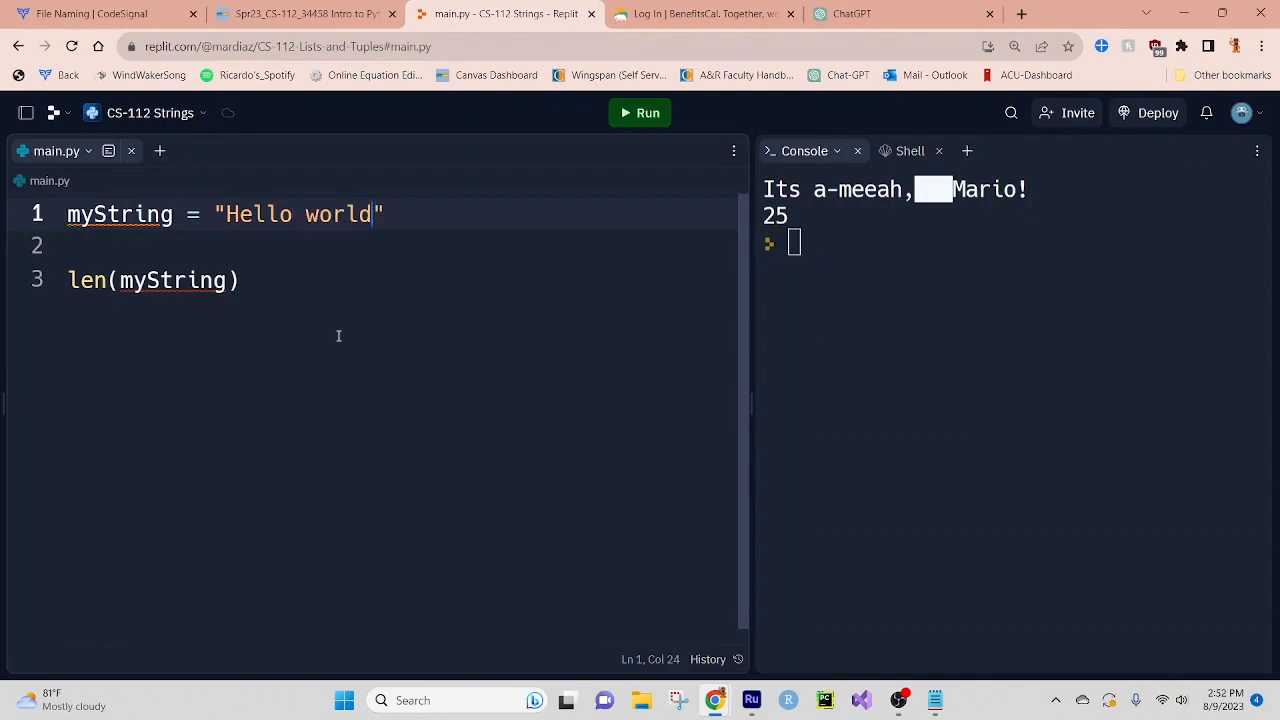
{"action": "type", "text": "!"}
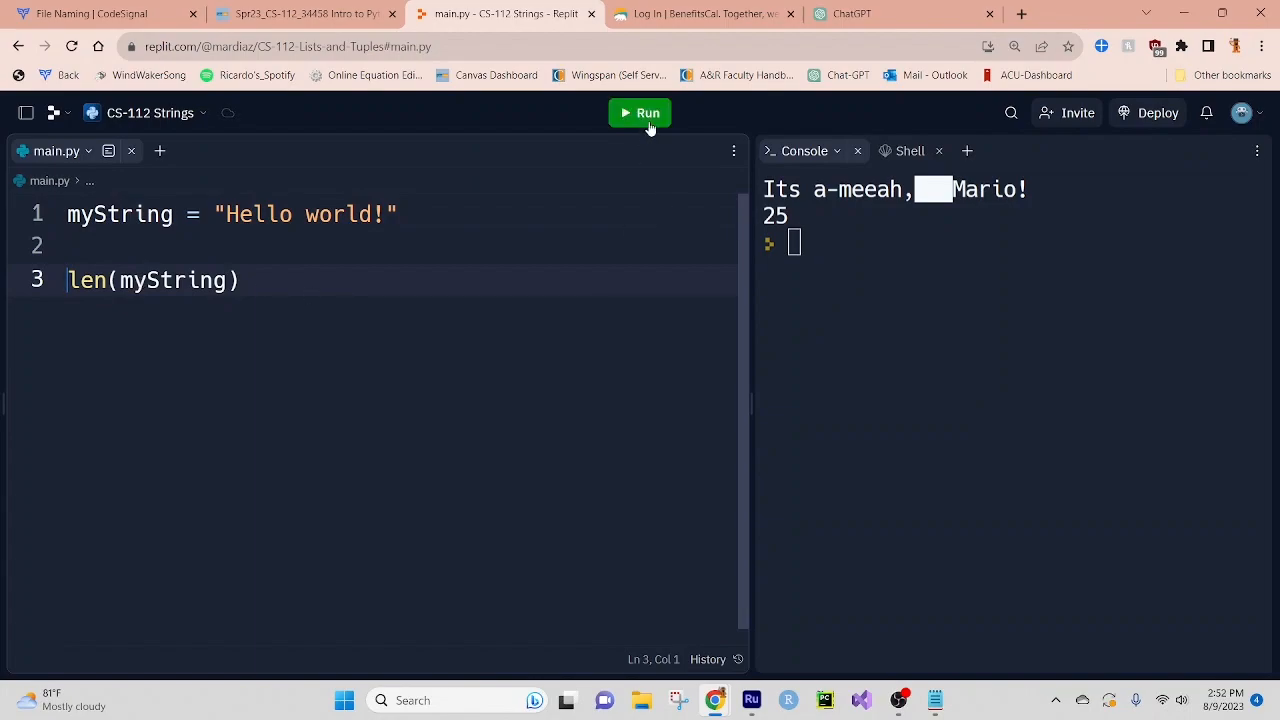
Wrap len(myString) in print and run so the console shows 12.
{"action": "left_click", "coordinate": [640, 112]}
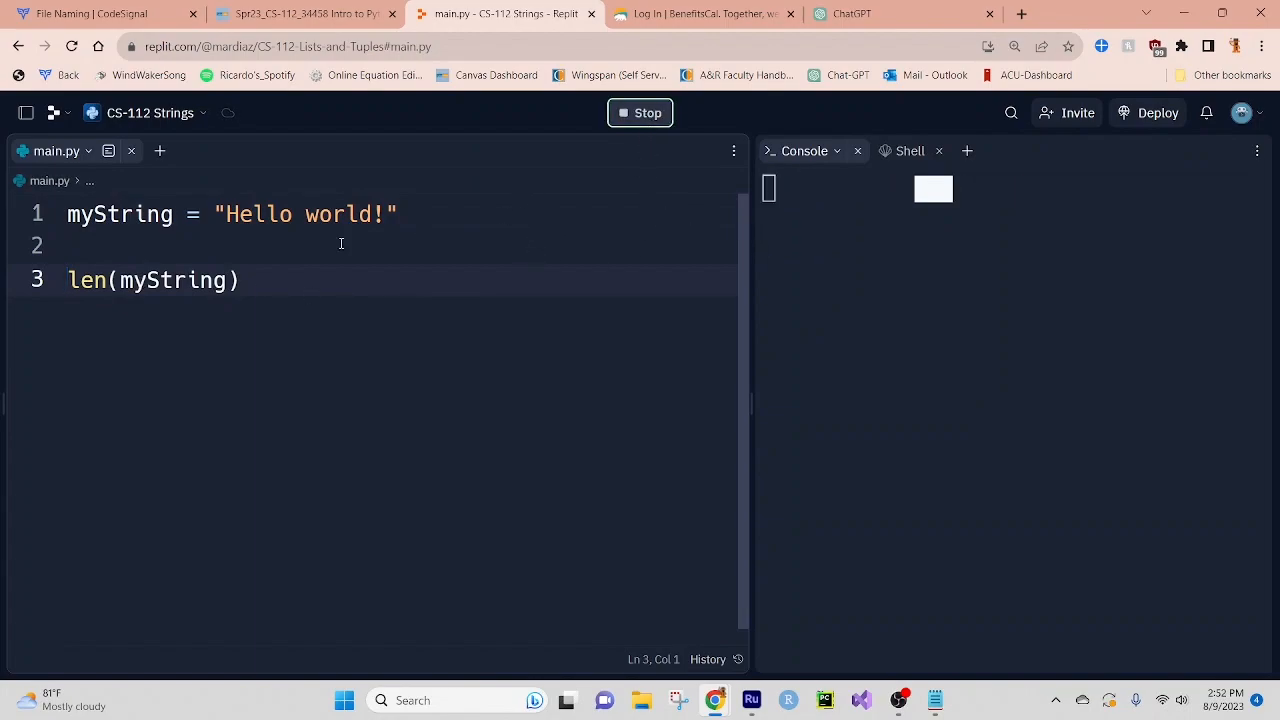
{"action": "left_click", "coordinate": [640, 112]}
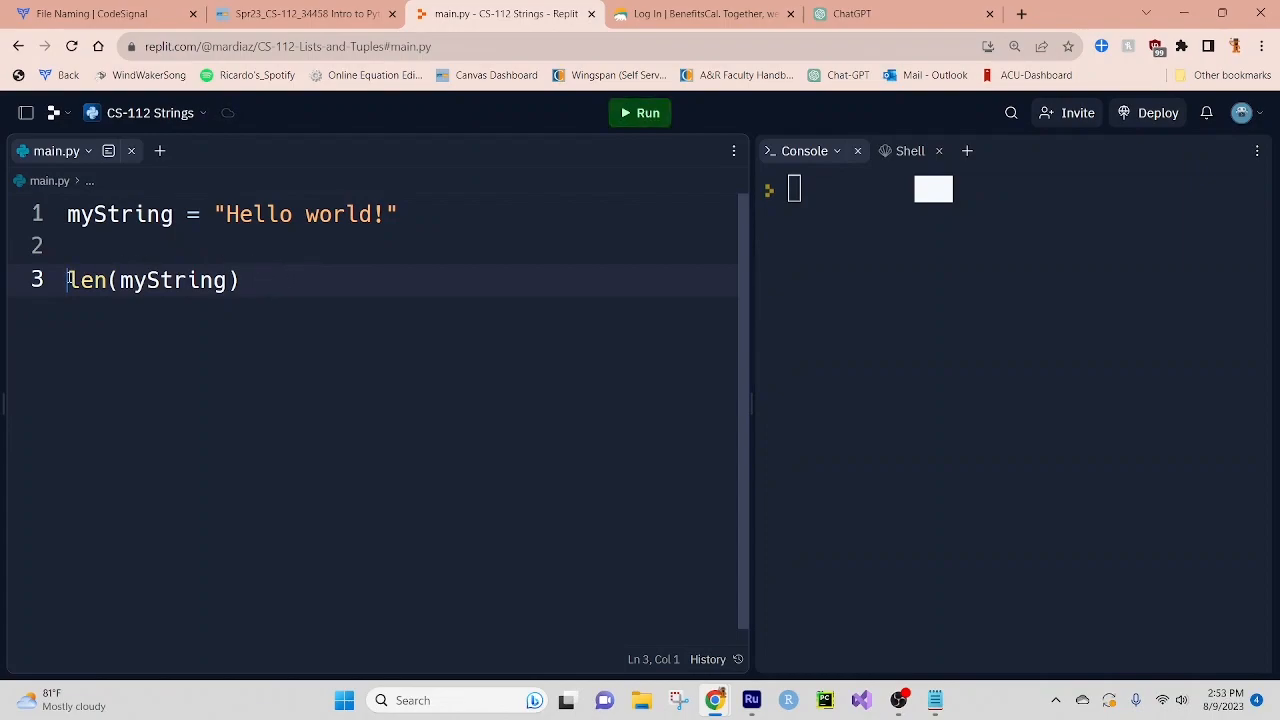
{"action": "type", "text": "print"}
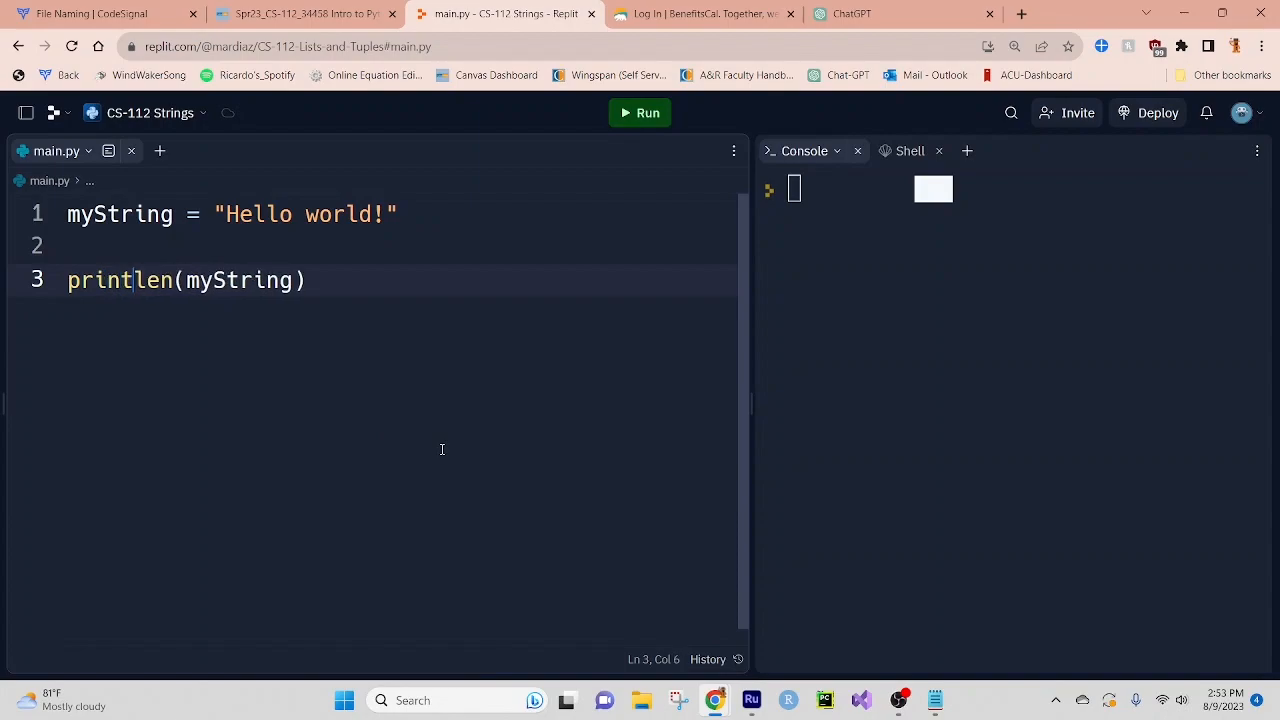
{"action": "type", "text": "("}
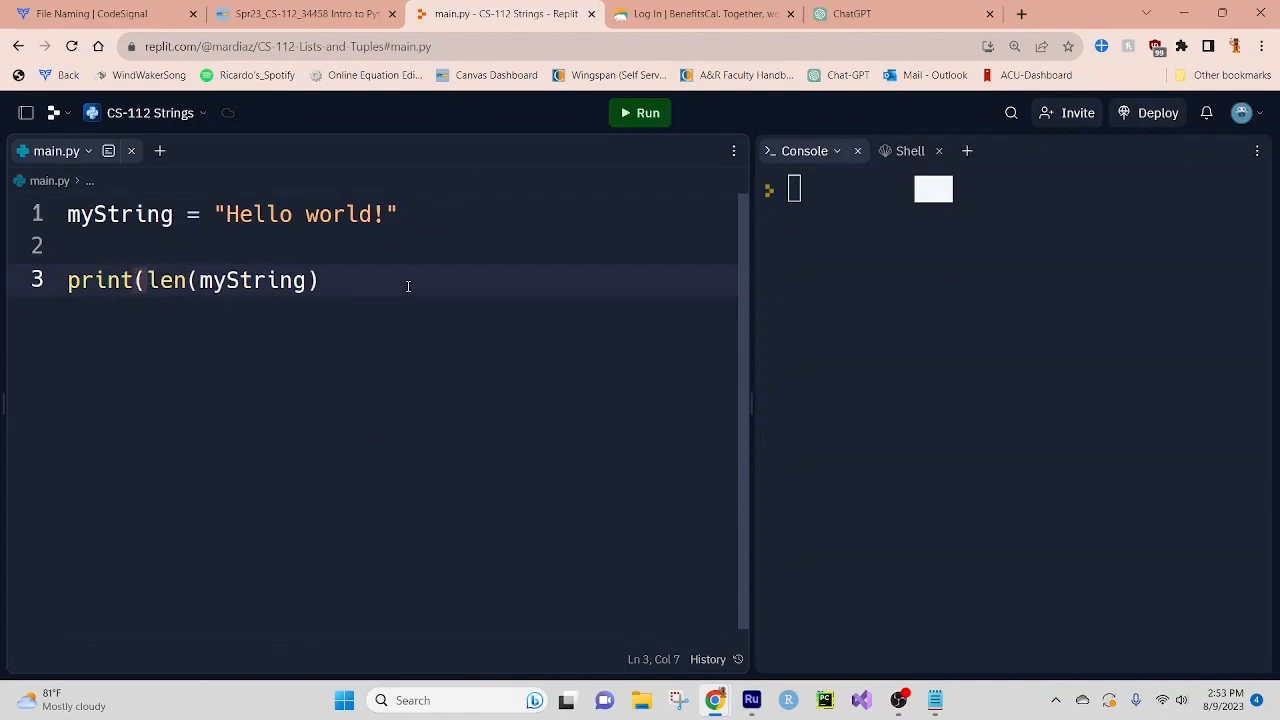
{"action": "type", "text": ")"}
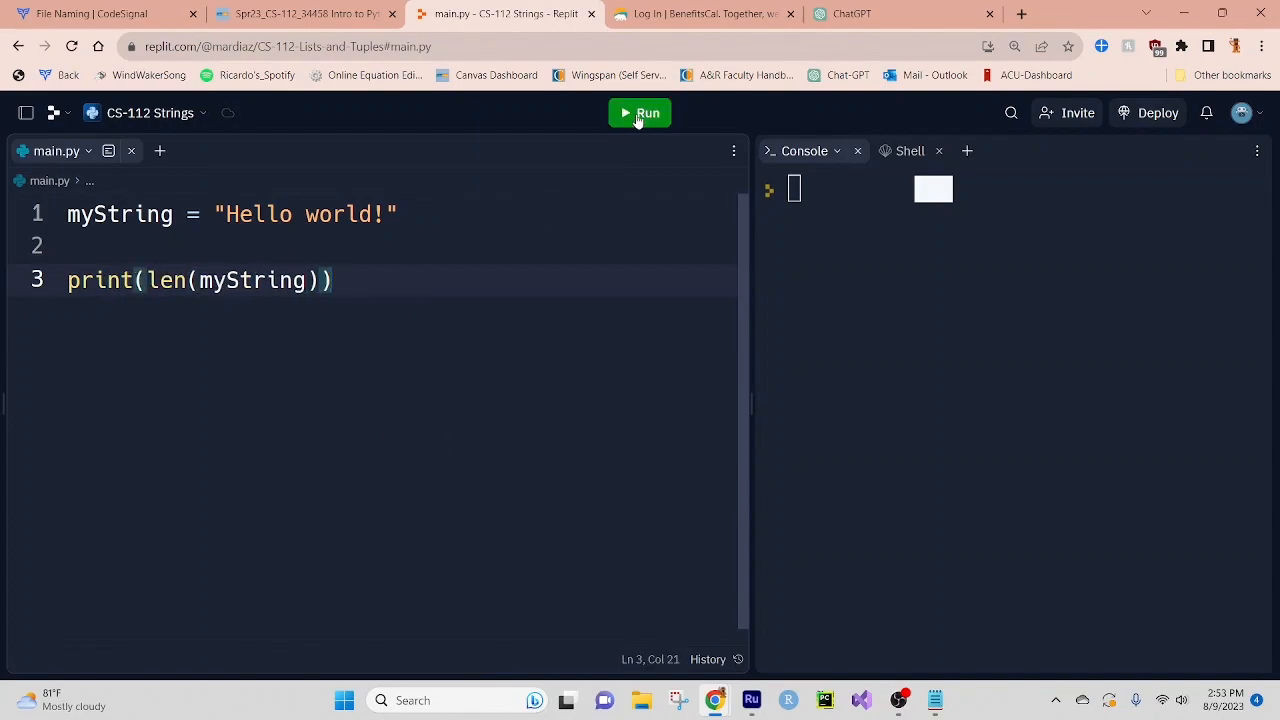
{"action": "left_click", "coordinate": [639, 112]}
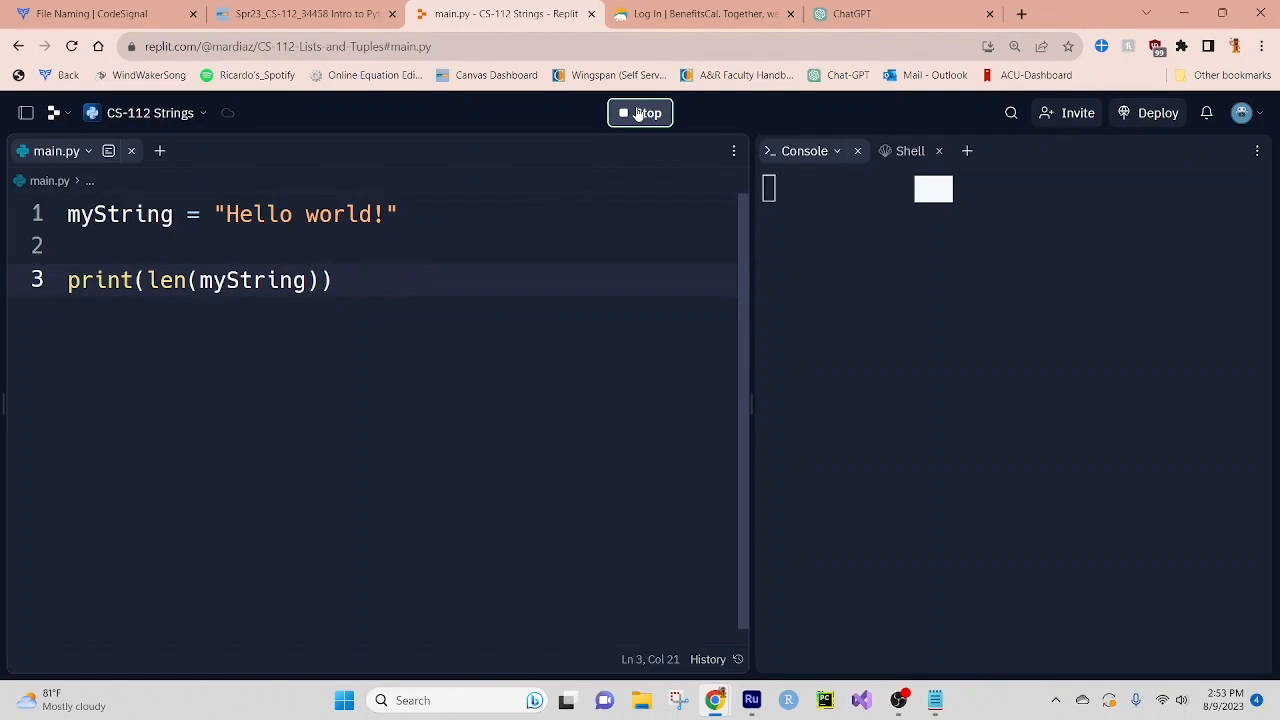
{"action": "left_click", "coordinate": [639, 112]}
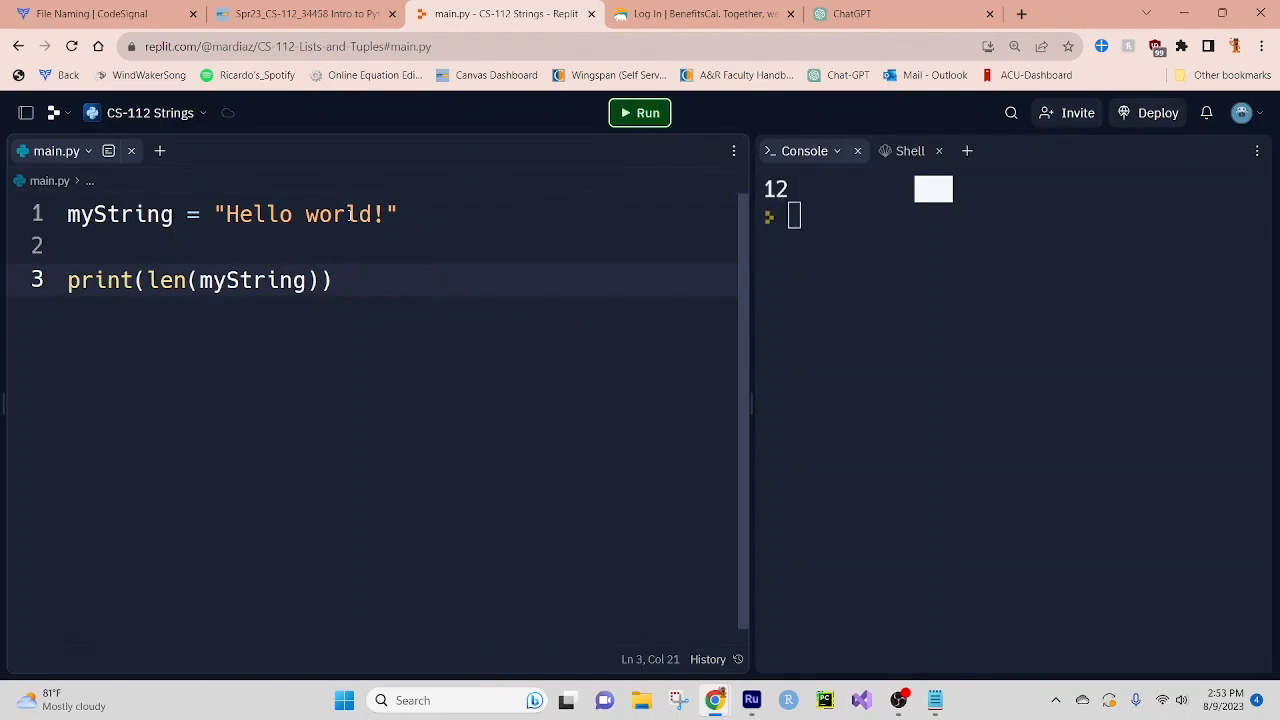